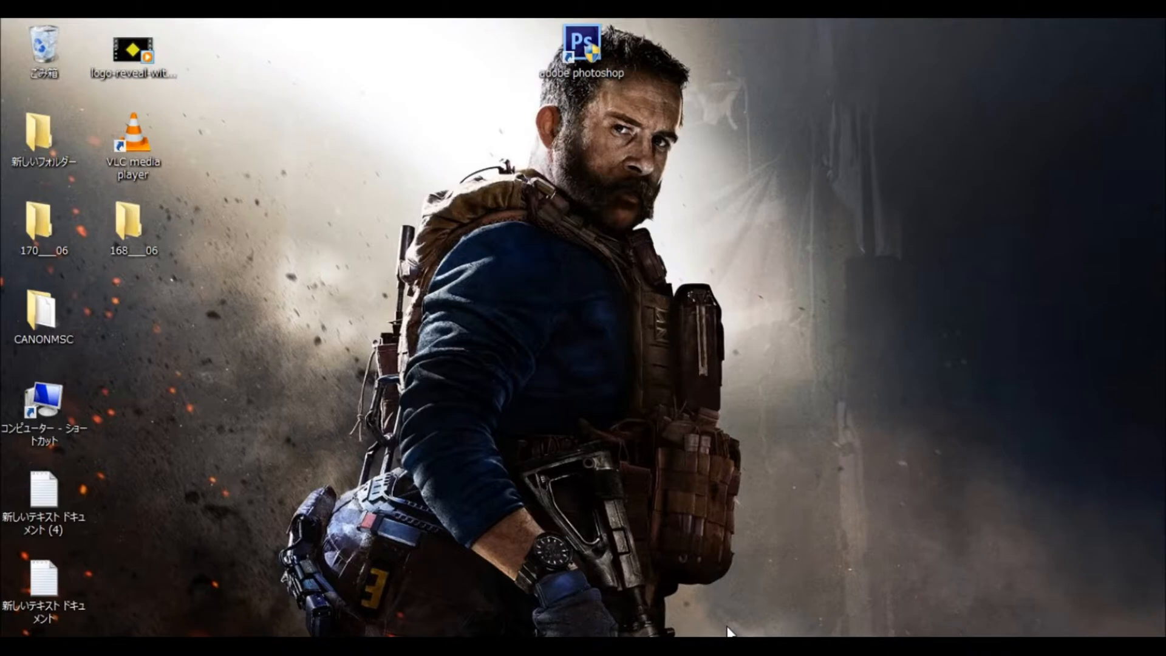
{"action": "mouse_move", "coordinate": [540, 619]}
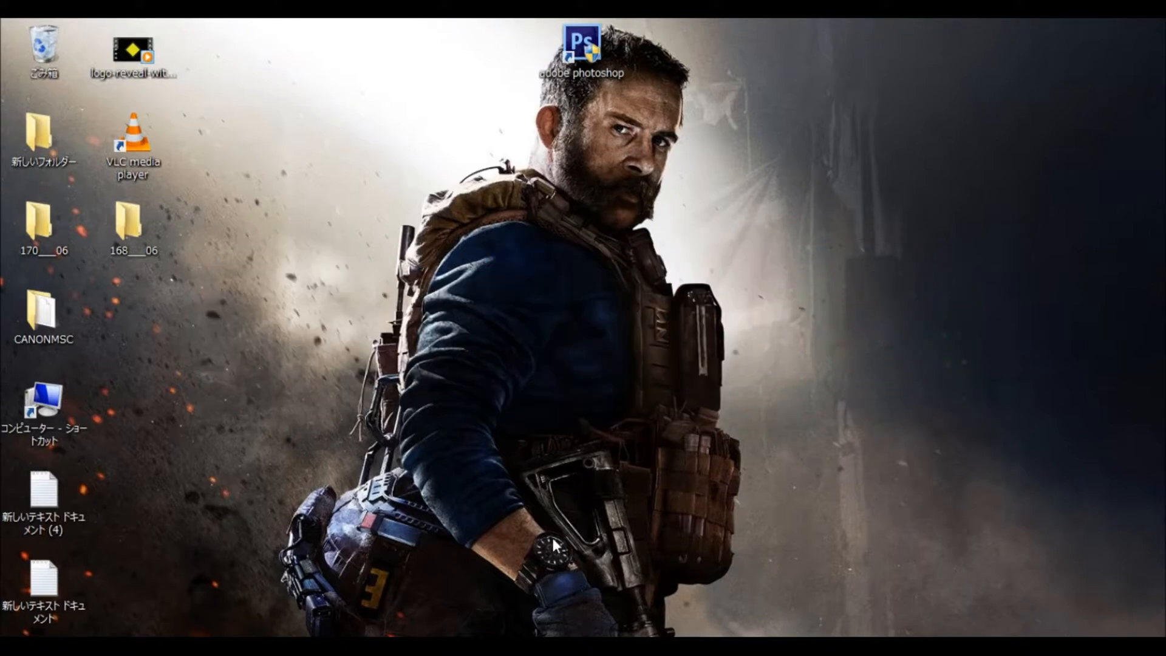
{"action": "mouse_move", "coordinate": [758, 633]}
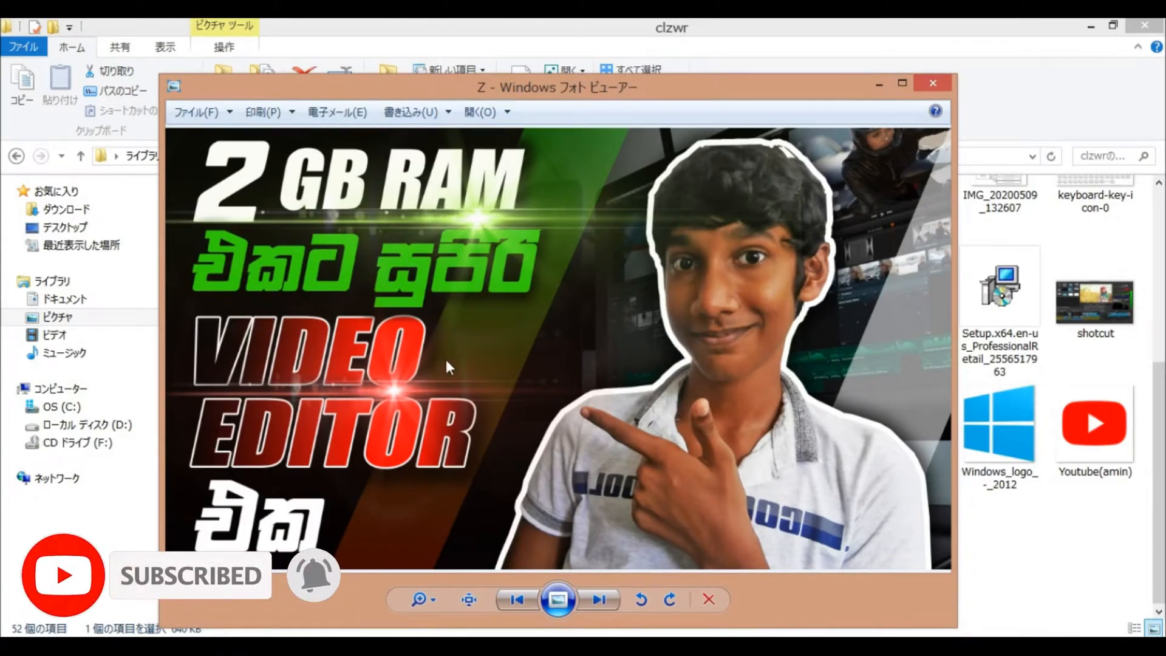
{"action": "mouse_move", "coordinate": [428, 336]}
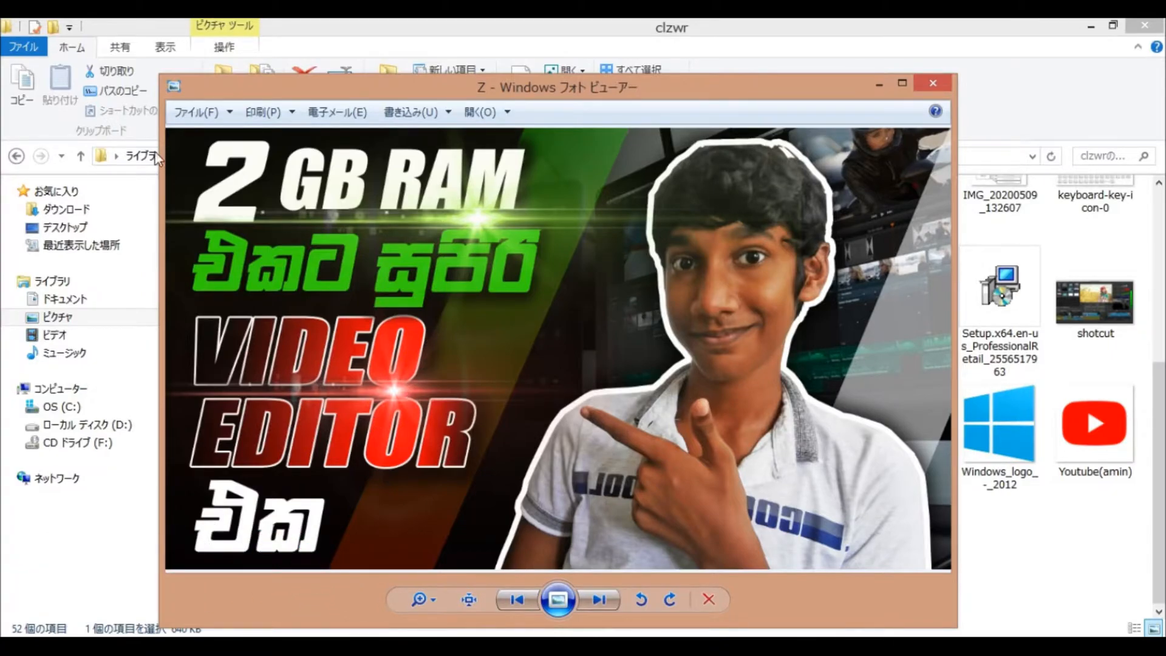
{"action": "mouse_move", "coordinate": [177, 577]}
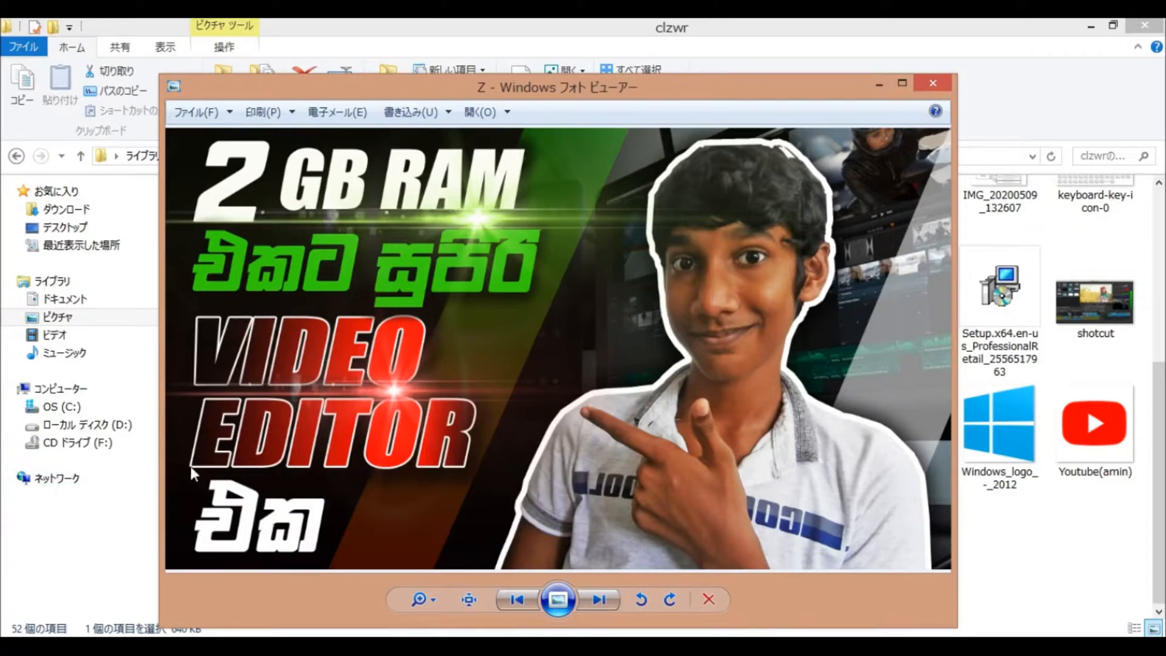
{"action": "mouse_move", "coordinate": [309, 529]}
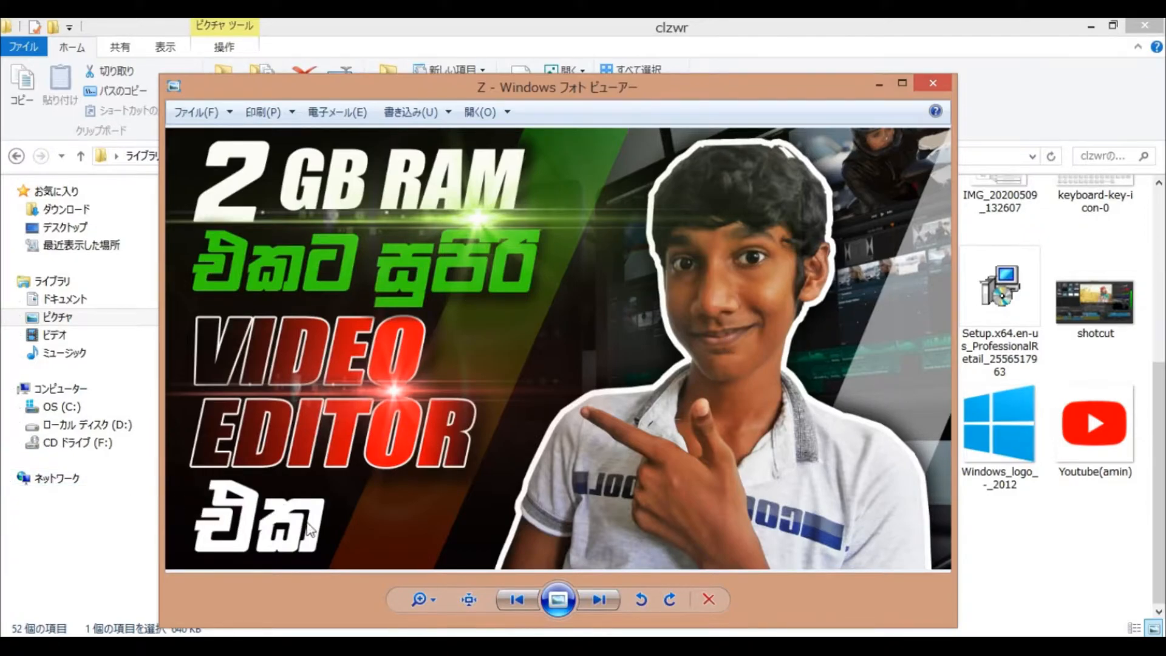
{"action": "mouse_move", "coordinate": [177, 574]}
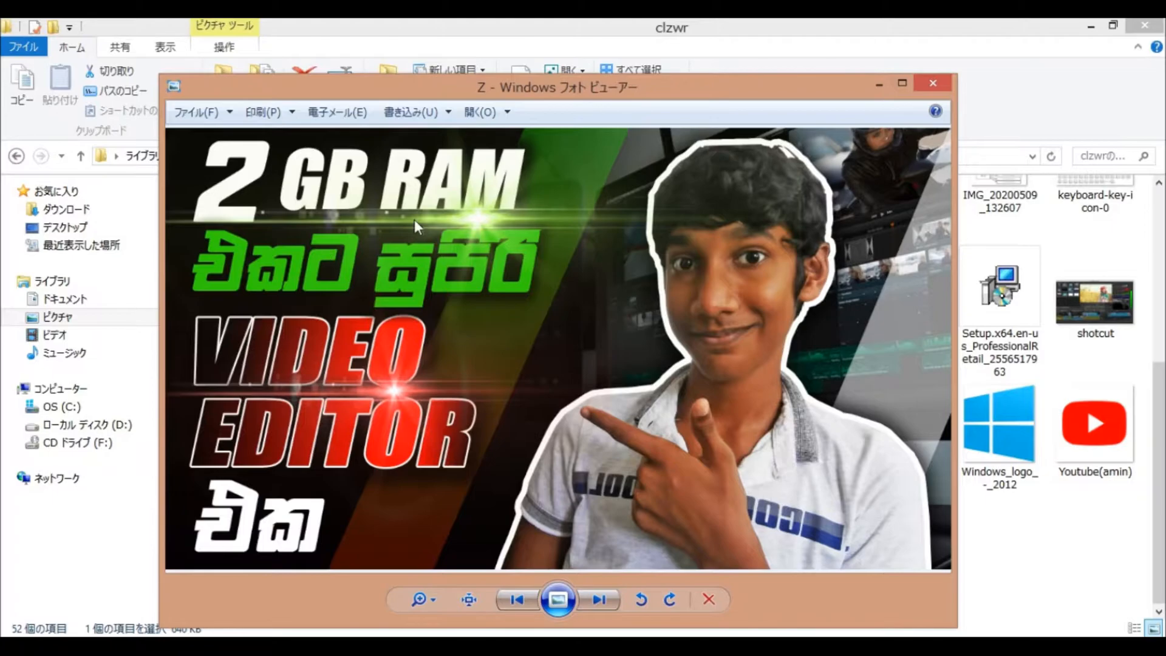
{"action": "mouse_move", "coordinate": [809, 334]}
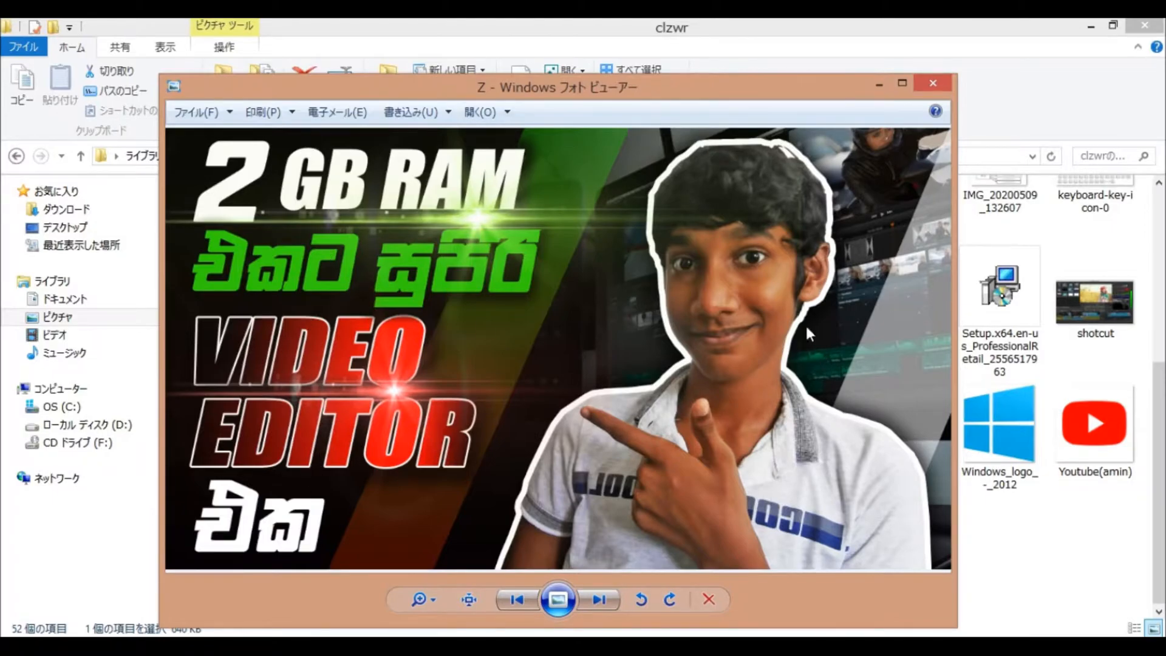
{"action": "mouse_move", "coordinate": [760, 264]}
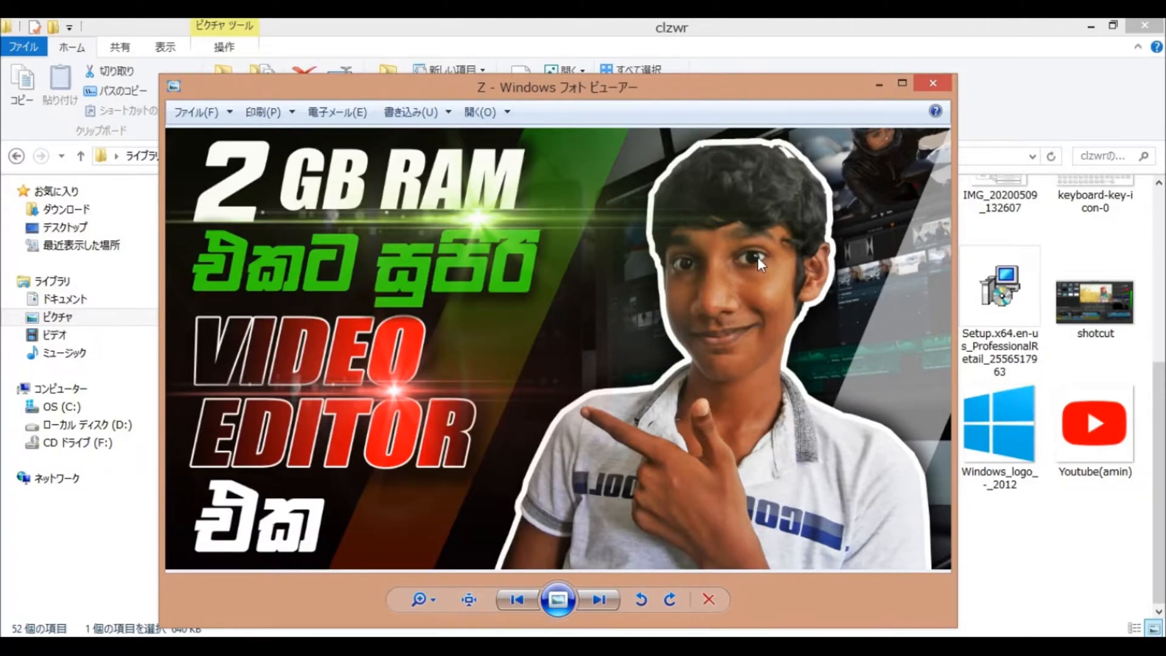
{"action": "mouse_move", "coordinate": [372, 337]}
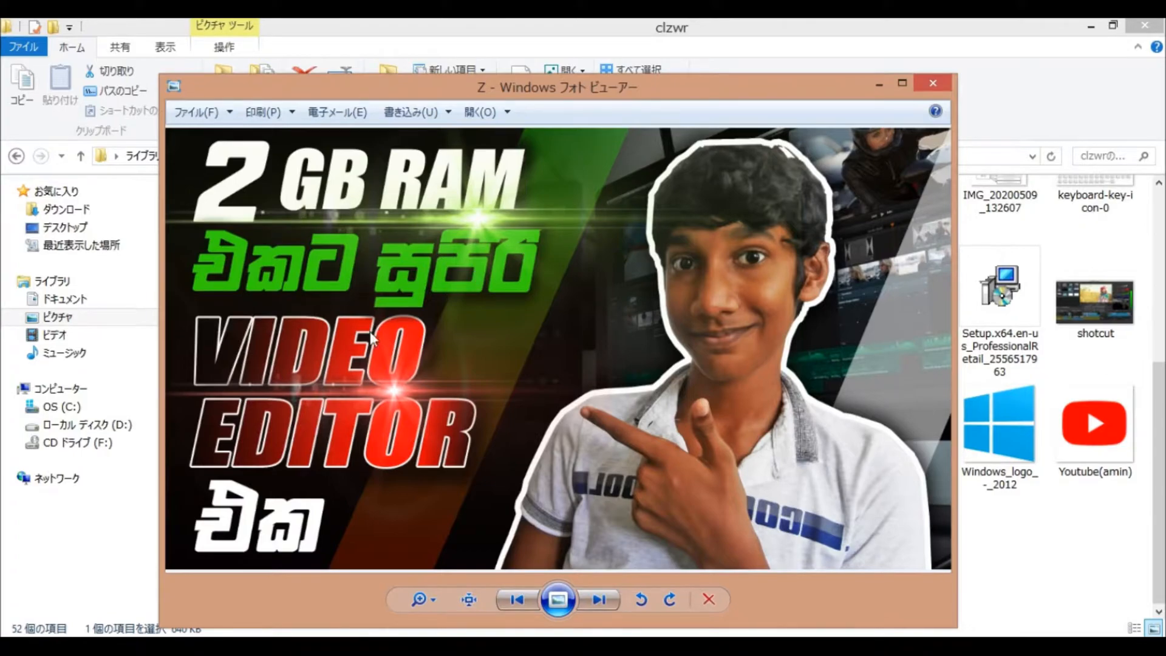
{"action": "mouse_move", "coordinate": [170, 246]}
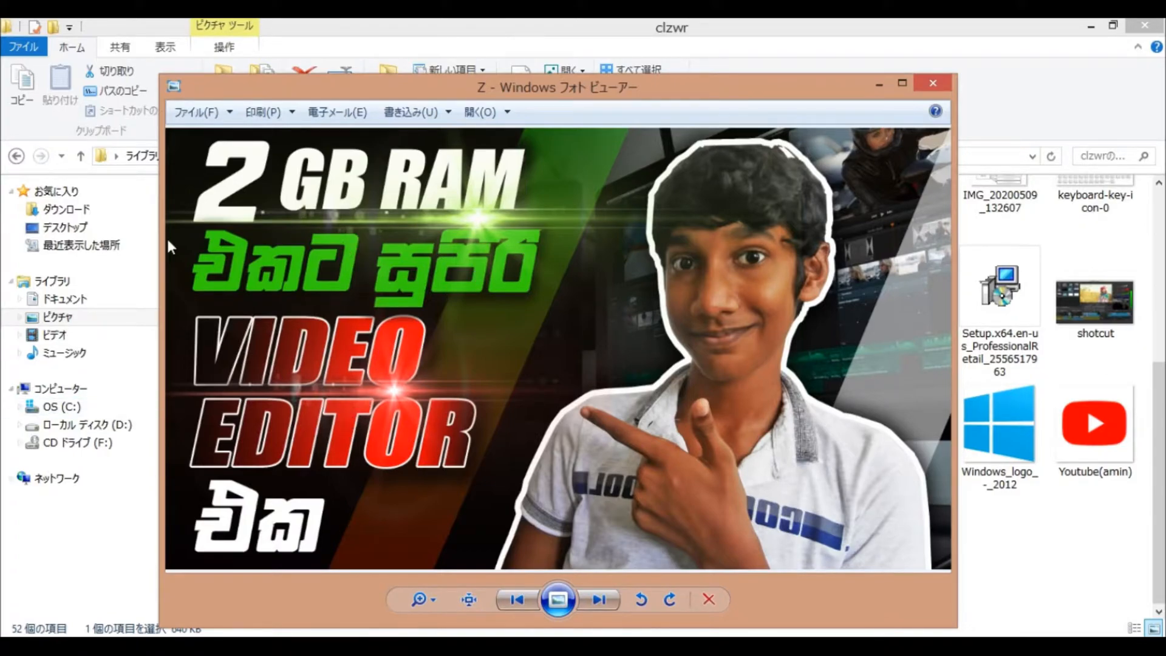
{"action": "mouse_move", "coordinate": [209, 311]}
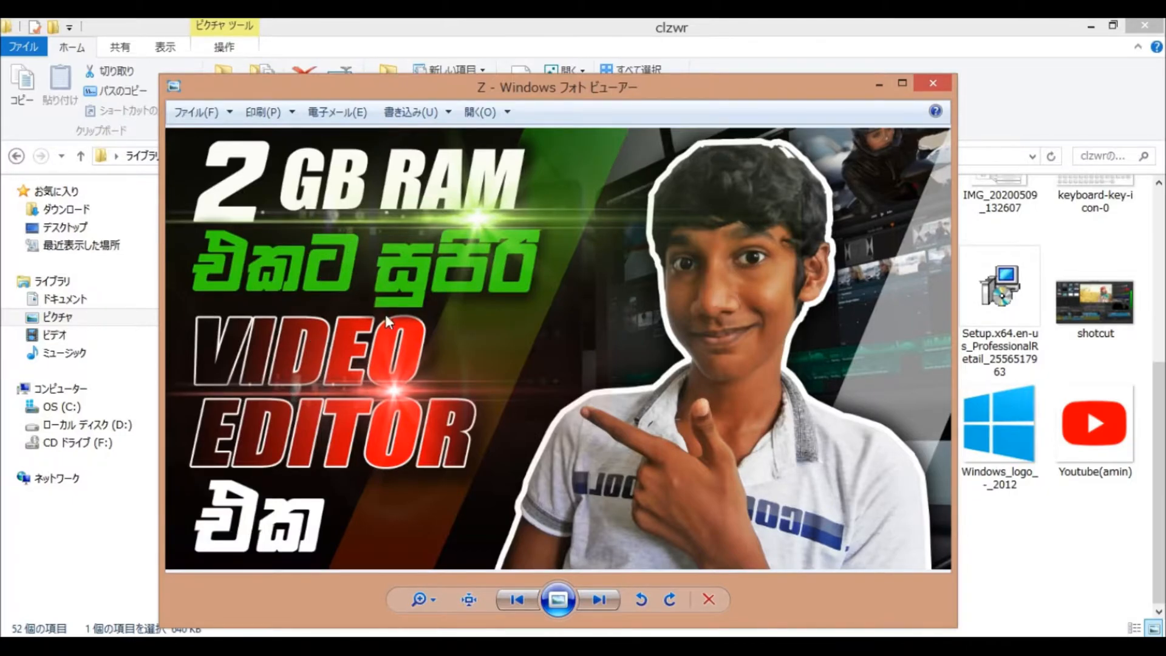
{"action": "mouse_move", "coordinate": [540, 199]}
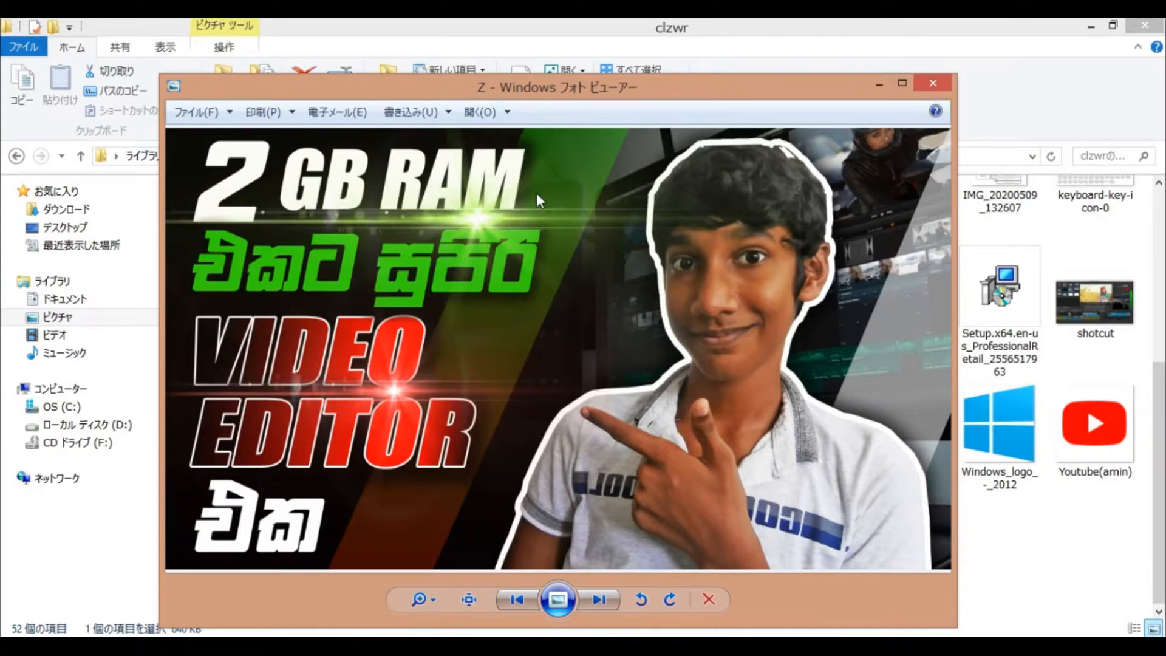
{"action": "mouse_move", "coordinate": [80, 458]}
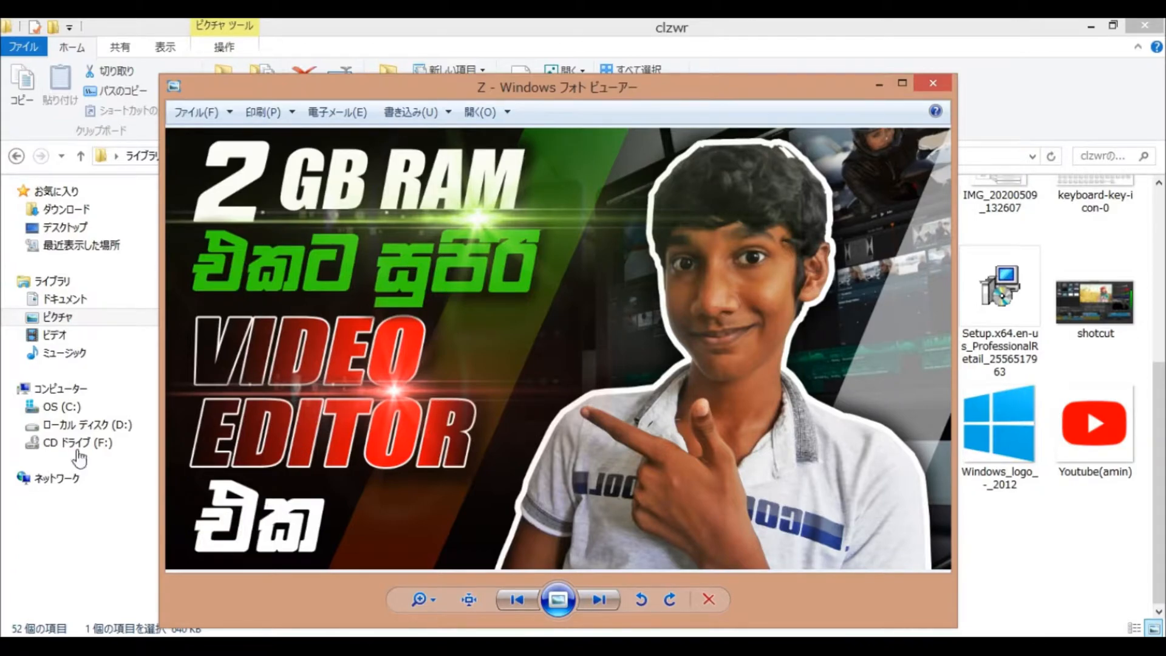
{"action": "mouse_move", "coordinate": [270, 278]}
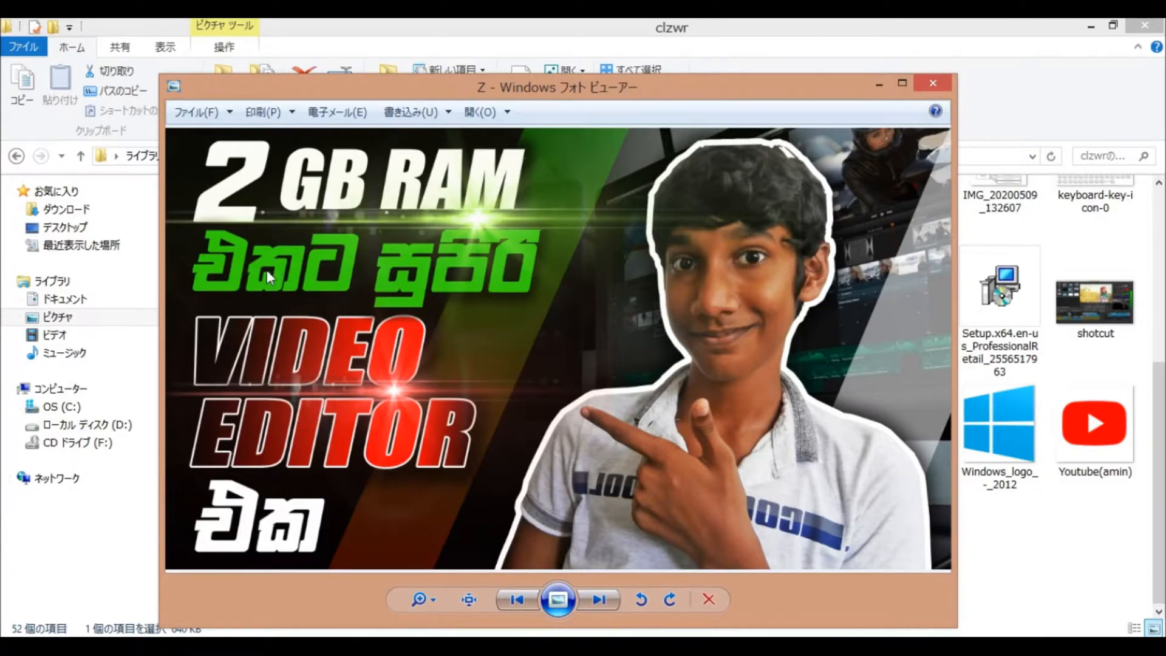
{"action": "mouse_move", "coordinate": [286, 279]}
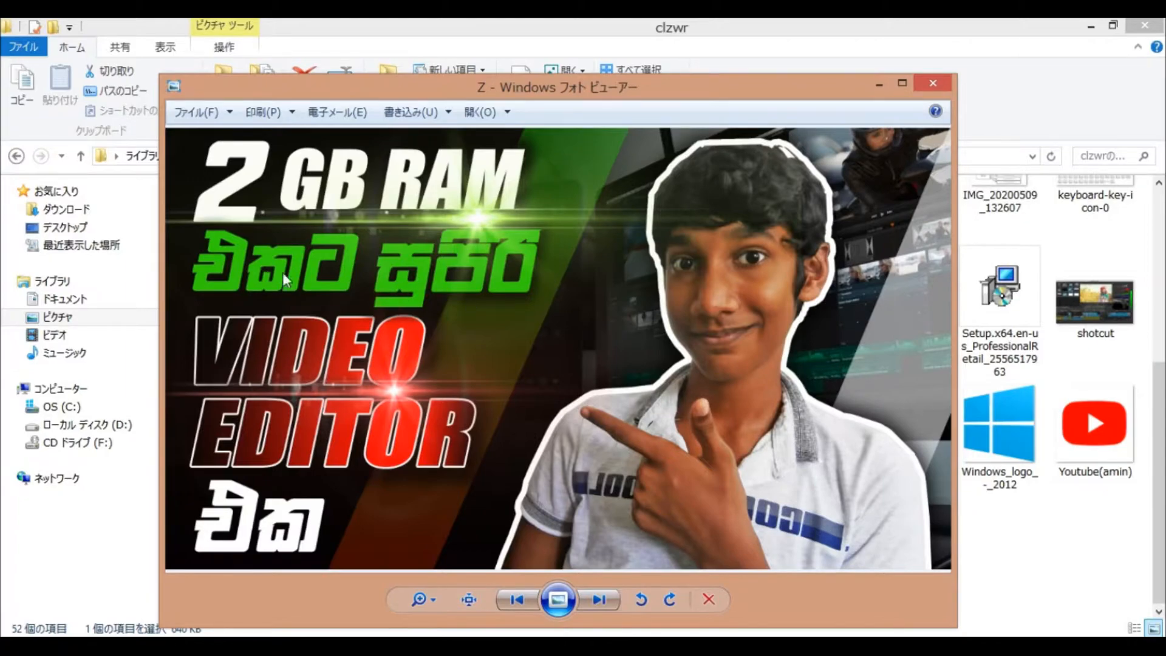
{"action": "mouse_move", "coordinate": [365, 385]}
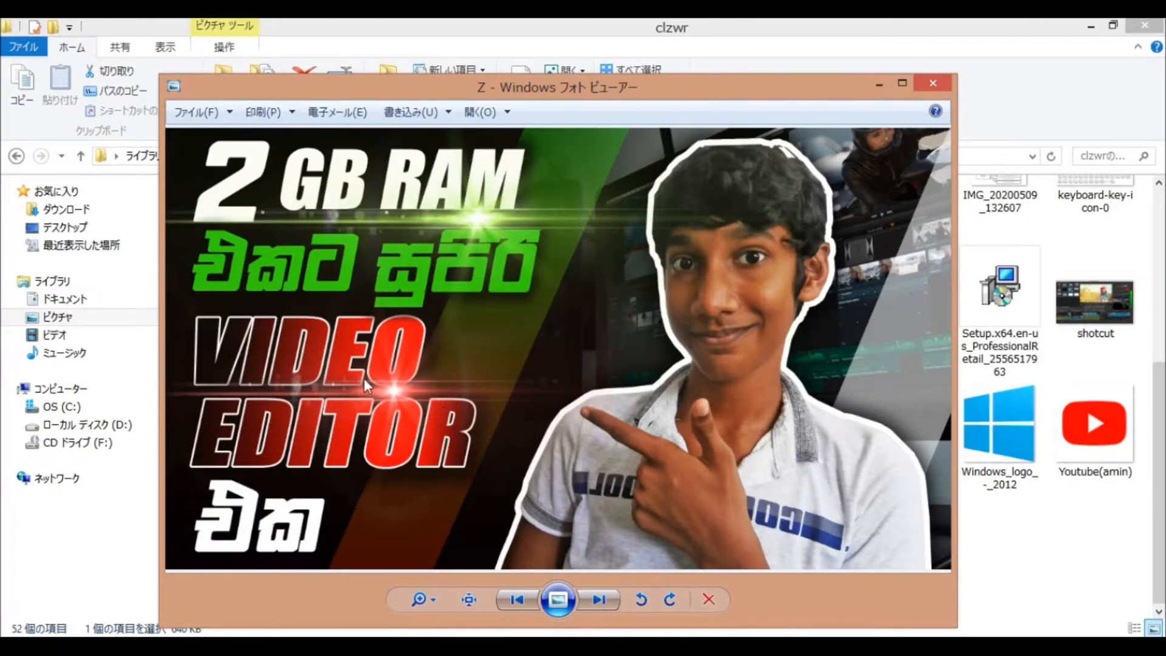
{"action": "mouse_move", "coordinate": [398, 395]}
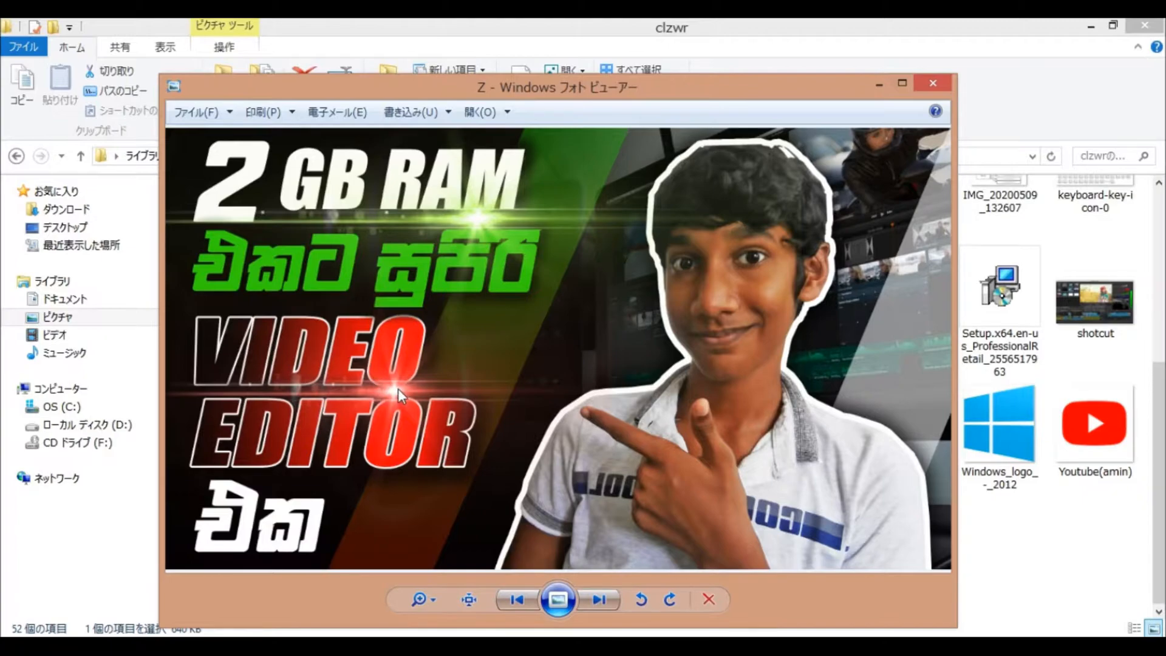
{"action": "mouse_move", "coordinate": [197, 437]}
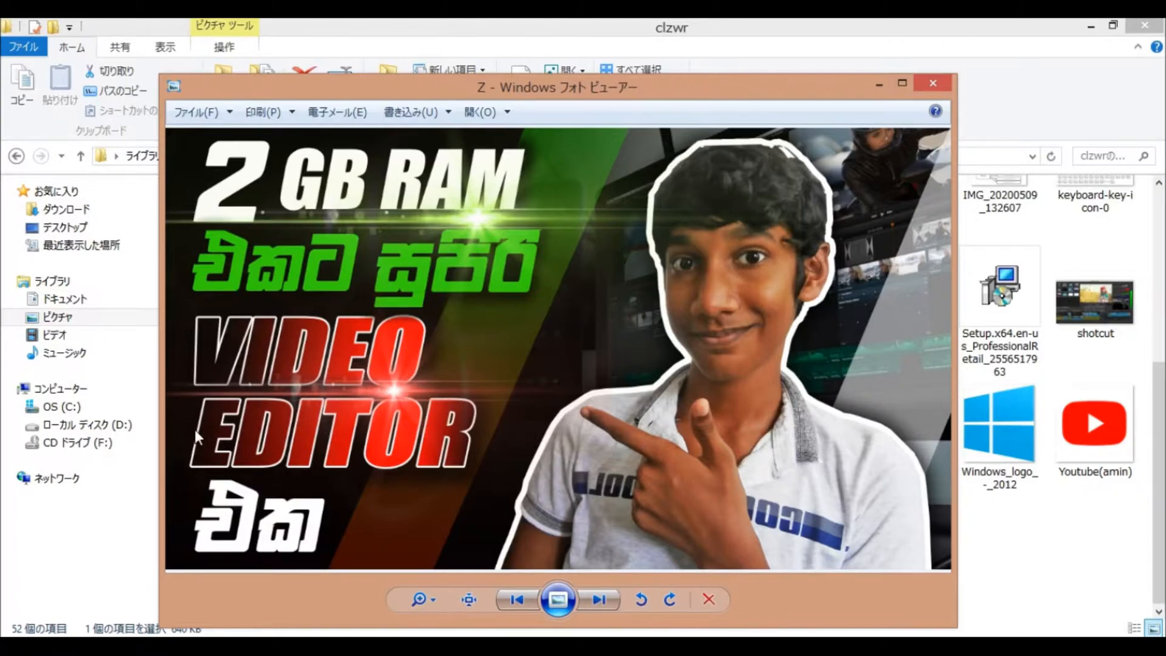
{"action": "mouse_move", "coordinate": [461, 424]}
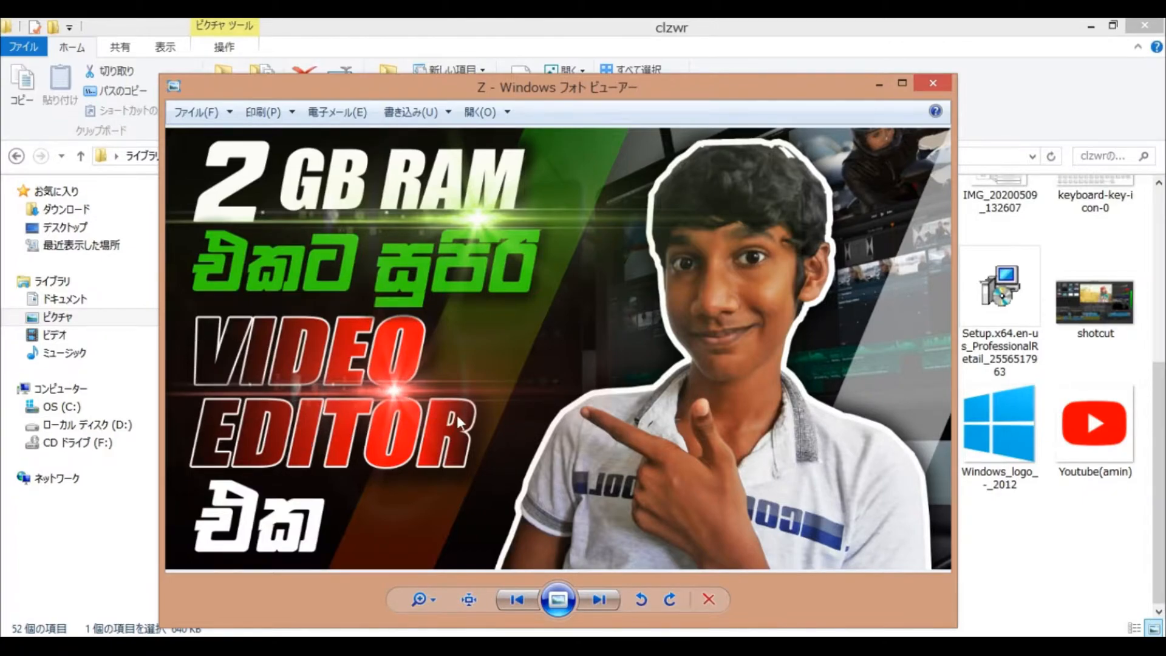
{"action": "mouse_move", "coordinate": [415, 398]}
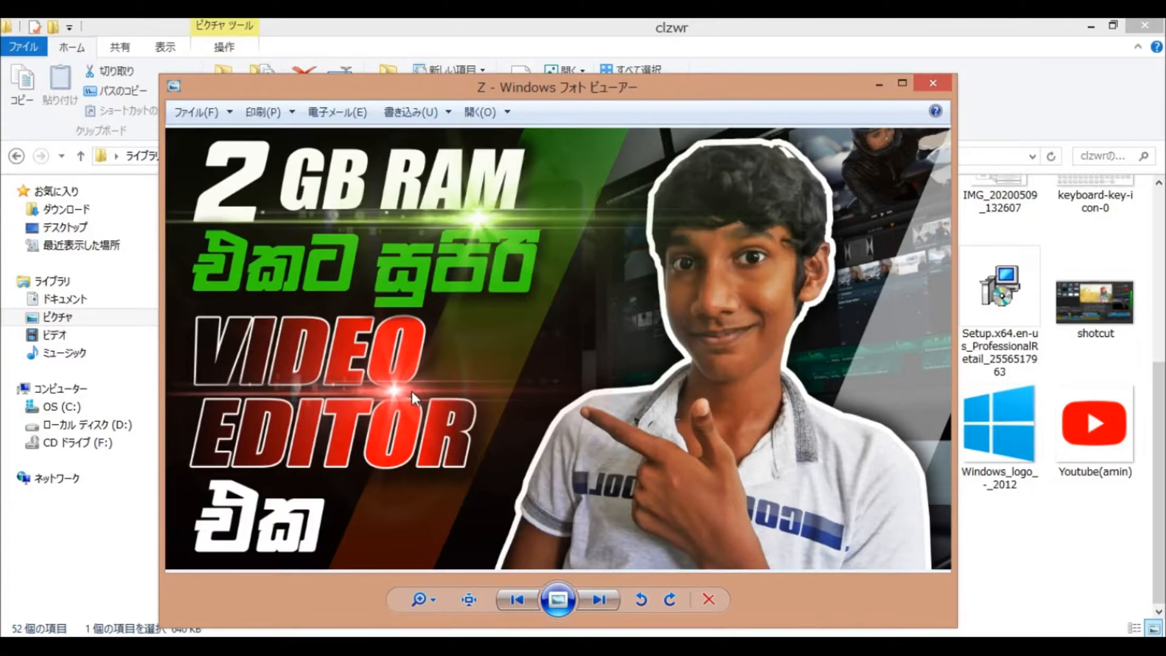
{"action": "mouse_move", "coordinate": [384, 417]}
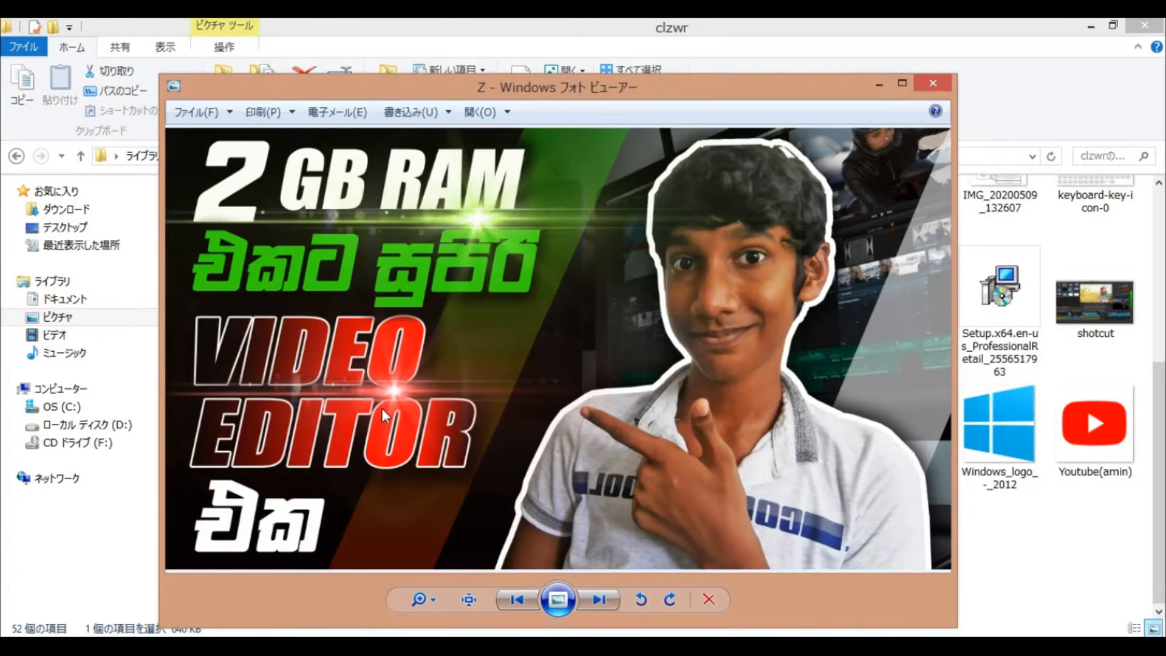
{"action": "mouse_move", "coordinate": [476, 215]}
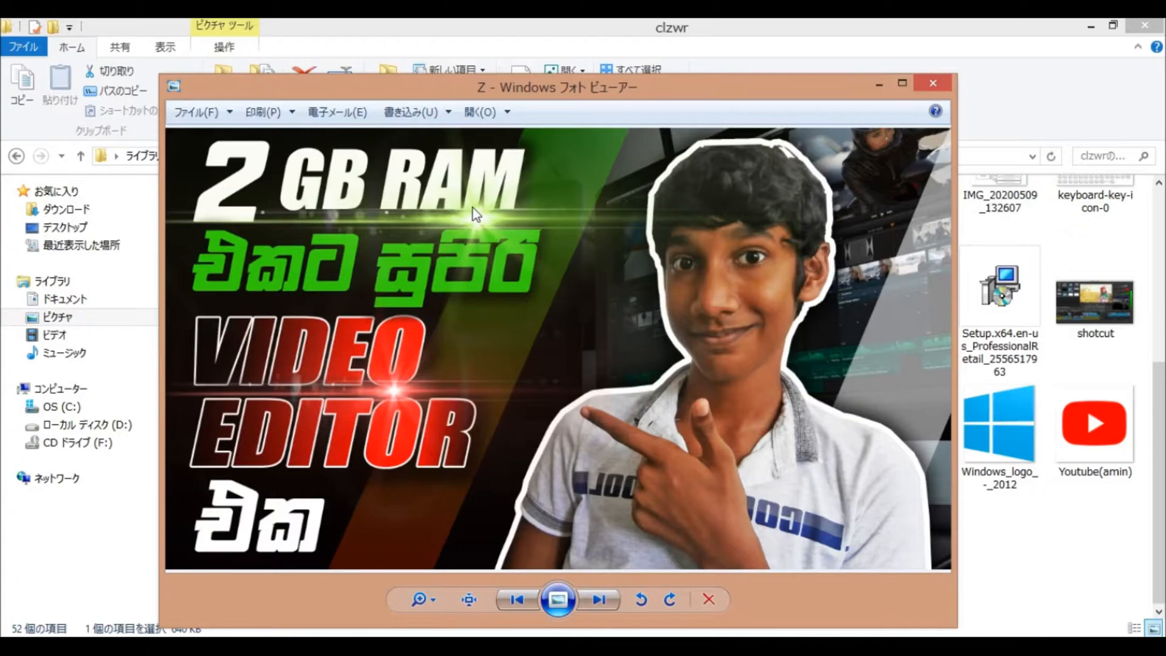
{"action": "mouse_move", "coordinate": [433, 392]}
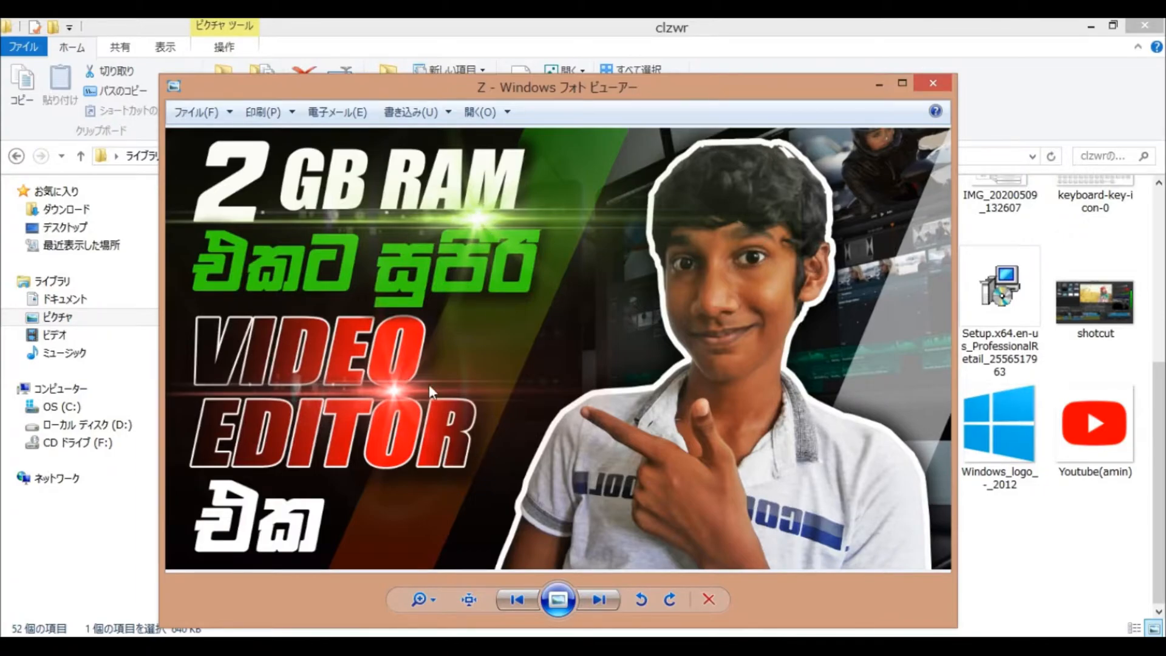
{"action": "mouse_move", "coordinate": [235, 320]}
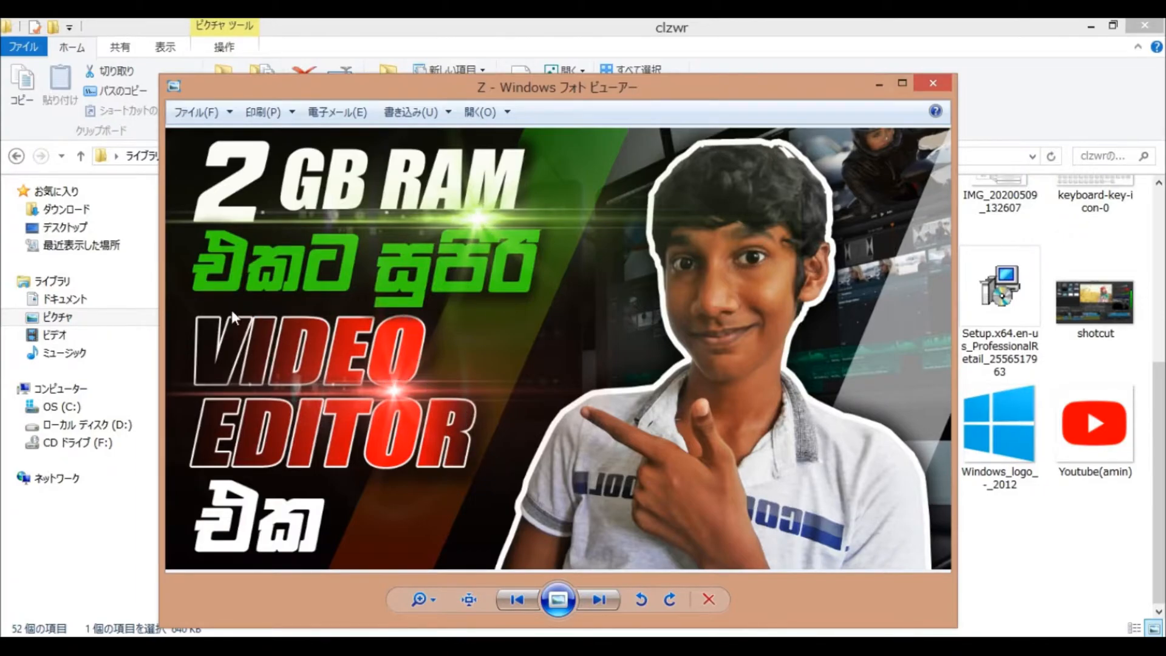
{"action": "mouse_move", "coordinate": [393, 390]}
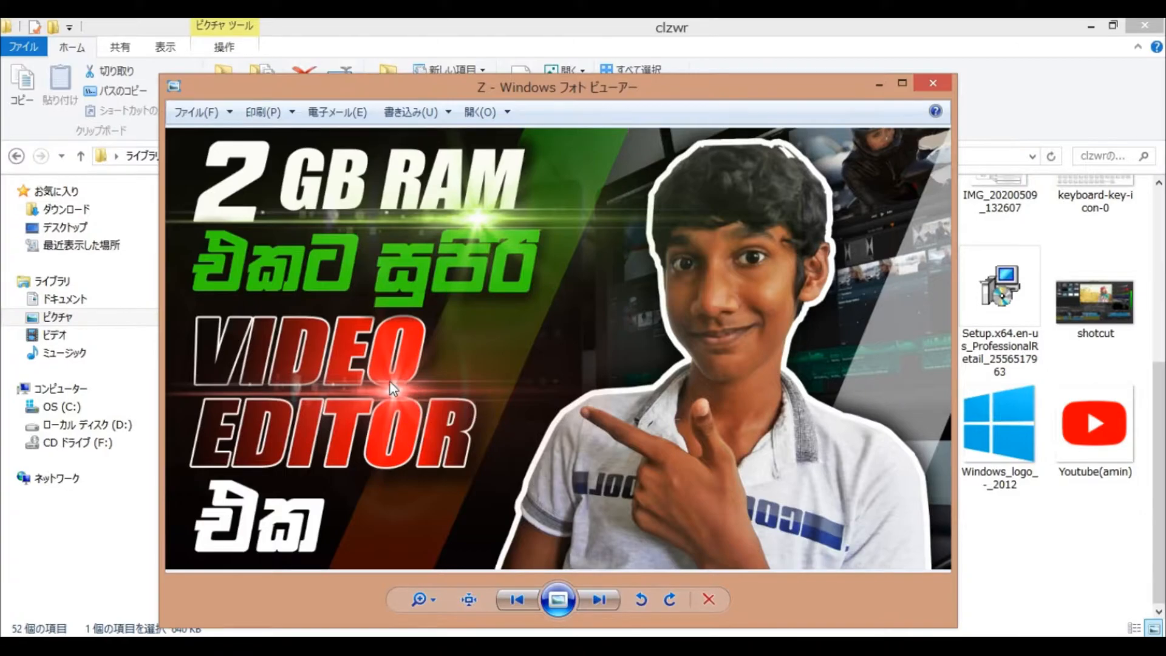
{"action": "mouse_move", "coordinate": [195, 342]}
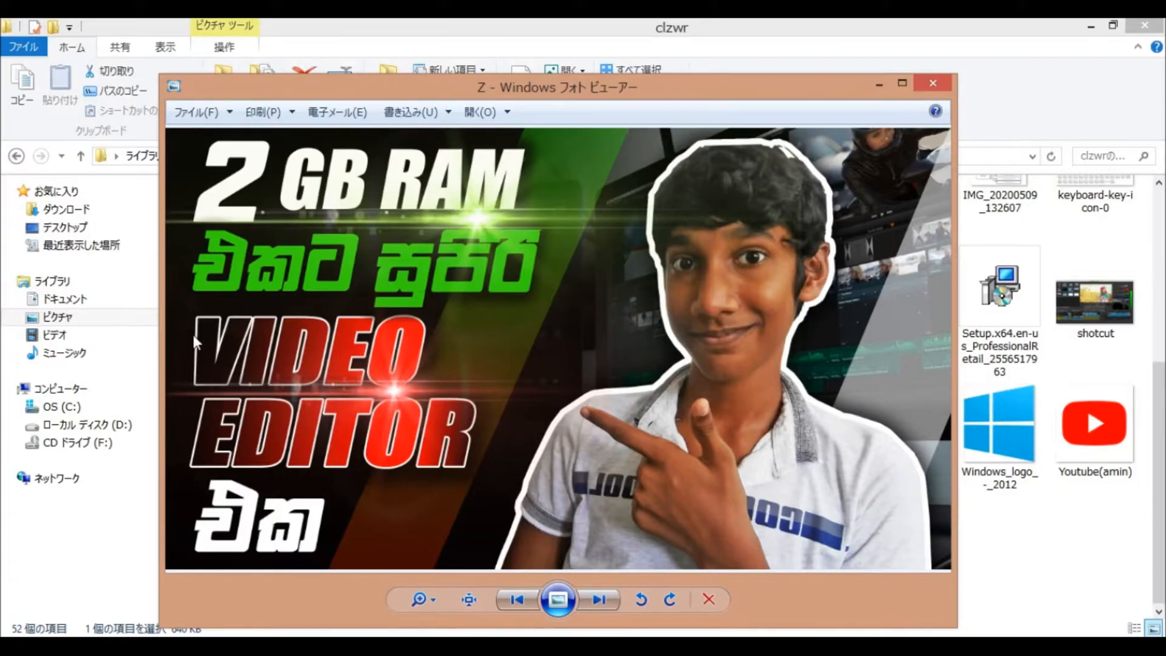
{"action": "mouse_move", "coordinate": [405, 390]}
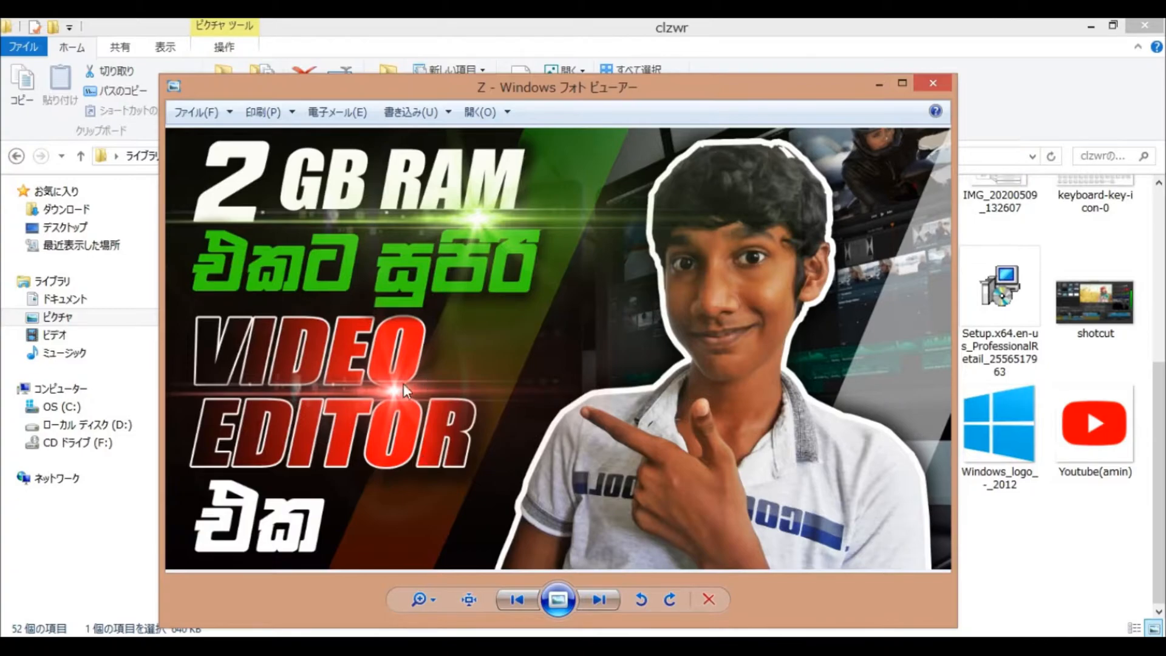
{"action": "mouse_move", "coordinate": [497, 391]}
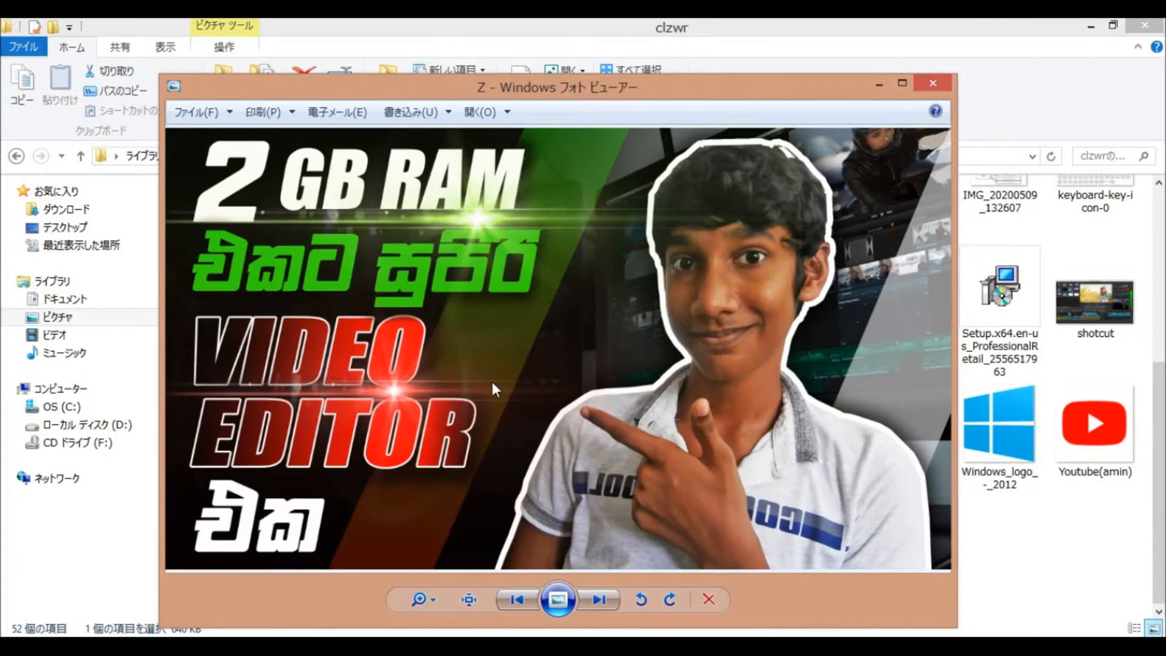
{"action": "mouse_move", "coordinate": [404, 394]}
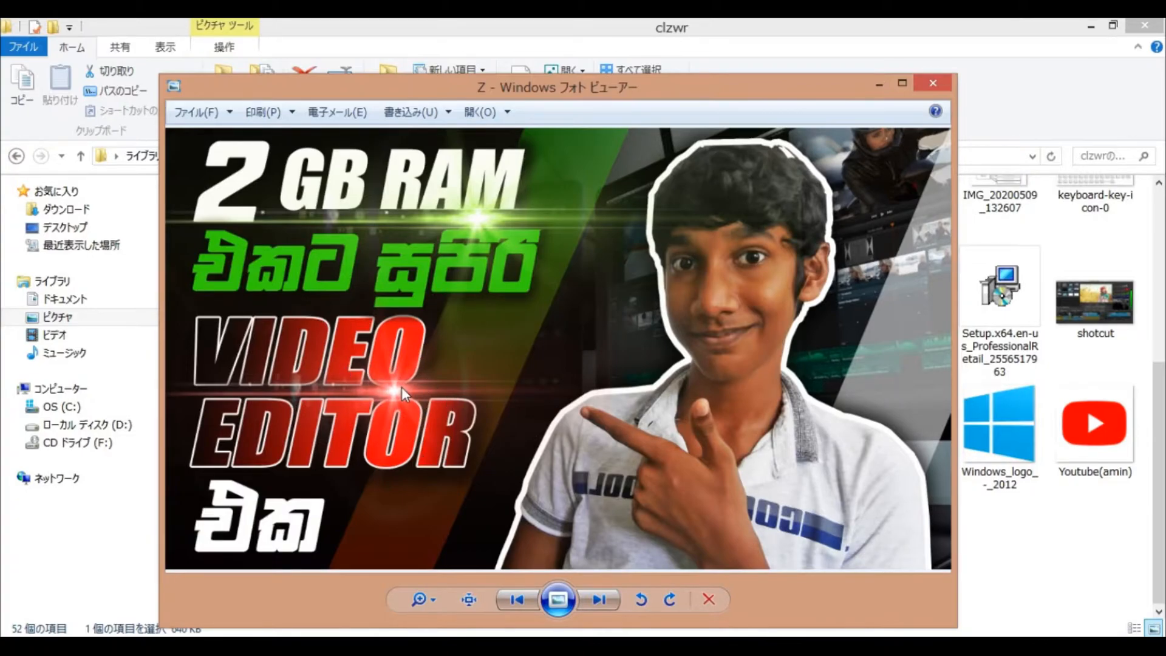
{"action": "mouse_move", "coordinate": [556, 545]}
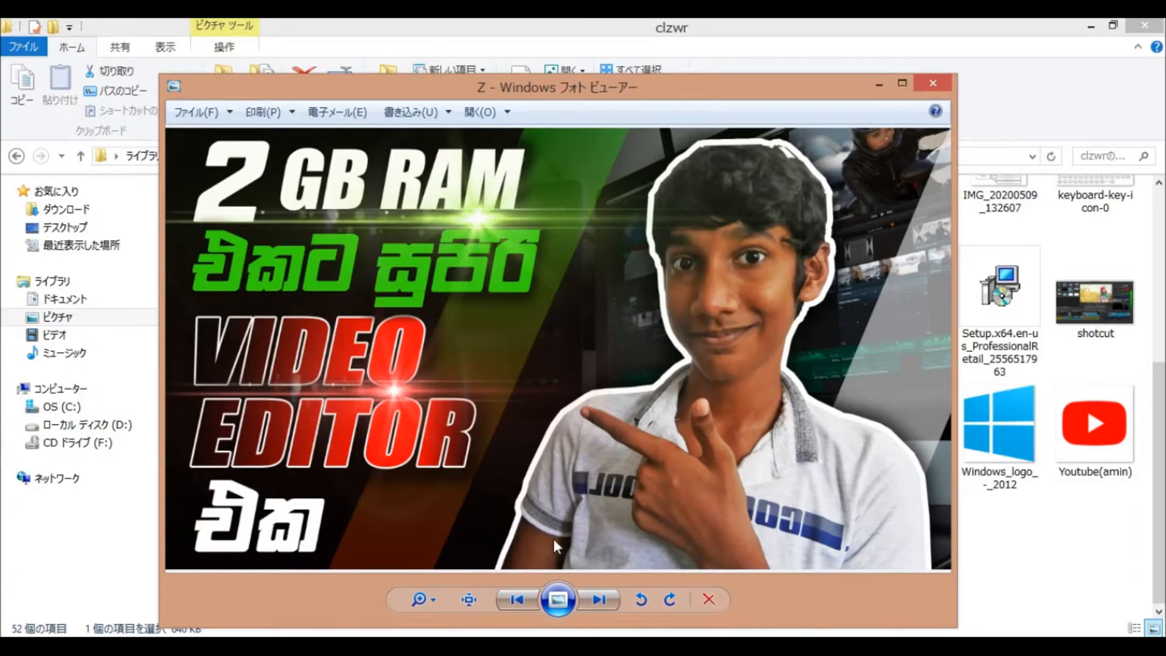
{"action": "mouse_move", "coordinate": [789, 394]}
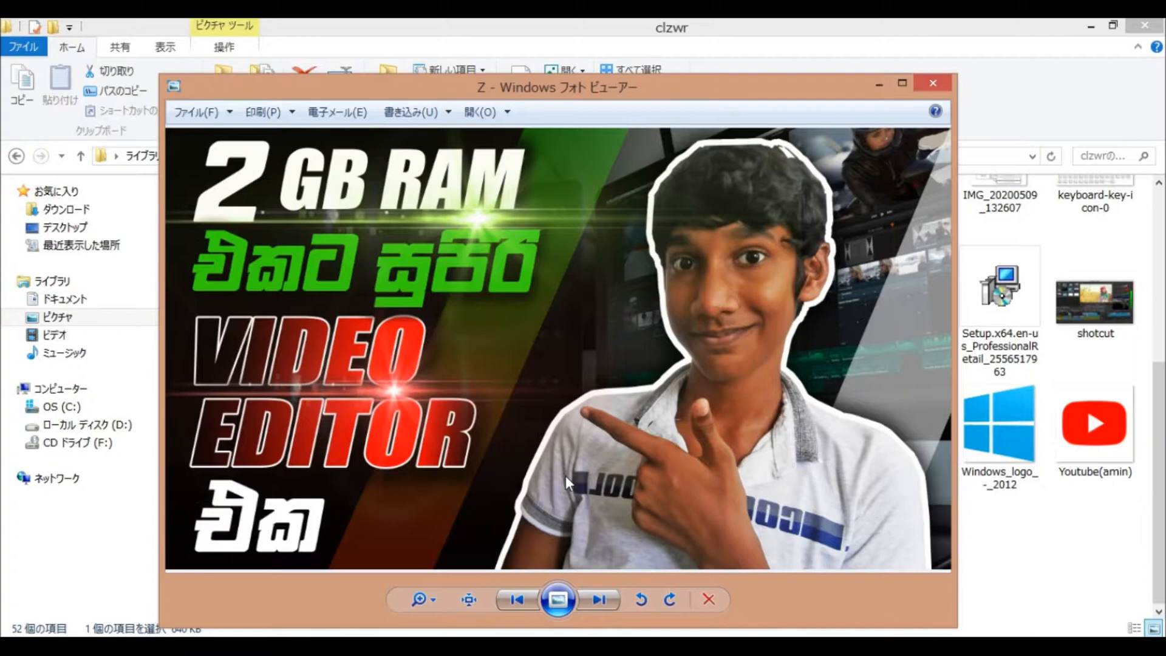
{"action": "mouse_move", "coordinate": [364, 260]}
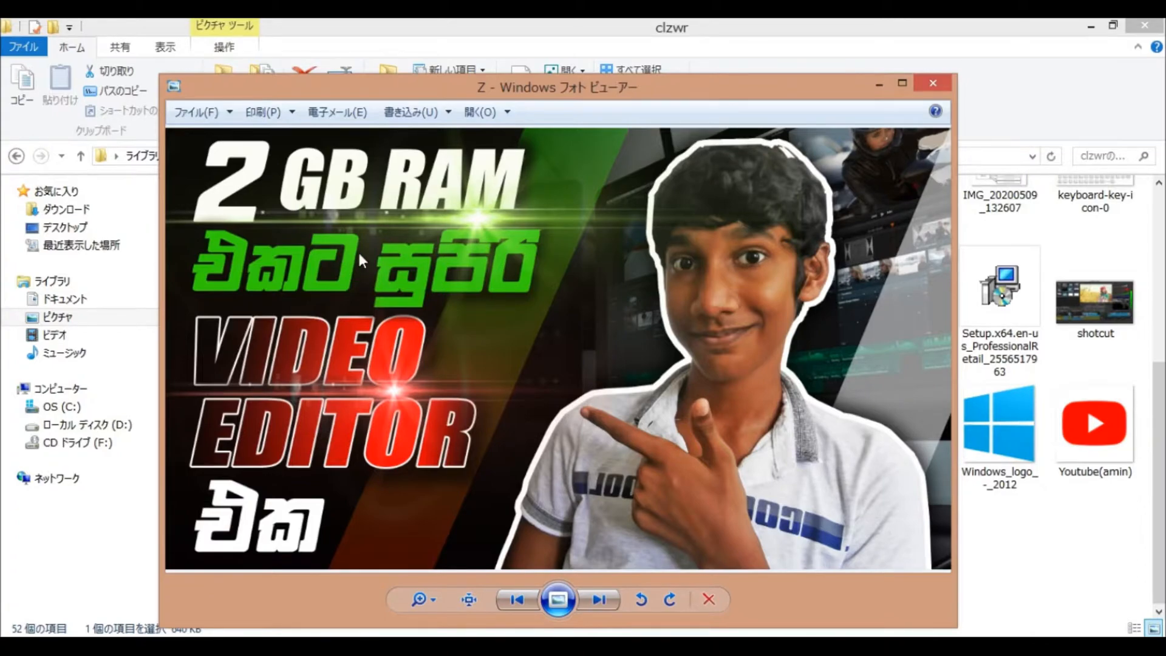
{"action": "mouse_move", "coordinate": [562, 253]}
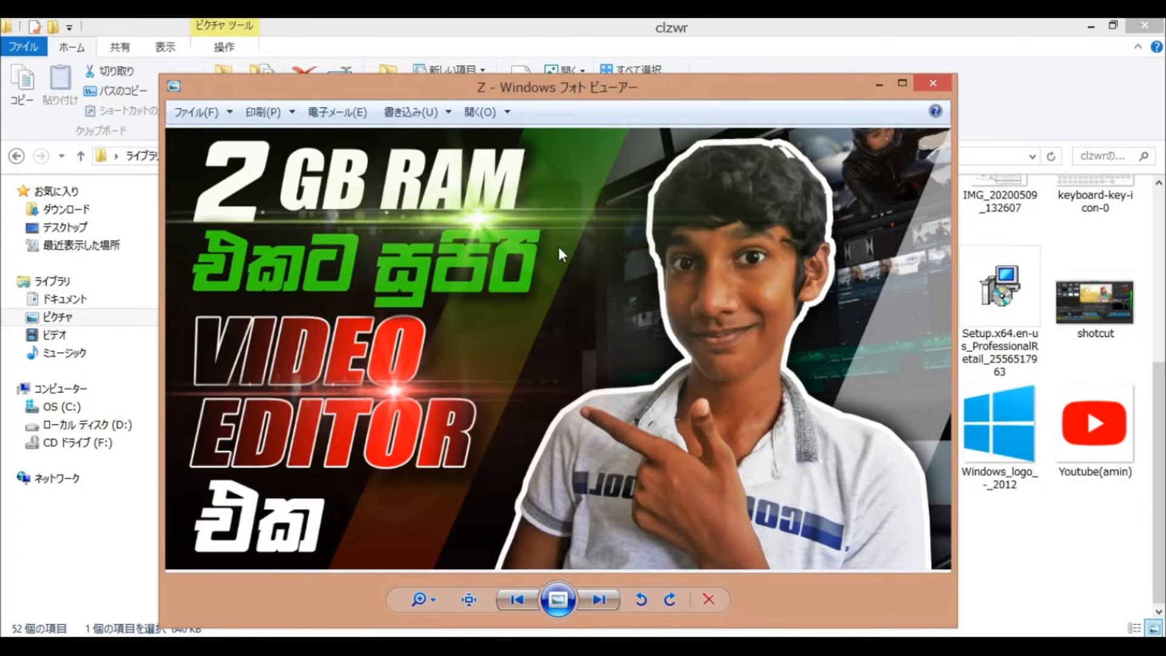
{"action": "mouse_move", "coordinate": [934, 166]}
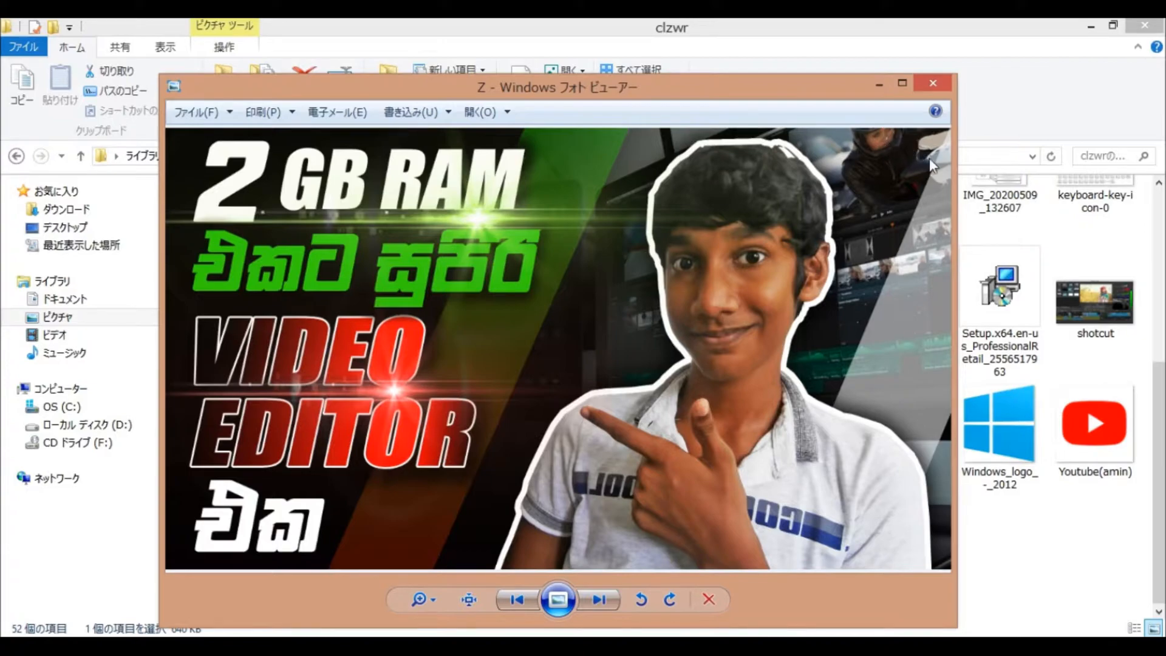
{"action": "mouse_move", "coordinate": [854, 301]}
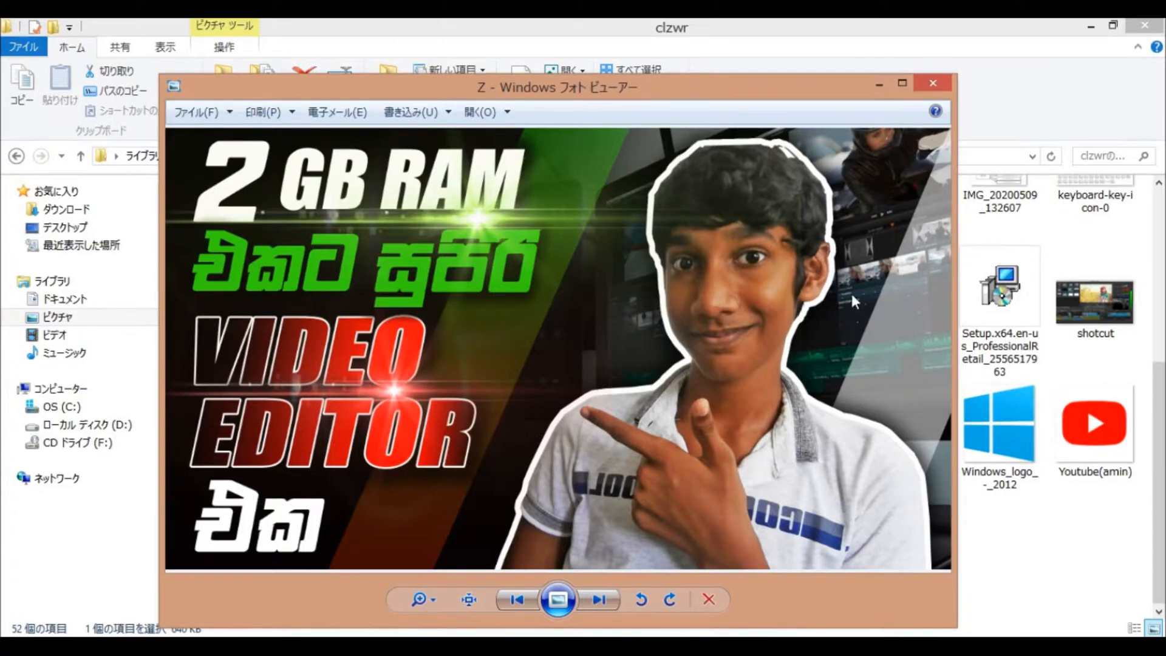
{"action": "mouse_move", "coordinate": [694, 610]}
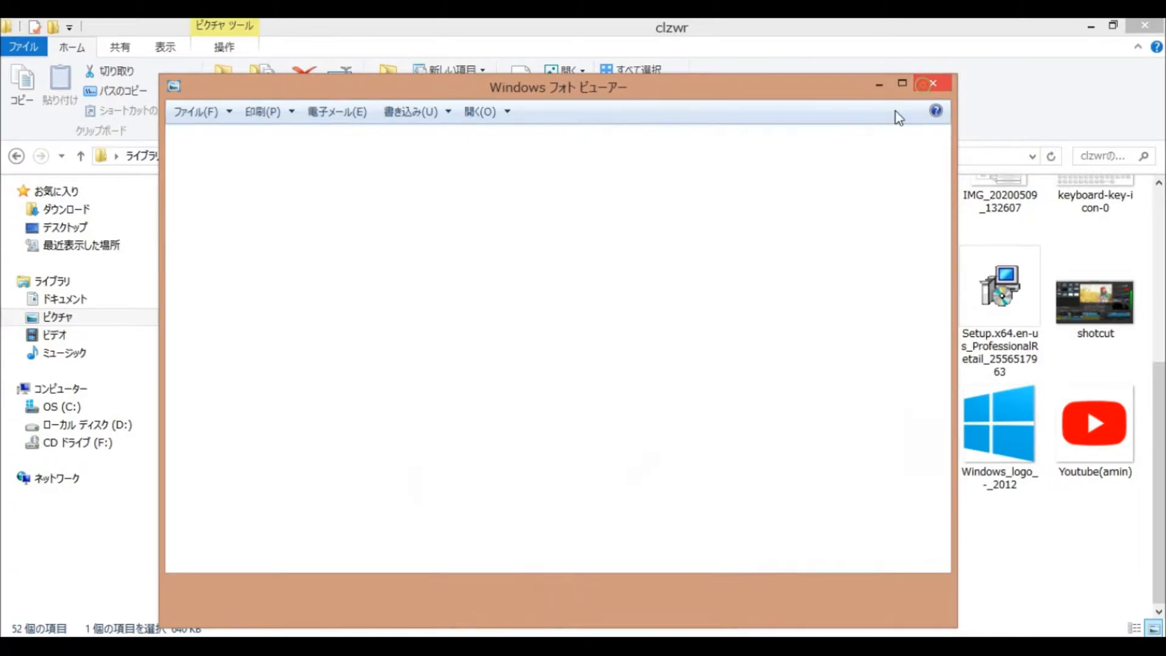
Step: Close the gaming wallpaper and open beautiful-dark-wood-textured-background-design-vector from Downloads
{"action": "left_click", "coordinate": [932, 83]}
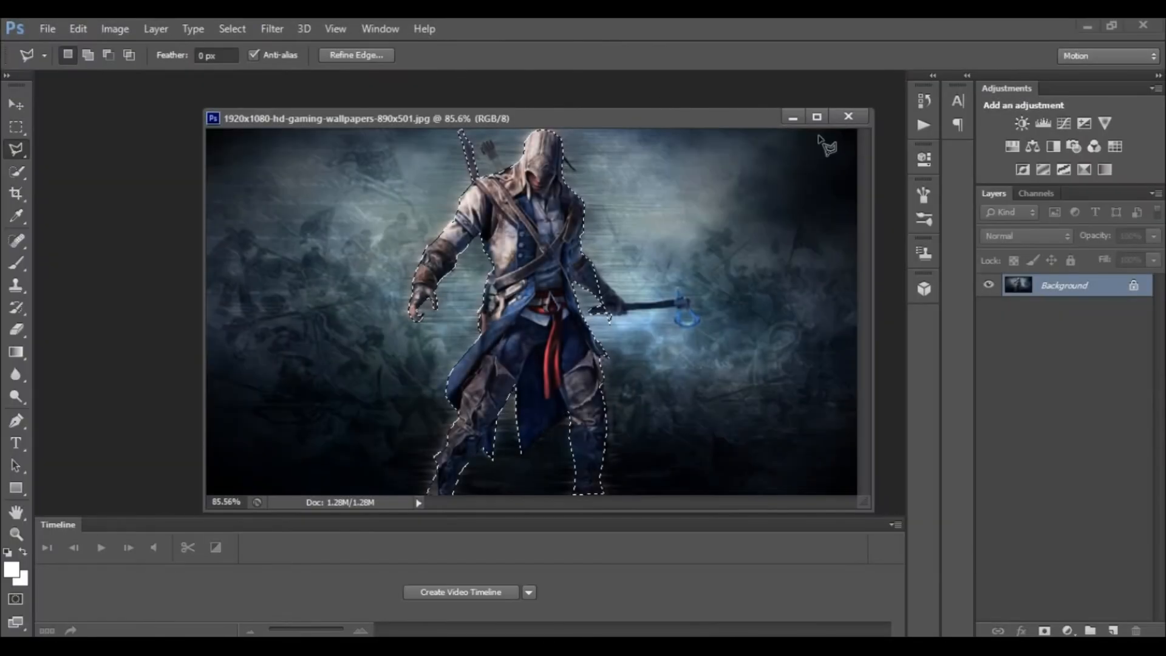
{"action": "left_click", "coordinate": [849, 117]}
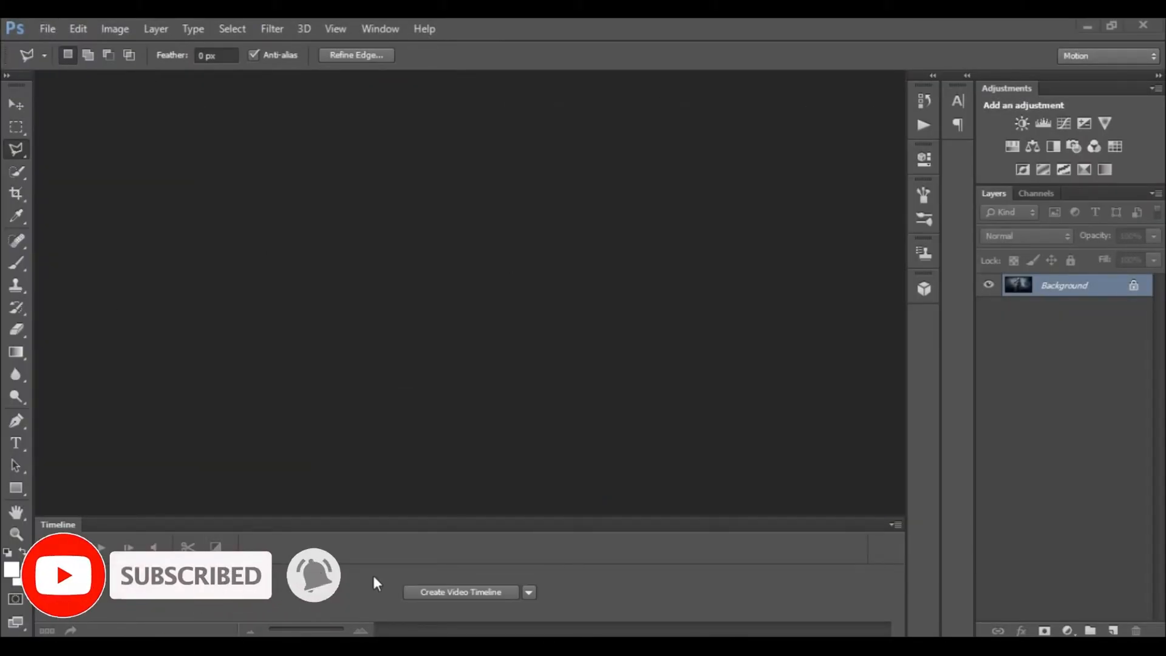
{"action": "mouse_move", "coordinate": [78, 415]}
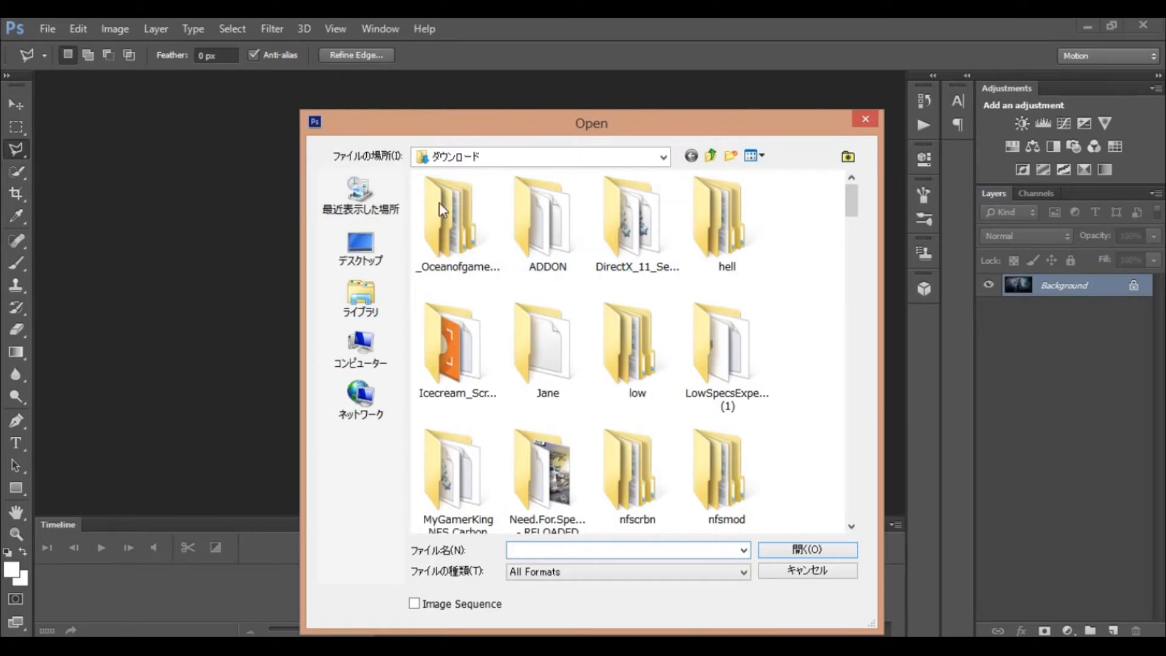
{"action": "scroll", "scroll_direction": "down", "scroll_amount": 3}
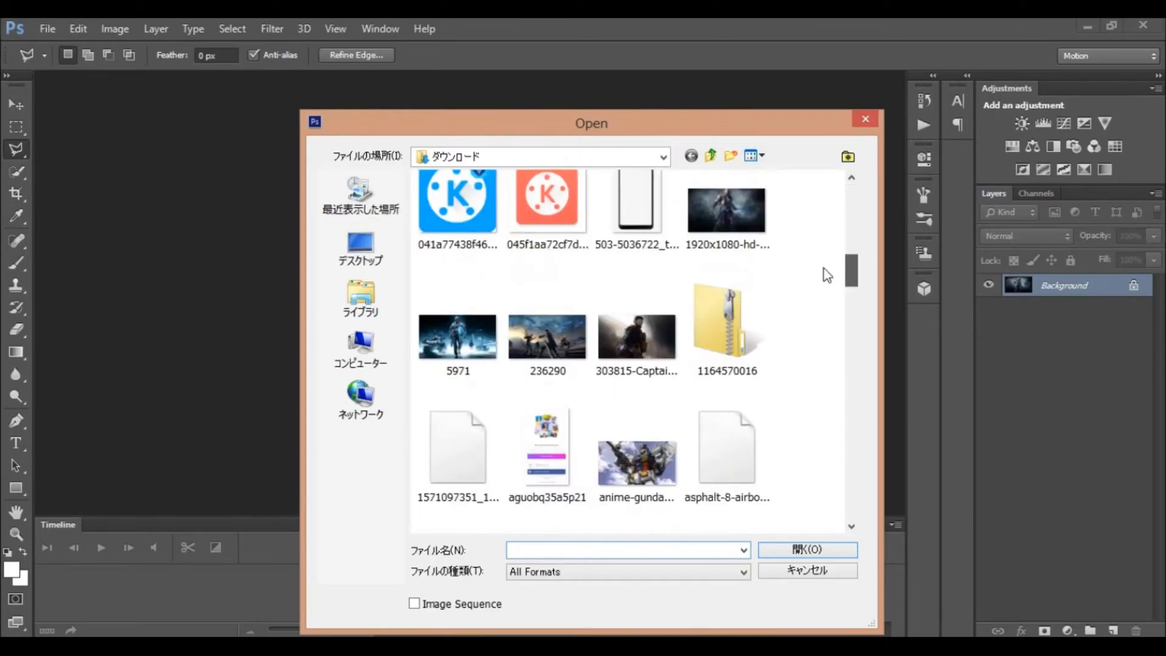
{"action": "left_click", "coordinate": [548, 290]}
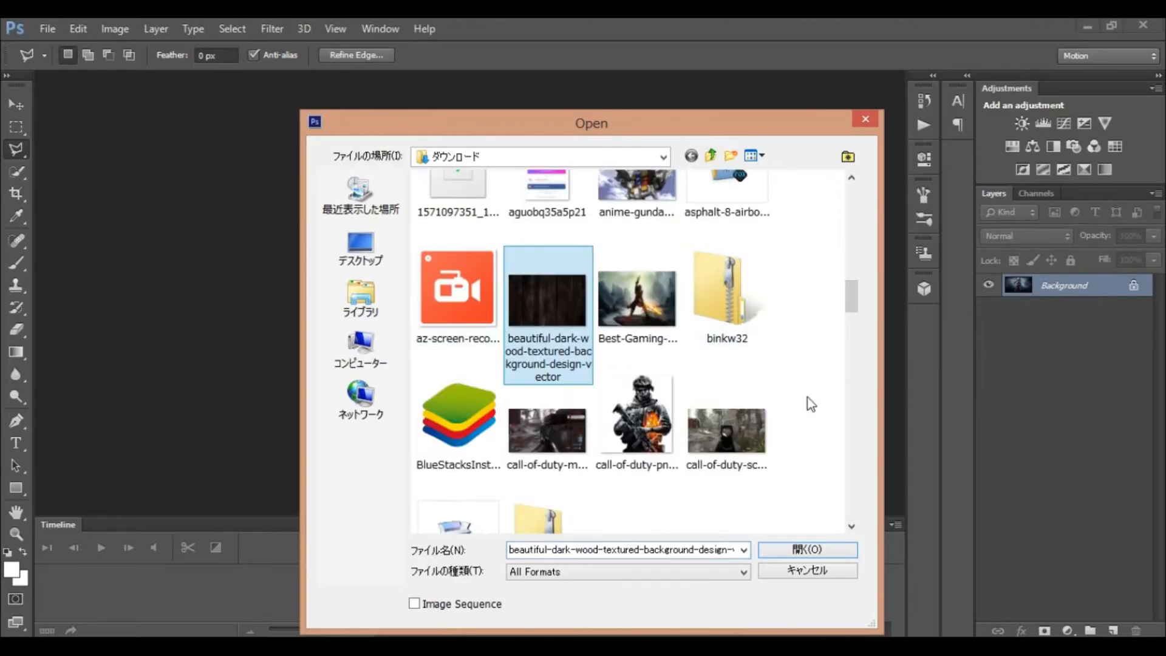
{"action": "mouse_move", "coordinate": [844, 443]}
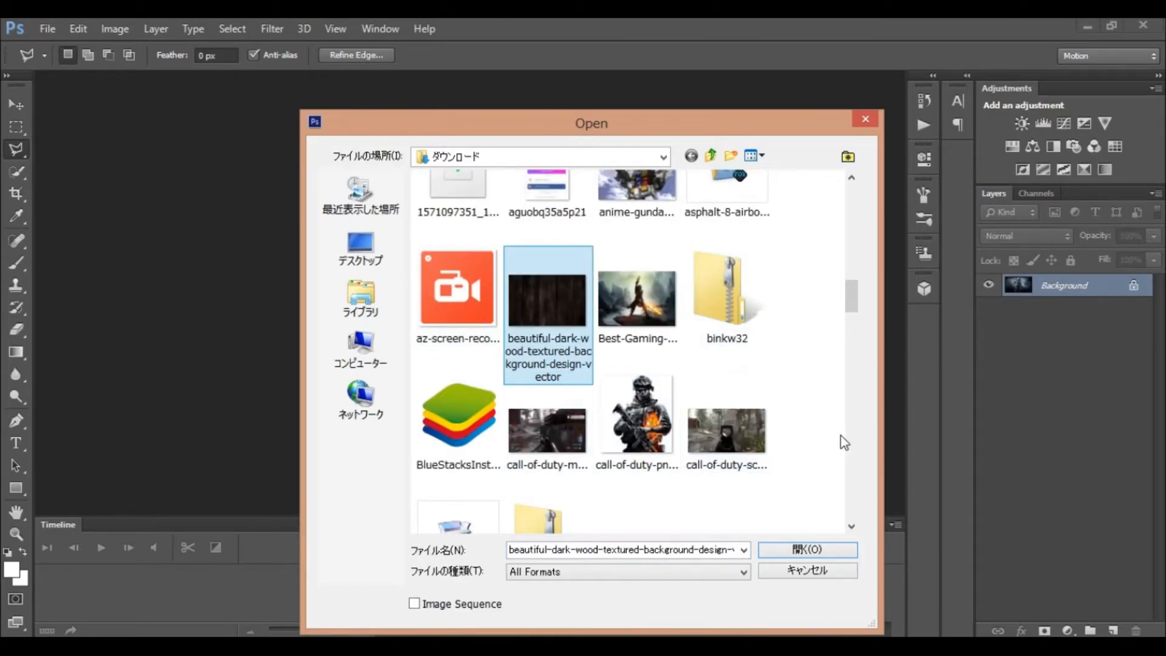
{"action": "left_click", "coordinate": [806, 549]}
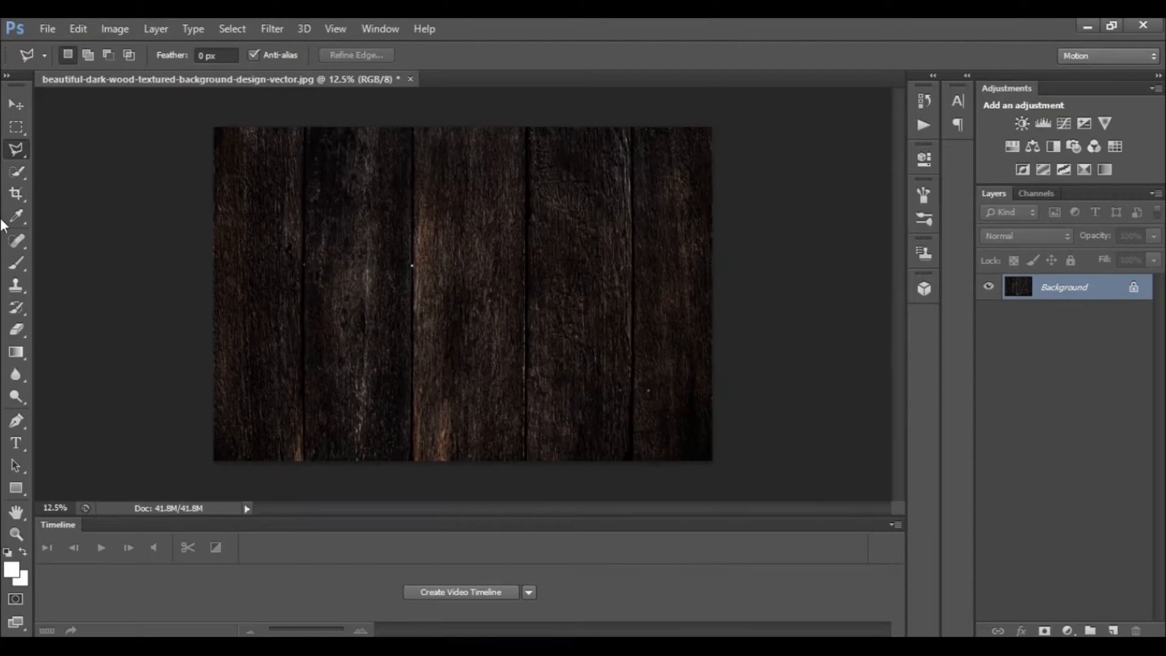
Step: Convert the wood image's locked Background layer into an editable Layer 0
{"action": "left_click", "coordinate": [16, 171]}
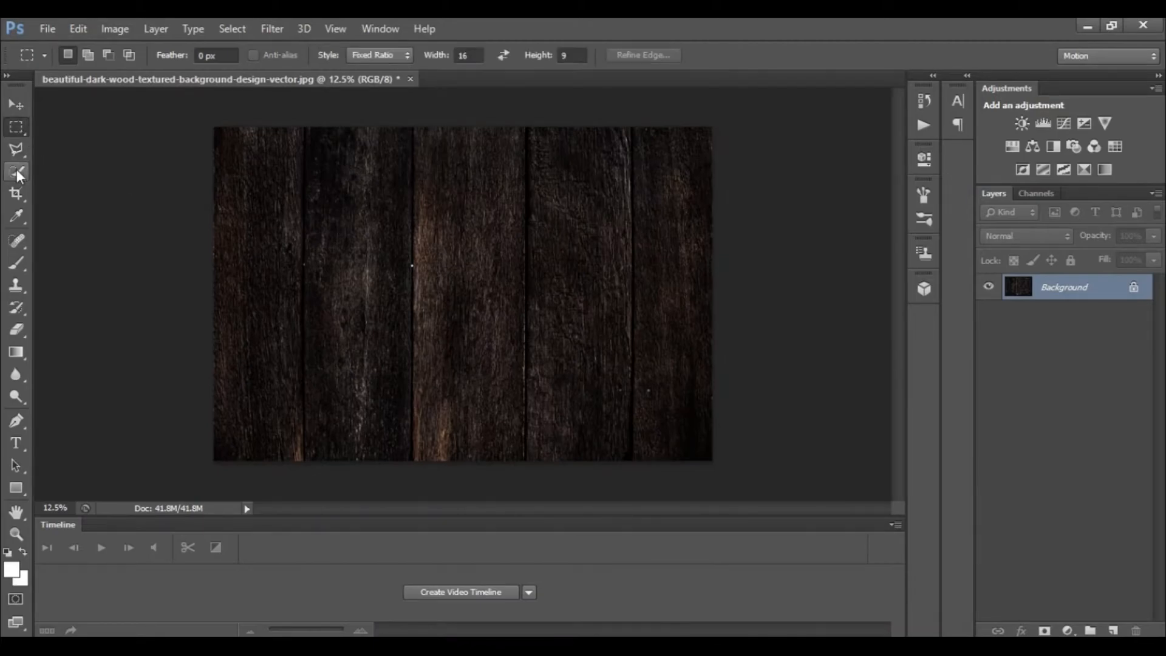
{"action": "left_click", "coordinate": [15, 150]}
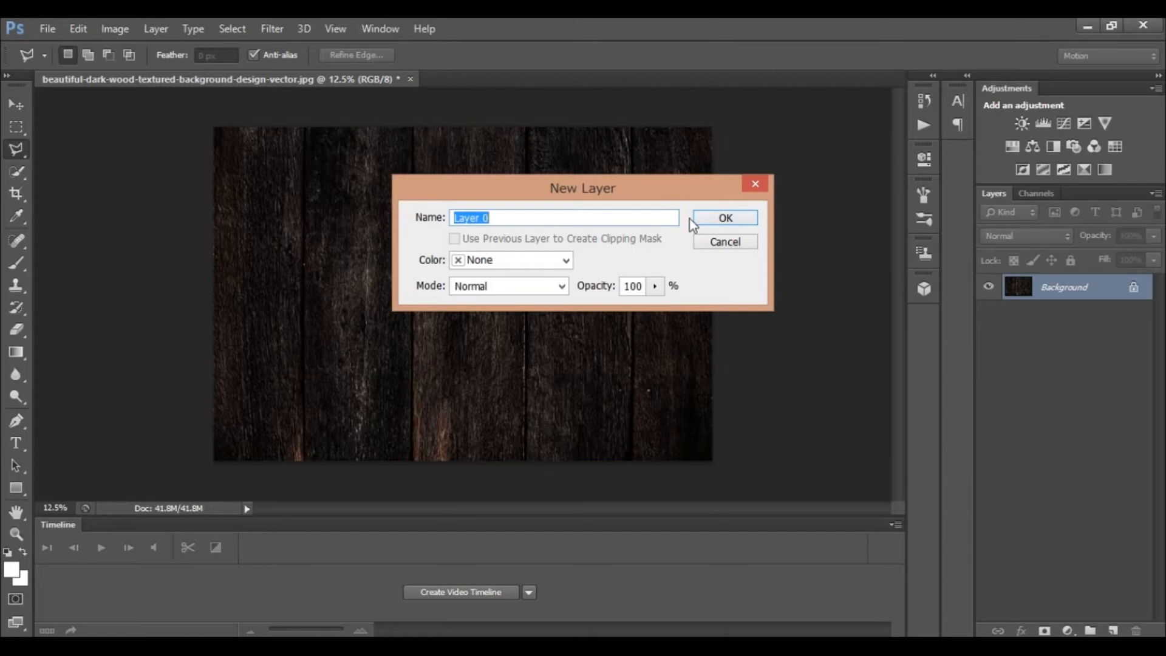
{"action": "left_click", "coordinate": [723, 218]}
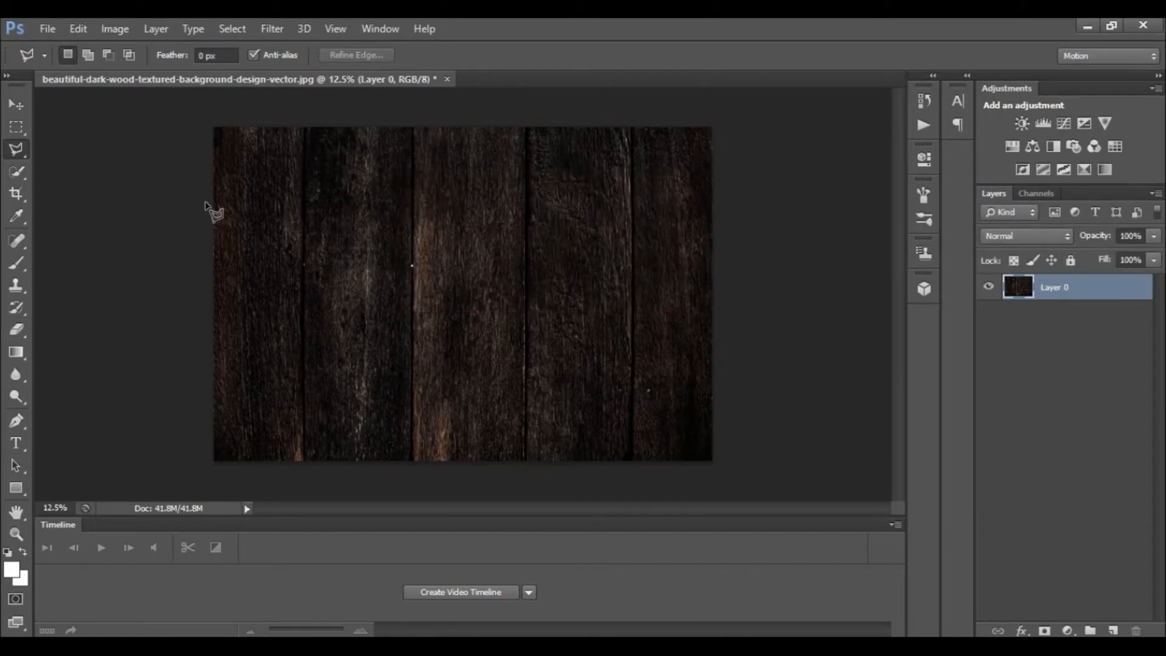
{"action": "left_click", "coordinate": [16, 127]}
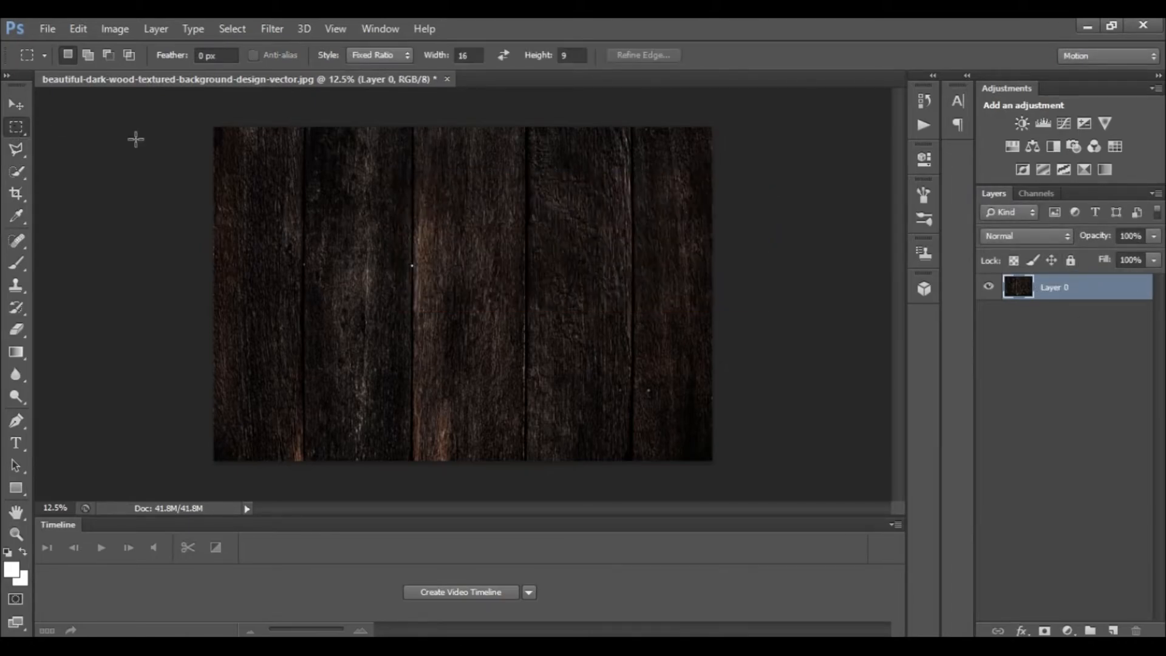
{"action": "mouse_move", "coordinate": [643, 120]}
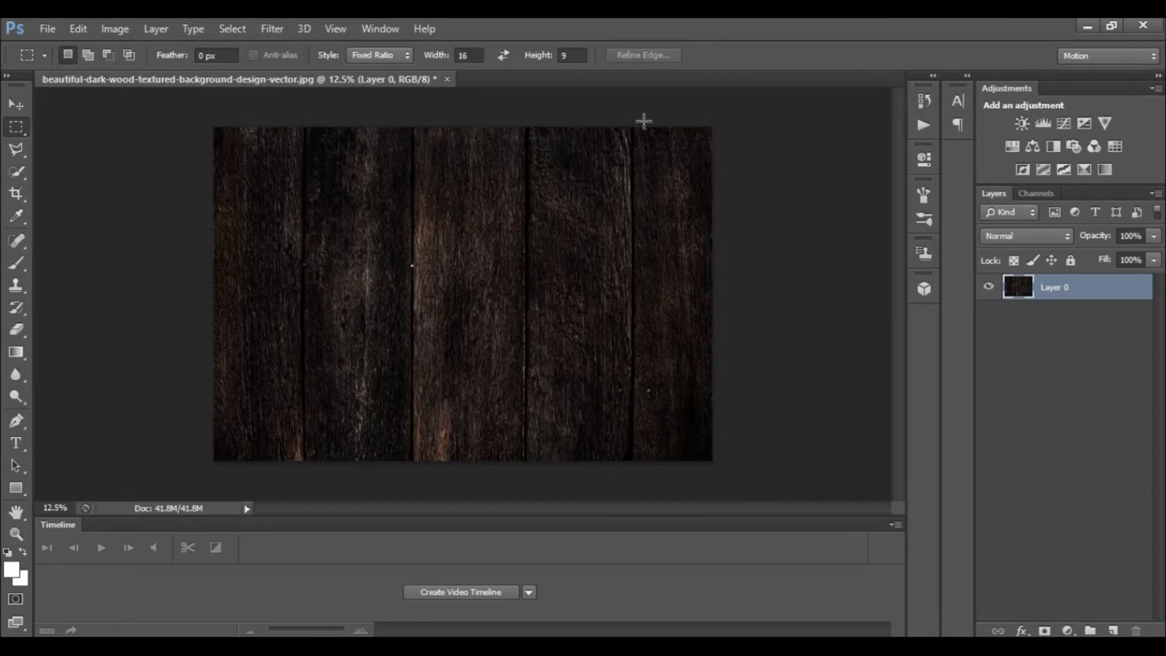
{"action": "mouse_move", "coordinate": [698, 292]}
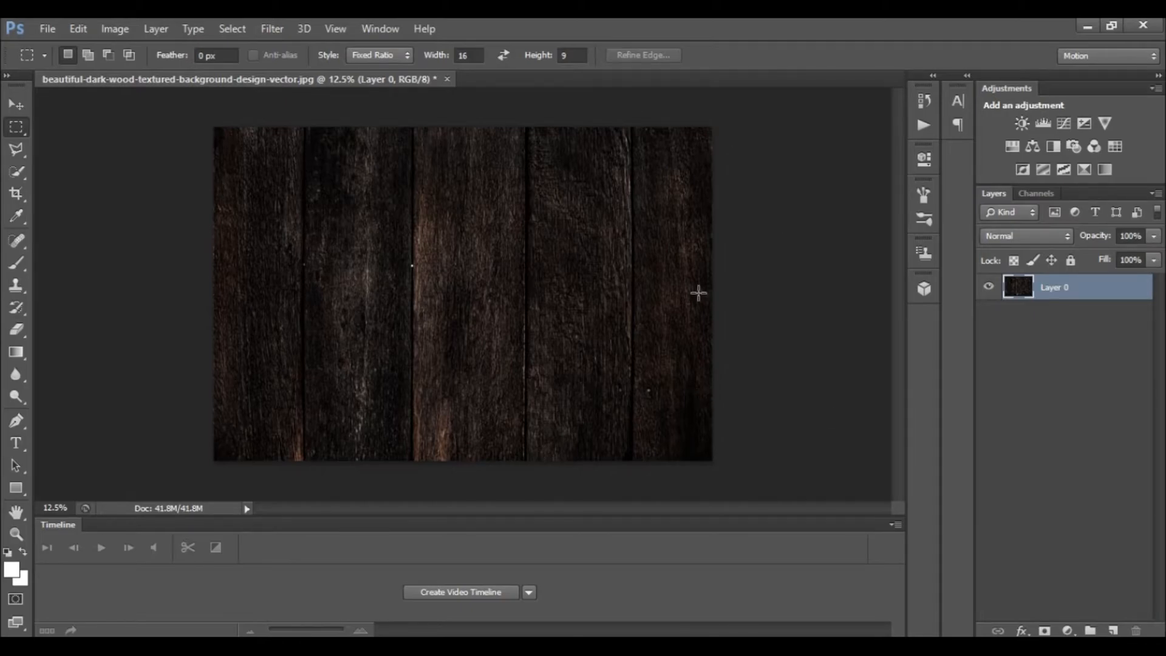
{"action": "mouse_move", "coordinate": [11, 155]}
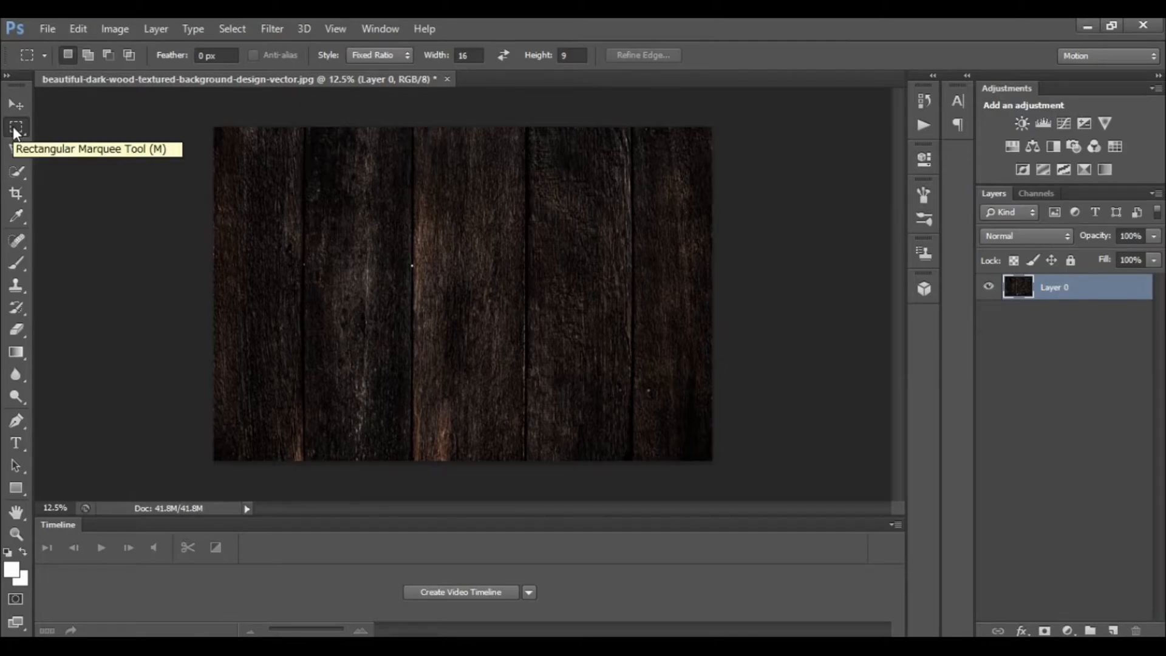
Step: Set the Rectangular Marquee style to Fixed Ratio, width 16 and height 9
{"action": "right_click", "coordinate": [17, 126]}
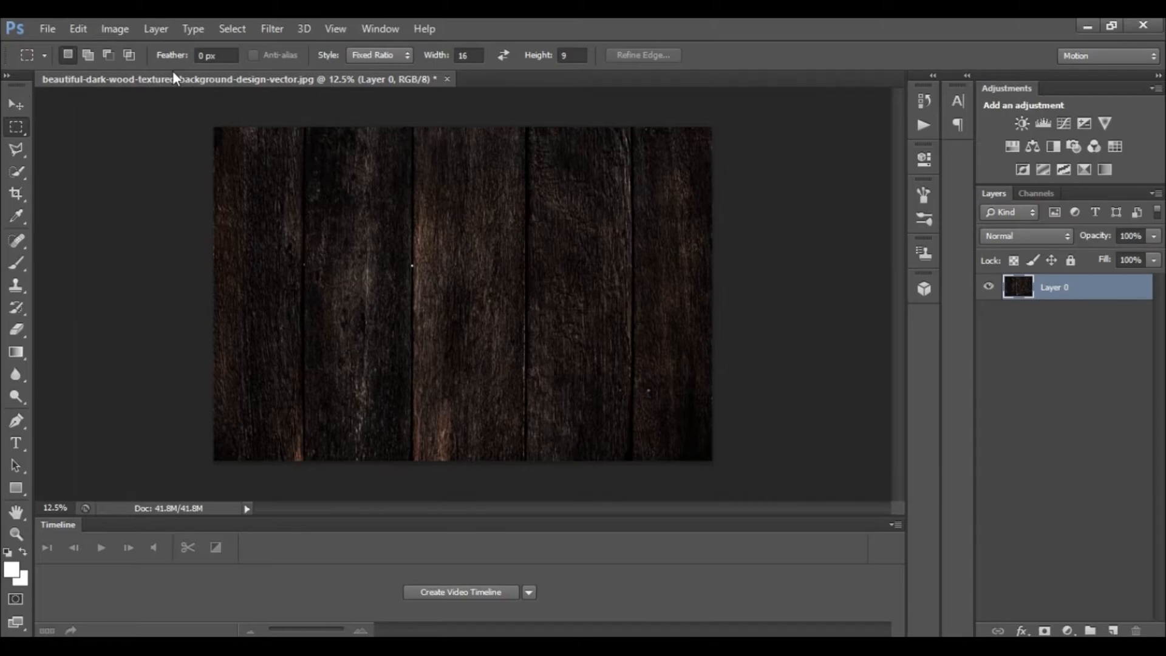
{"action": "left_click", "coordinate": [405, 56]}
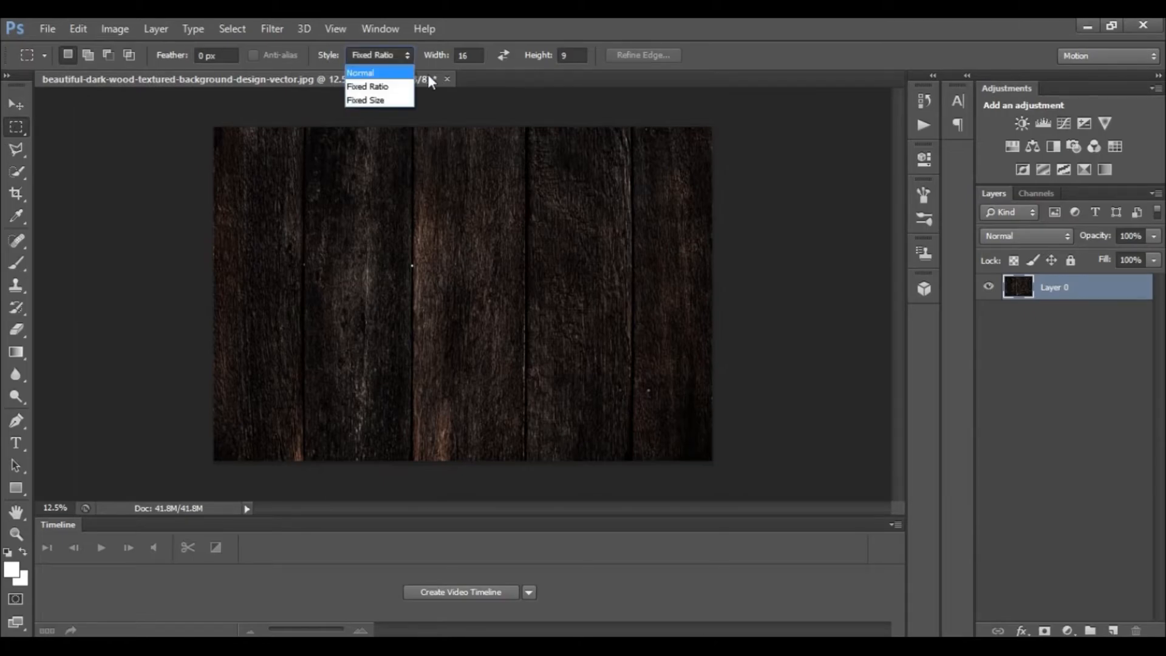
{"action": "left_click", "coordinate": [372, 85]}
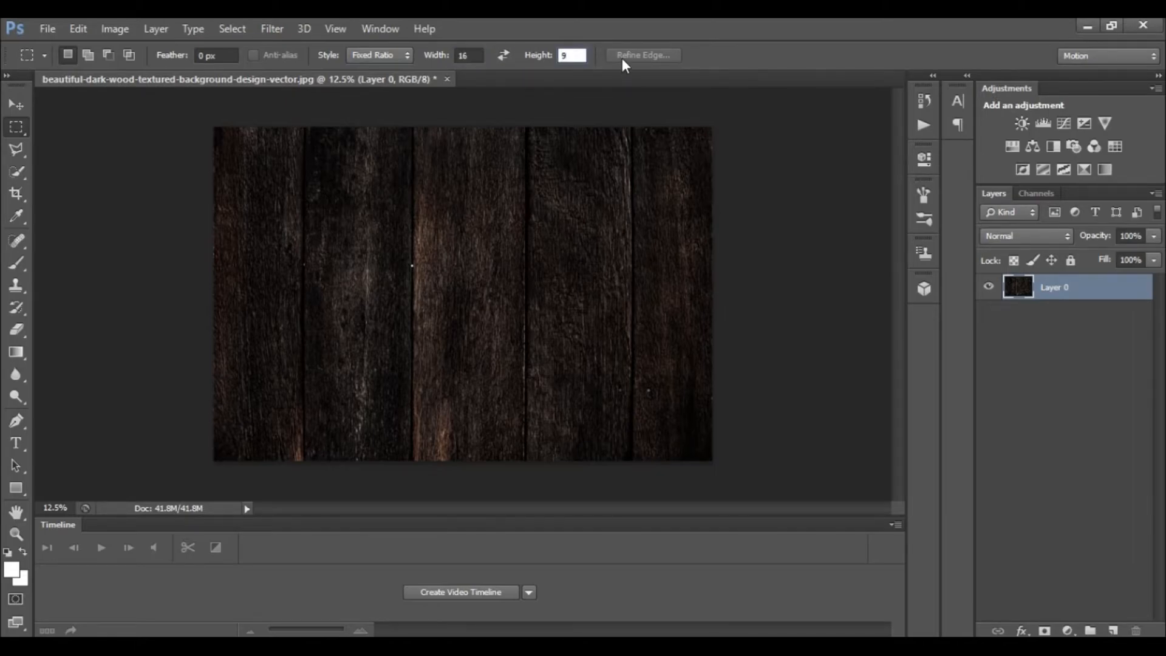
{"action": "mouse_move", "coordinate": [657, 59]}
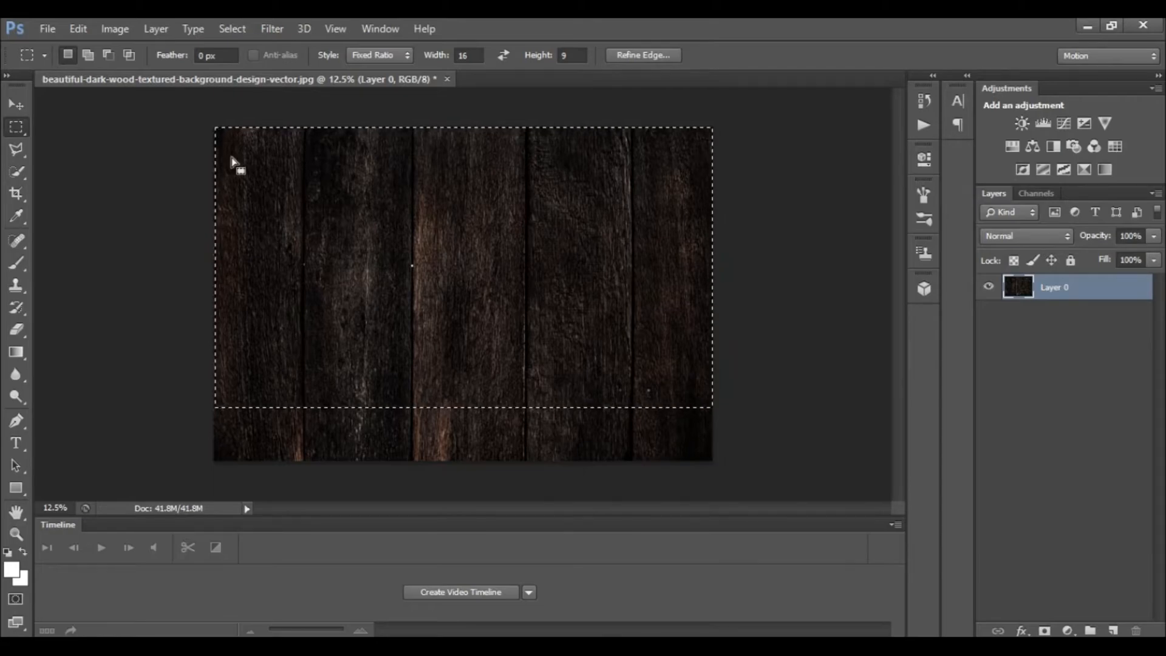
{"action": "mouse_move", "coordinate": [732, 404]}
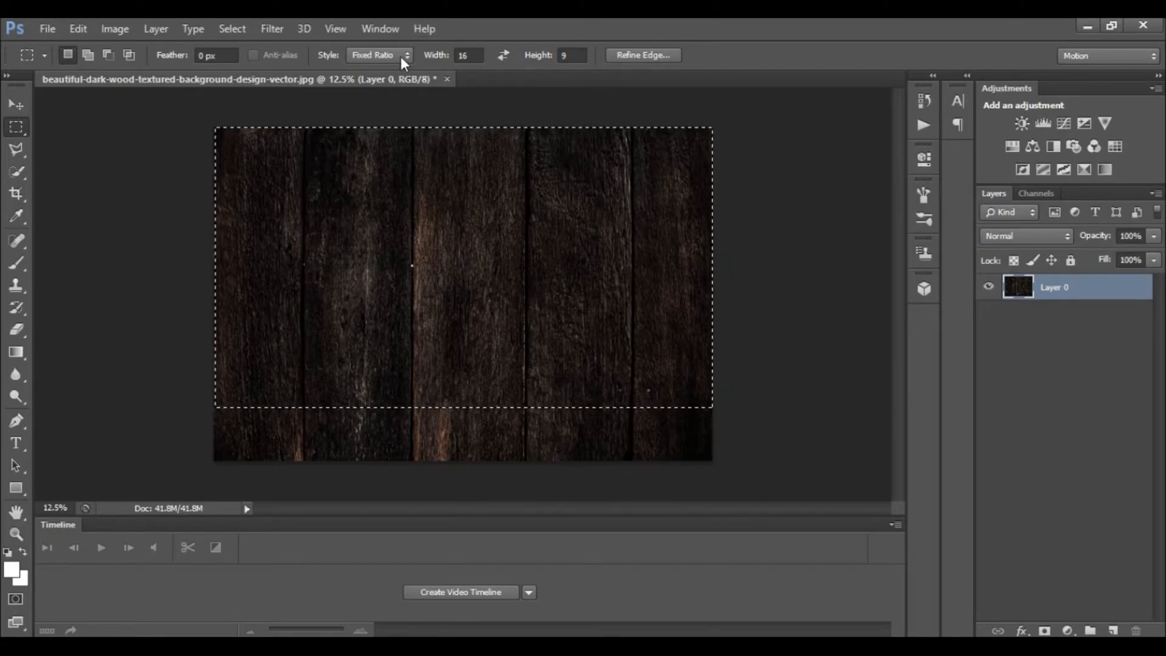
{"action": "mouse_move", "coordinate": [223, 168]}
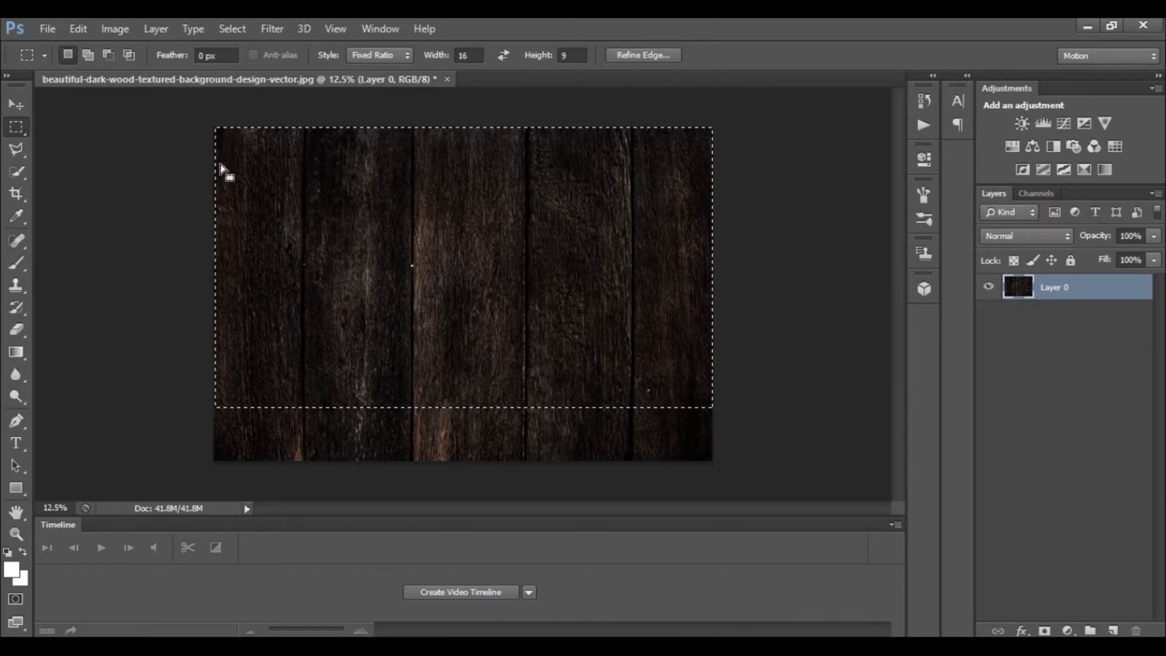
{"action": "mouse_move", "coordinate": [724, 235]}
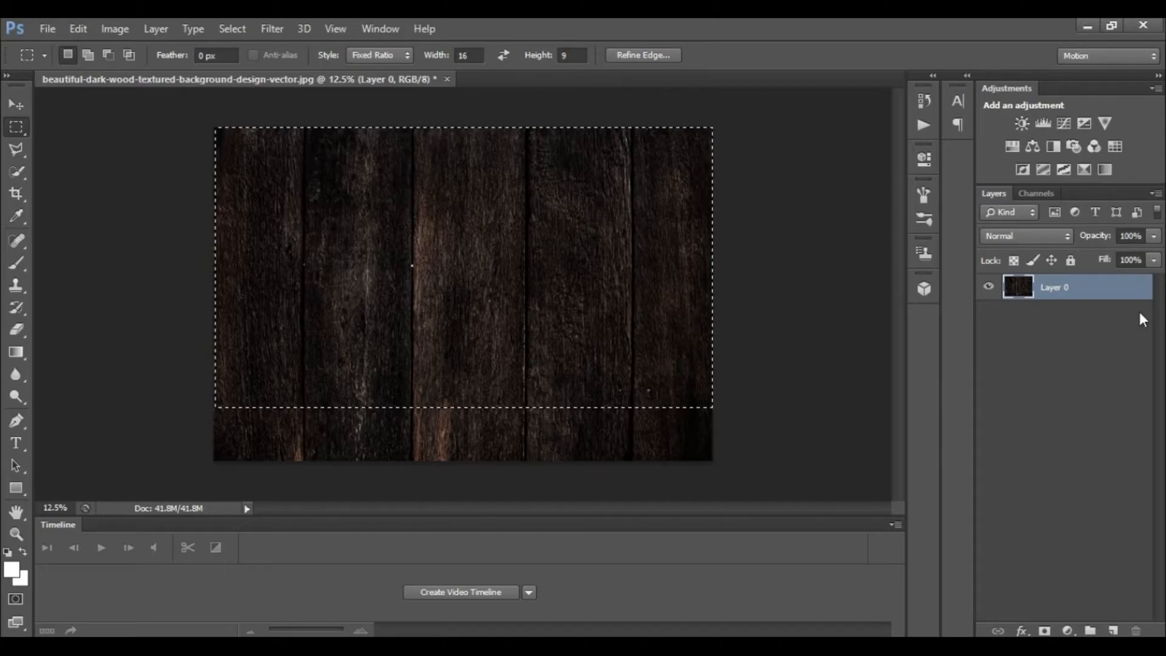
{"action": "mouse_move", "coordinate": [115, 29]}
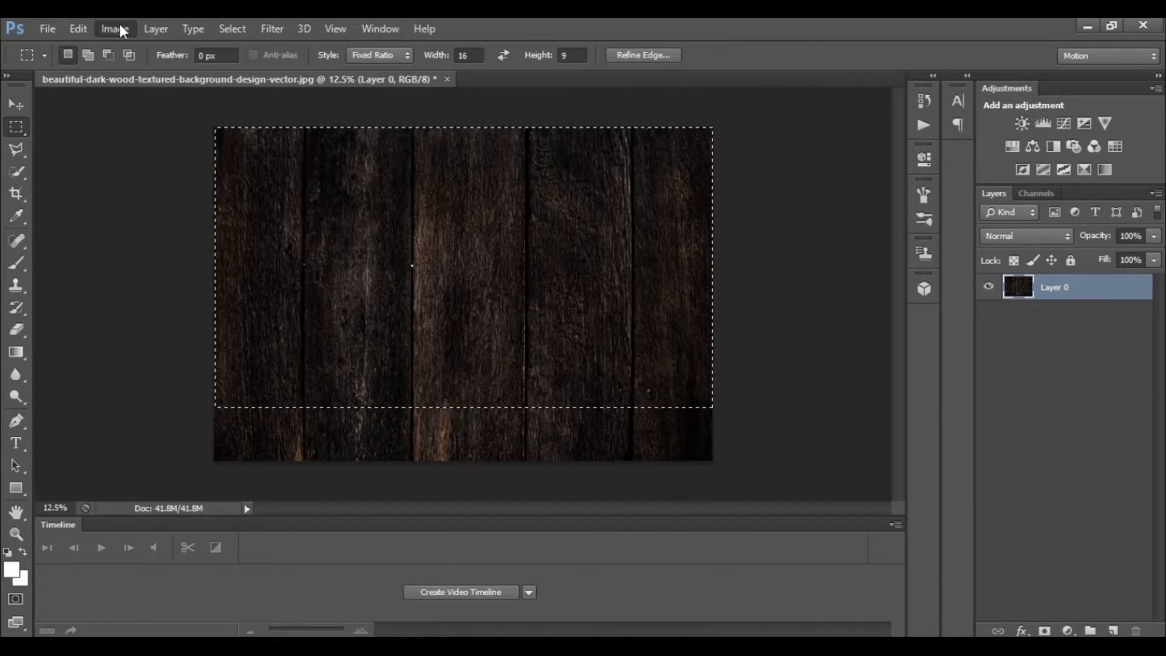
Step: Crop the wood image to the 16:9 selection with Image > Crop, then deselect
{"action": "left_click", "coordinate": [115, 28]}
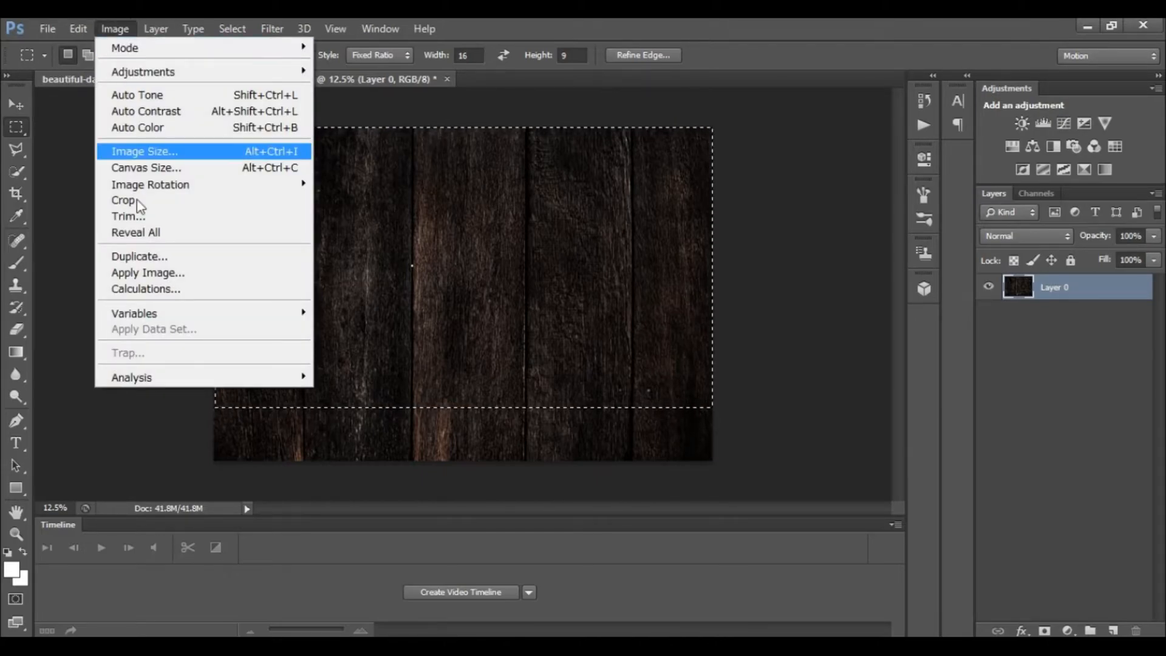
{"action": "mouse_move", "coordinate": [125, 200]}
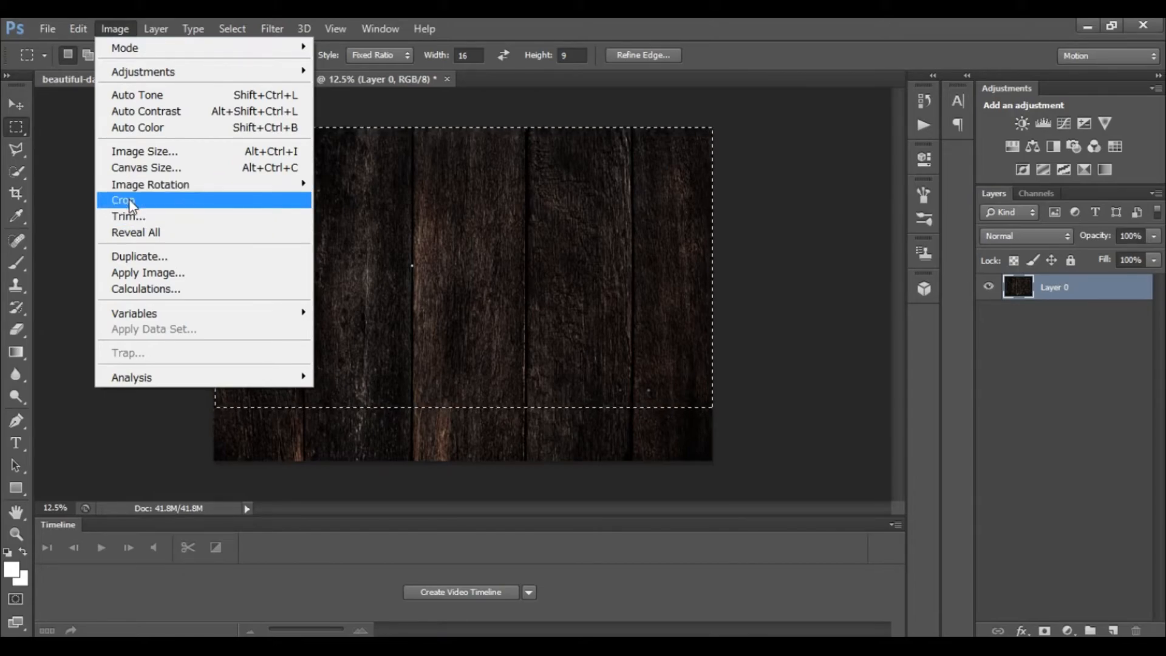
{"action": "left_click", "coordinate": [122, 200]}
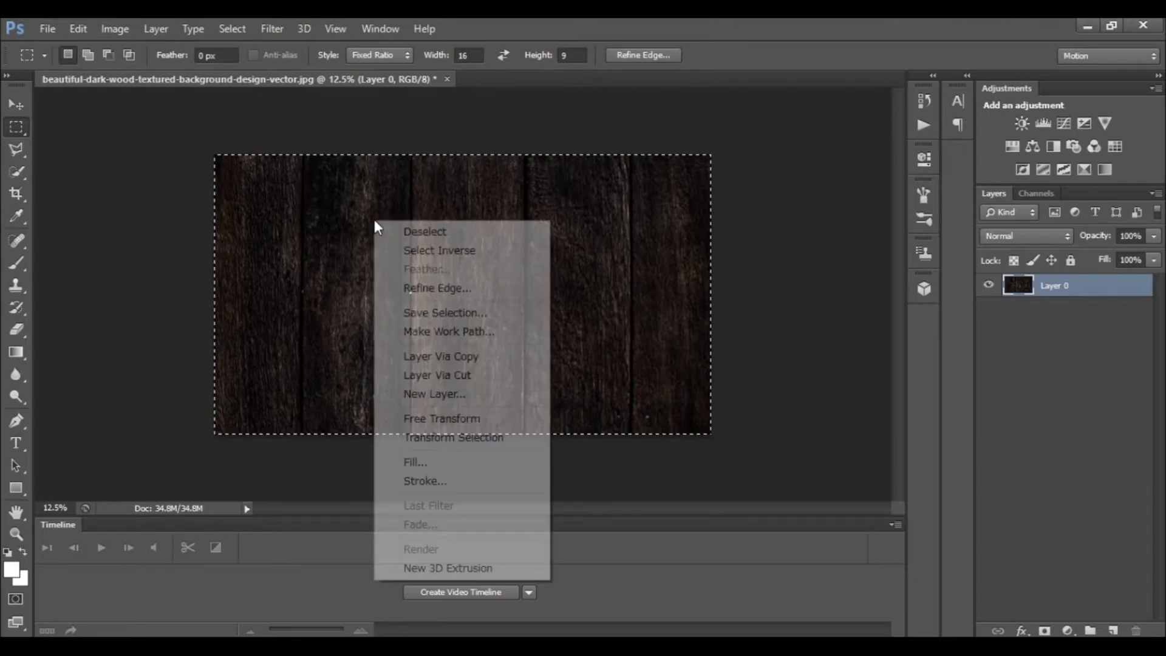
{"action": "left_click", "coordinate": [425, 232]}
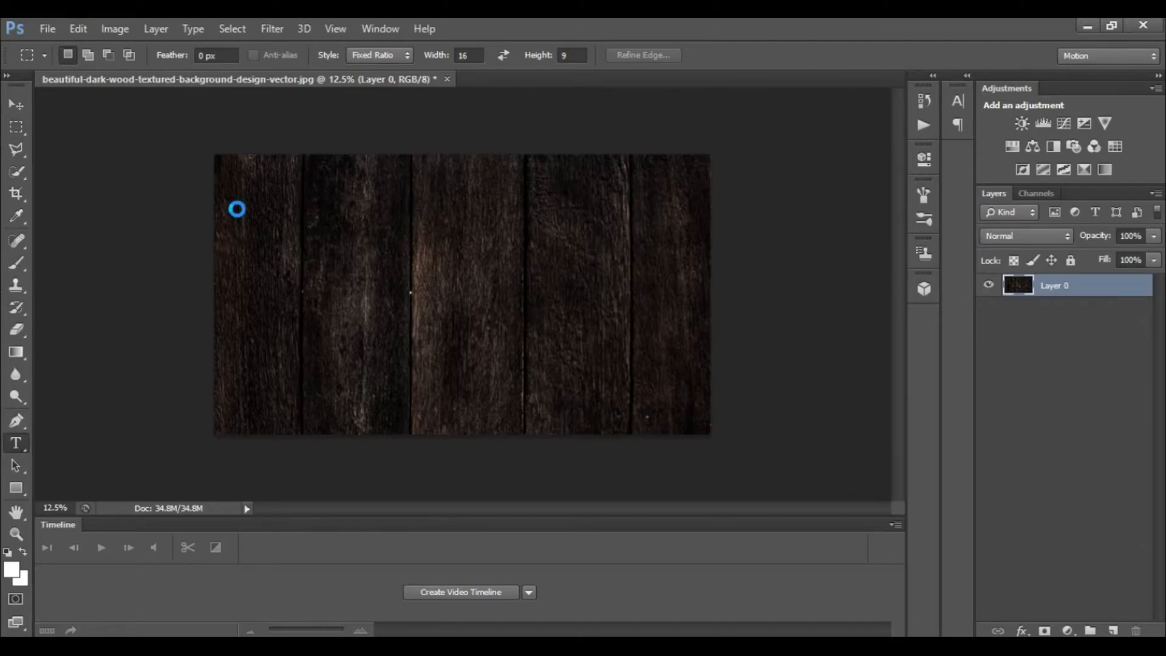
Step: Type the white Impact title 'THUMBNAIL' near the top of the canvas and commit it
{"action": "left_click", "coordinate": [15, 443]}
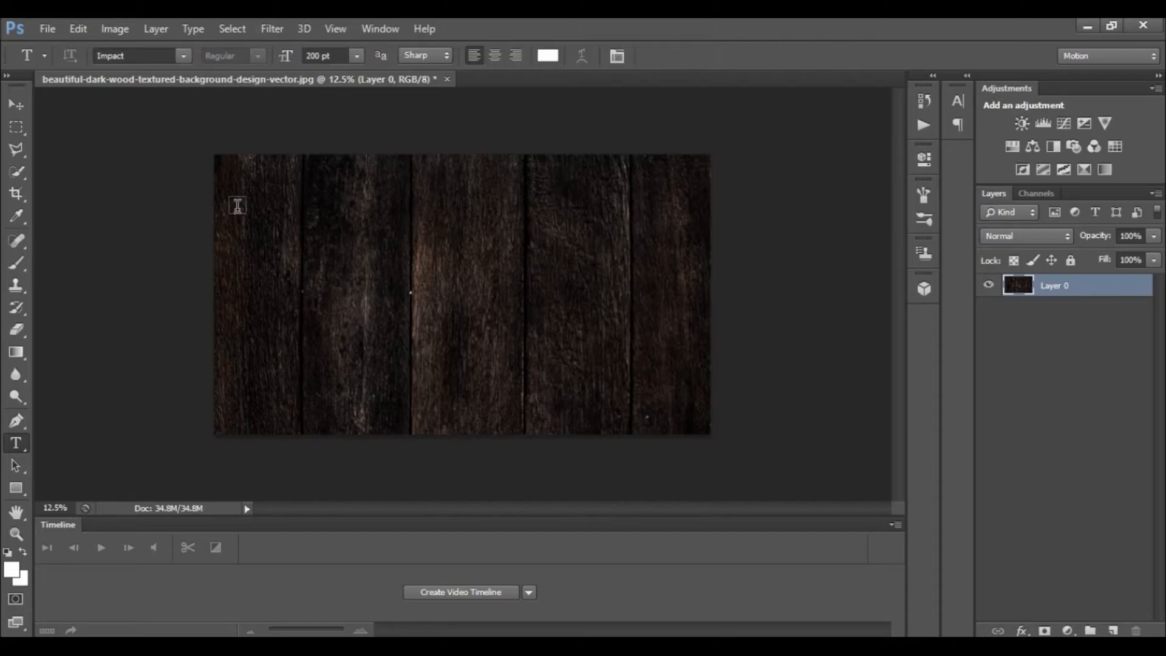
{"action": "mouse_move", "coordinate": [241, 230]}
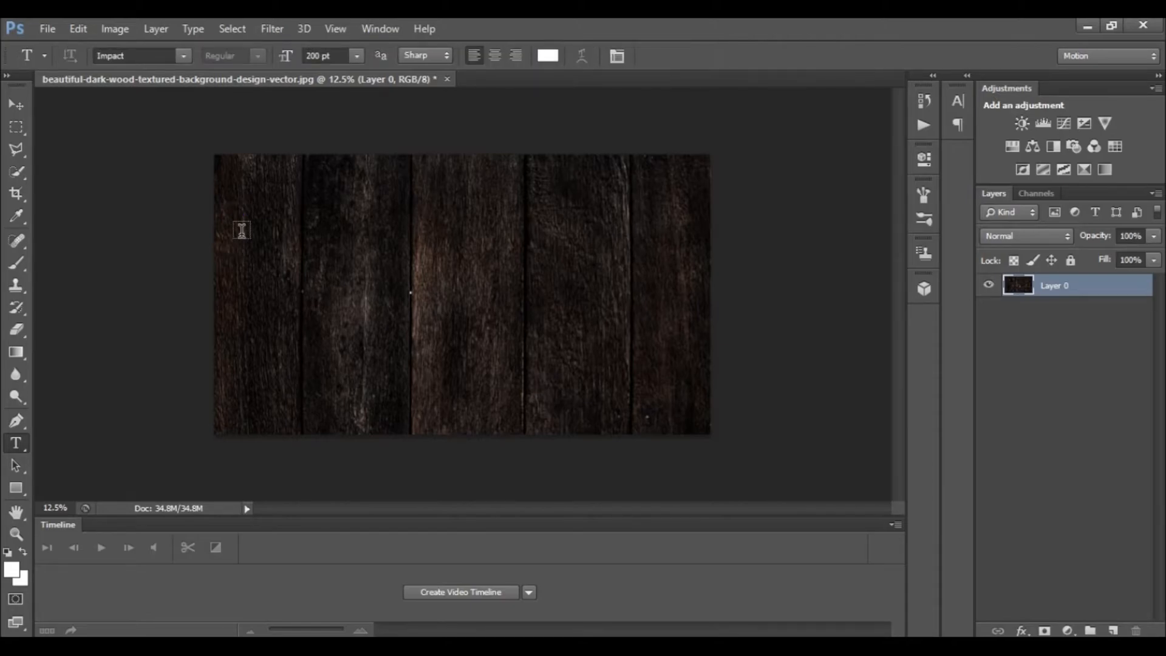
{"action": "mouse_move", "coordinate": [245, 189]}
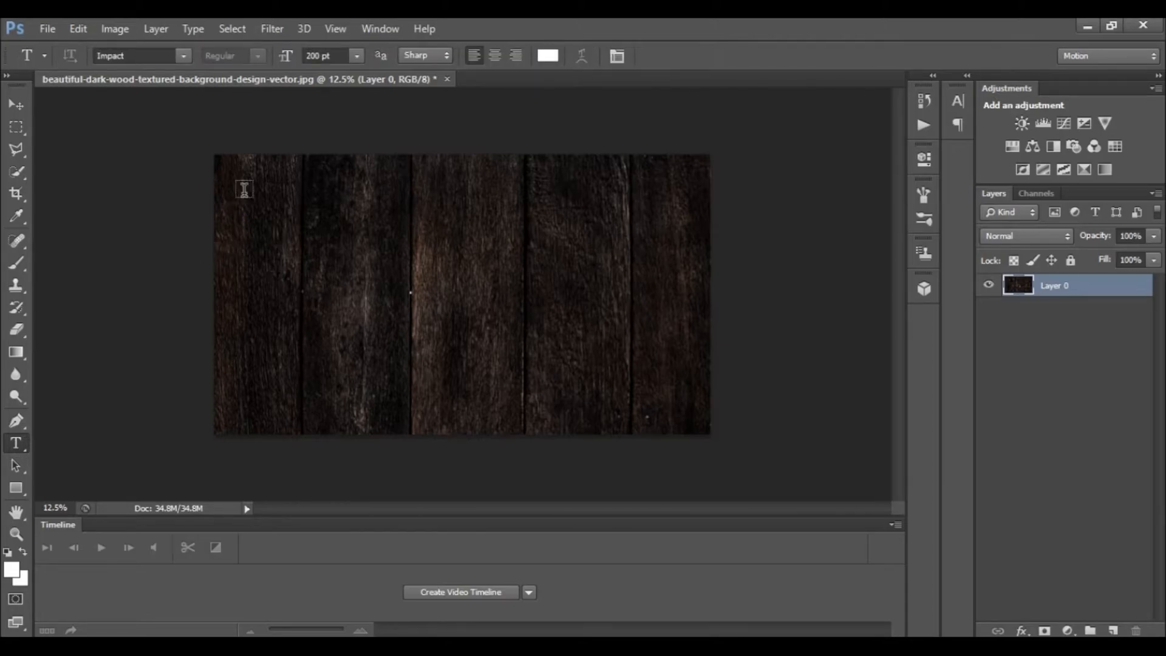
{"action": "left_click", "coordinate": [257, 209]}
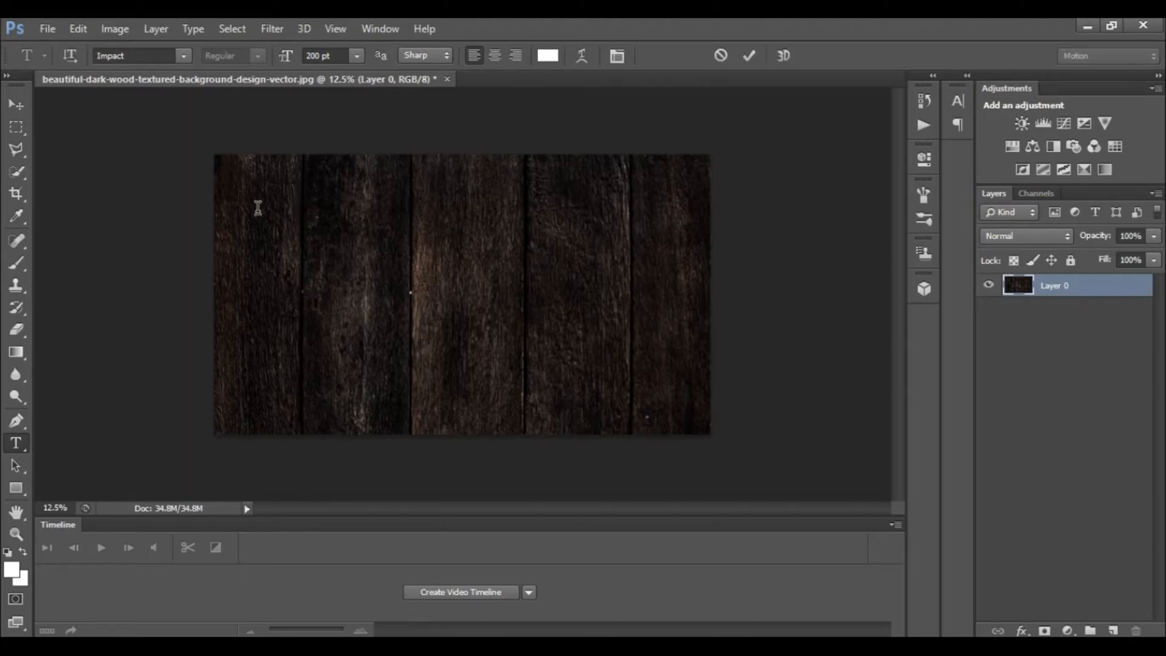
{"action": "left_click", "coordinate": [241, 233]}
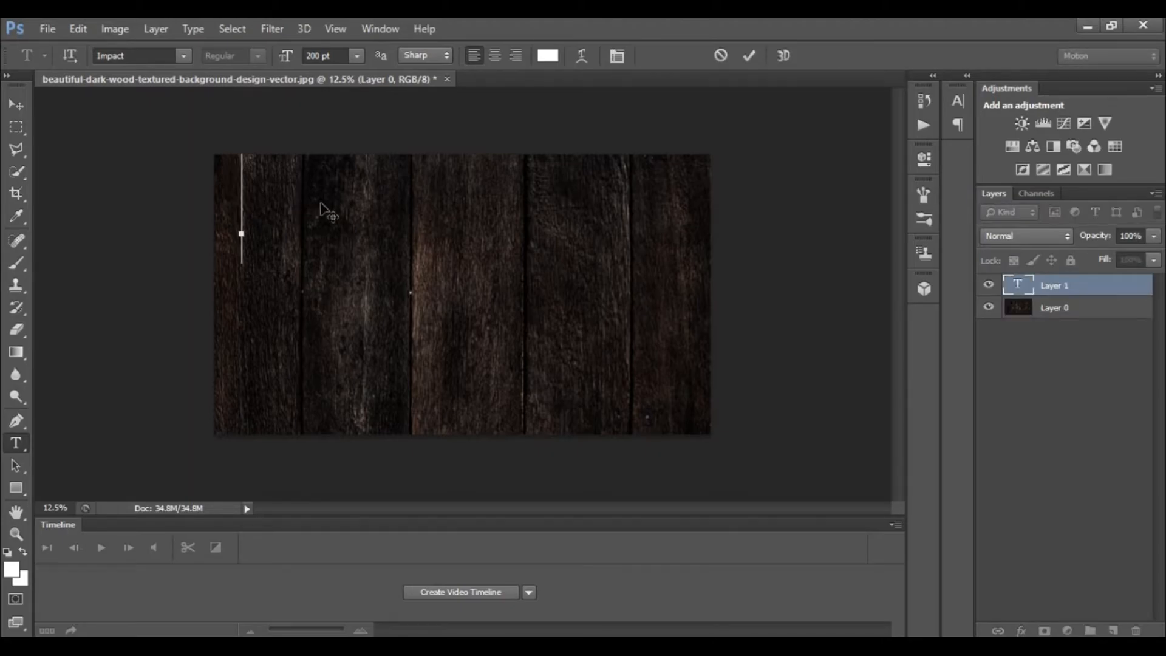
{"action": "mouse_move", "coordinate": [168, 58]}
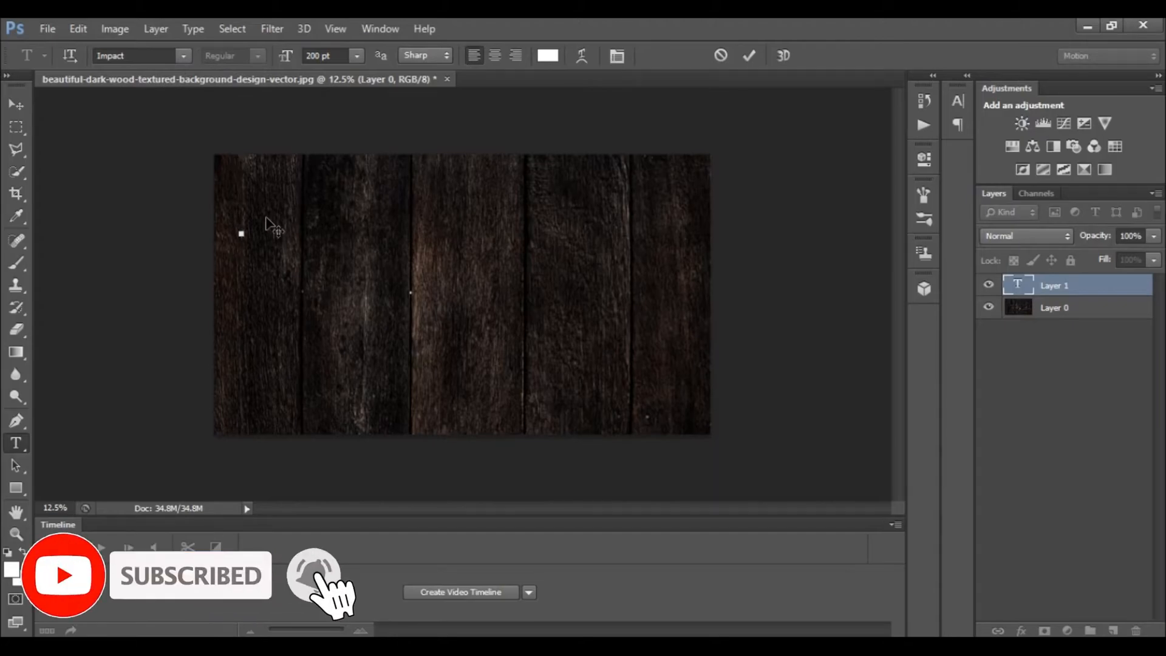
{"action": "type", "text": "THUMB"}
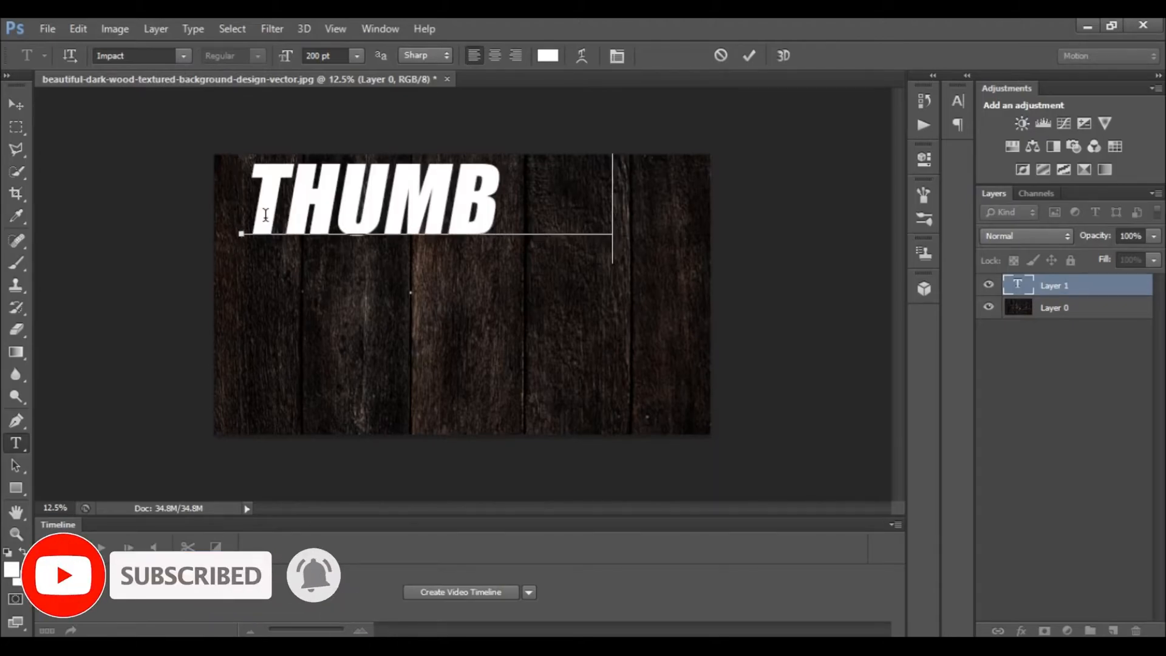
{"action": "type", "text": "NAIL"}
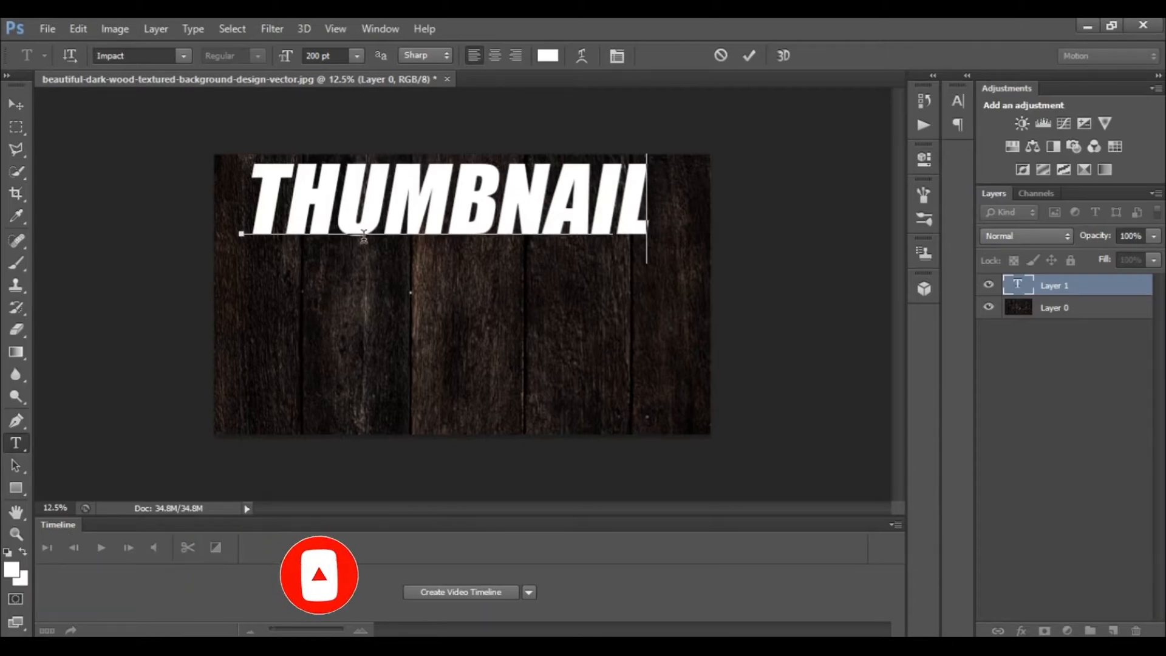
{"action": "left_click", "coordinate": [749, 55]}
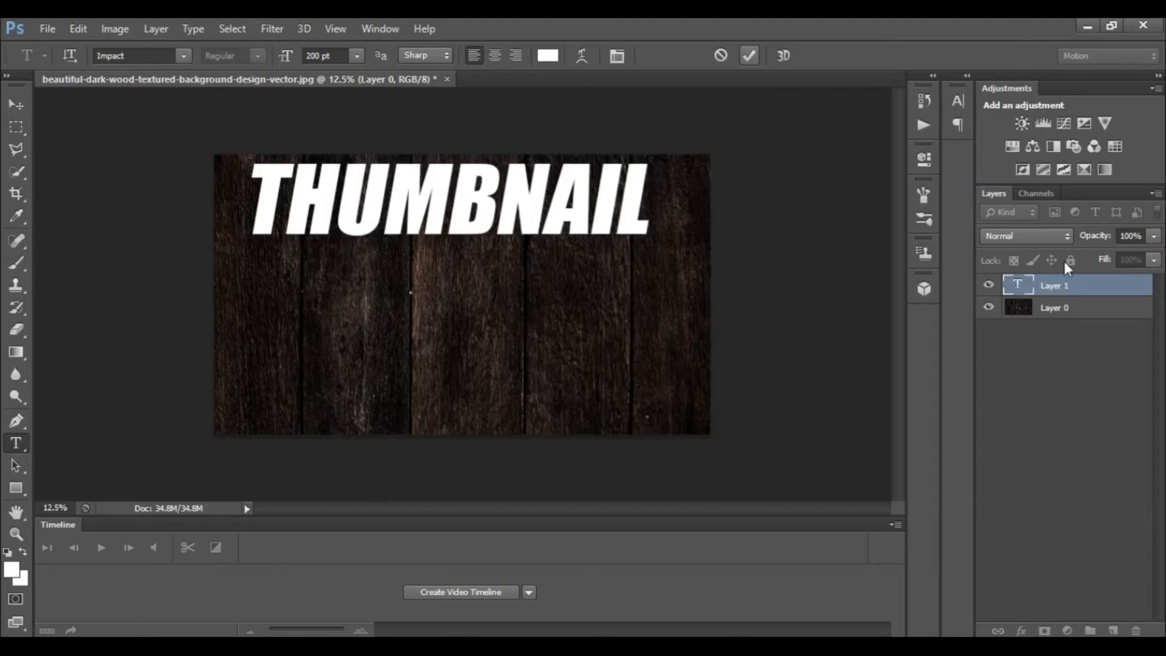
{"action": "left_click", "coordinate": [749, 55]}
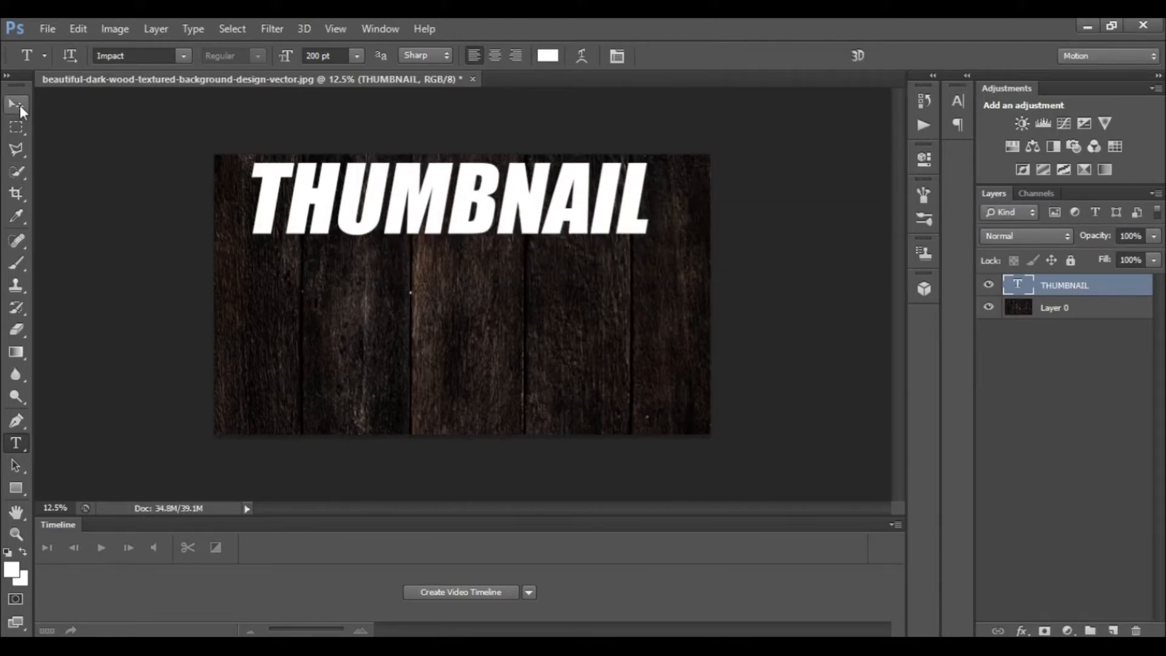
Step: Scale the THUMBNAIL text down, move it slightly lower, and apply the transformation
{"action": "left_click", "coordinate": [16, 104]}
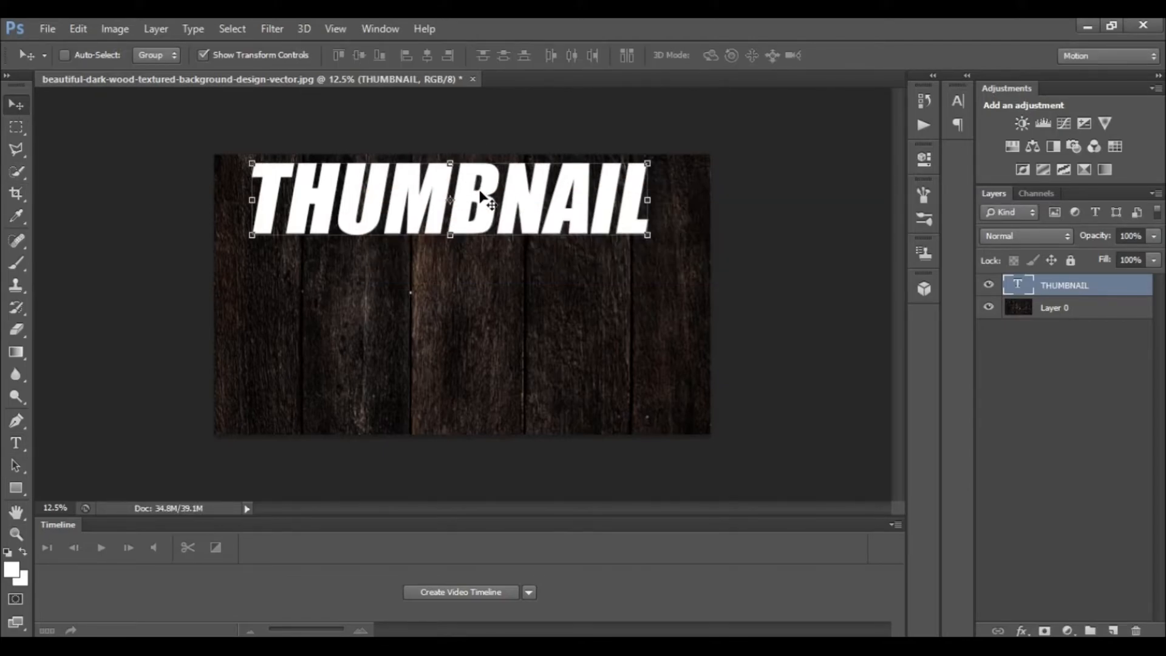
{"action": "left_click_drag", "start_coordinate": [446, 201], "coordinate": [413, 183]}
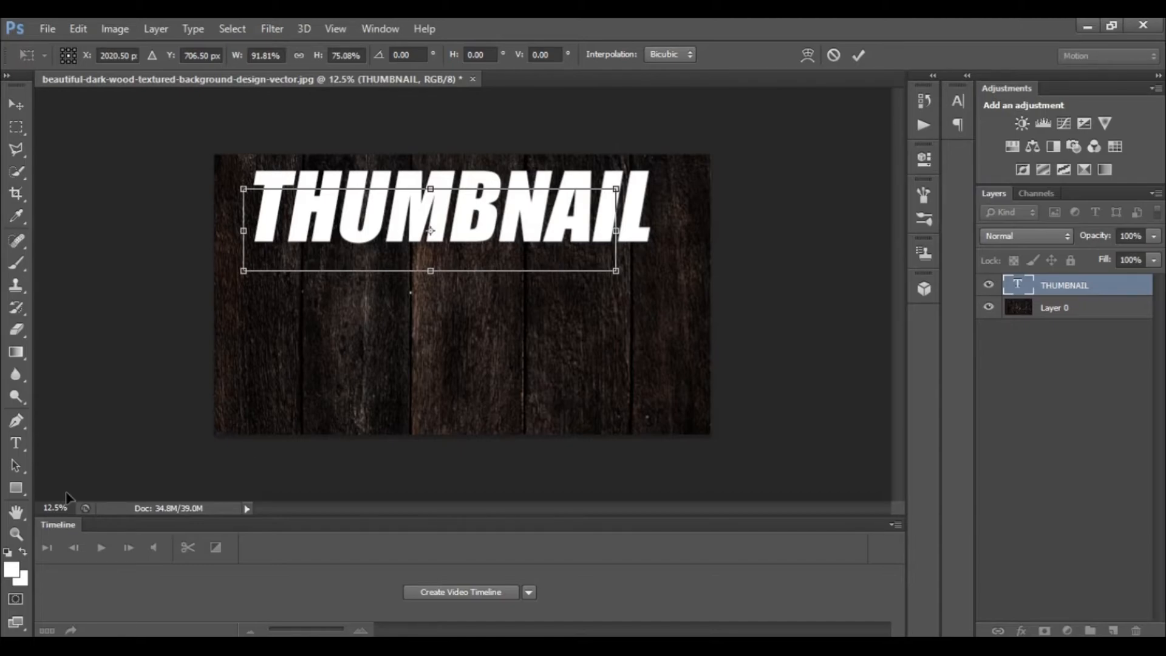
{"action": "left_click", "coordinate": [16, 443]}
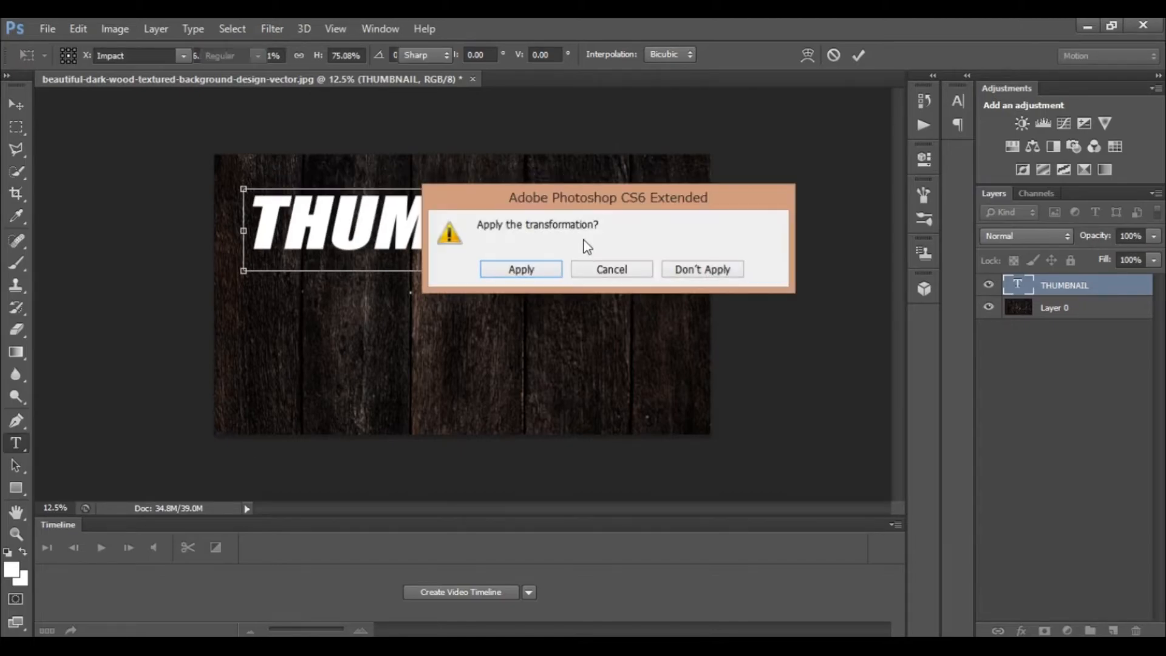
{"action": "left_click", "coordinate": [521, 268]}
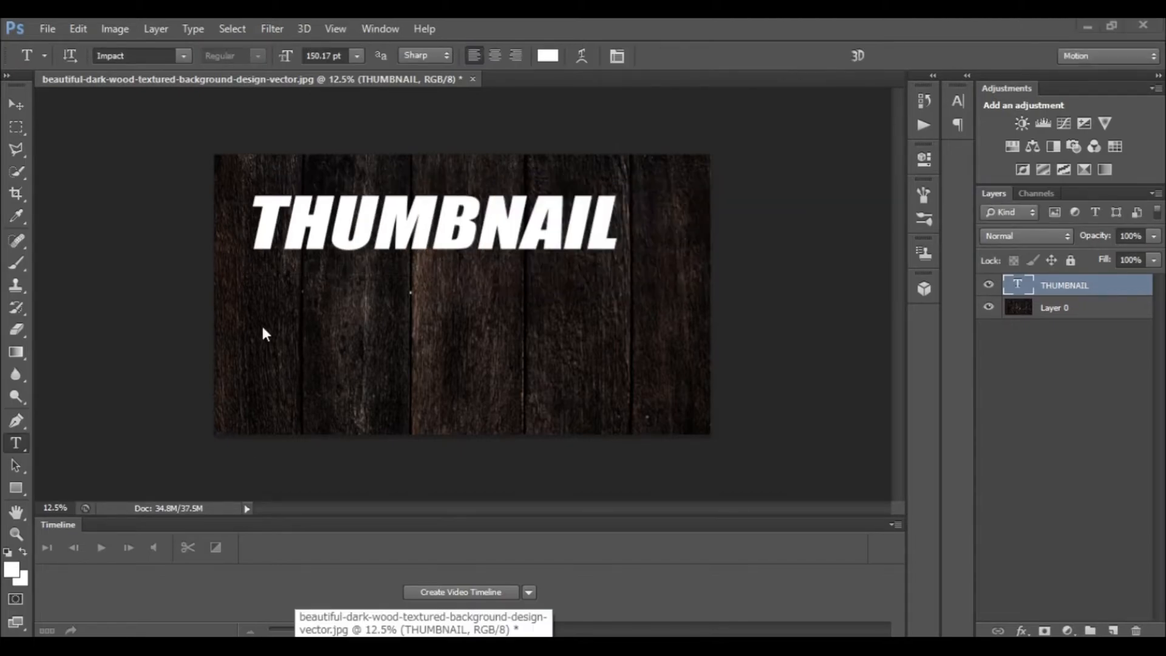
{"action": "mouse_move", "coordinate": [275, 315]}
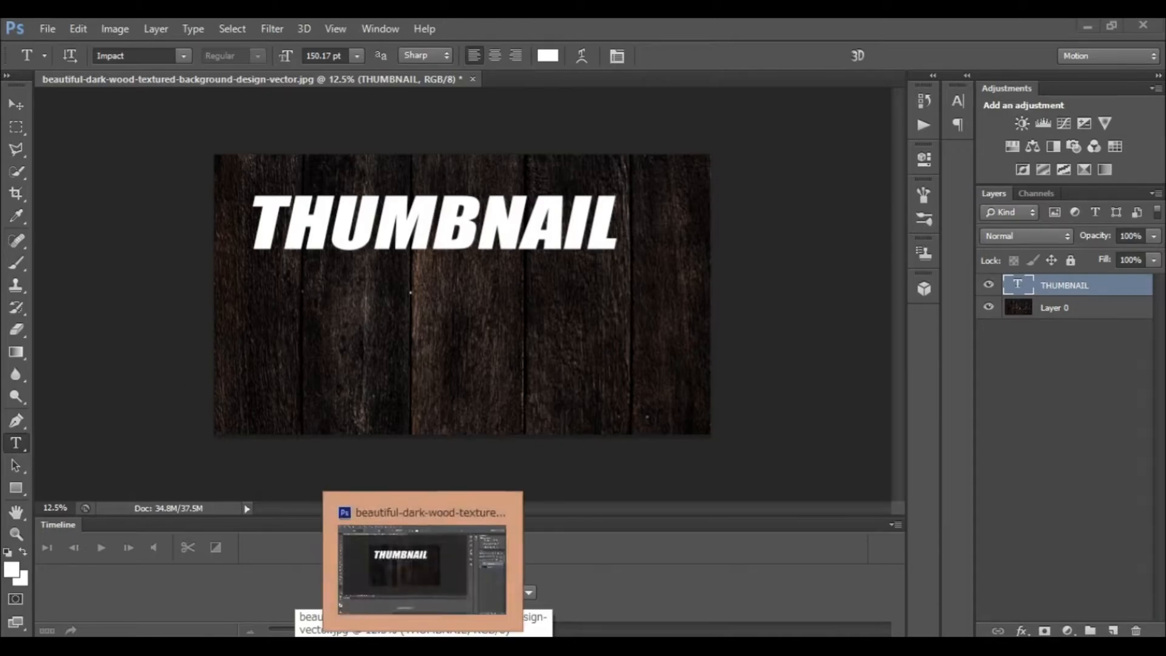
{"action": "left_click", "coordinate": [492, 402]}
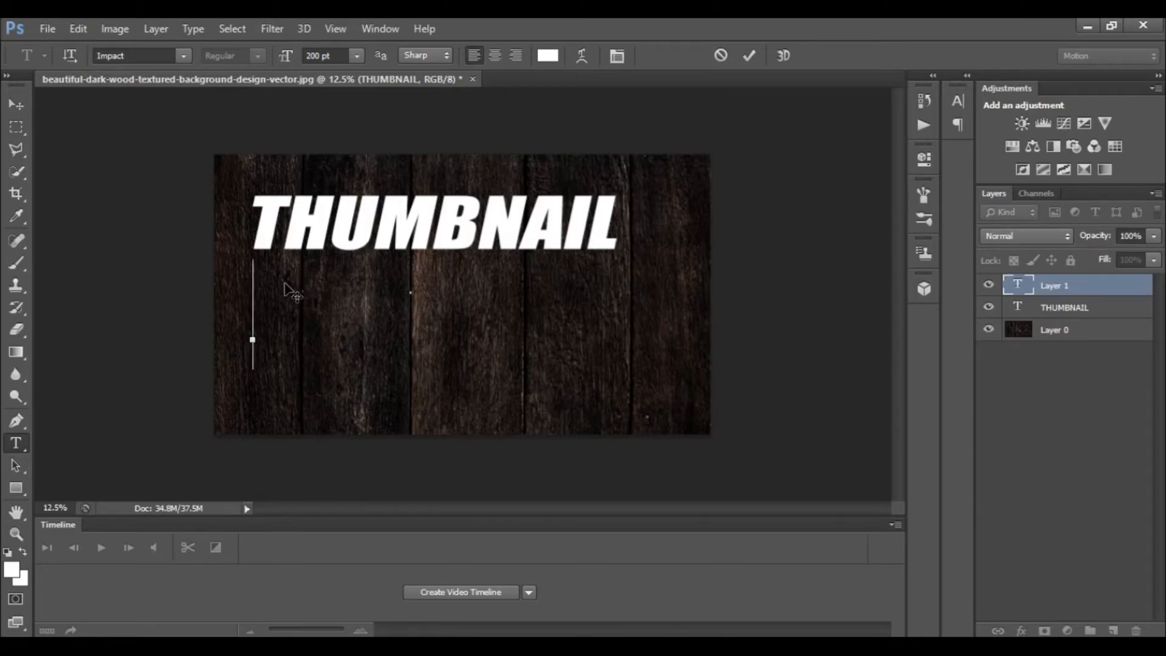
{"action": "type", "text": "TU"}
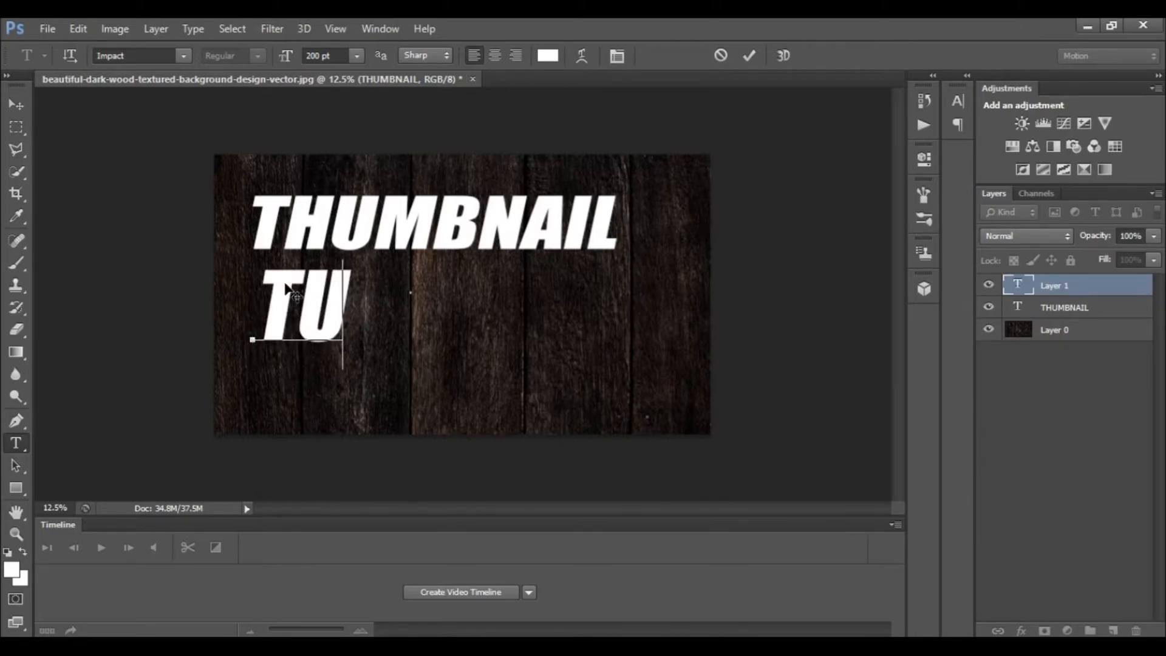
{"action": "type", "text": "TORIA"}
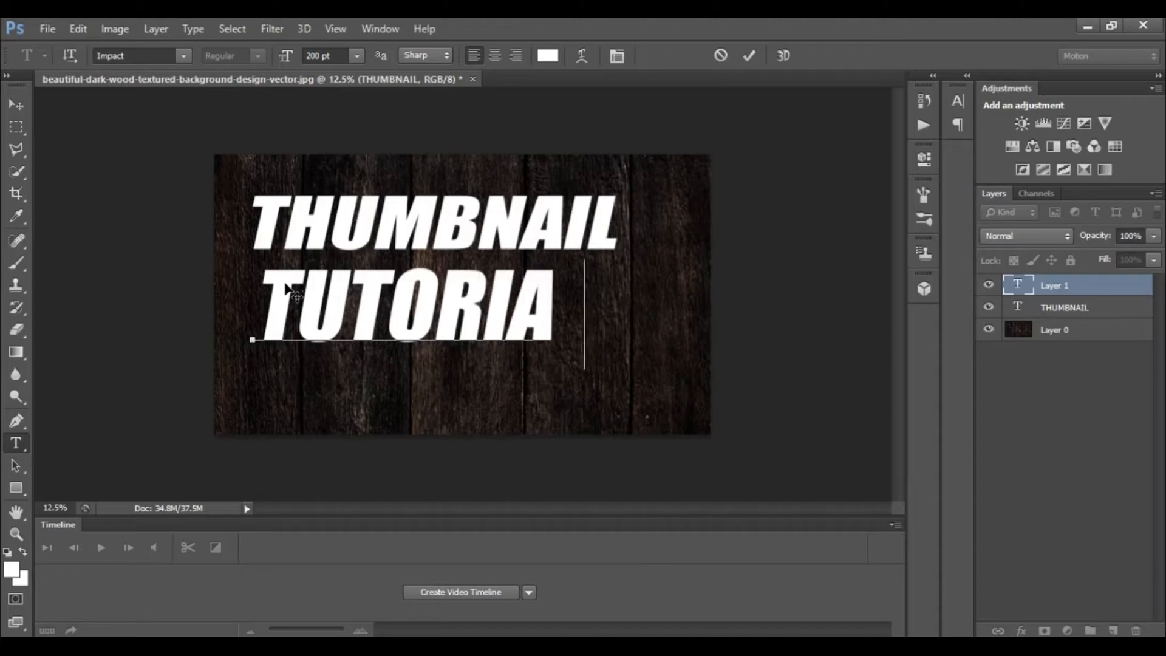
{"action": "type", "text": "L"}
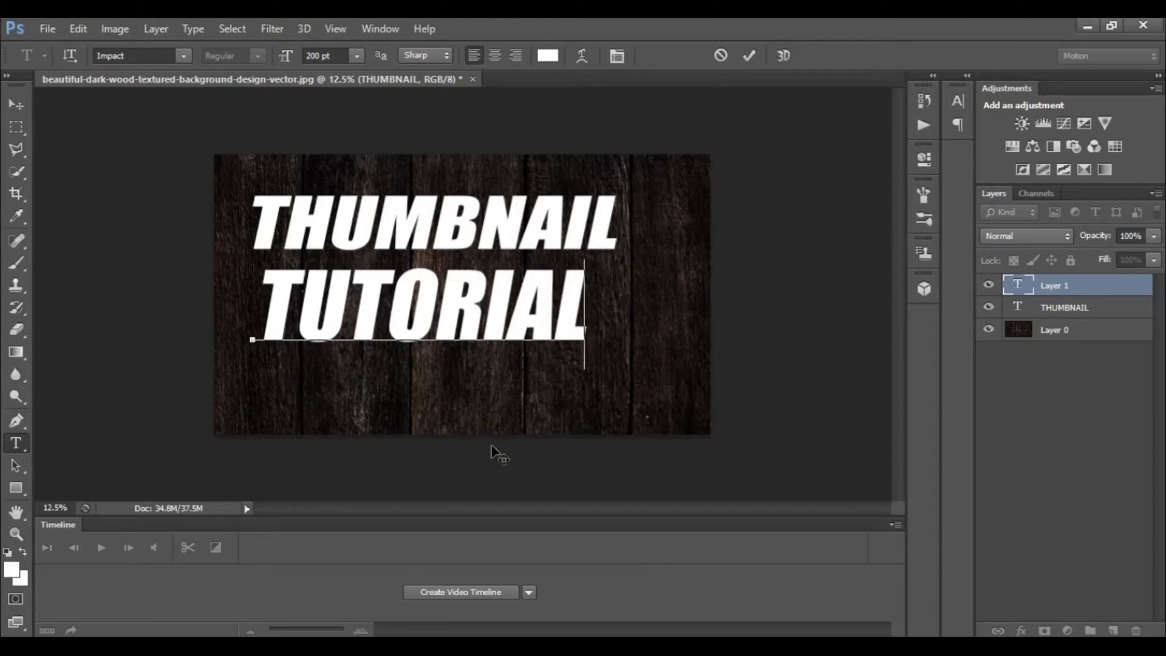
{"action": "left_click", "coordinate": [749, 56]}
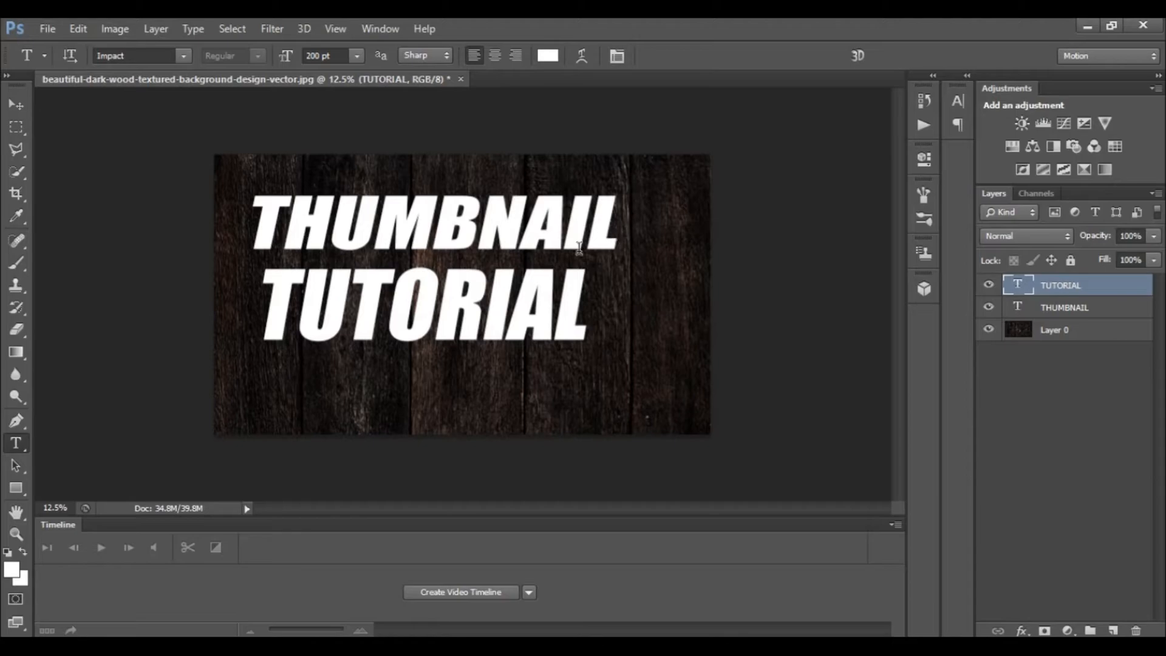
{"action": "mouse_move", "coordinate": [279, 185]}
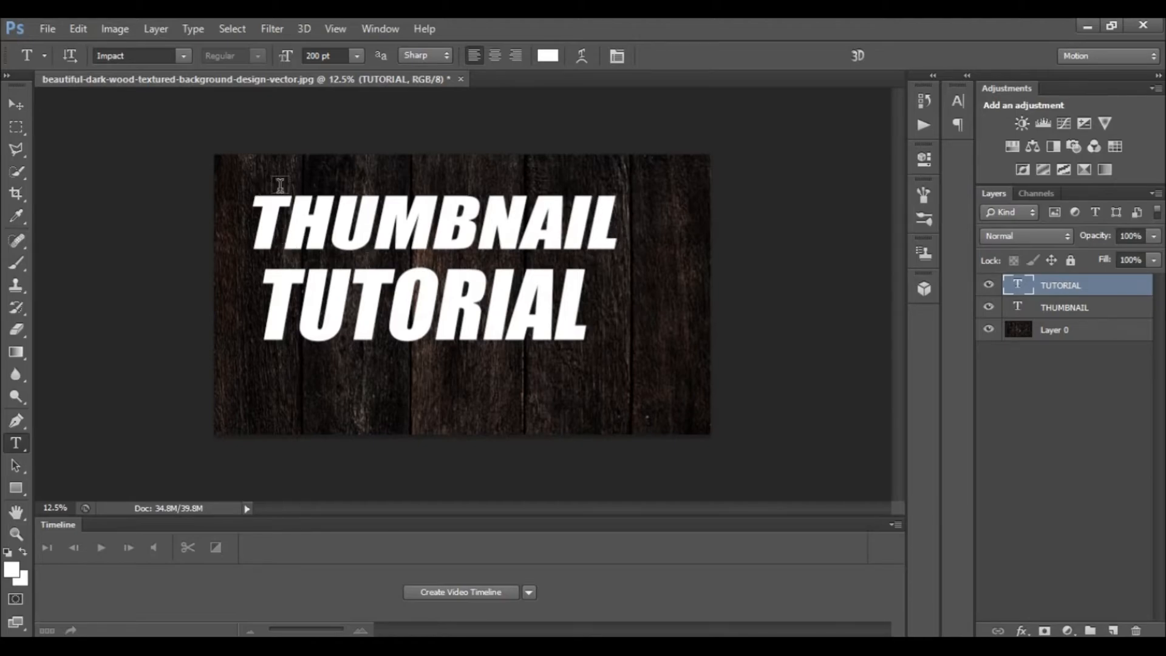
{"action": "mouse_move", "coordinate": [875, 443]}
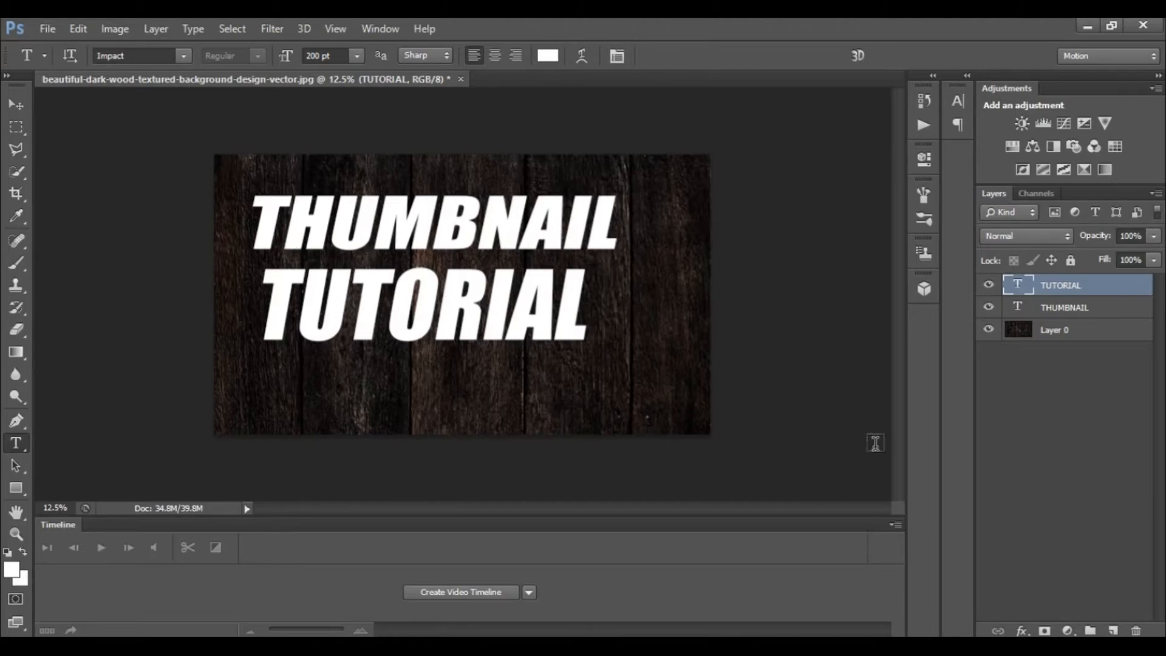
{"action": "mouse_move", "coordinate": [266, 222]}
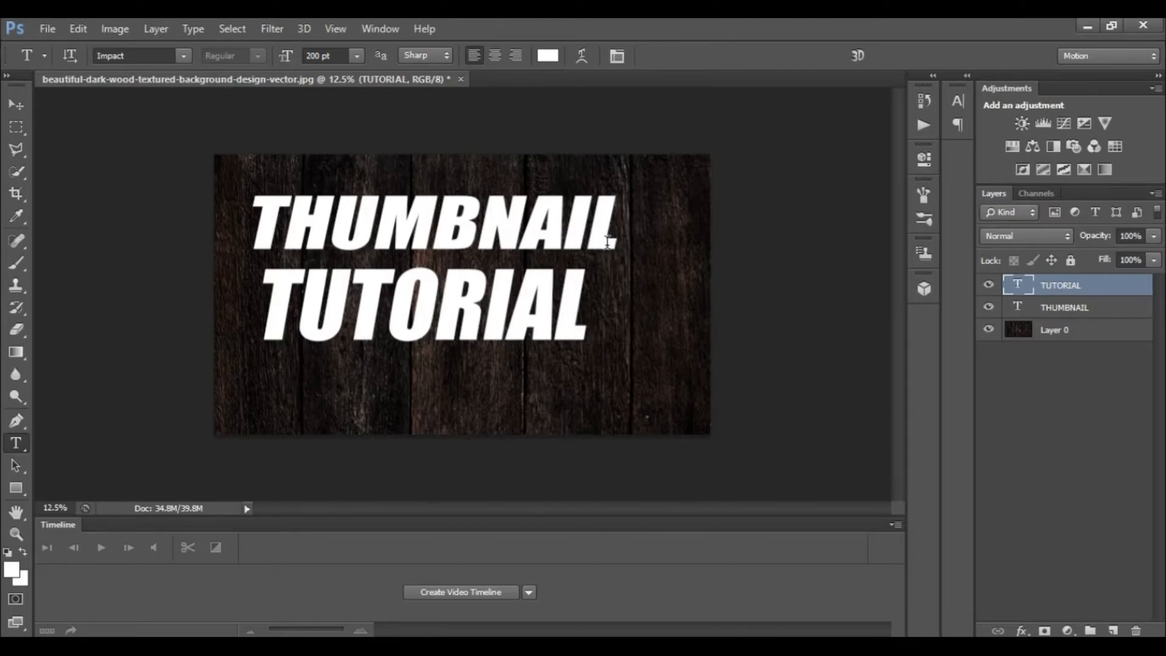
{"action": "mouse_move", "coordinate": [438, 251]}
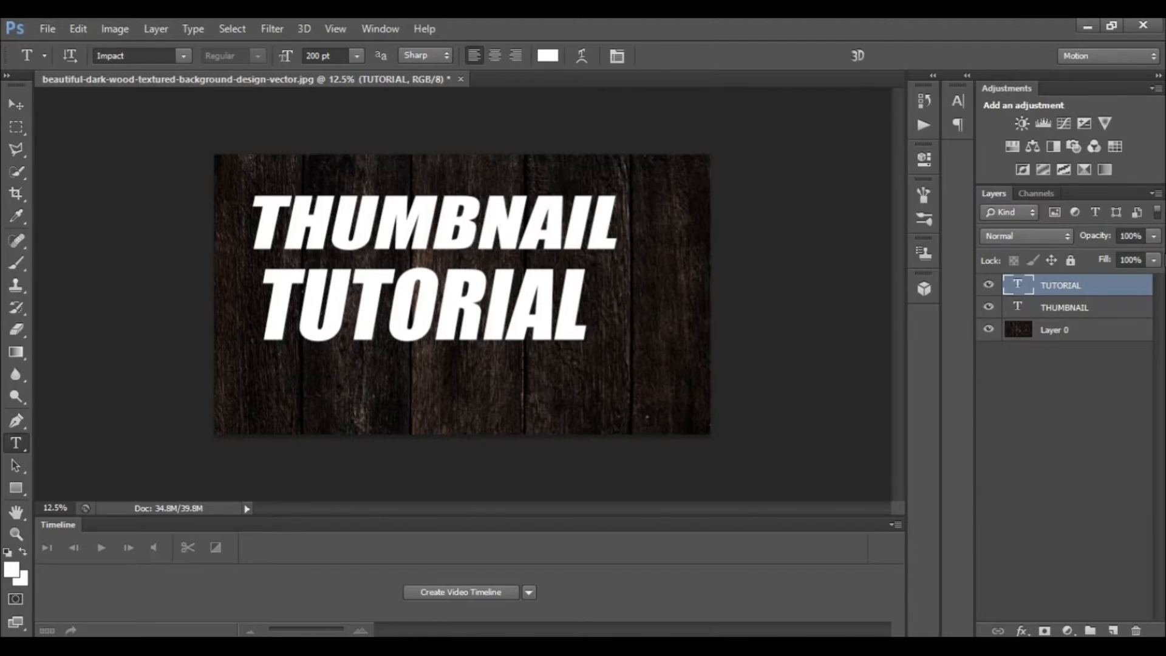
{"action": "mouse_move", "coordinate": [1122, 298]}
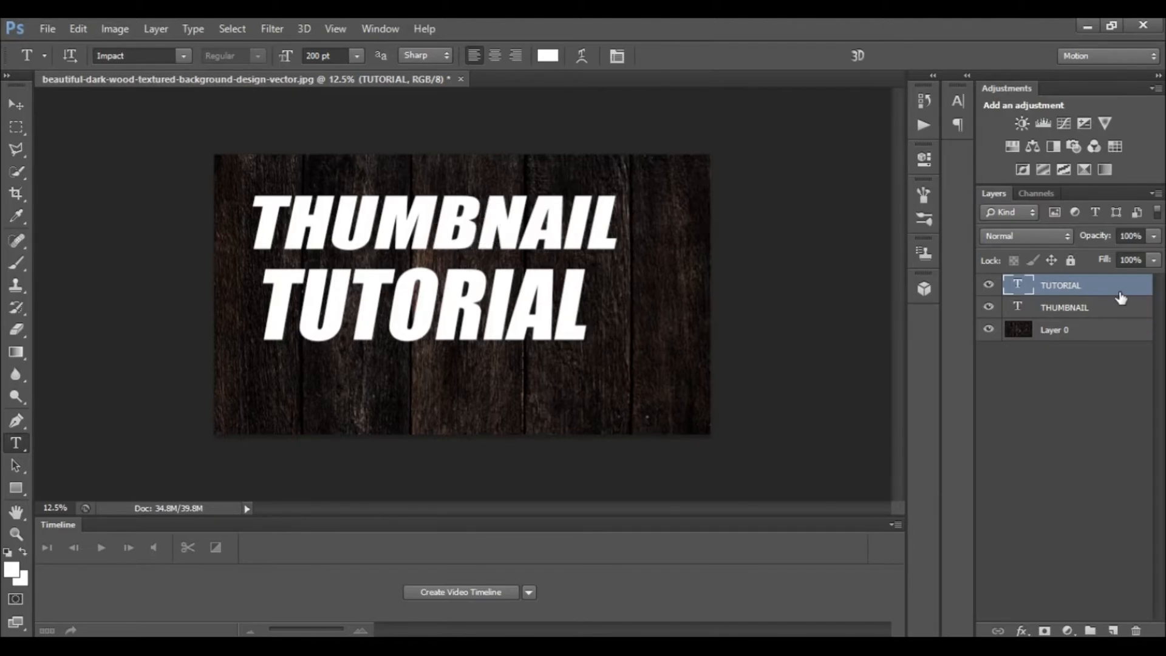
Step: Add a black-to-bright-red-to-dark-red Gradient Overlay to the TUTORIAL layer and adjust its angle
{"action": "double_click", "coordinate": [1061, 285]}
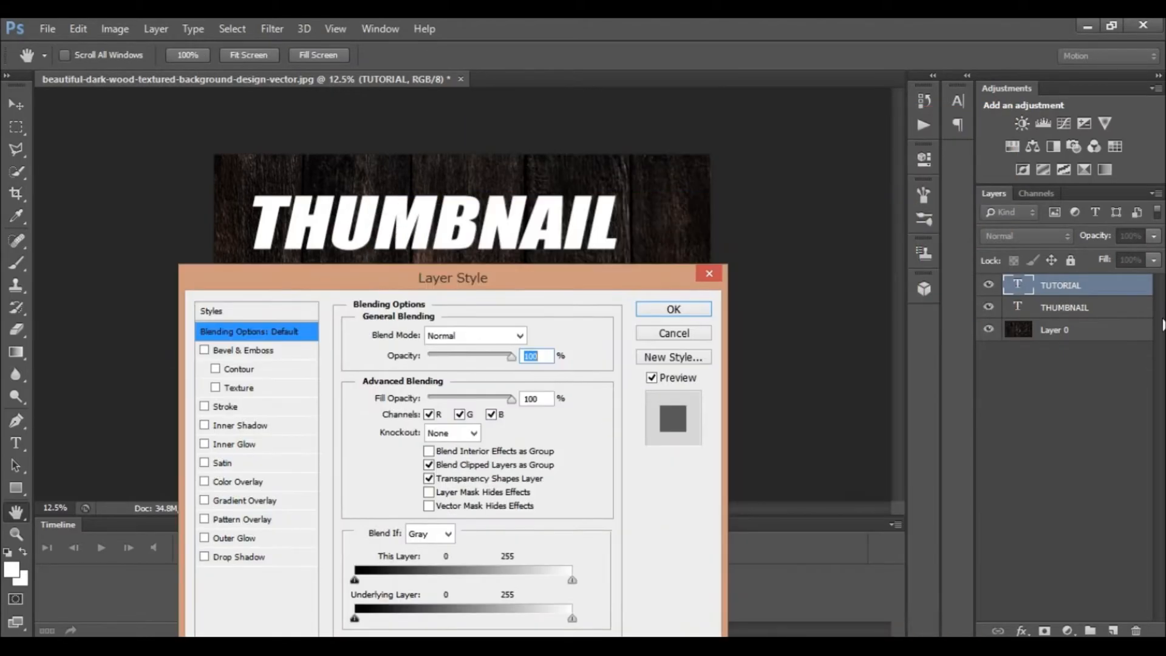
{"action": "mouse_move", "coordinate": [468, 286]}
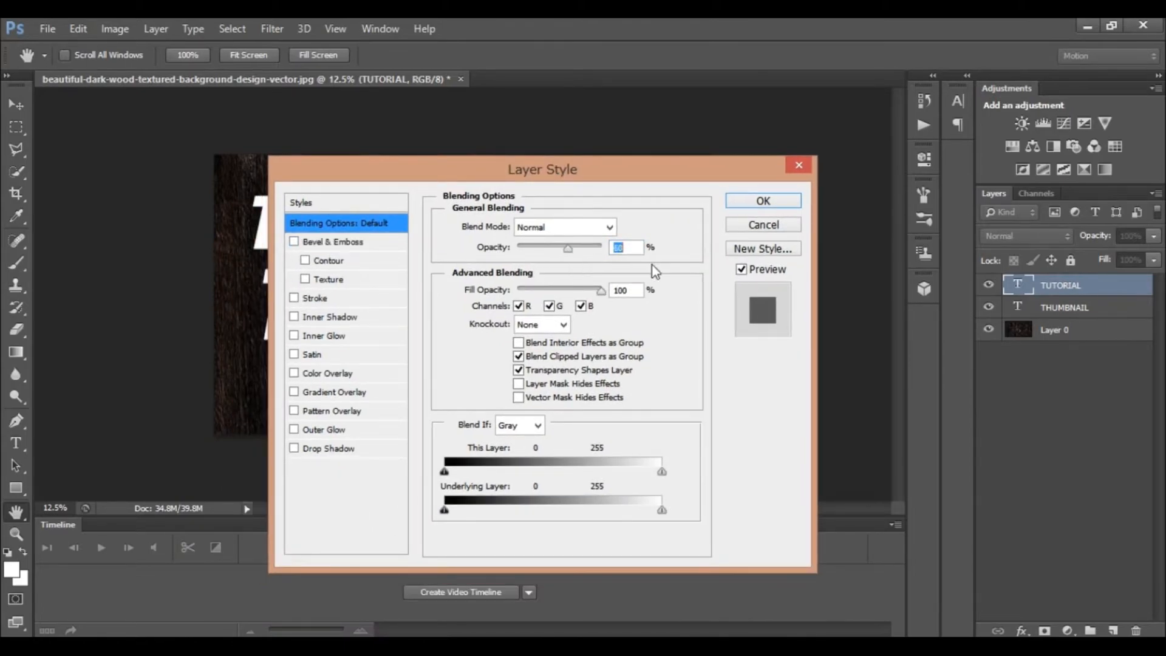
{"action": "left_click", "coordinate": [314, 298]}
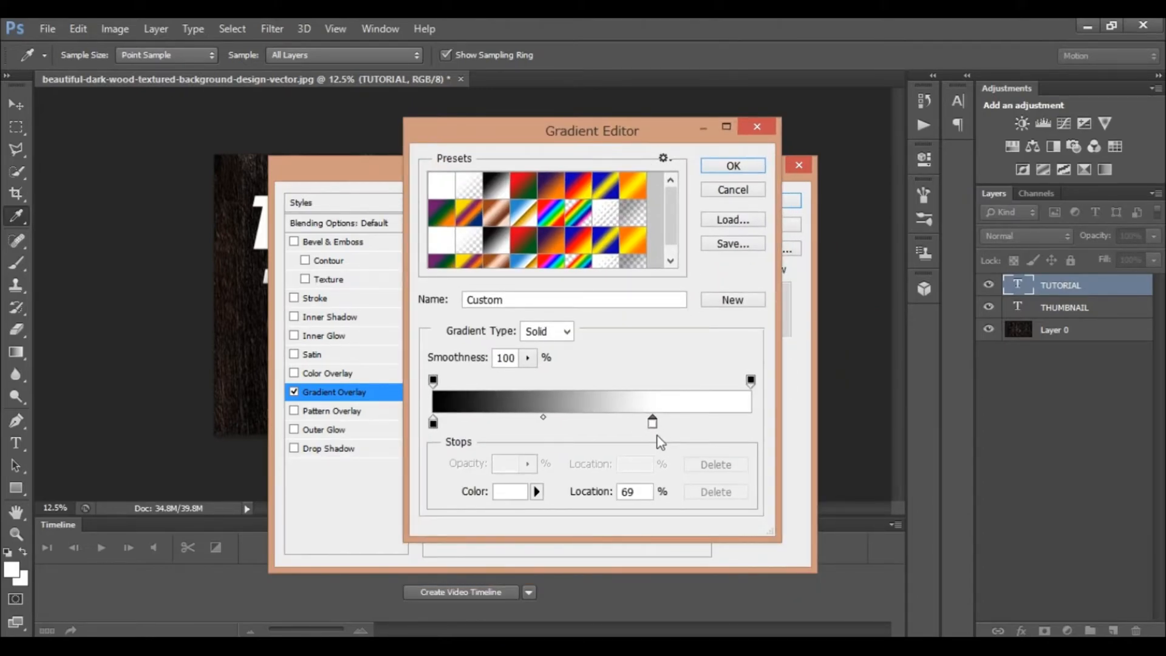
{"action": "left_click", "coordinate": [510, 491]}
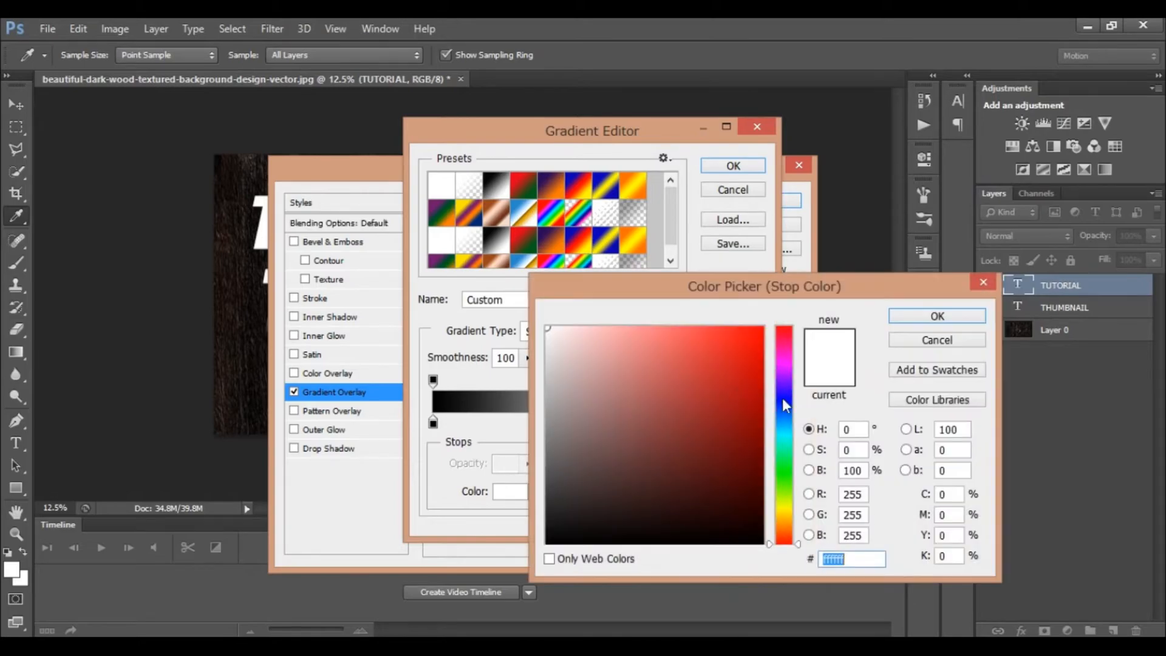
{"action": "left_click", "coordinate": [937, 315]}
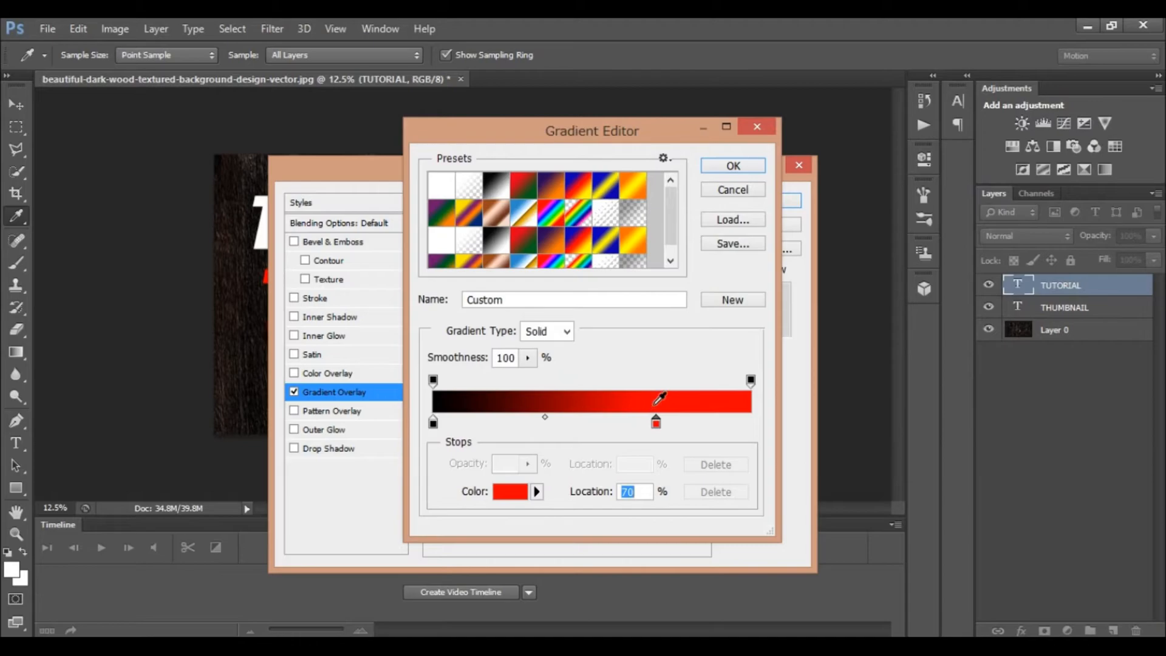
{"action": "mouse_move", "coordinate": [772, 456]}
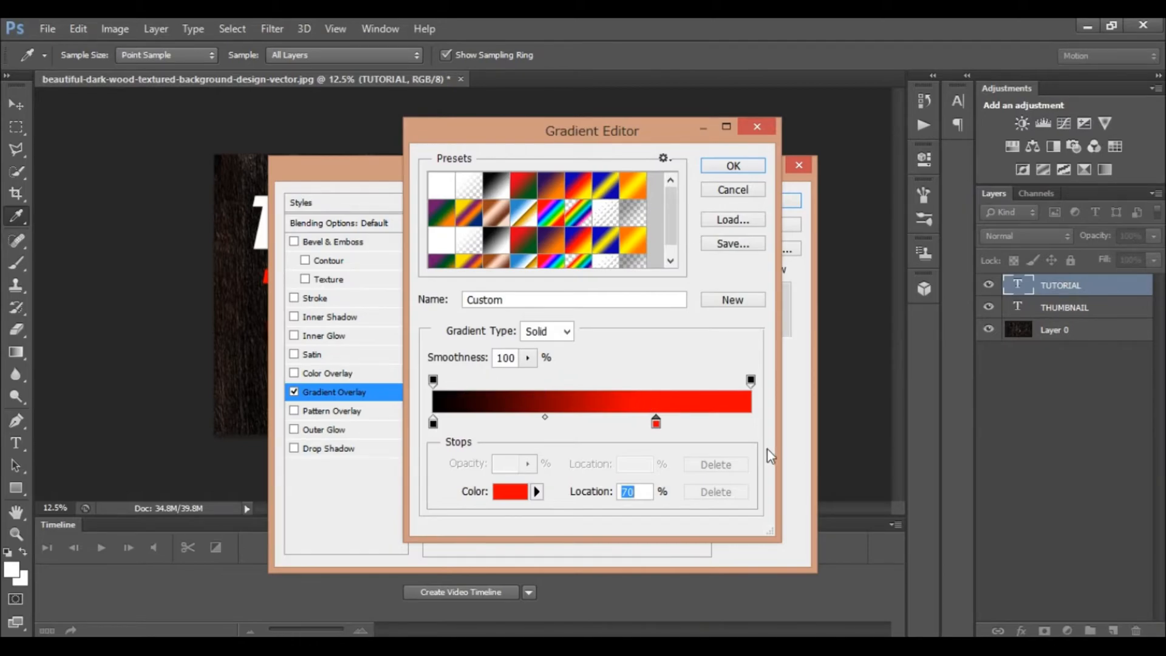
{"action": "mouse_move", "coordinate": [677, 441]}
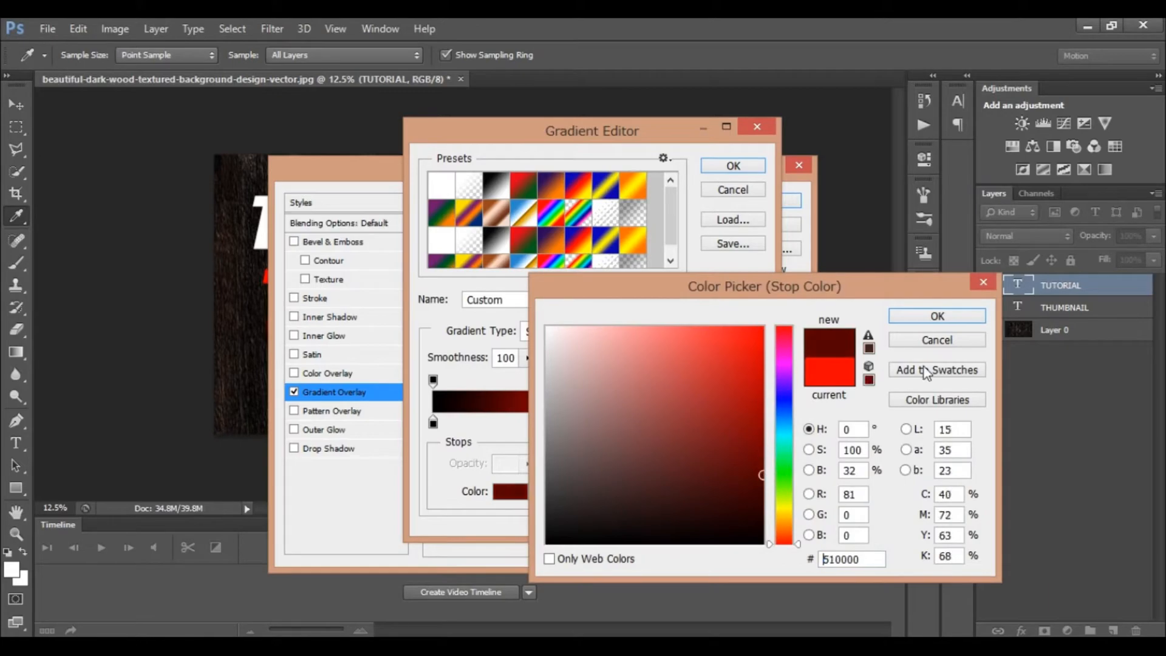
{"action": "left_click", "coordinate": [937, 315]}
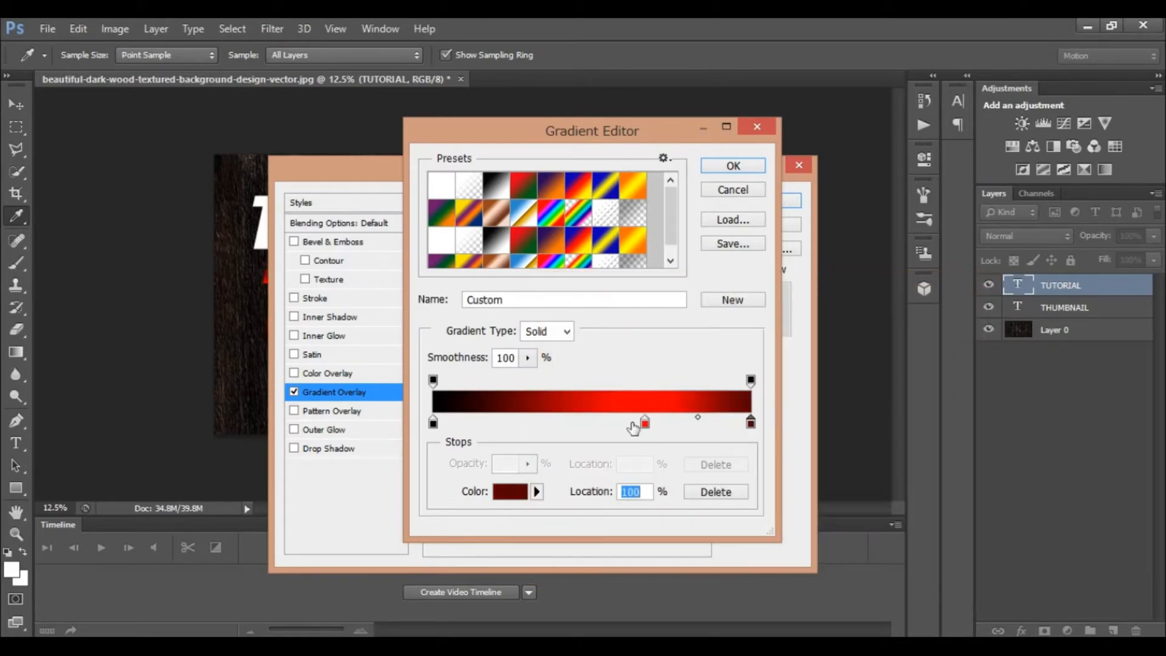
{"action": "left_click", "coordinate": [732, 165]}
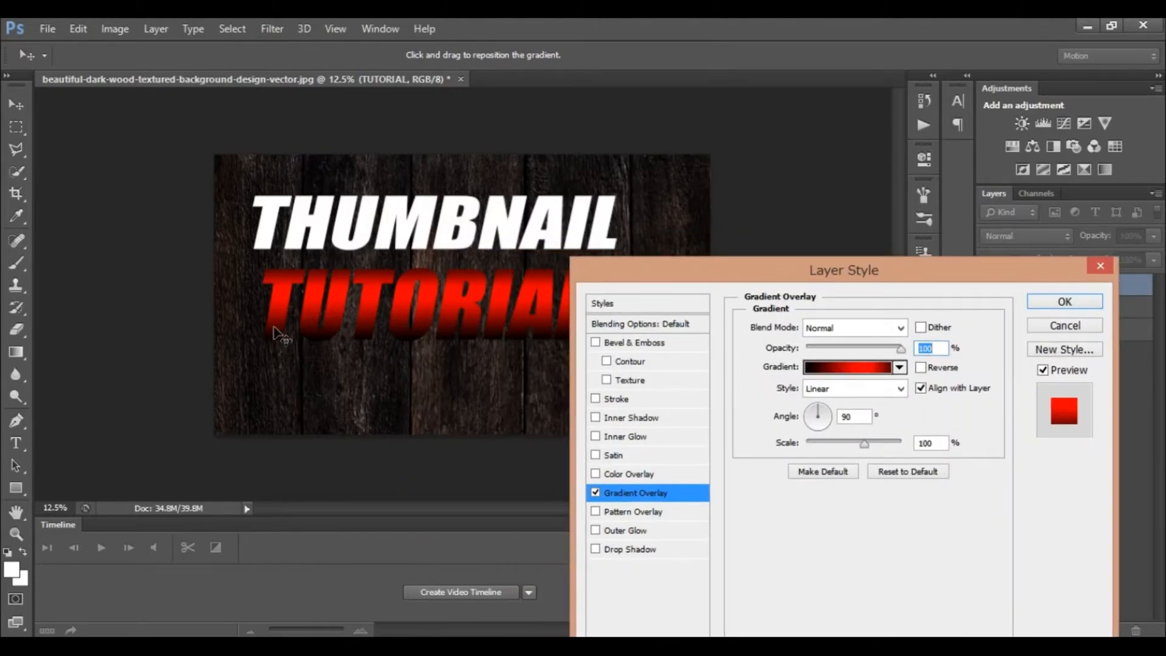
{"action": "mouse_move", "coordinate": [848, 394]}
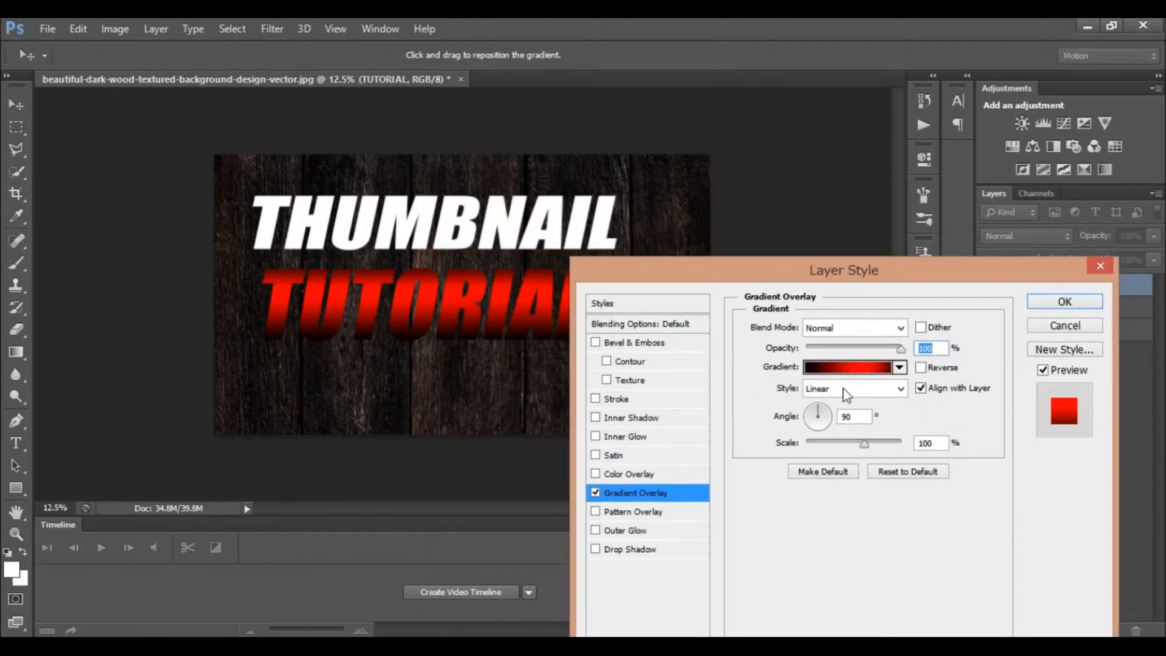
{"action": "triple_click", "coordinate": [853, 415]}
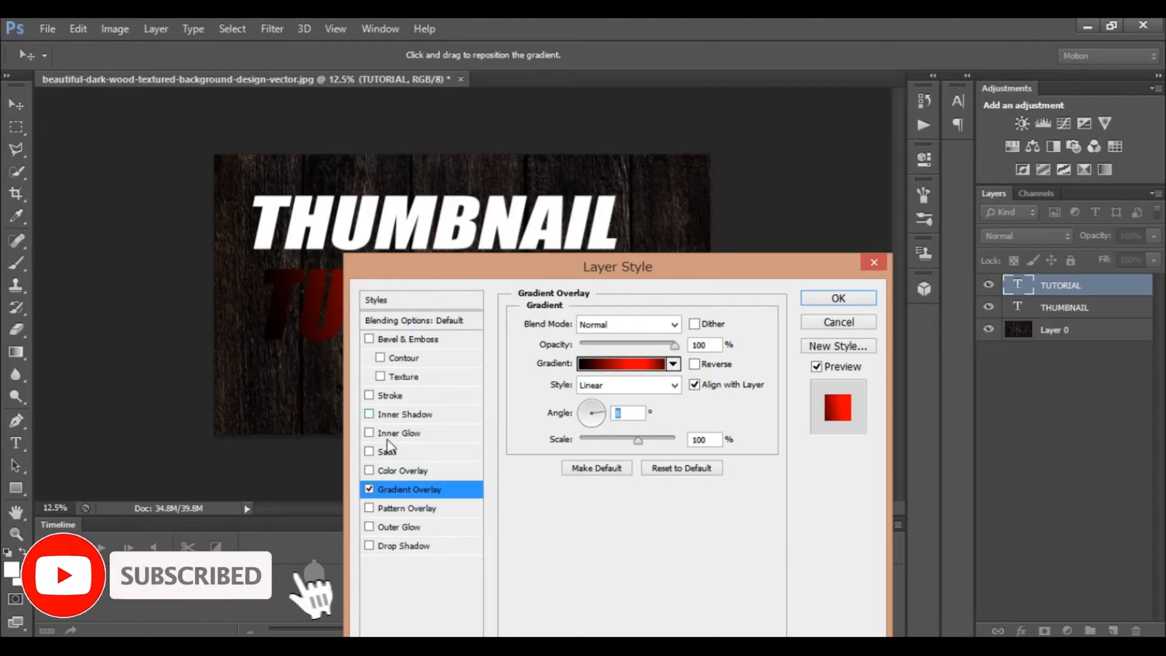
Step: Add a 23 px white outside Stroke to the TUTORIAL title and apply it
{"action": "left_click", "coordinate": [370, 395]}
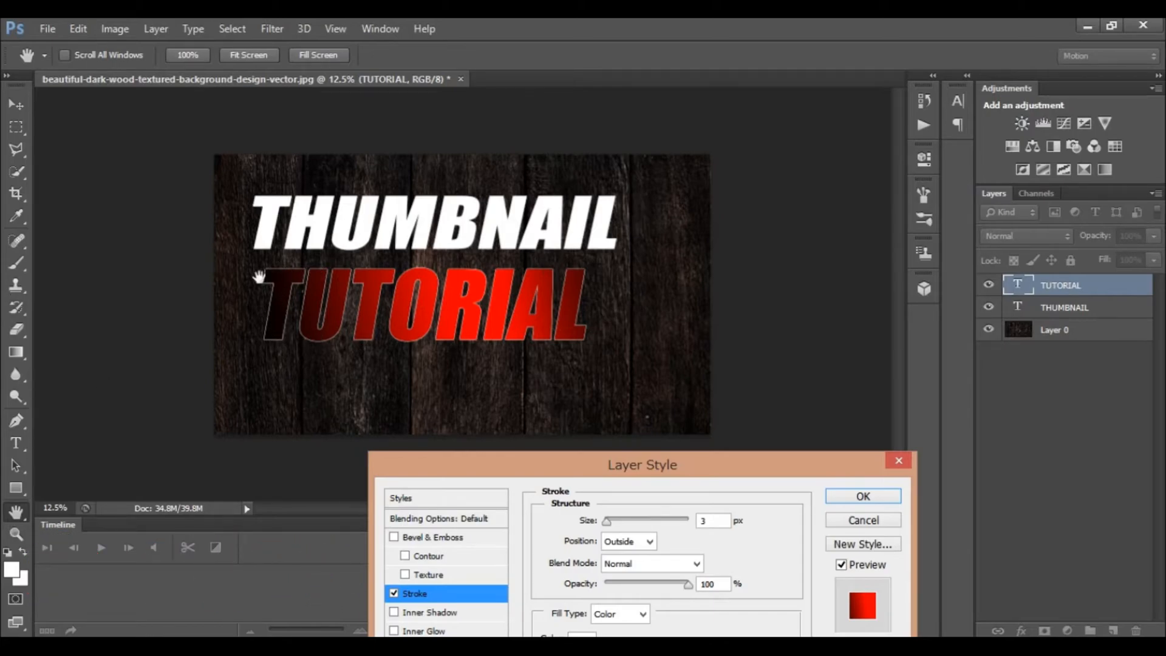
{"action": "mouse_move", "coordinate": [673, 462]}
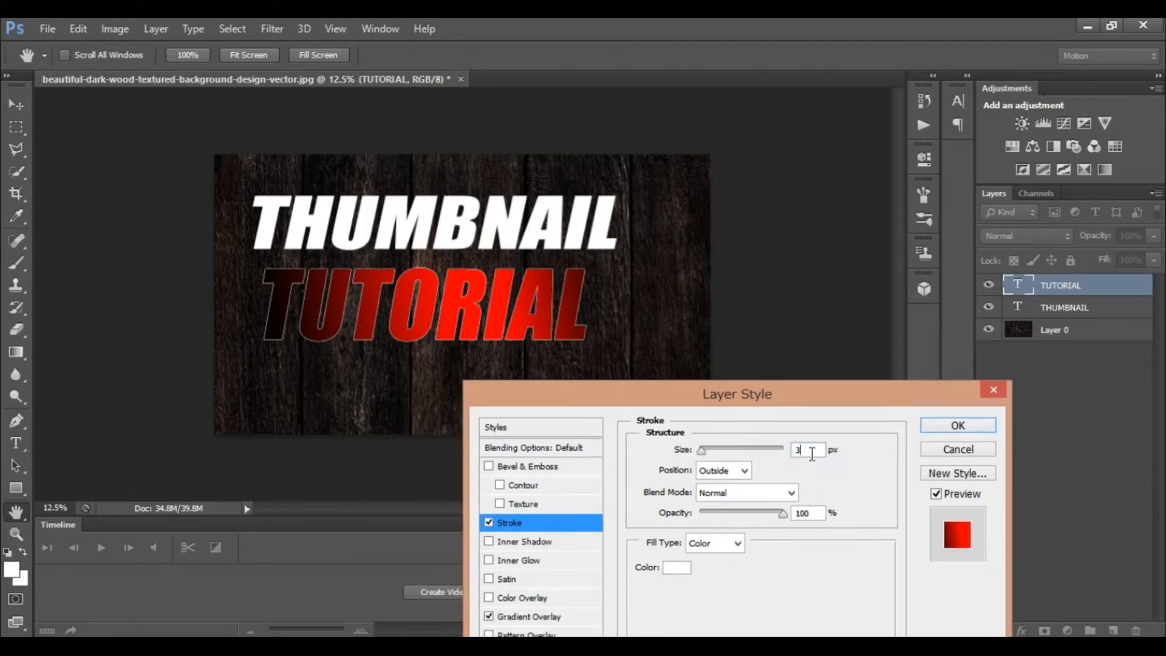
{"action": "type", "text": "23"}
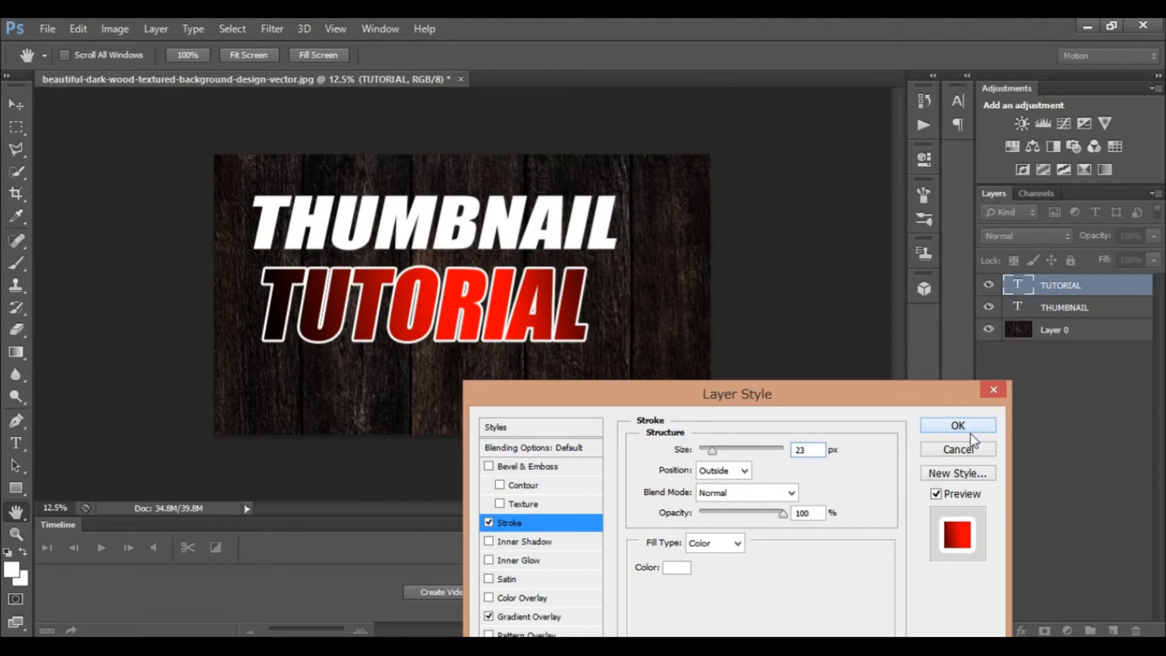
{"action": "left_click", "coordinate": [957, 425]}
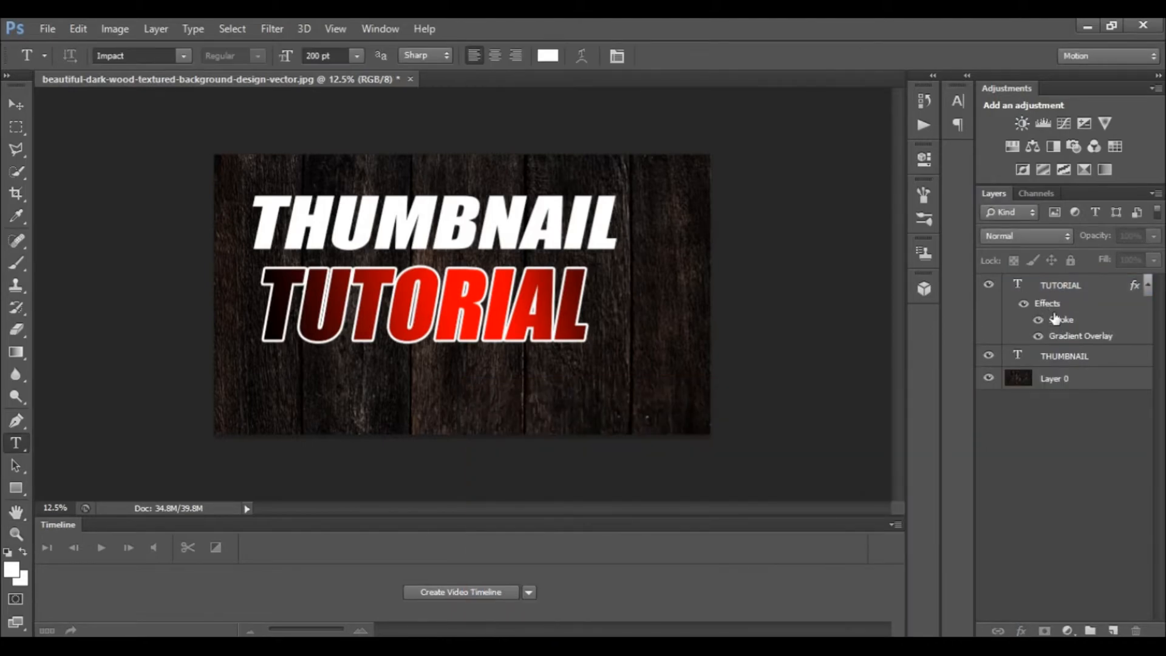
Step: Apply the matching red Gradient Overlay and white Stroke to the THUMBNAIL layer
{"action": "left_click", "coordinate": [1064, 355]}
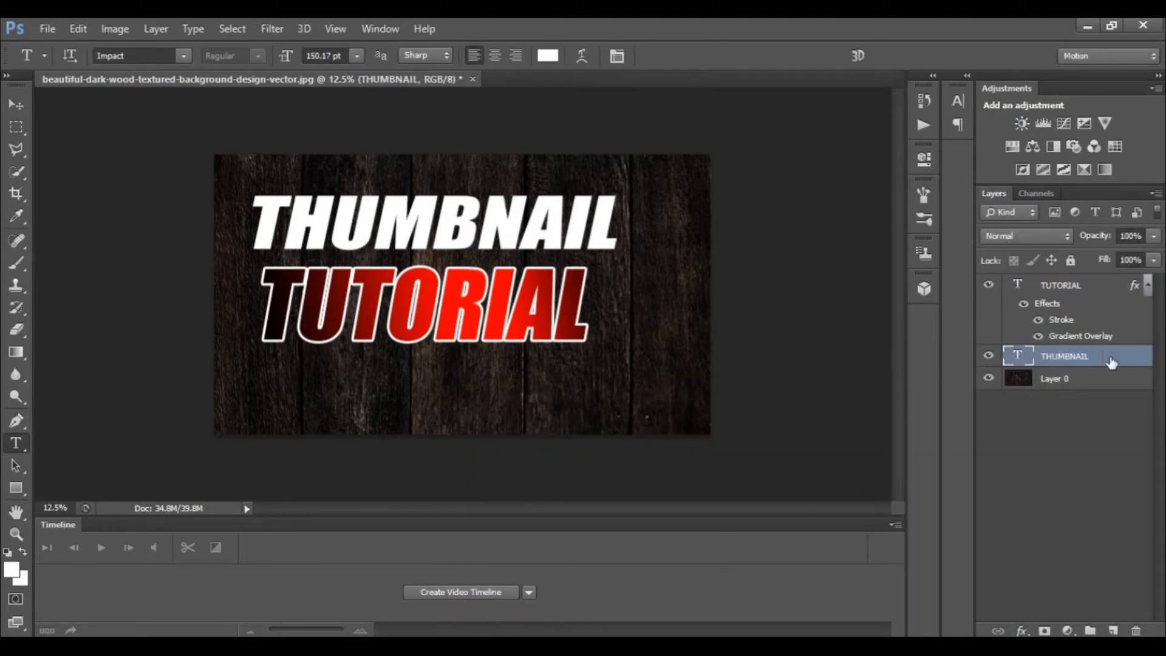
{"action": "double_click", "coordinate": [1065, 356]}
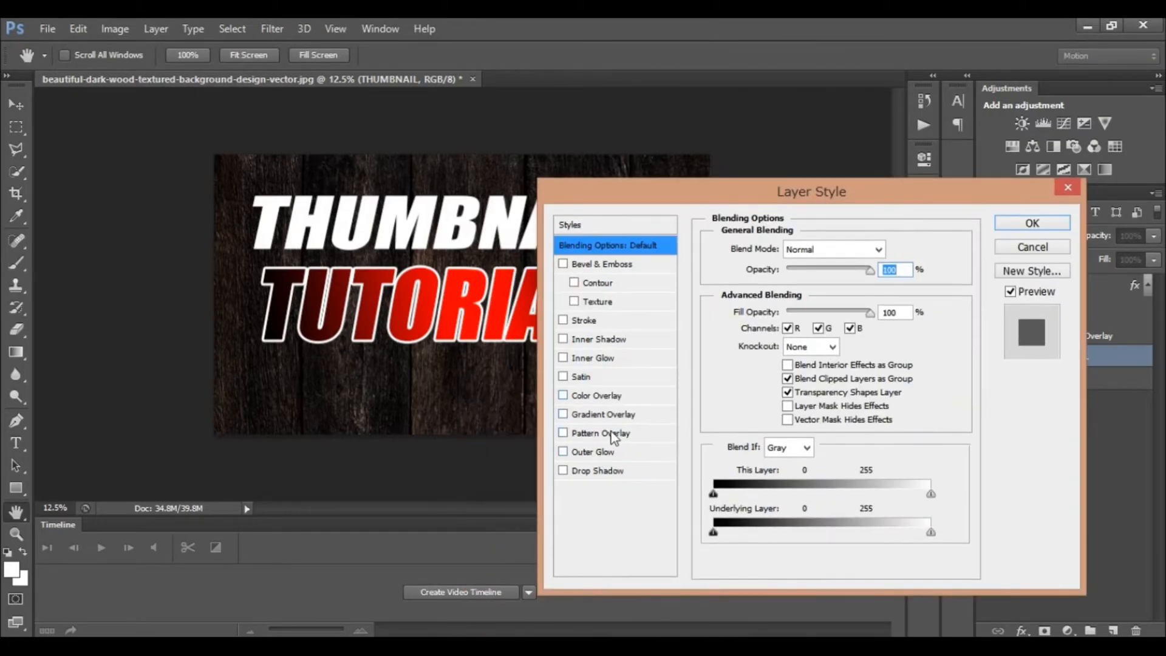
{"action": "mouse_move", "coordinate": [603, 414]}
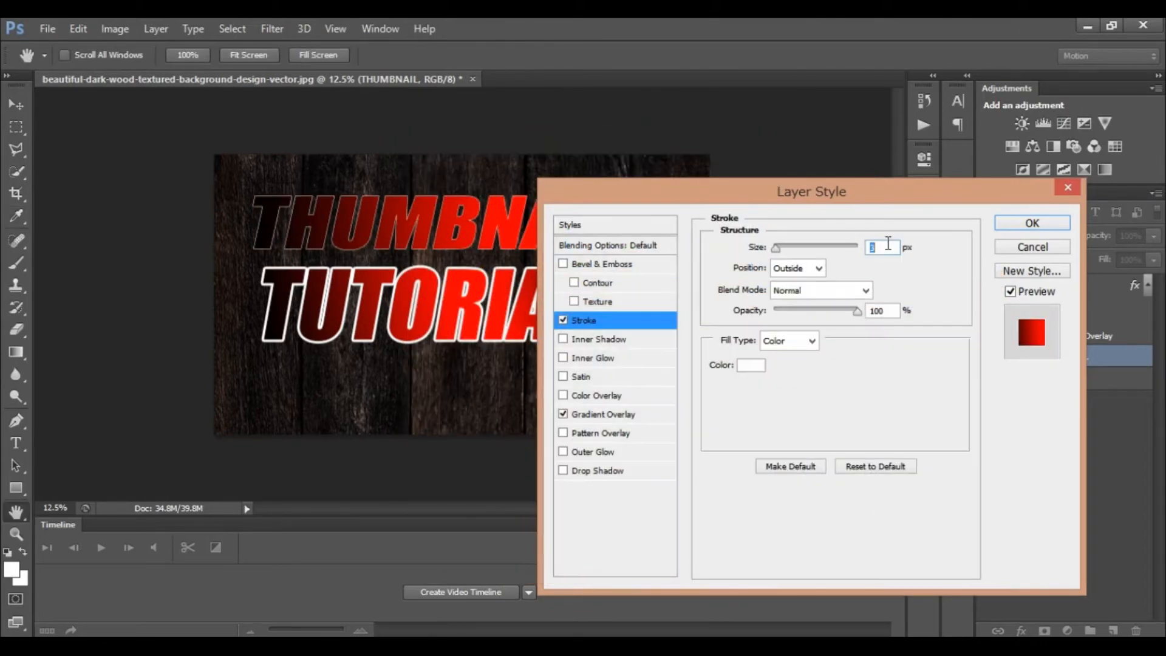
{"action": "left_click", "coordinate": [1031, 222]}
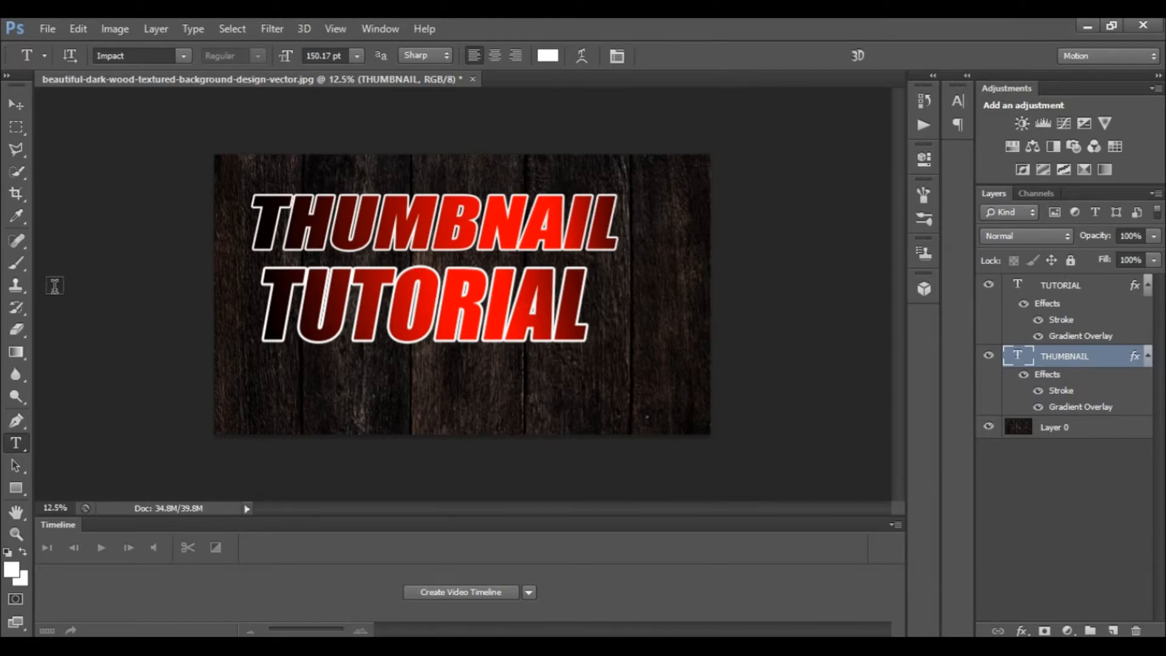
{"action": "mouse_move", "coordinate": [354, 201]}
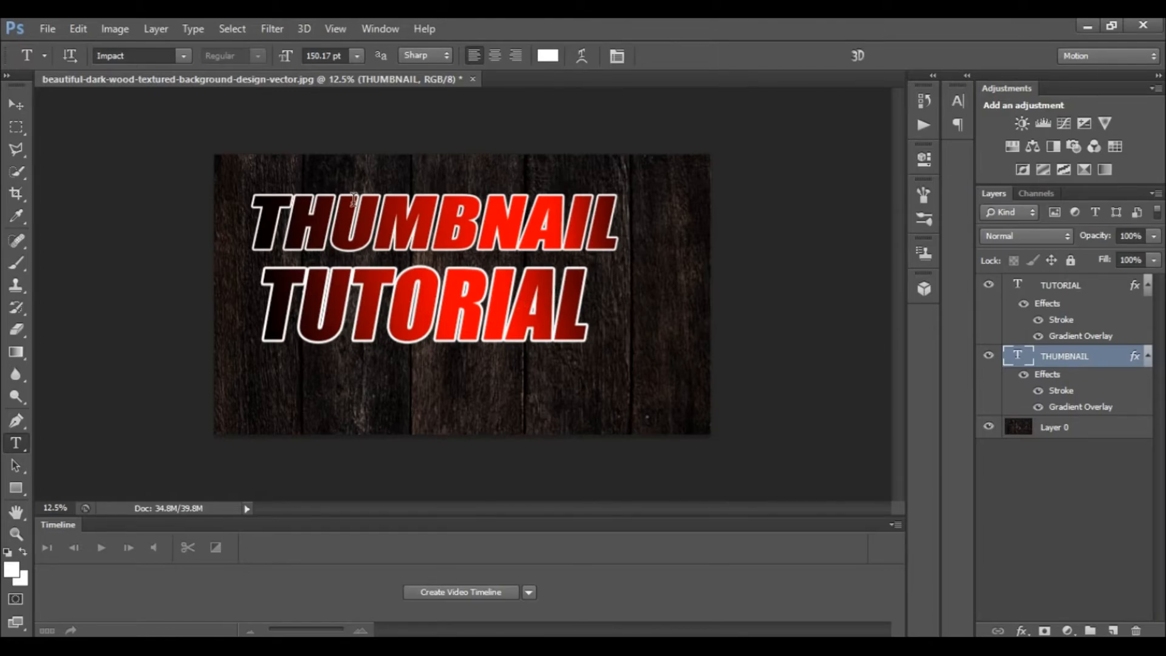
{"action": "mouse_move", "coordinate": [463, 326]}
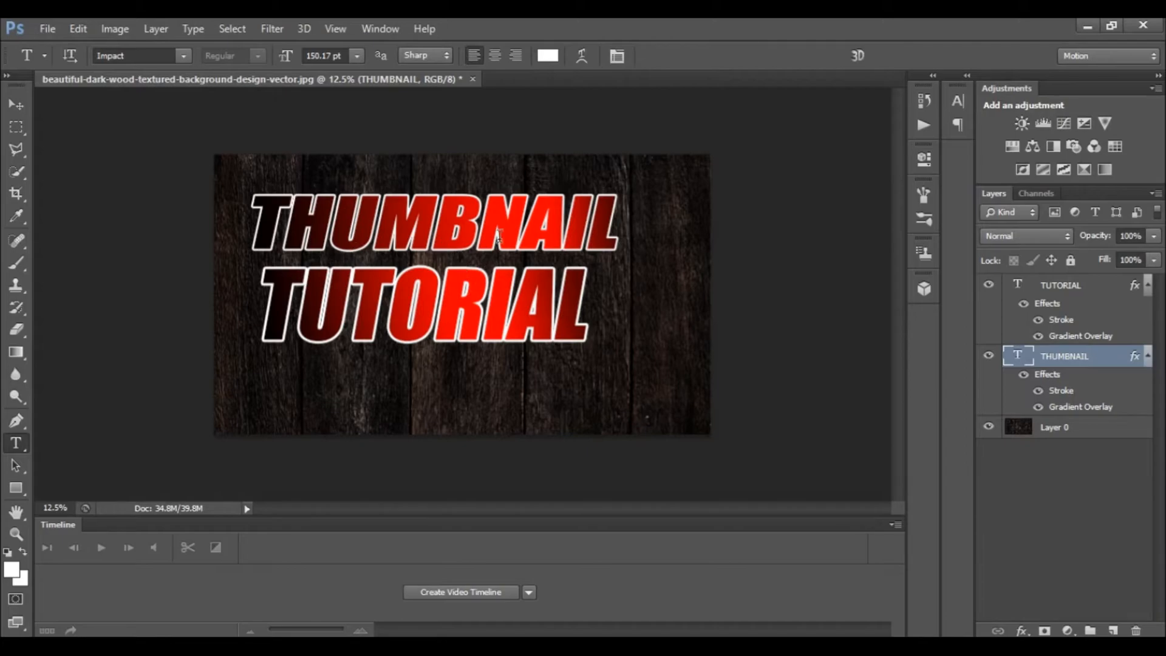
{"action": "mouse_move", "coordinate": [573, 245]}
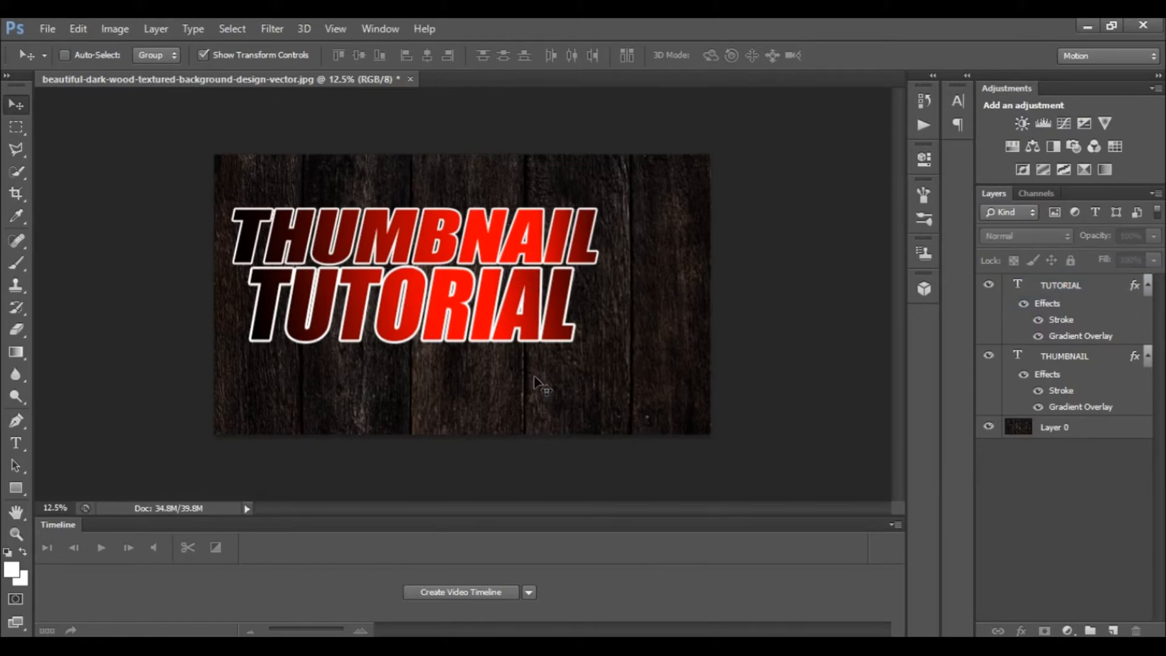
{"action": "mouse_move", "coordinate": [160, 355]}
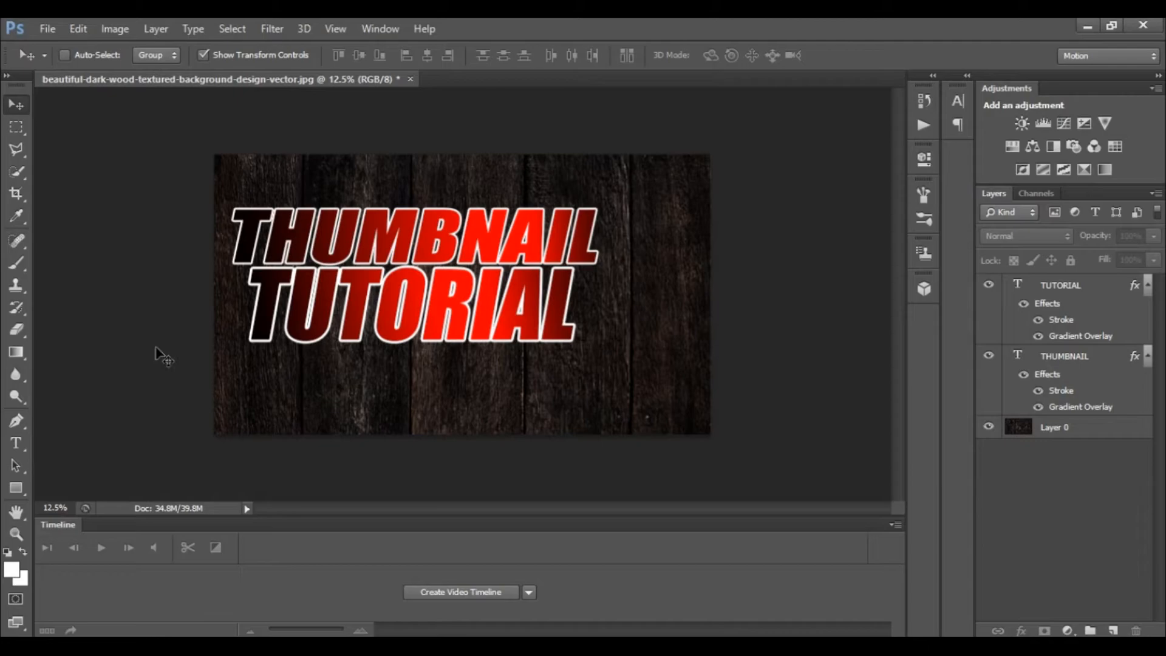
{"action": "mouse_move", "coordinate": [481, 29]}
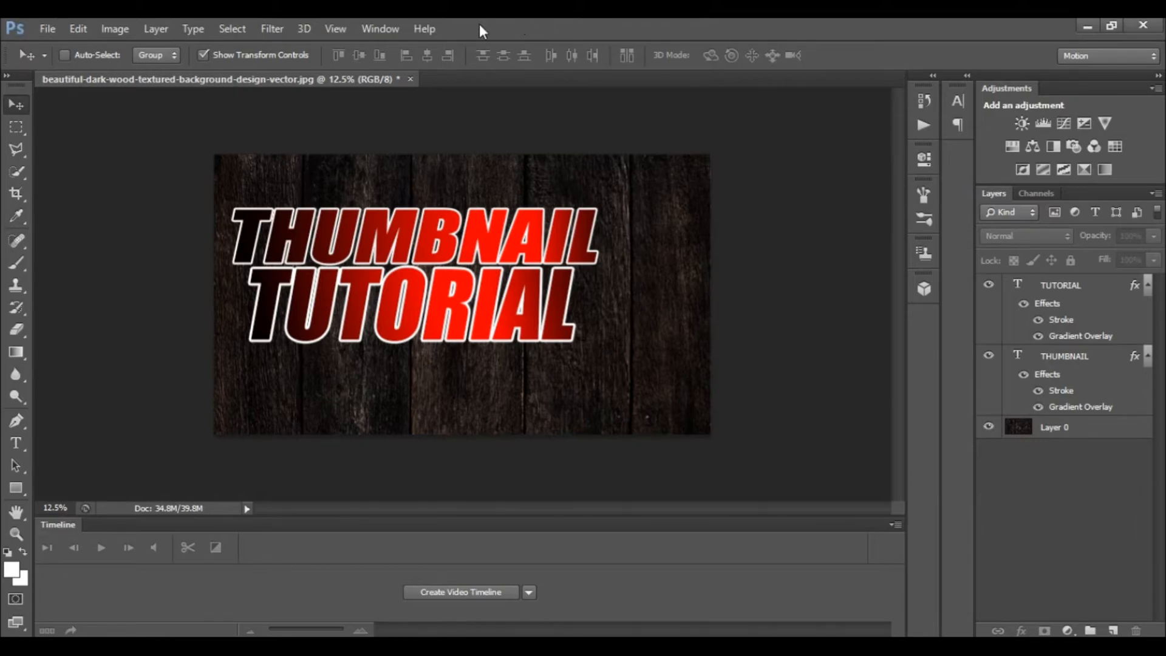
{"action": "mouse_move", "coordinate": [748, 356]}
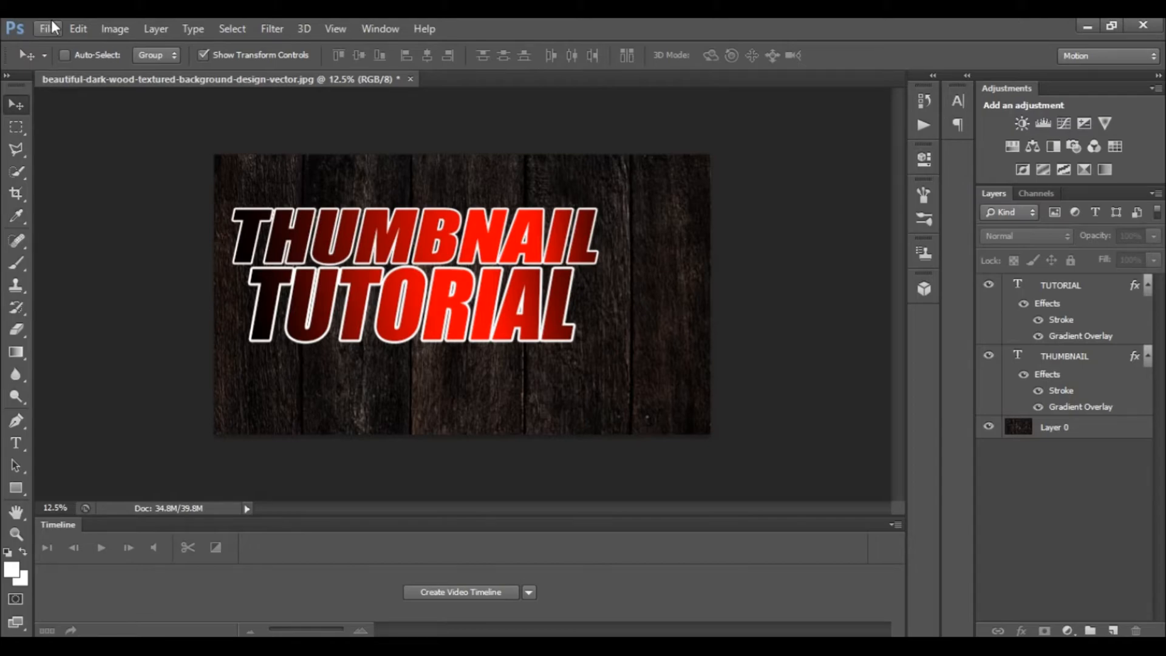
Step: Use File > Open to browse Pictures > clzwr and open er.png
{"action": "left_click", "coordinate": [46, 28]}
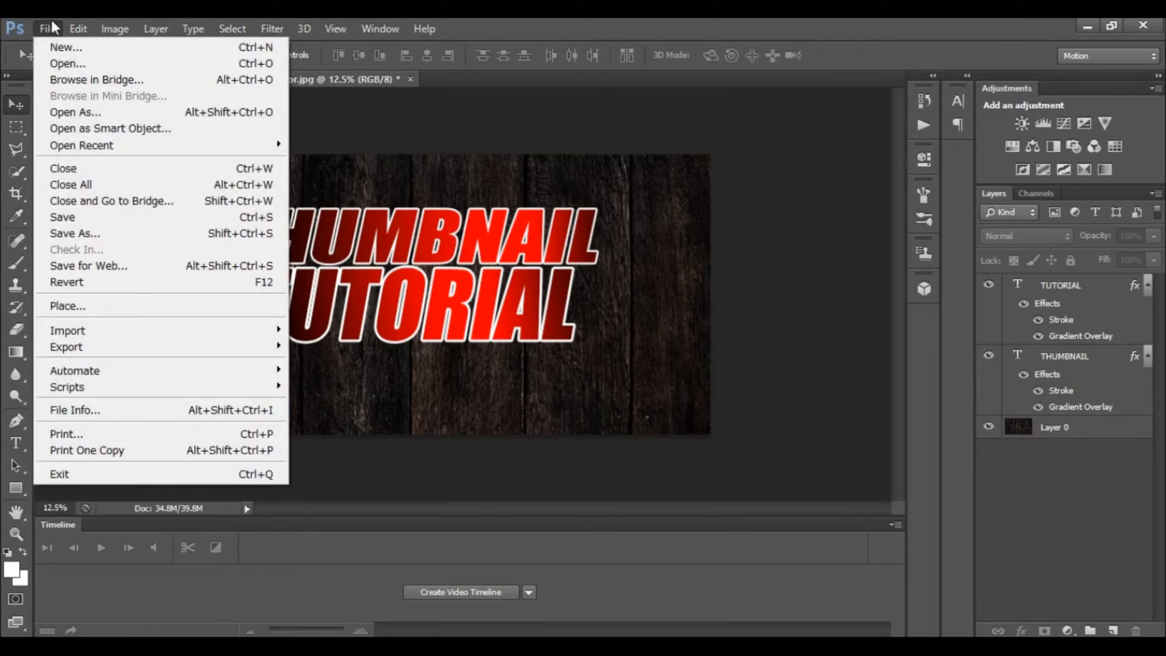
{"action": "mouse_move", "coordinate": [66, 46]}
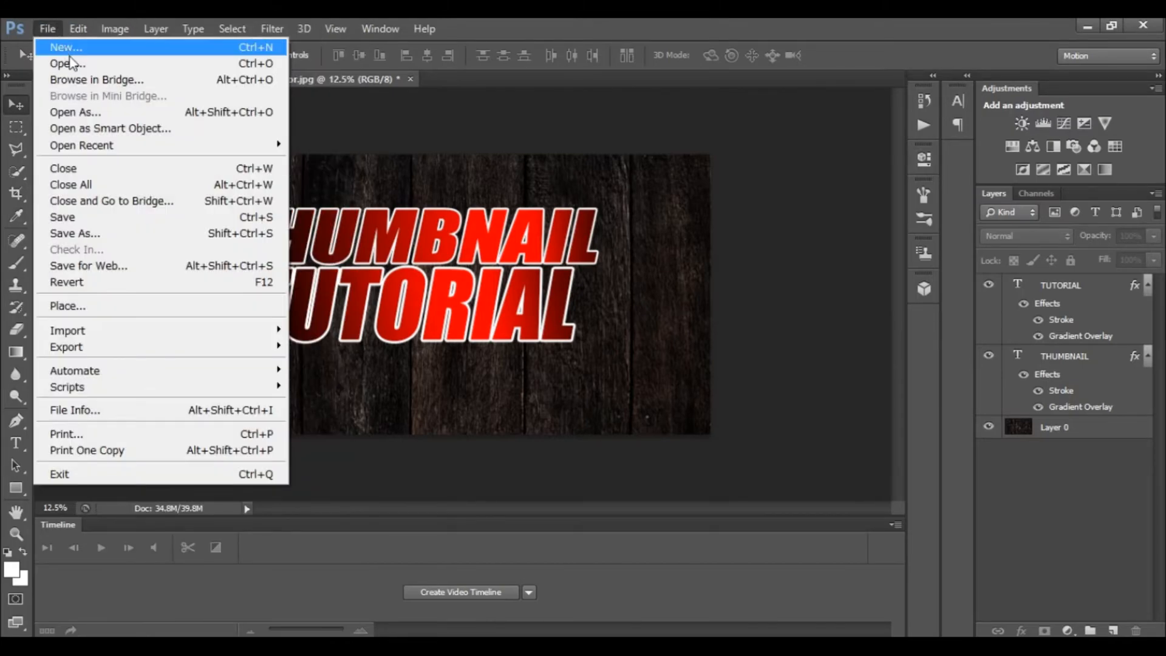
{"action": "left_click", "coordinate": [67, 63]}
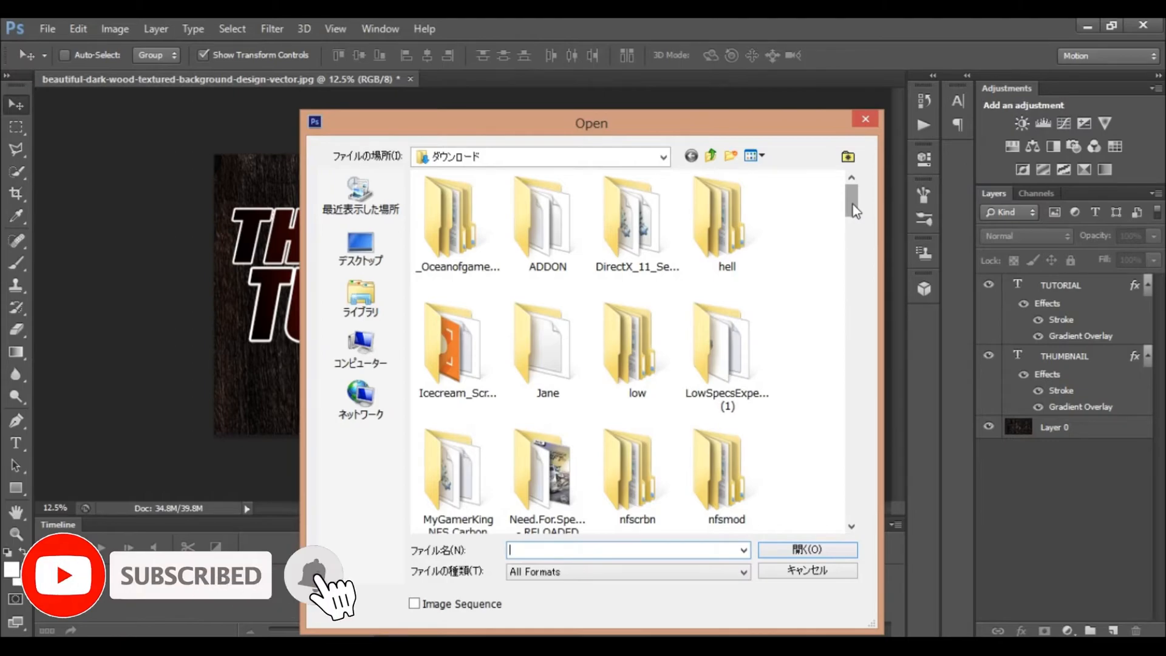
{"action": "scroll", "scroll_direction": "down", "scroll_amount": 3}
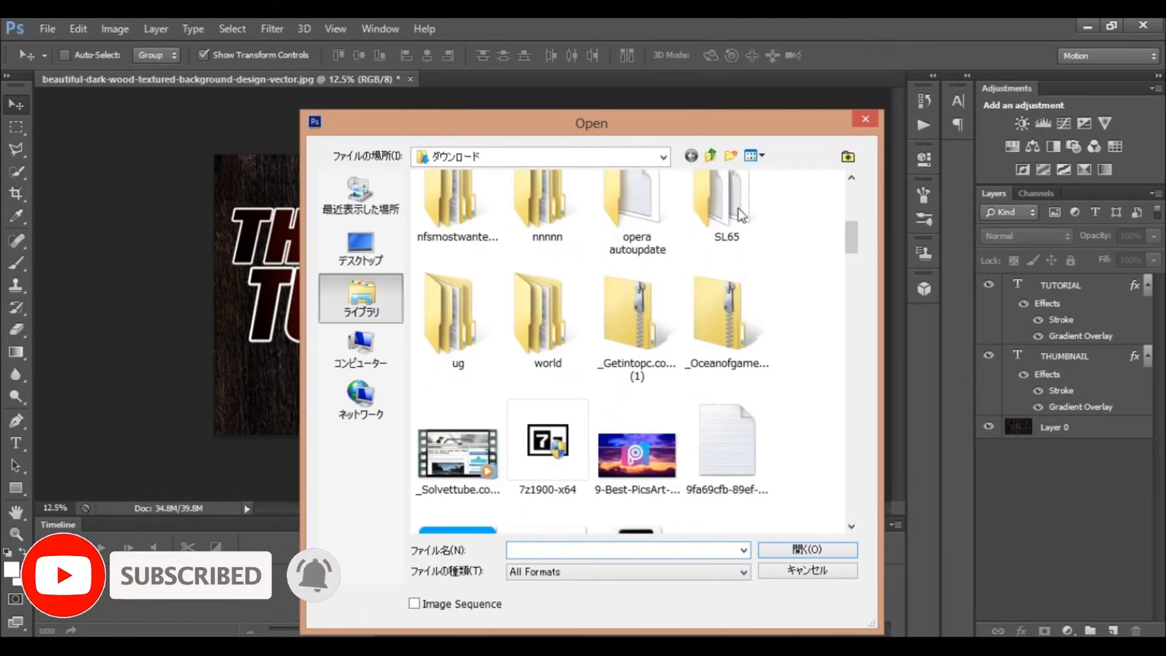
{"action": "left_click", "coordinate": [359, 298]}
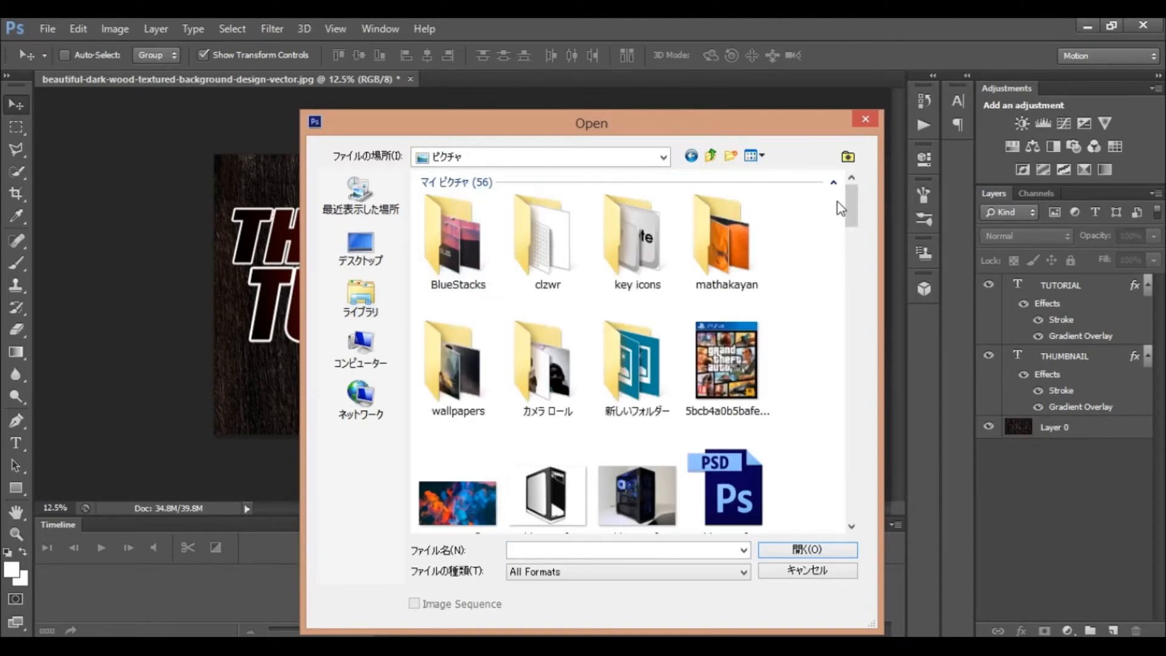
{"action": "scroll", "scroll_direction": "down", "scroll_amount": 3}
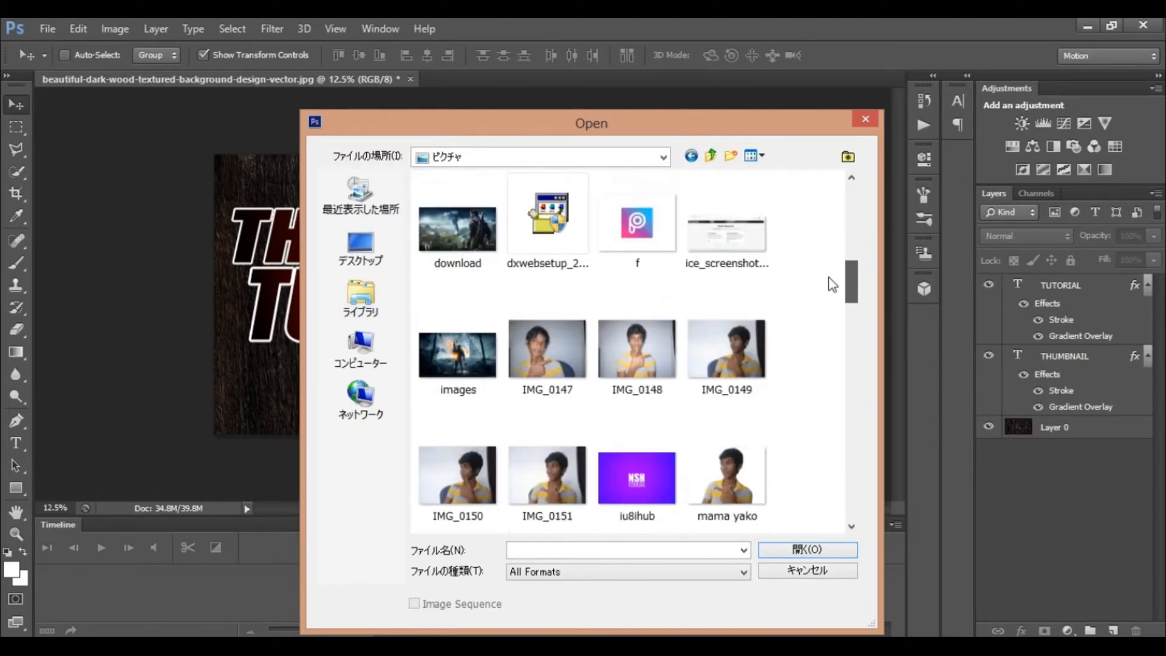
{"action": "scroll", "scroll_direction": "up", "scroll_amount": 3}
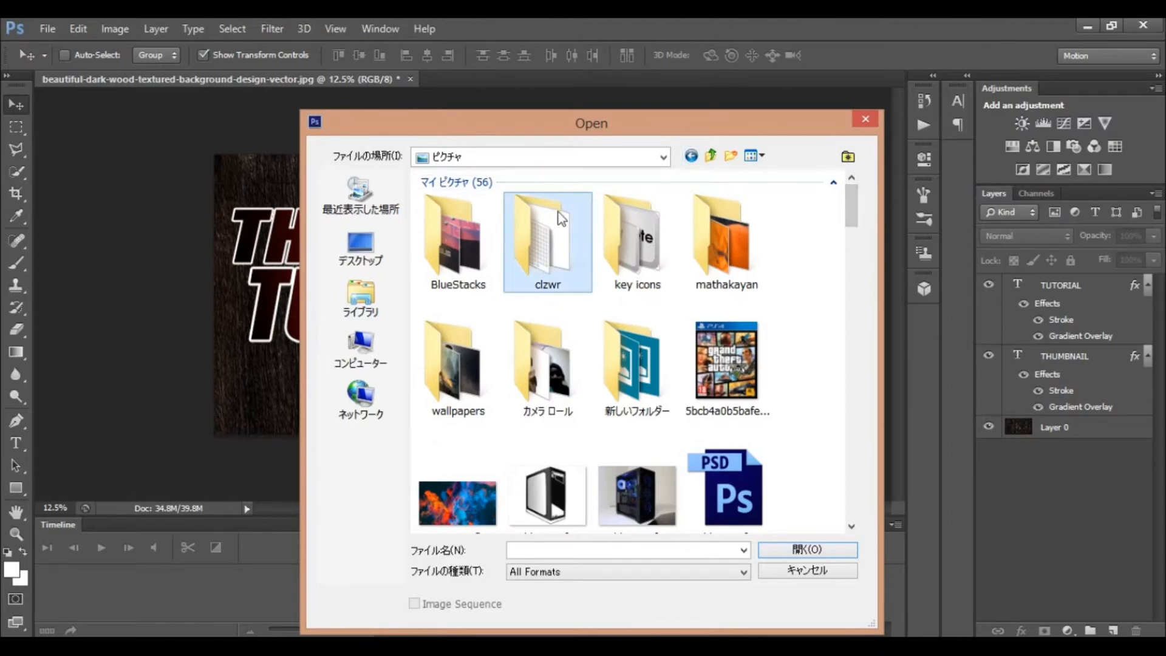
{"action": "double_click", "coordinate": [546, 238]}
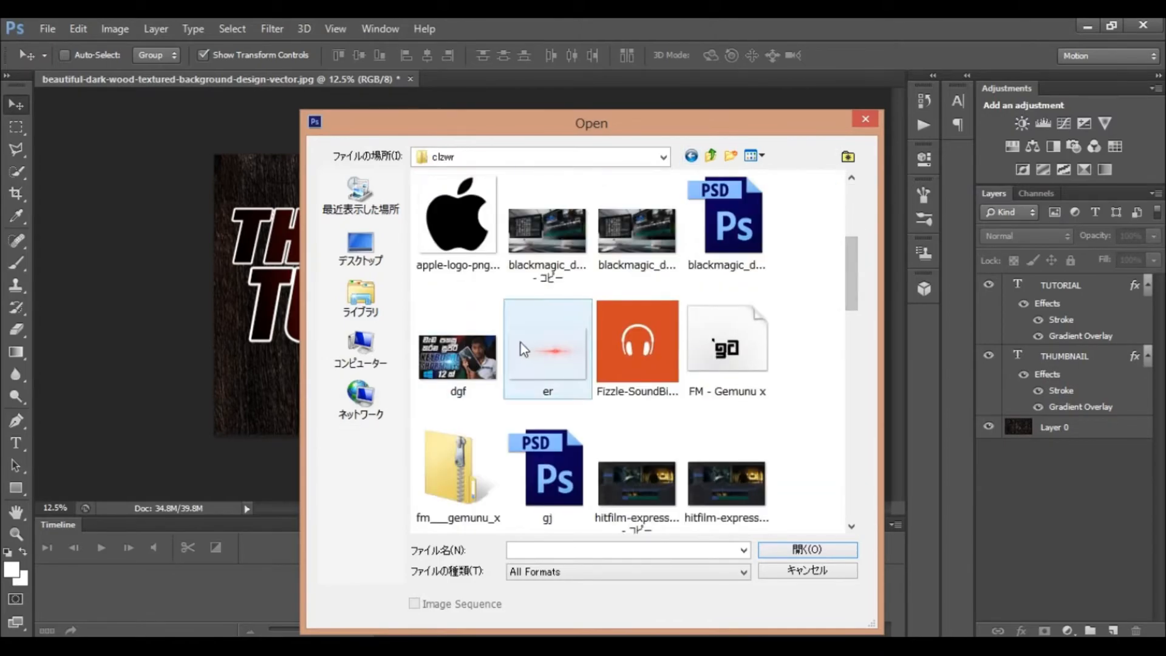
{"action": "left_click", "coordinate": [806, 570]}
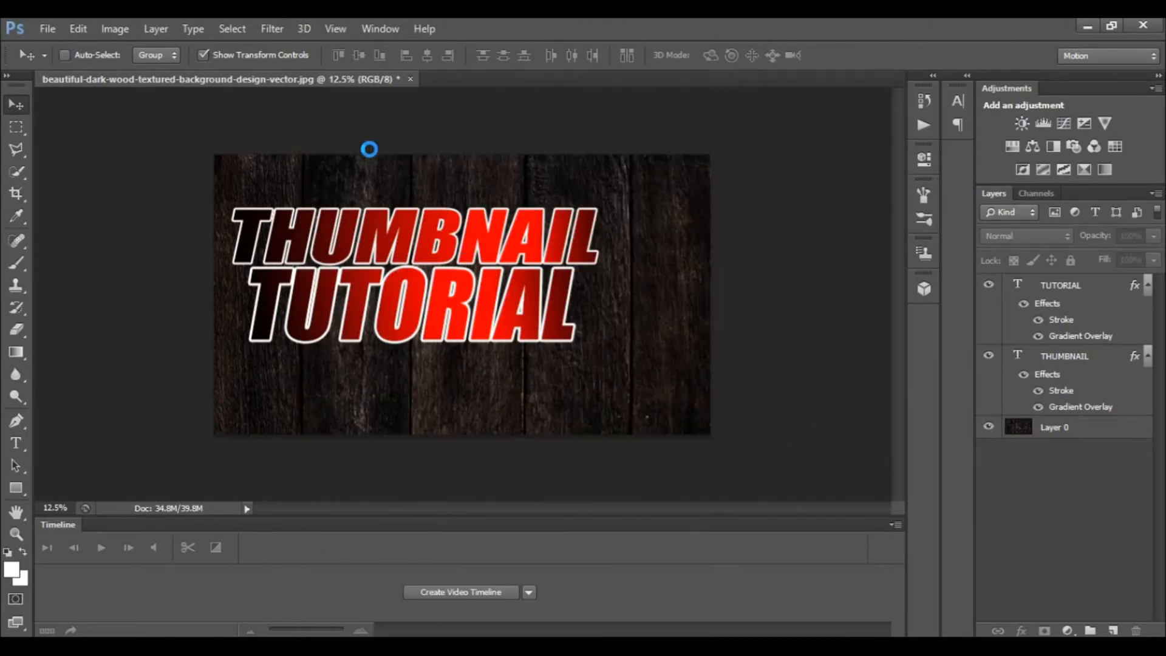
{"action": "left_click", "coordinate": [499, 79]}
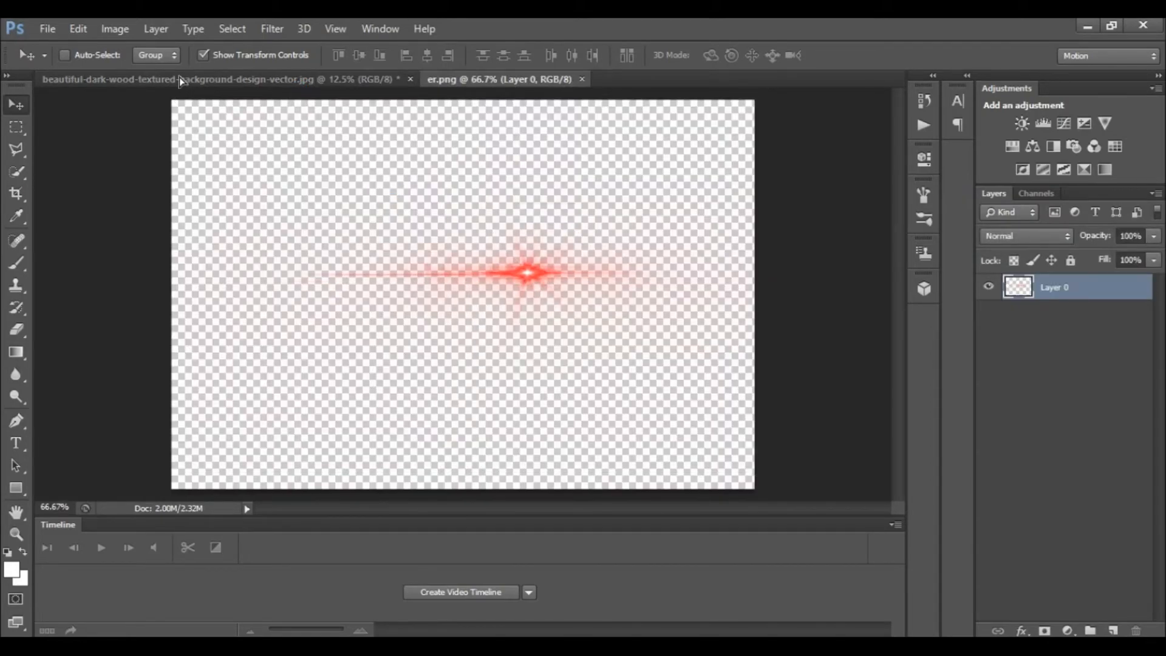
Step: Switch back to the wood thumbnail to place the red flare as Layer 1 over the title
{"action": "left_click", "coordinate": [179, 79]}
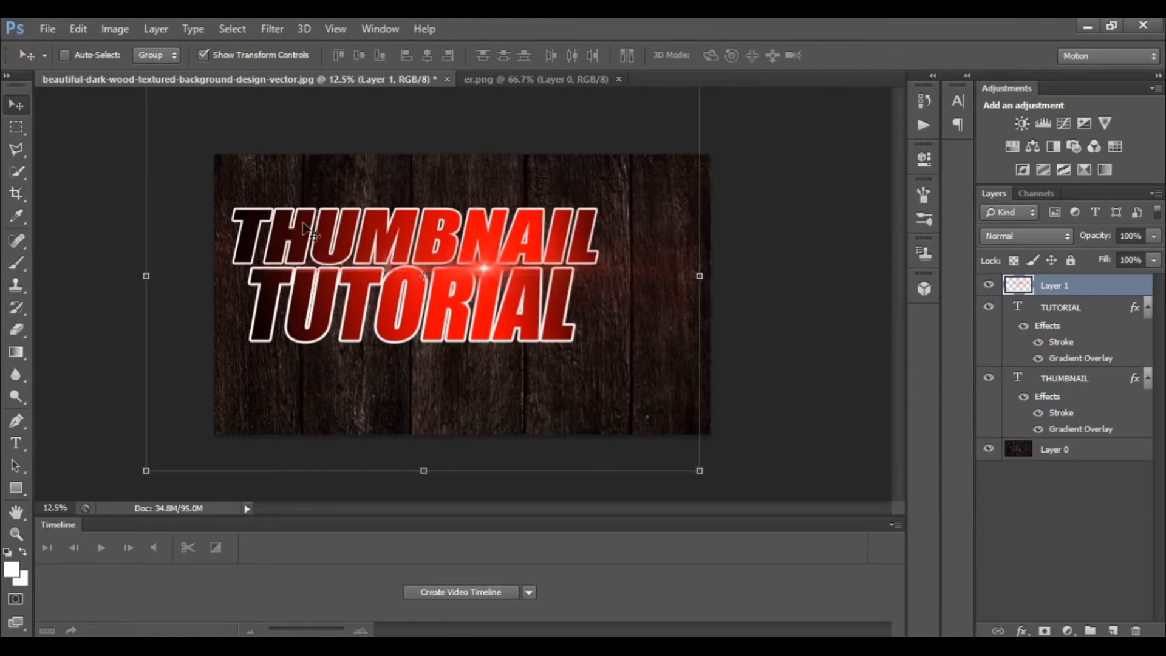
{"action": "mouse_move", "coordinate": [547, 285]}
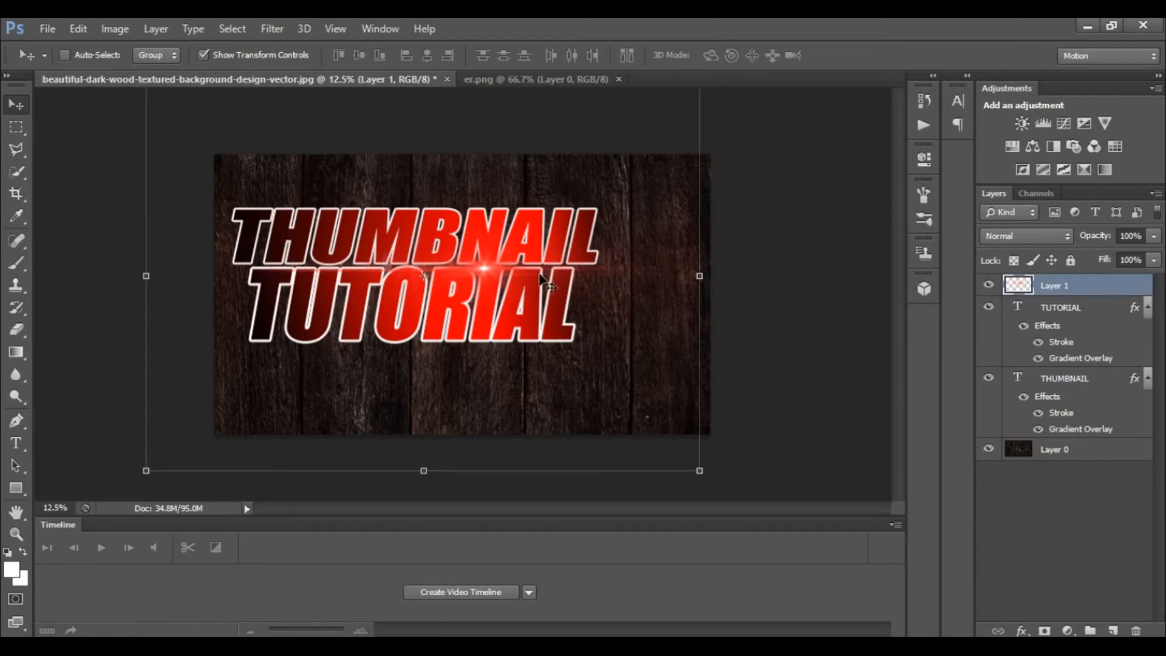
{"action": "mouse_move", "coordinate": [591, 264]}
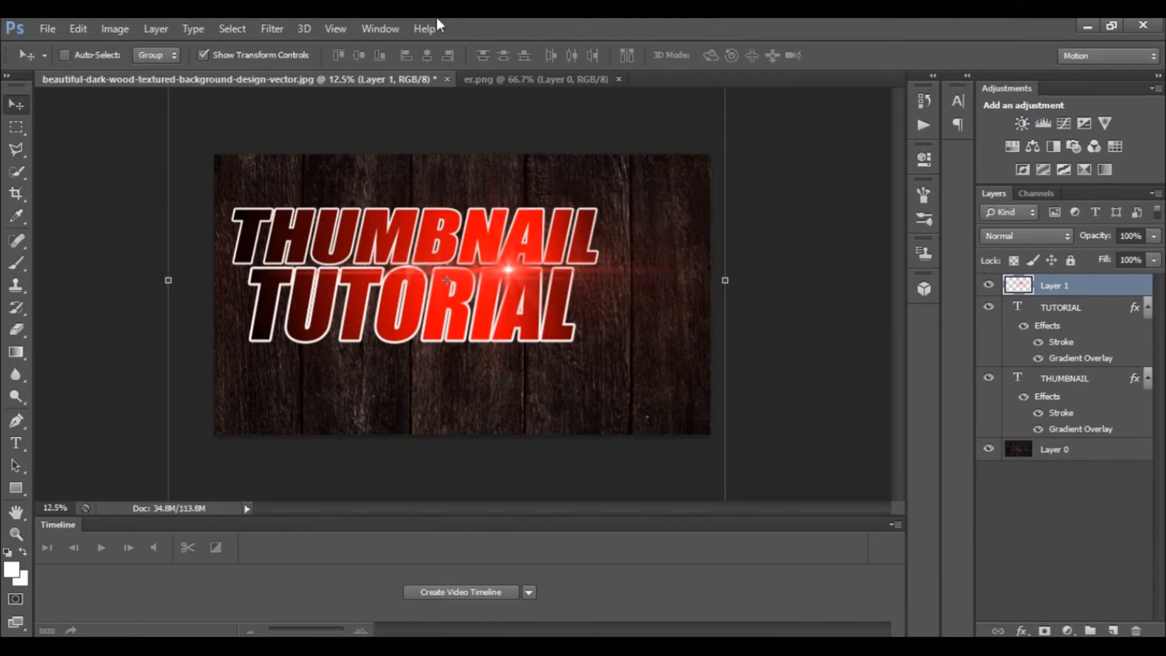
Step: Boost the flare layer's Brightness to 100 with Brightness/Contrast
{"action": "left_click", "coordinate": [115, 29]}
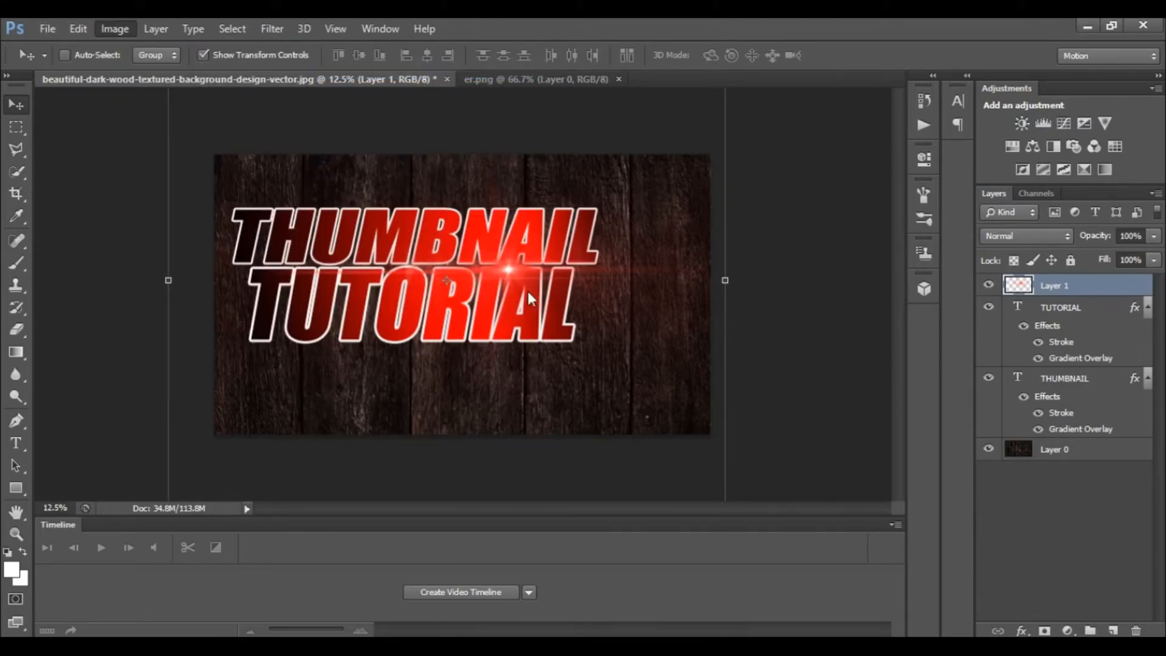
{"action": "left_click", "coordinate": [115, 28]}
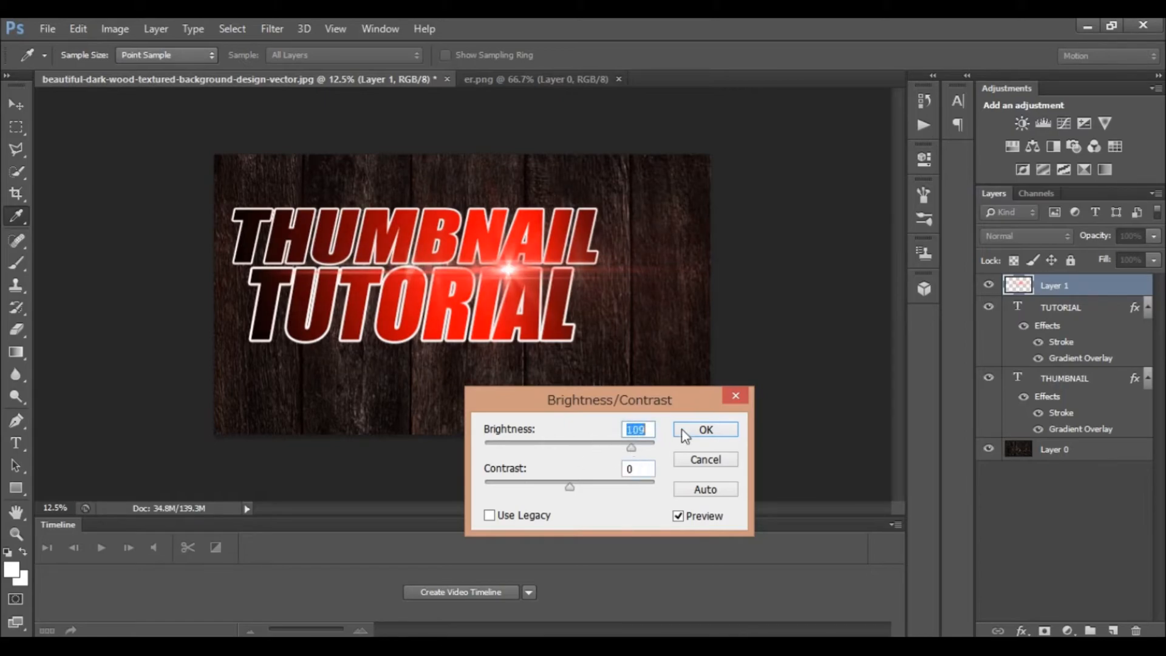
{"action": "left_click", "coordinate": [705, 430]}
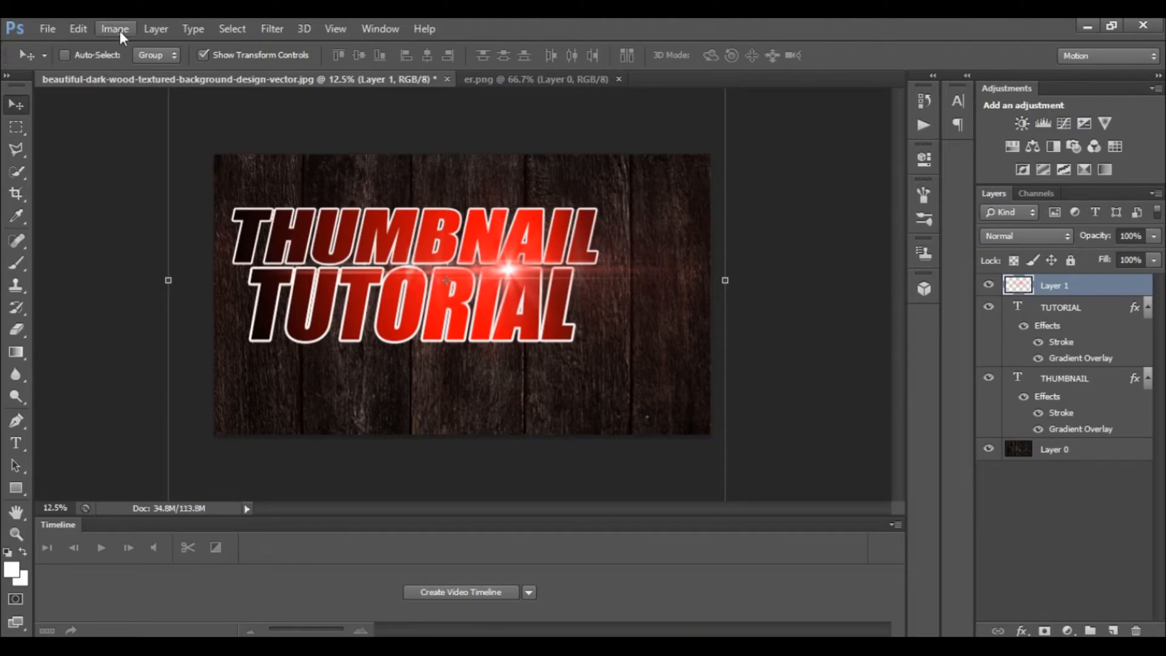
Step: Apply a second Brightness/Contrast boost of 86 to the flare, after briefly opening Hue/Saturation
{"action": "left_click", "coordinate": [114, 28]}
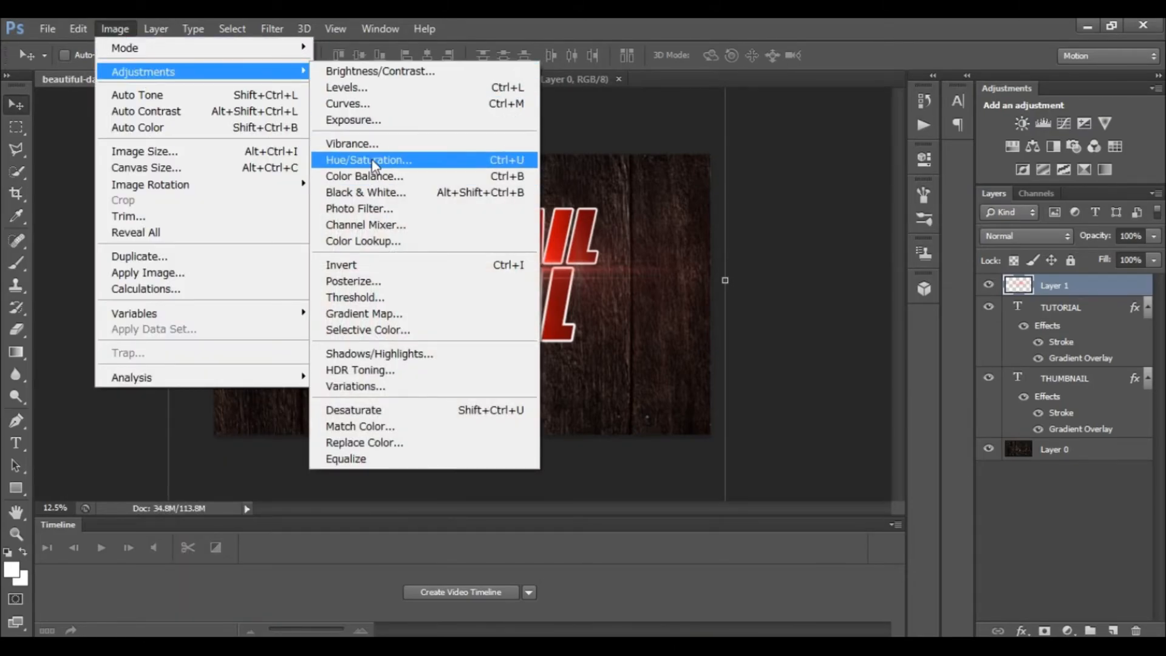
{"action": "left_click", "coordinate": [368, 159]}
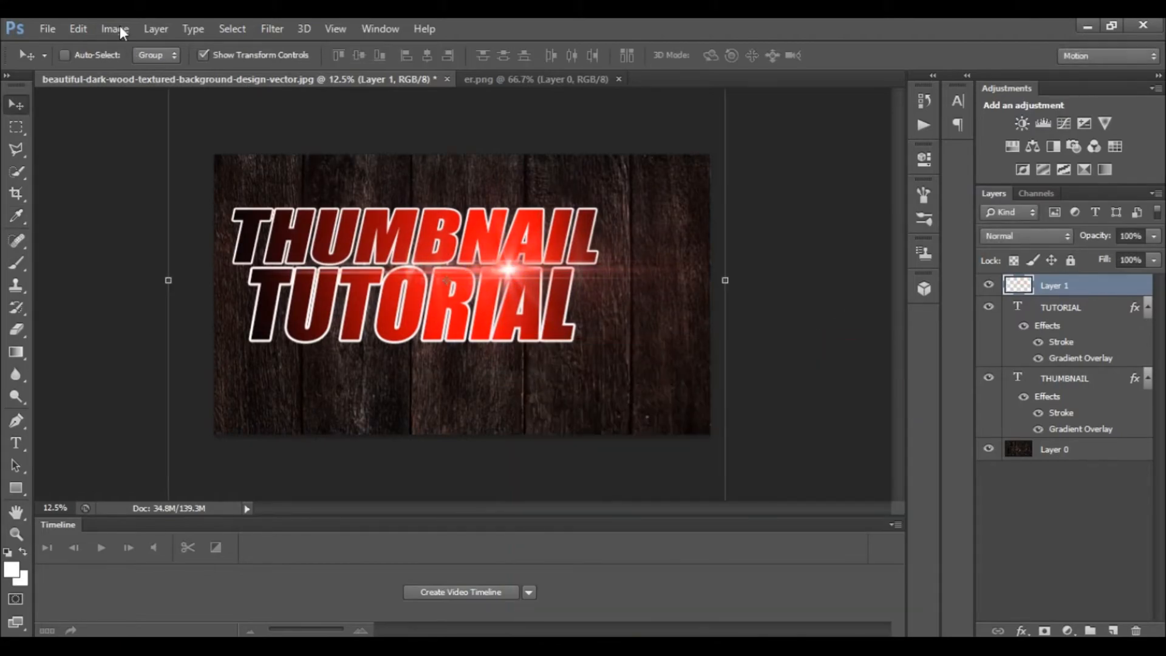
{"action": "left_click", "coordinate": [115, 28]}
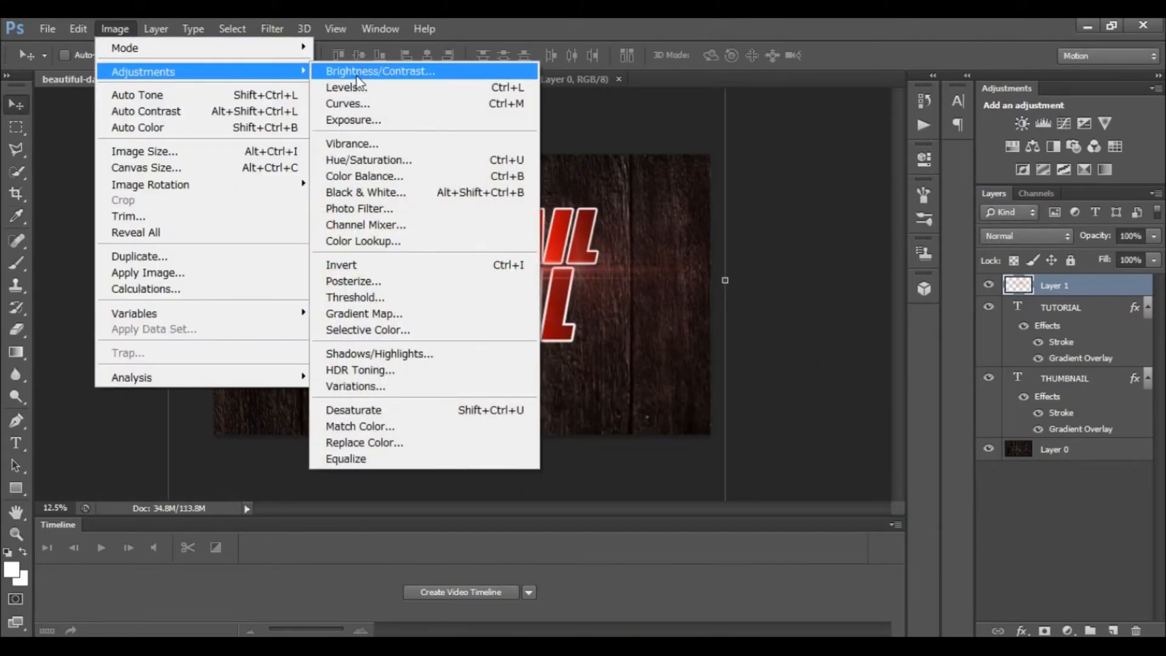
{"action": "left_click", "coordinate": [380, 71]}
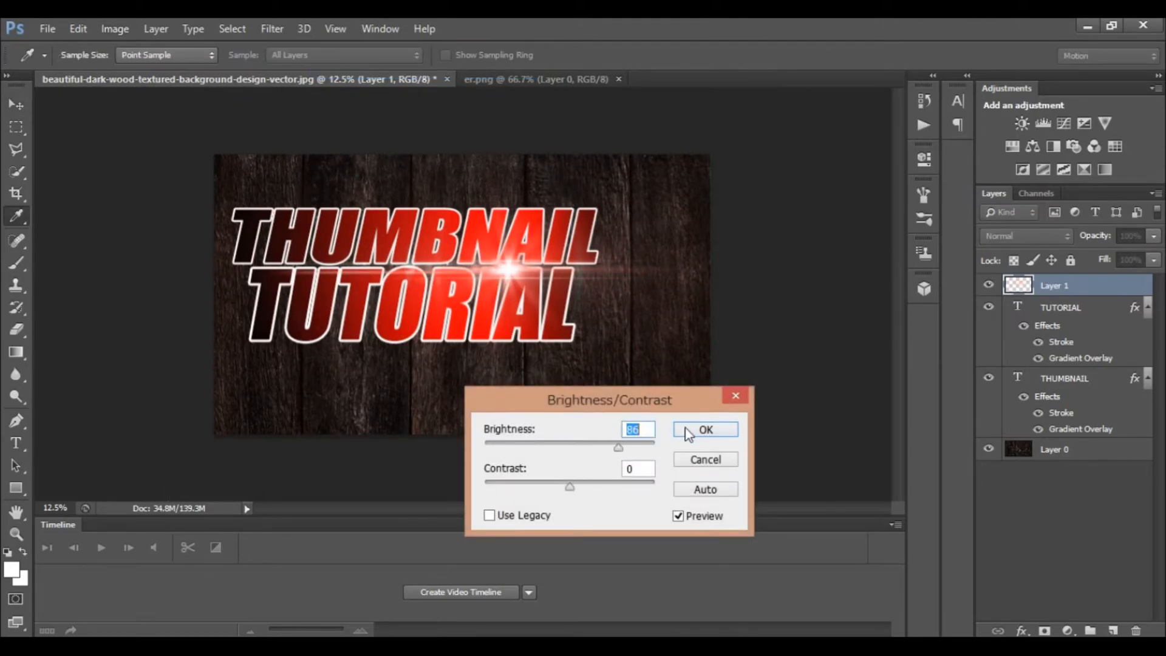
{"action": "left_click", "coordinate": [705, 430]}
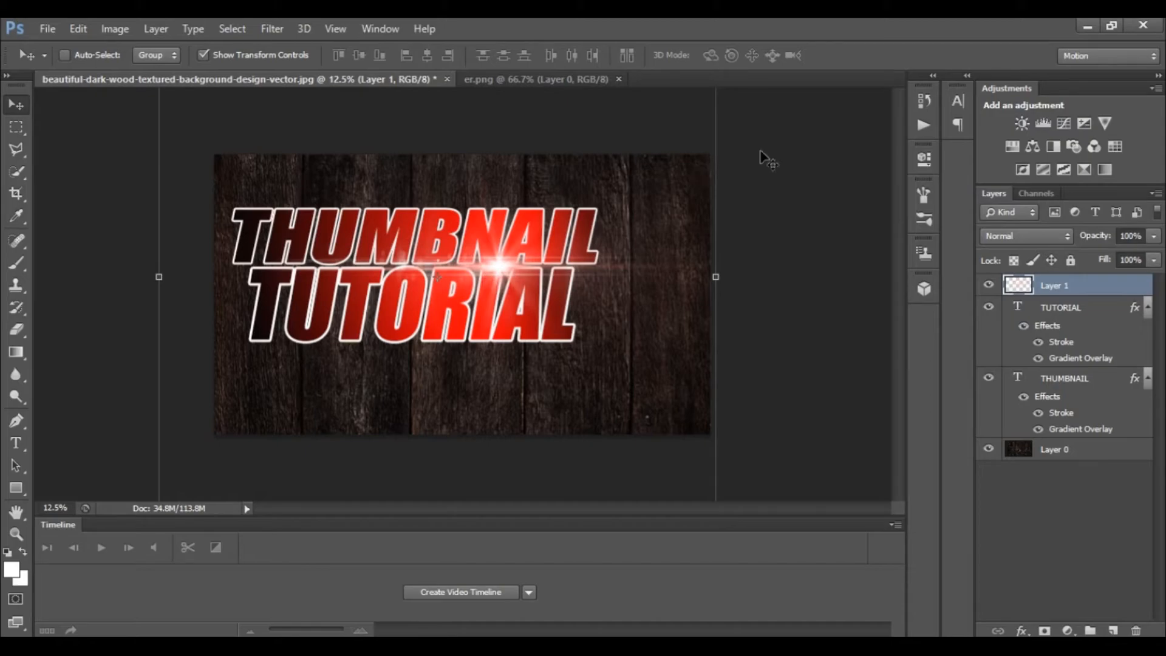
{"action": "mouse_move", "coordinate": [779, 188]}
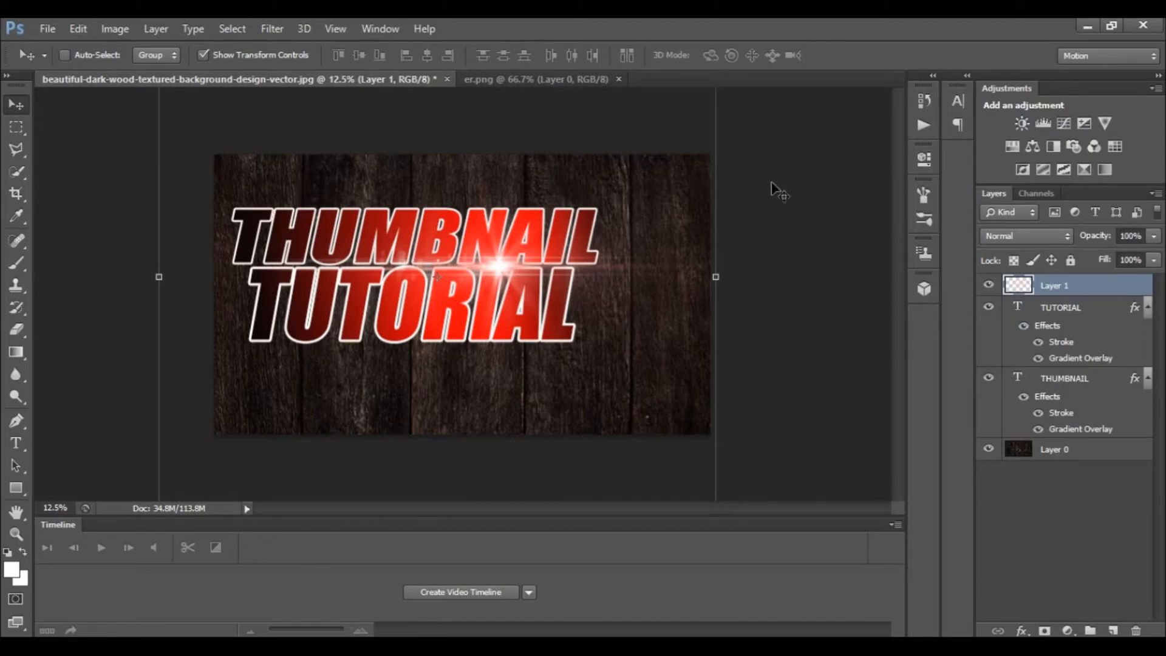
{"action": "mouse_move", "coordinate": [251, 82]}
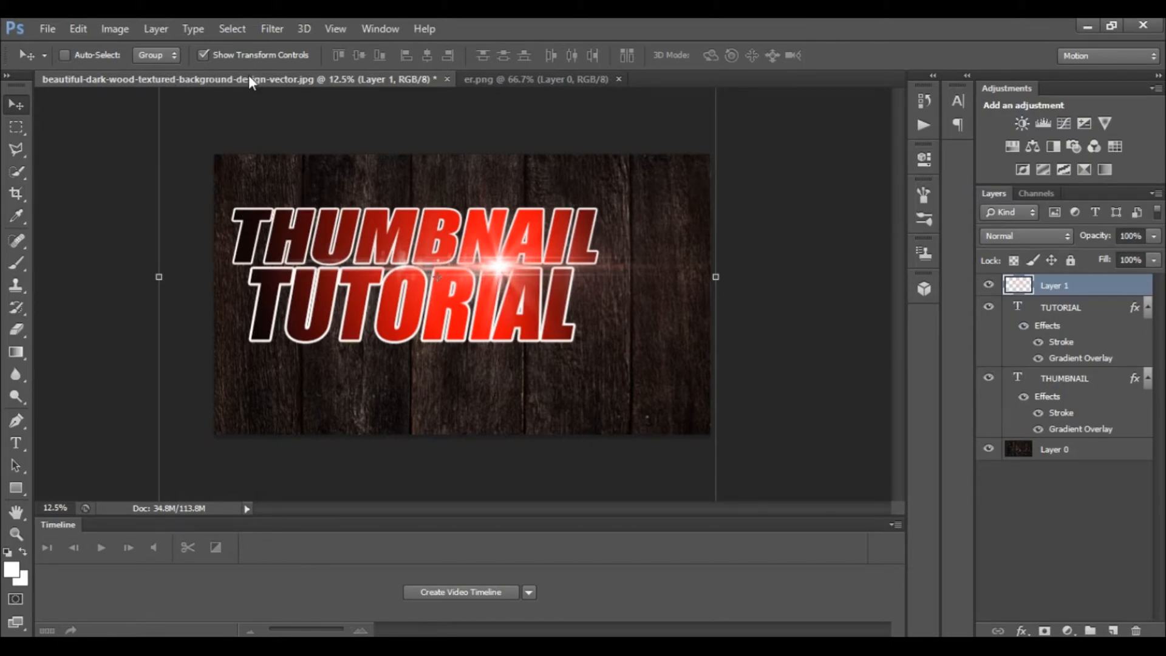
Step: Add a drop shadow to the THUMBNAIL text layer
{"action": "left_click", "coordinate": [16, 149]}
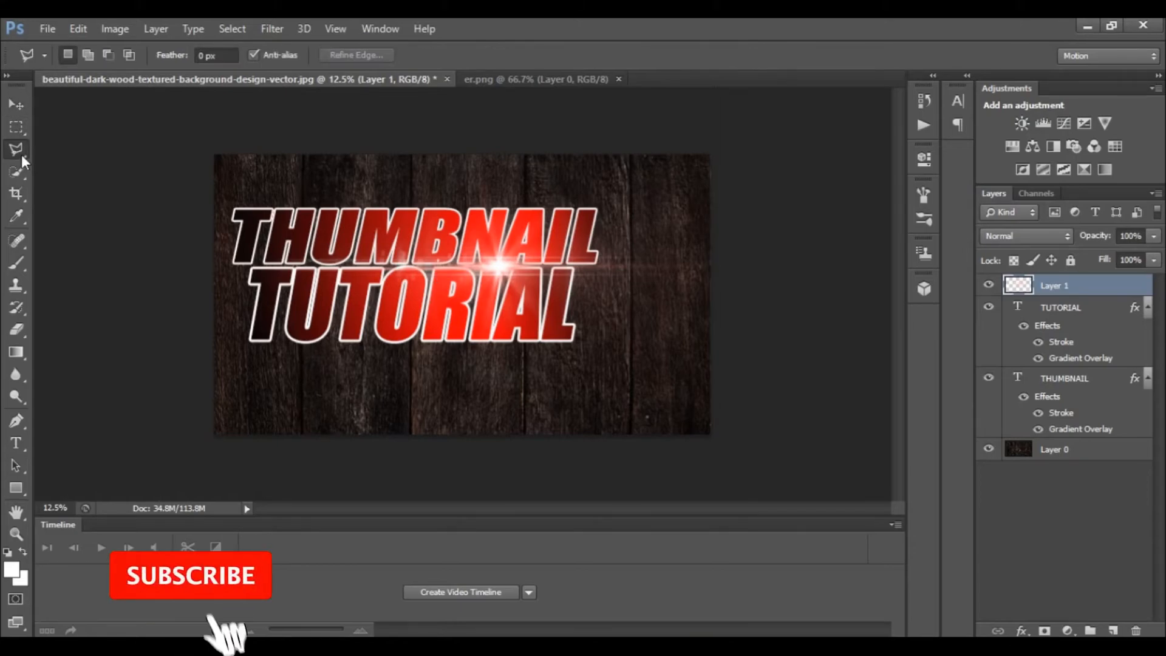
{"action": "double_click", "coordinate": [1063, 378]}
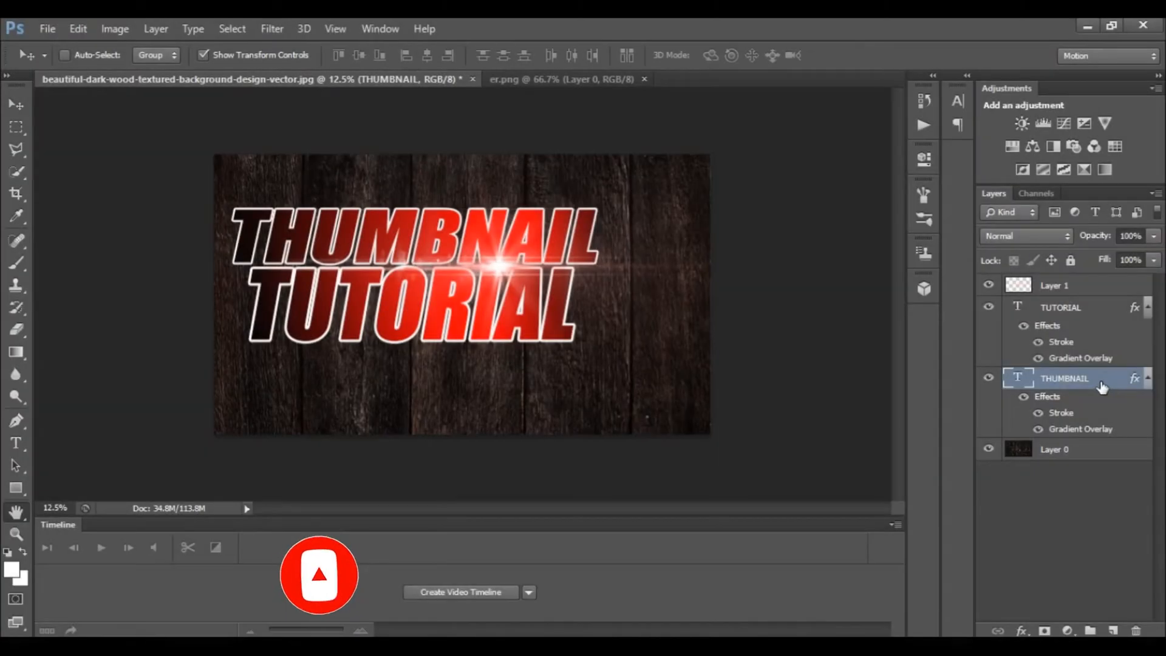
{"action": "double_click", "coordinate": [1064, 378]}
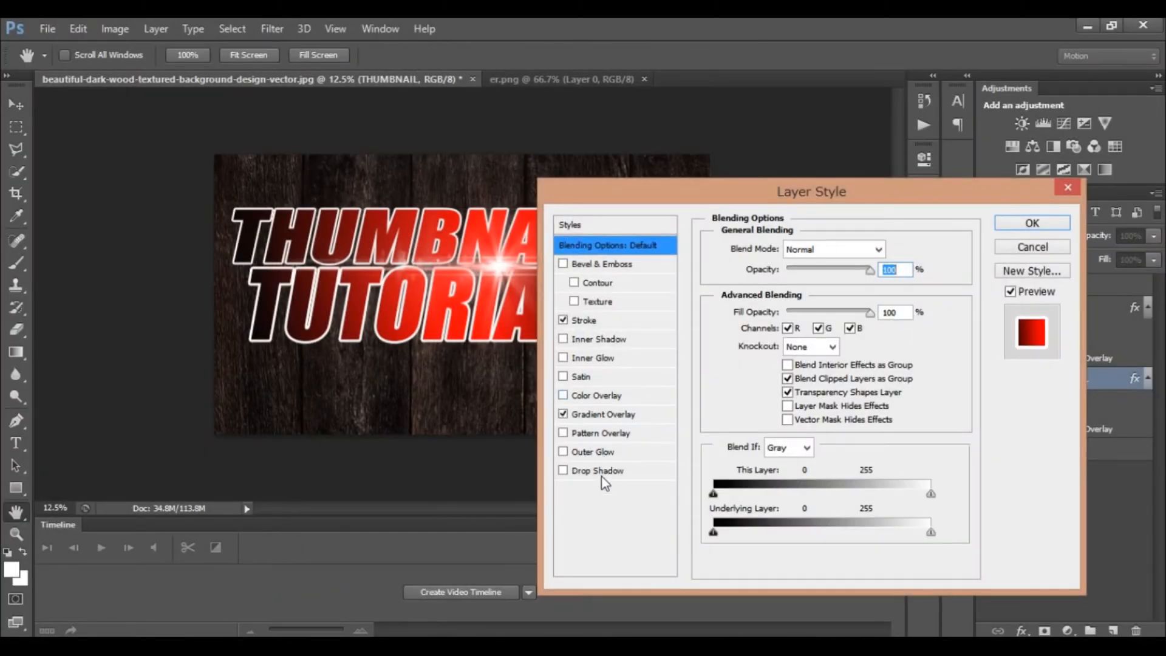
{"action": "left_click", "coordinate": [563, 470]}
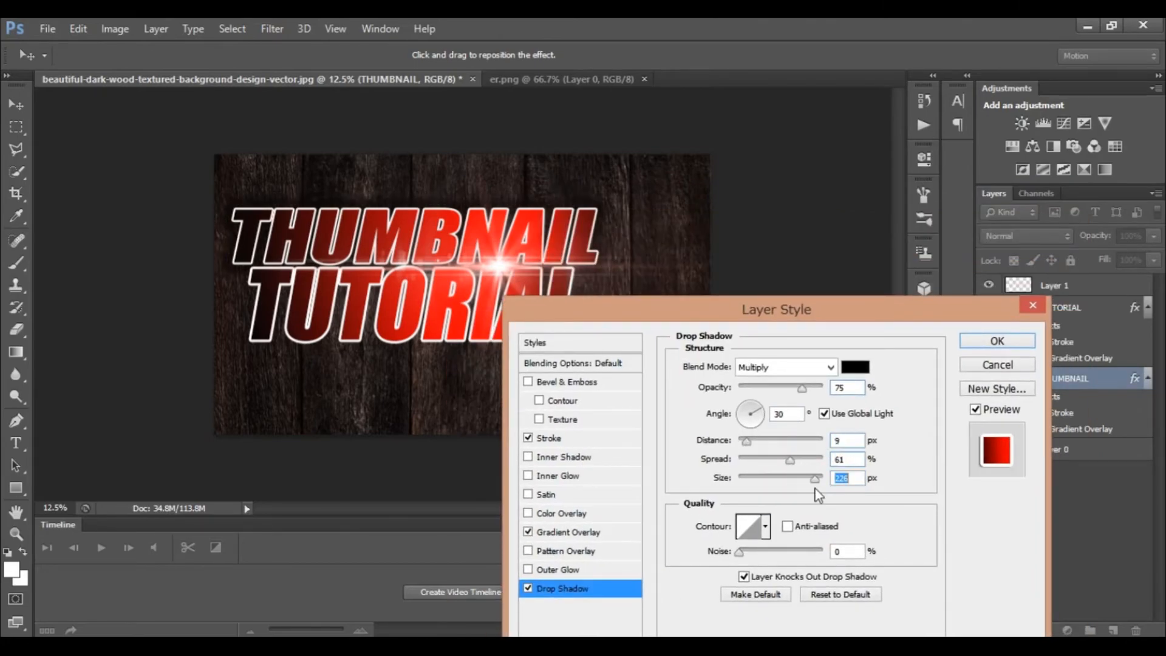
Step: Add a matching drop shadow to the TUTORIAL text layer
{"action": "left_click", "coordinate": [997, 341]}
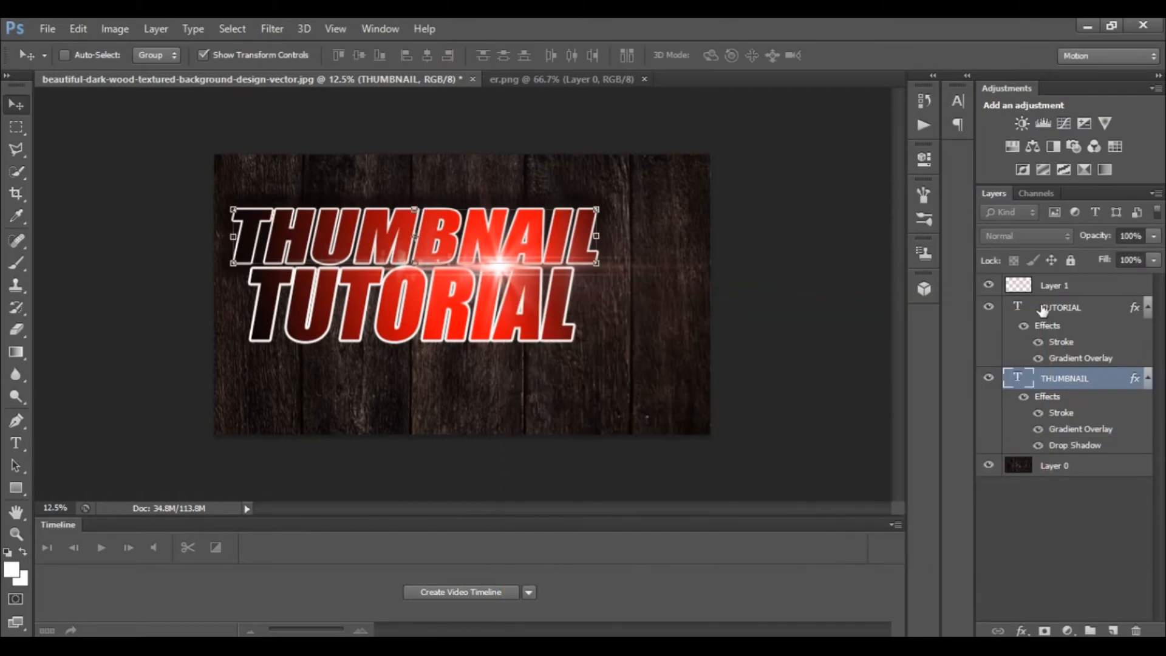
{"action": "left_click", "coordinate": [1061, 307]}
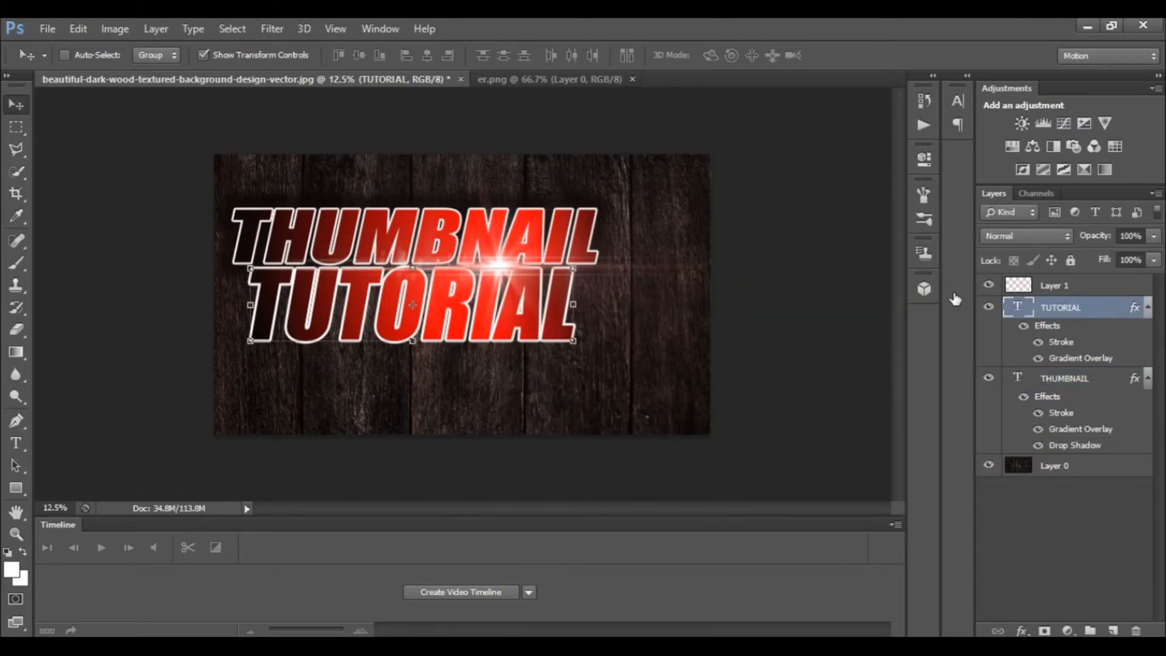
{"action": "double_click", "coordinate": [1061, 307]}
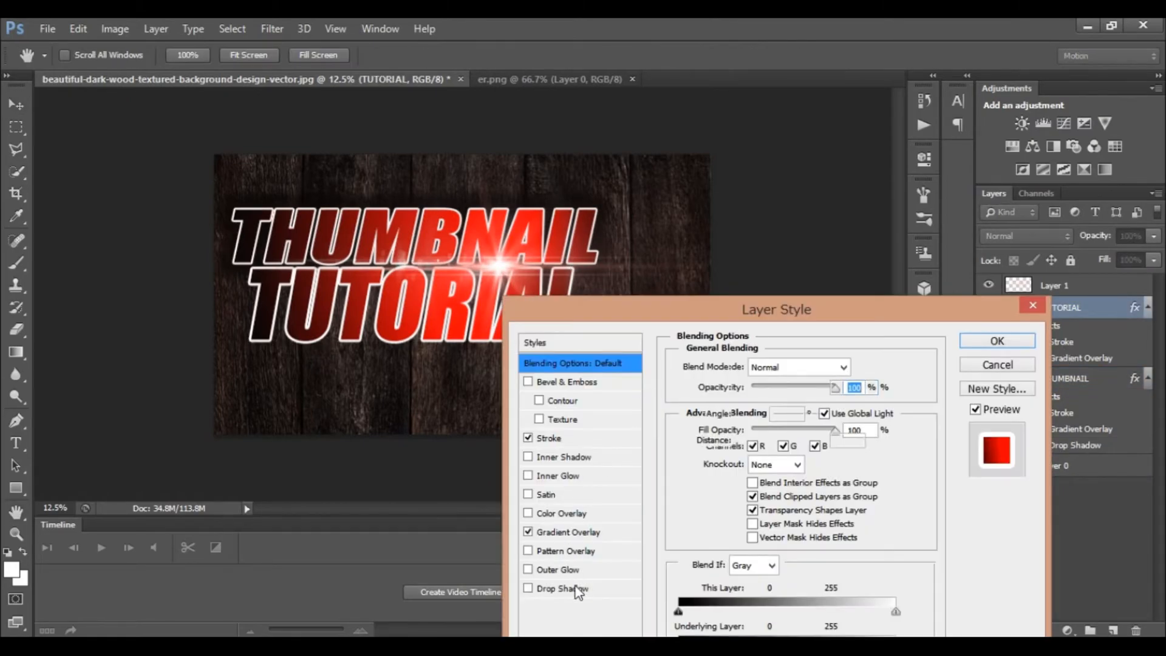
{"action": "left_click", "coordinate": [997, 340]}
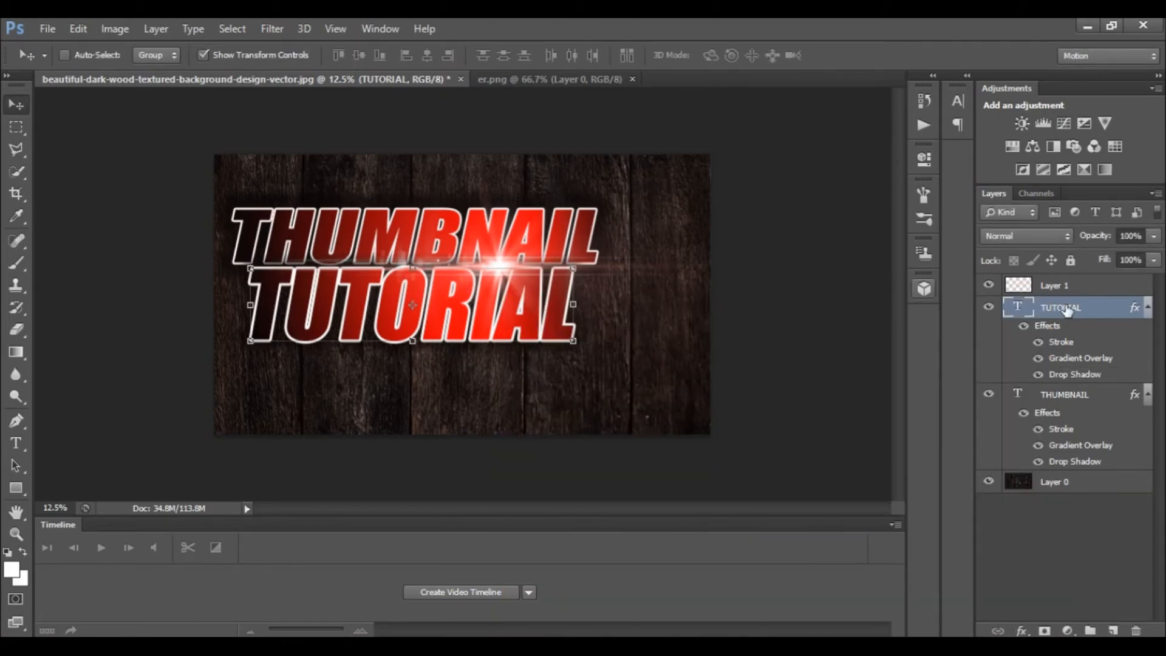
Step: Merge Layer 1, TUTORIAL and THUMBNAIL into one TUTORIAL layer and start scaling it
{"action": "left_click", "coordinate": [1054, 285]}
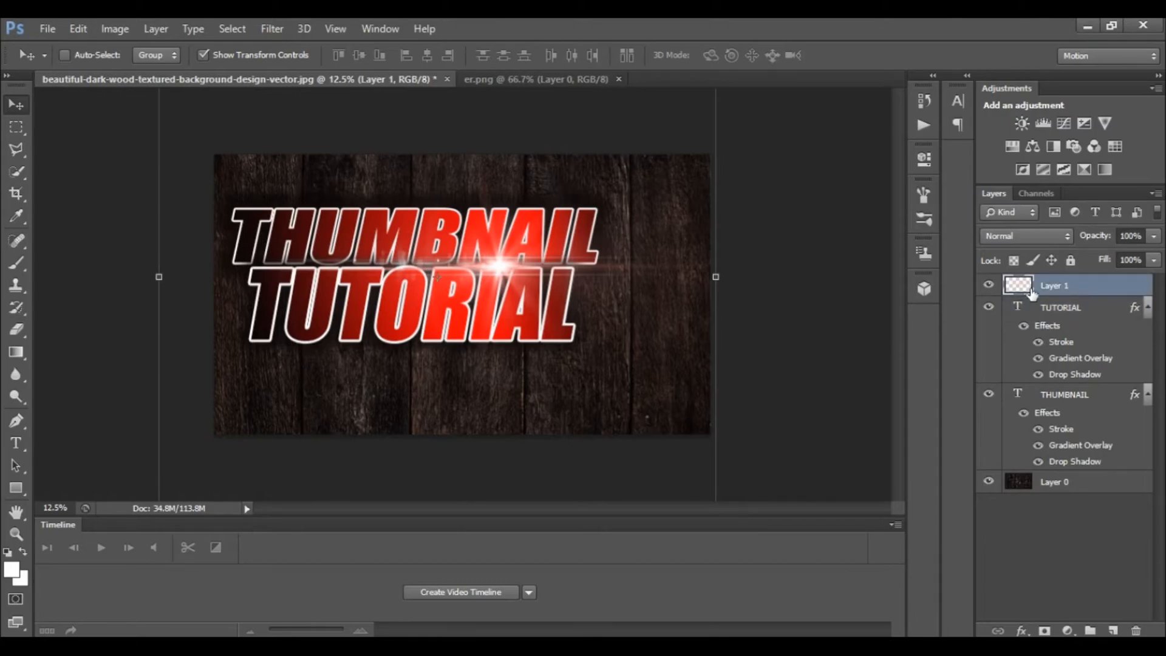
{"action": "mouse_move", "coordinate": [15, 236]}
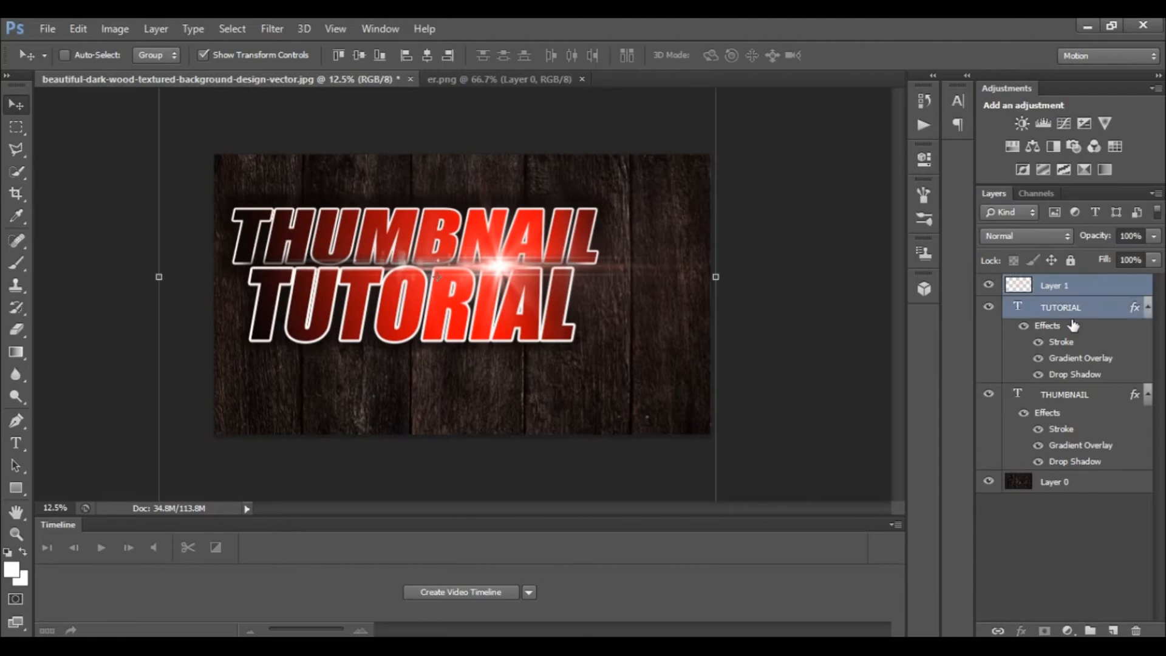
{"action": "left_click", "coordinate": [1063, 394]}
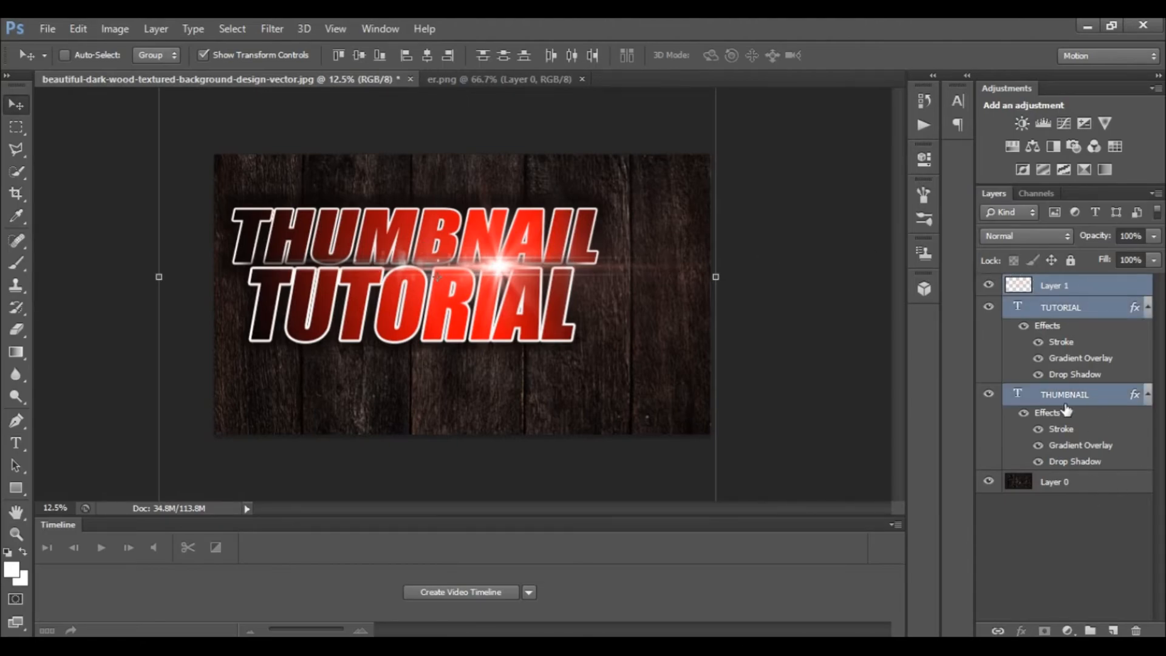
{"action": "left_click", "coordinate": [1060, 306]}
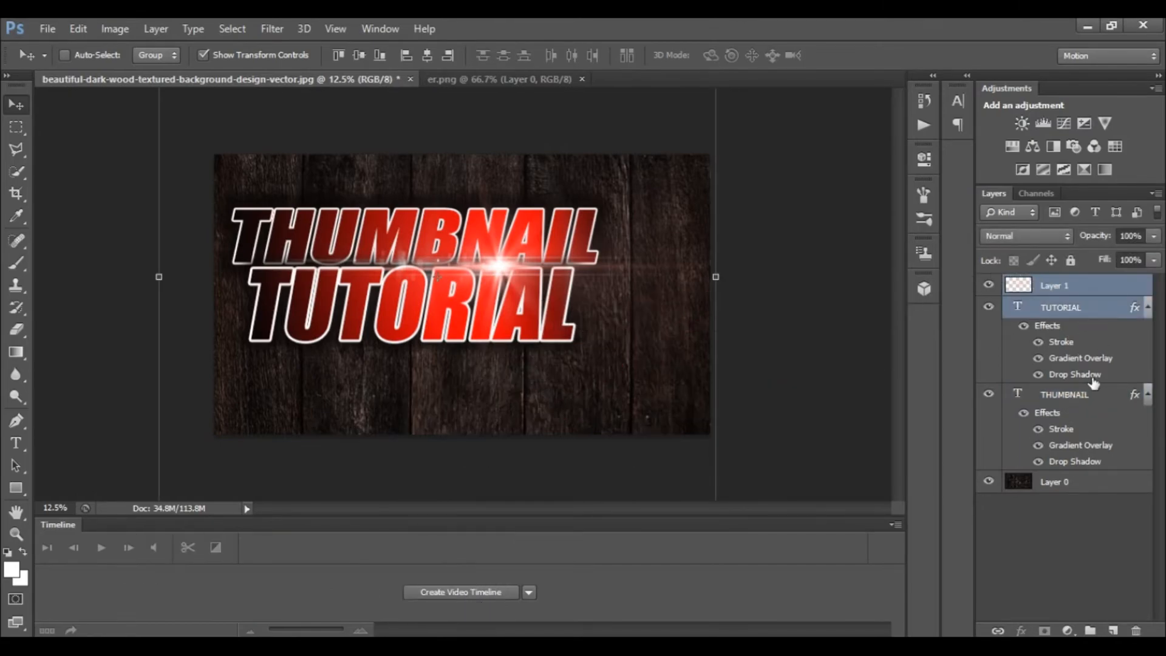
{"action": "left_click", "coordinate": [1064, 395]}
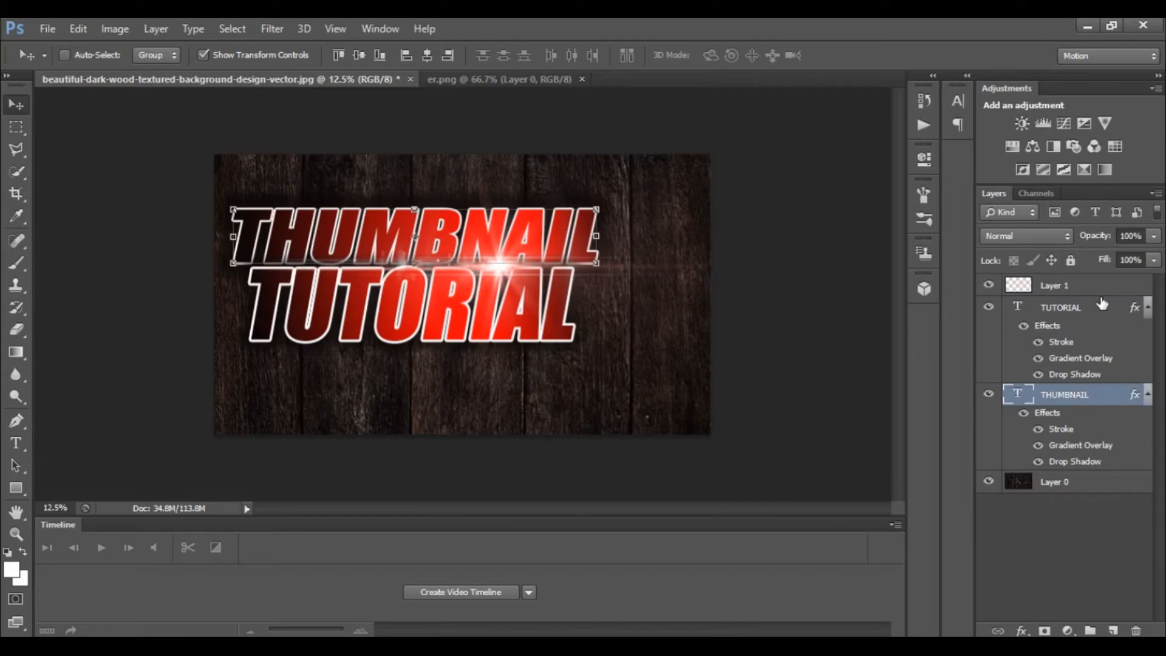
{"action": "left_click", "coordinate": [1053, 285]}
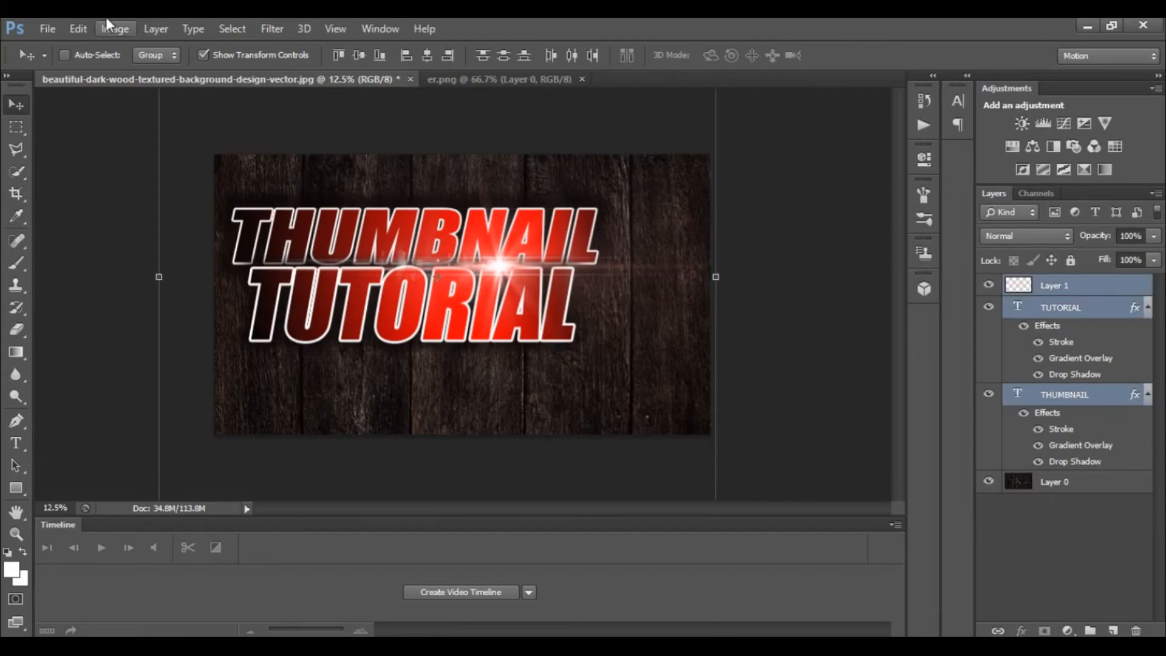
{"action": "left_click", "coordinate": [155, 29]}
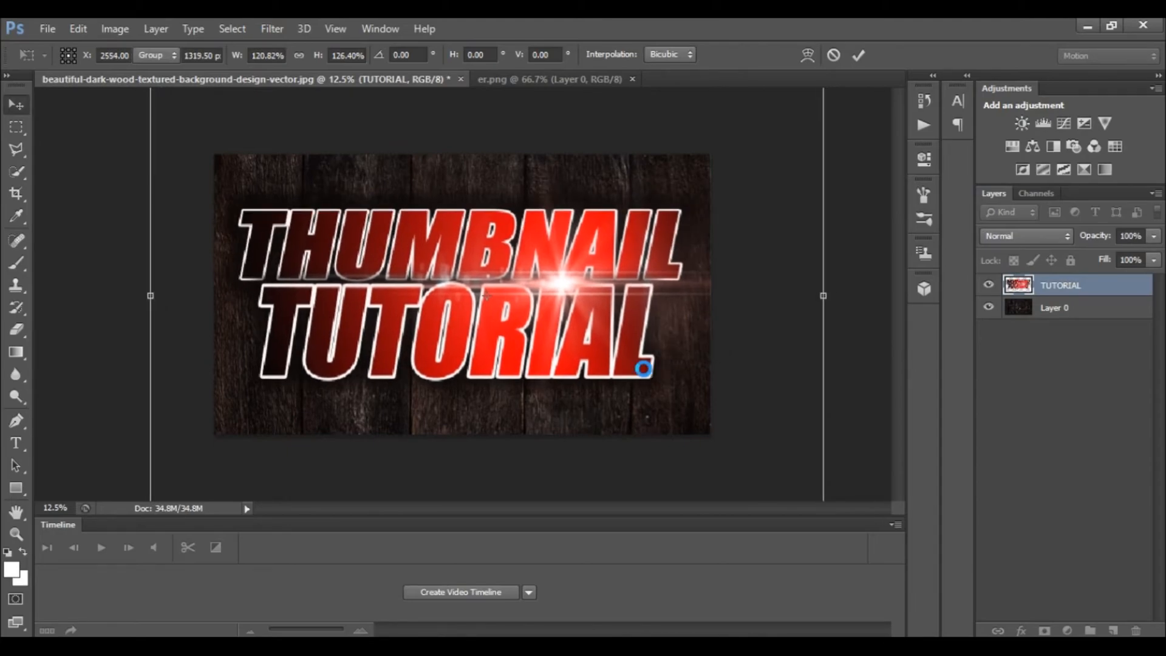
{"action": "left_click", "coordinate": [859, 55]}
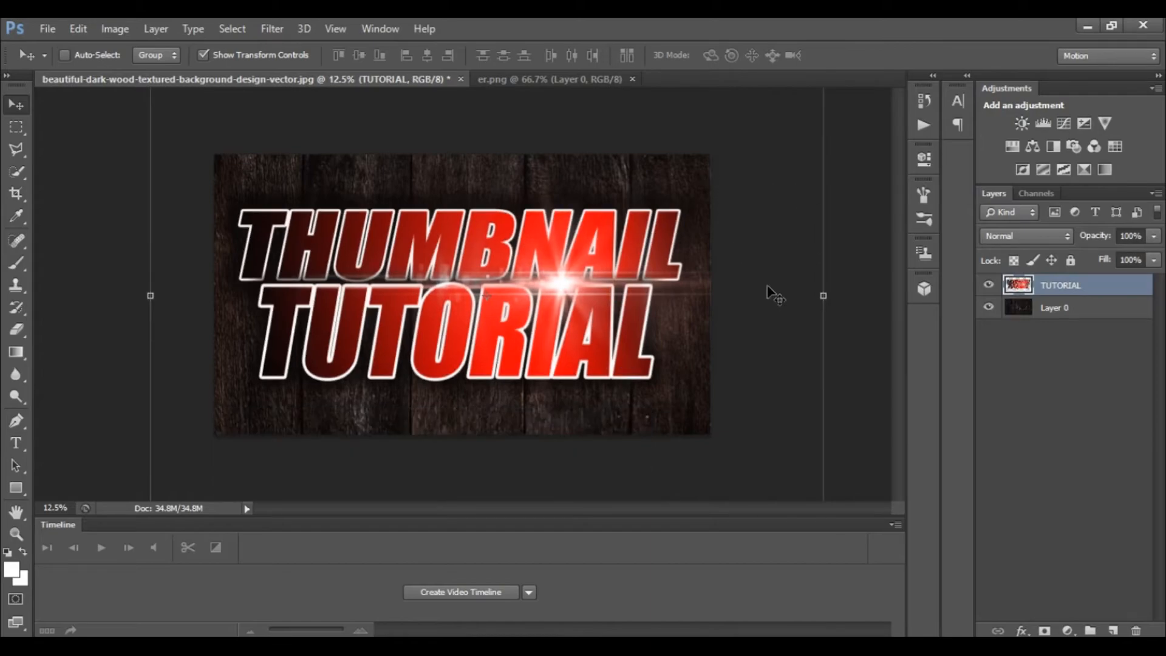
{"action": "mouse_move", "coordinate": [614, 316]}
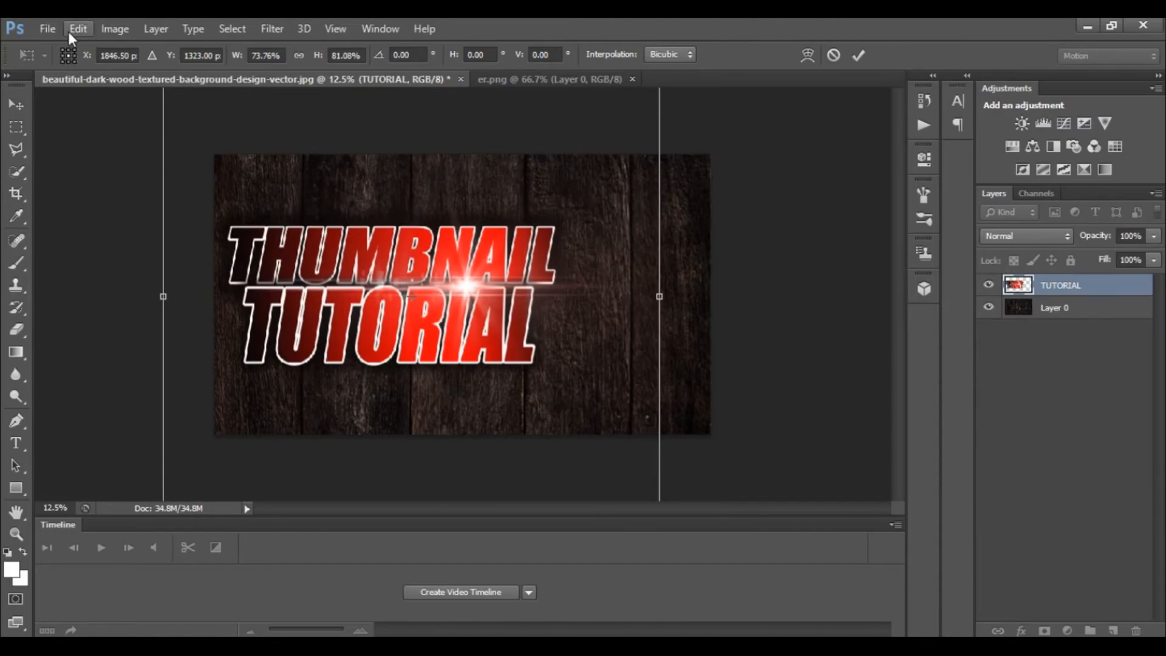
{"action": "mouse_move", "coordinate": [766, 65]}
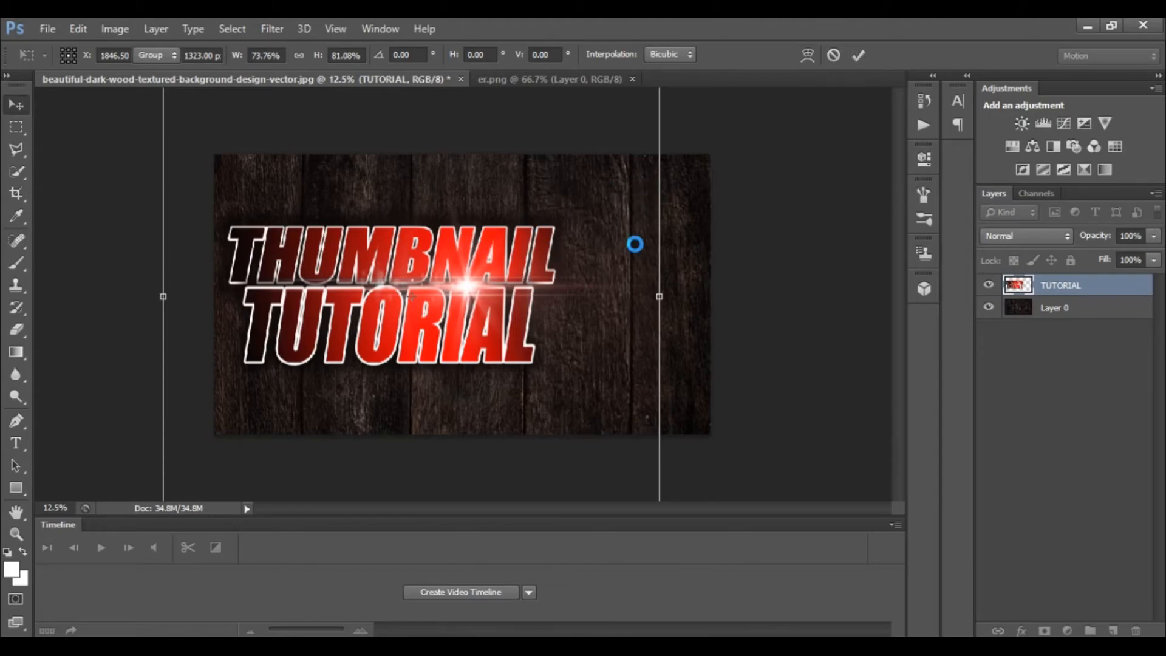
Step: Commit the smaller title size and open dgf.jpg, the boy holding a keyboard
{"action": "left_click", "coordinate": [46, 28]}
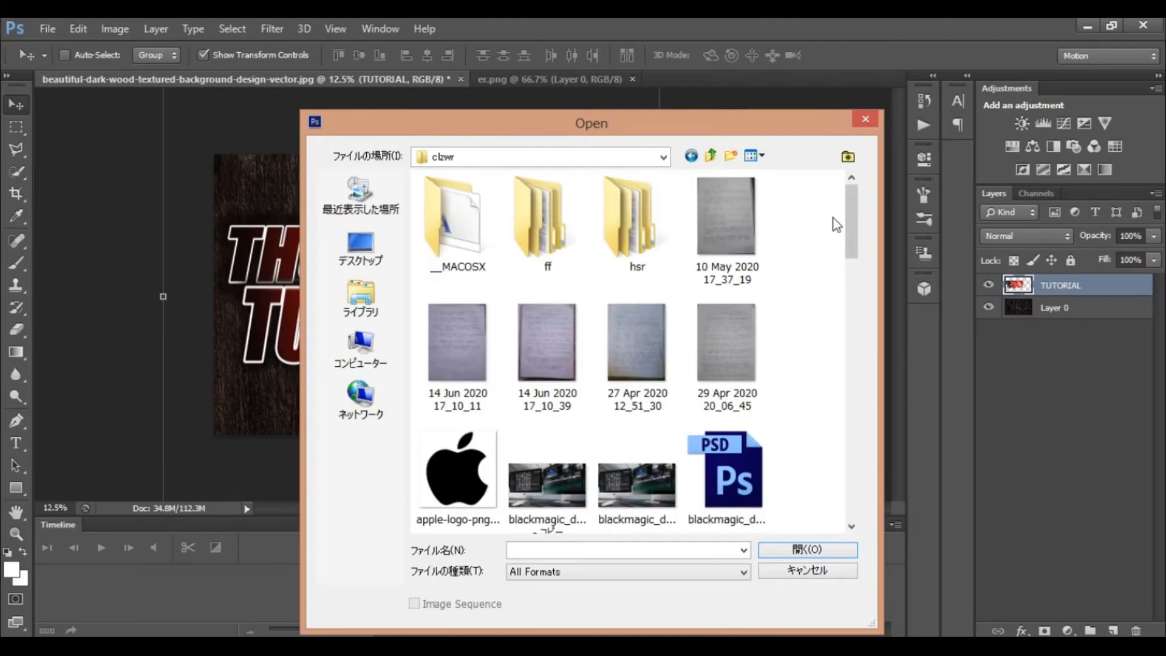
{"action": "scroll", "scroll_direction": "down", "scroll_amount": 3}
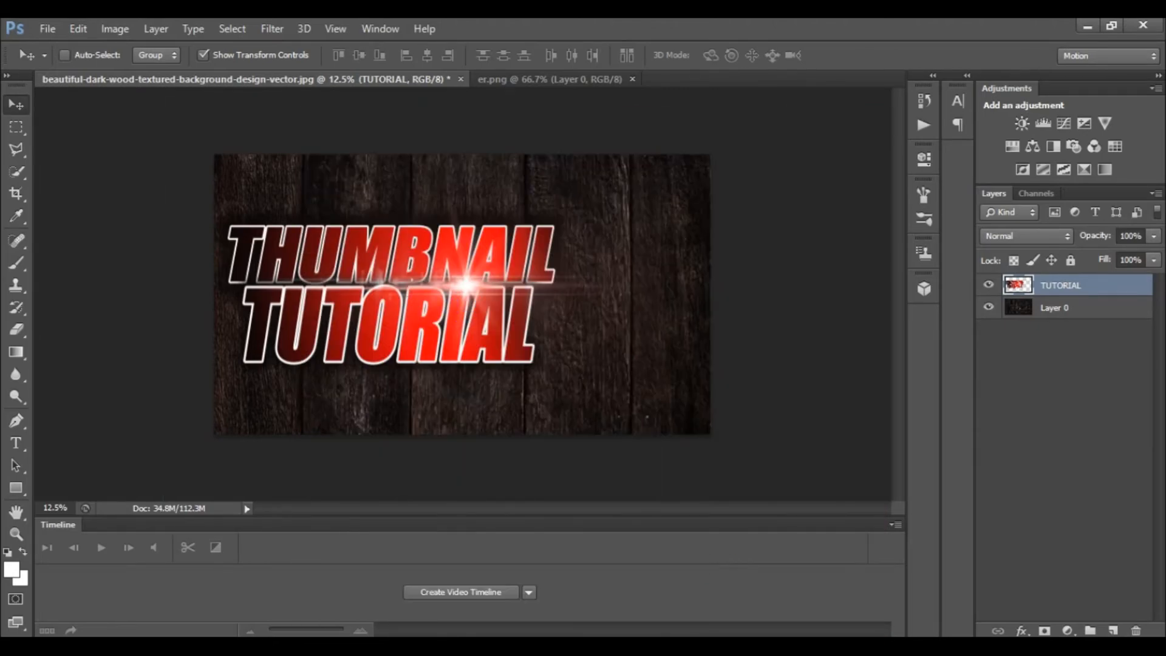
{"action": "left_click", "coordinate": [699, 79]}
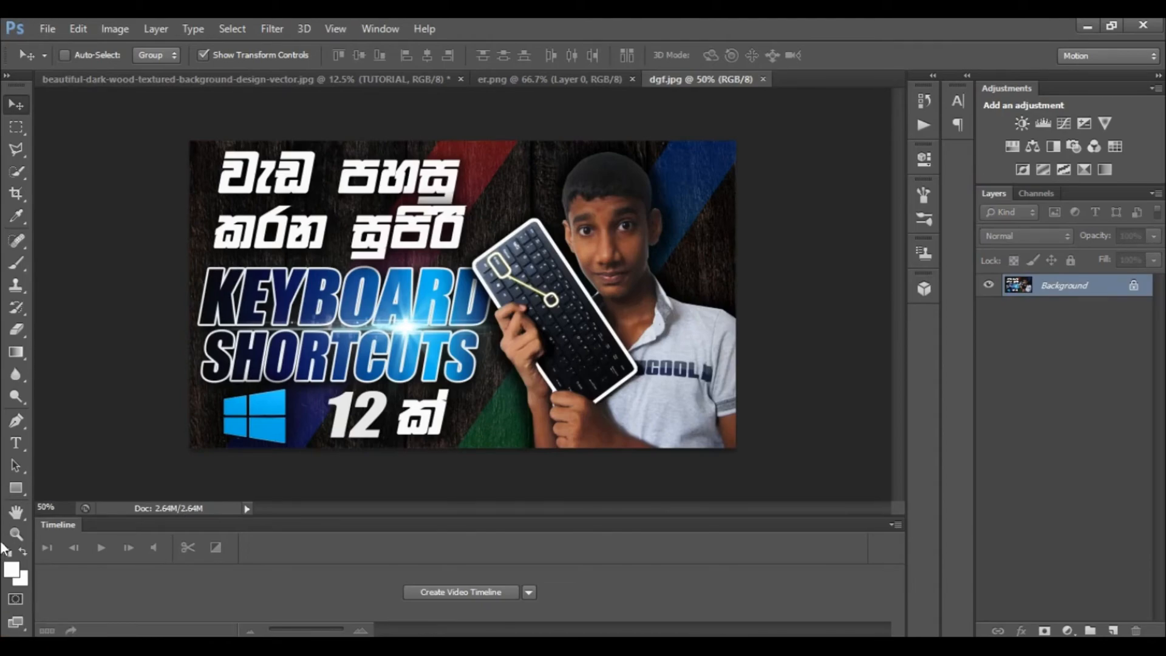
Step: Quick-select the boy with the keyboard in dgf.jpg and drag him onto the wood thumbnail
{"action": "left_click", "coordinate": [16, 534]}
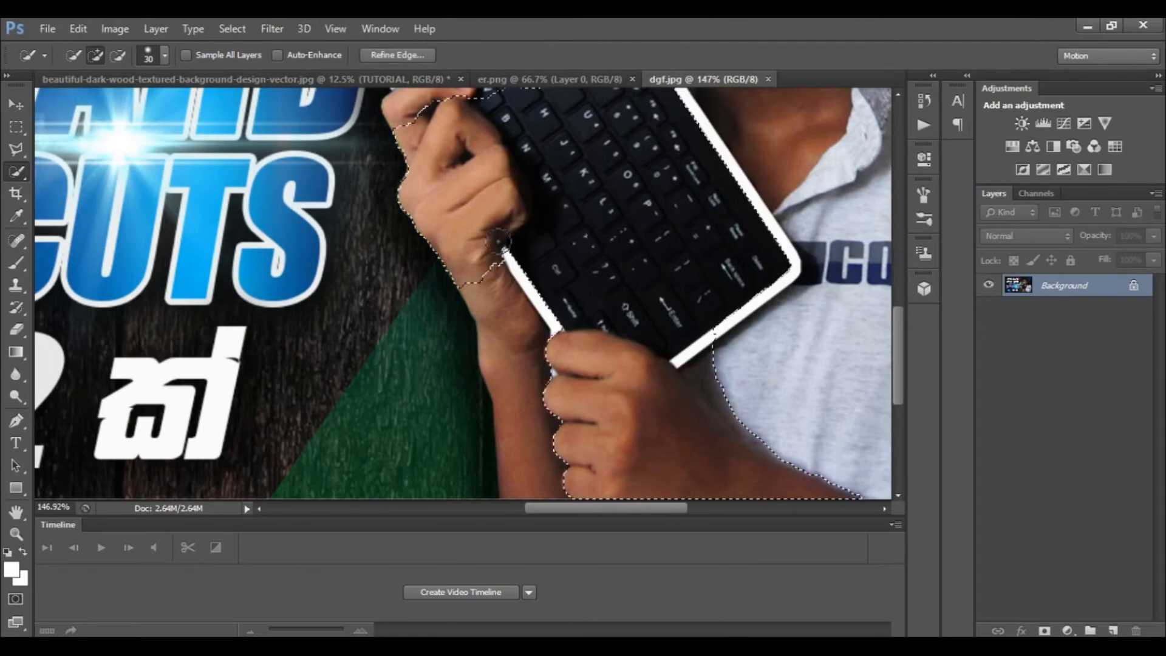
{"action": "scroll", "scroll_direction": "down", "scroll_amount": 3}
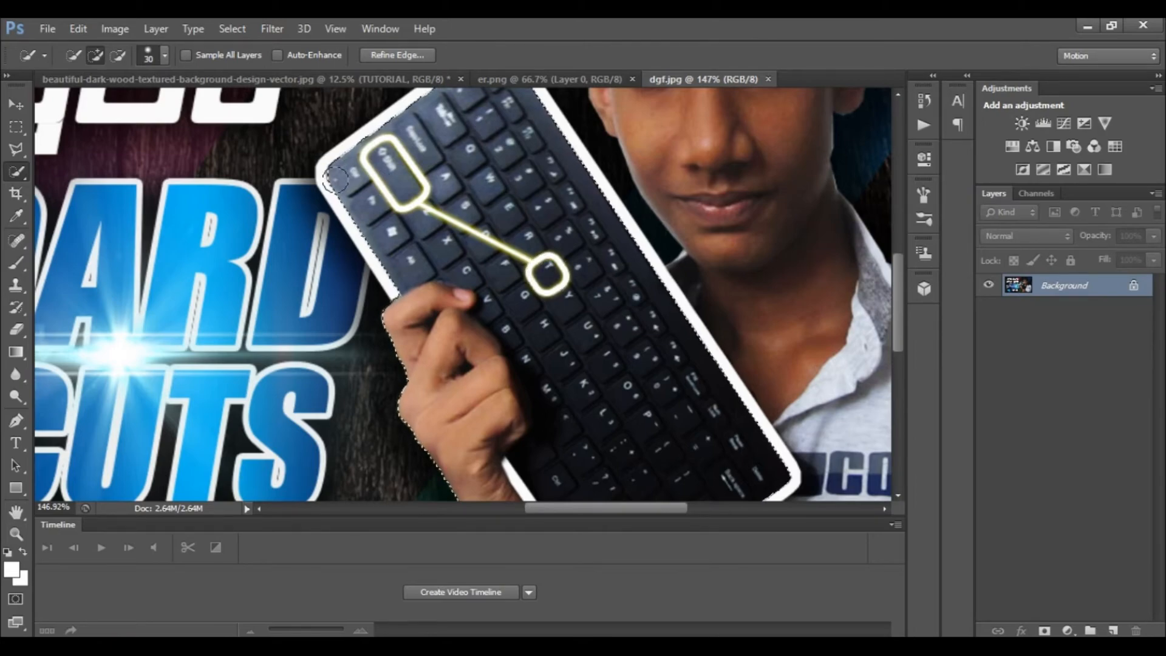
{"action": "scroll", "scroll_direction": "down", "scroll_amount": 3}
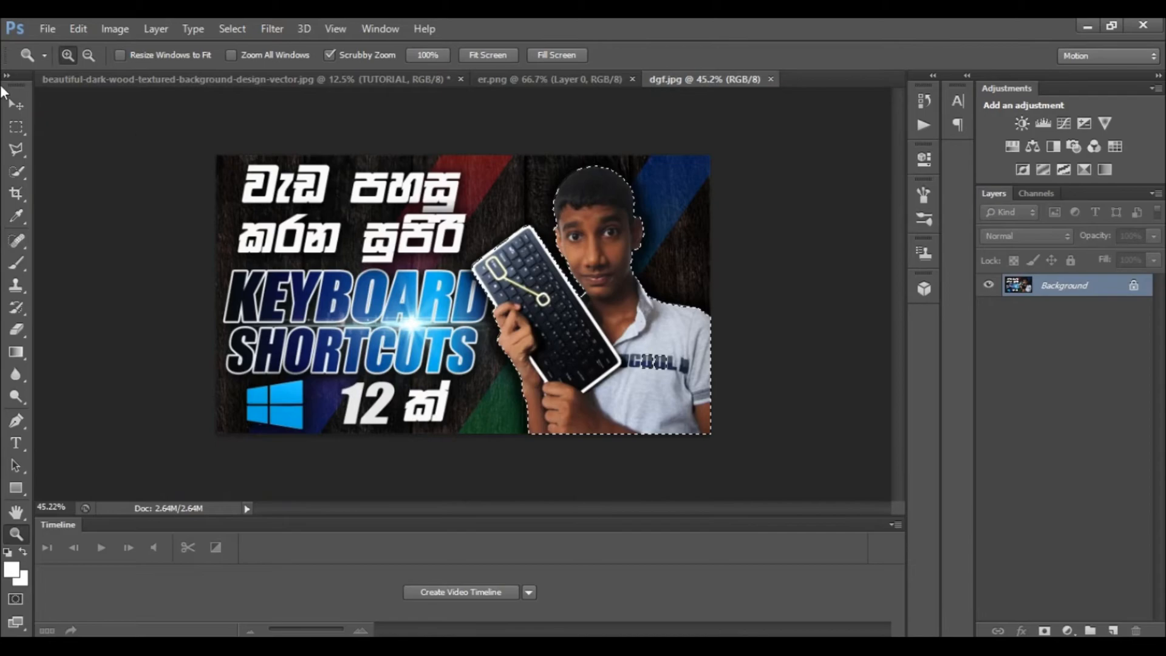
{"action": "left_click", "coordinate": [15, 102]}
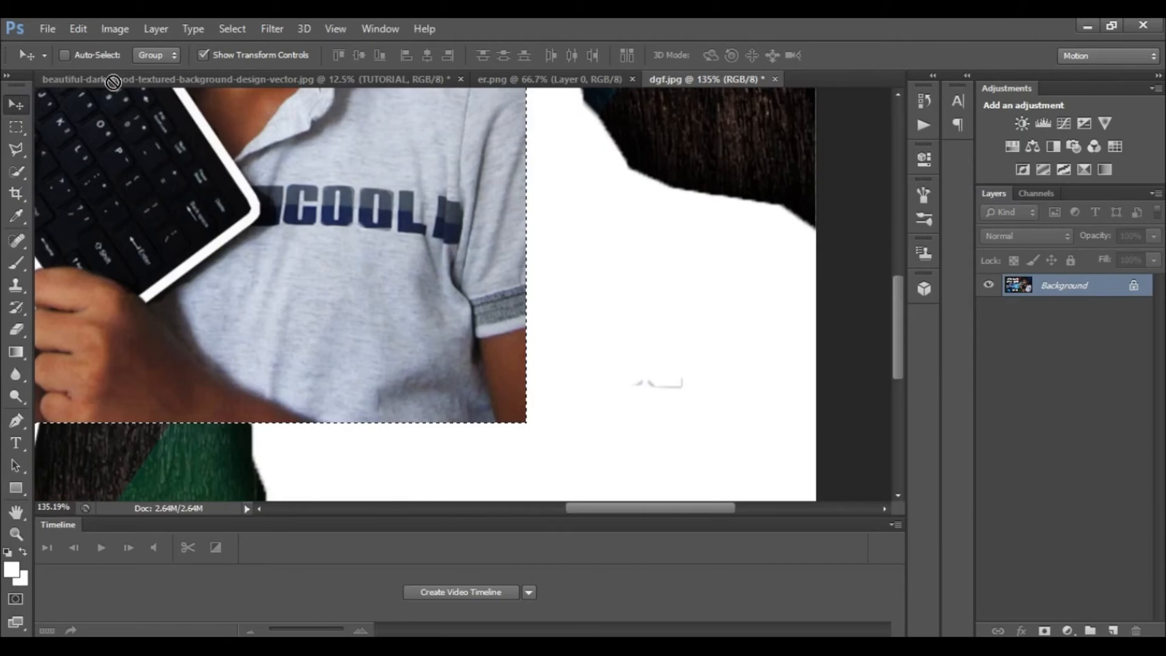
{"action": "left_click", "coordinate": [186, 79]}
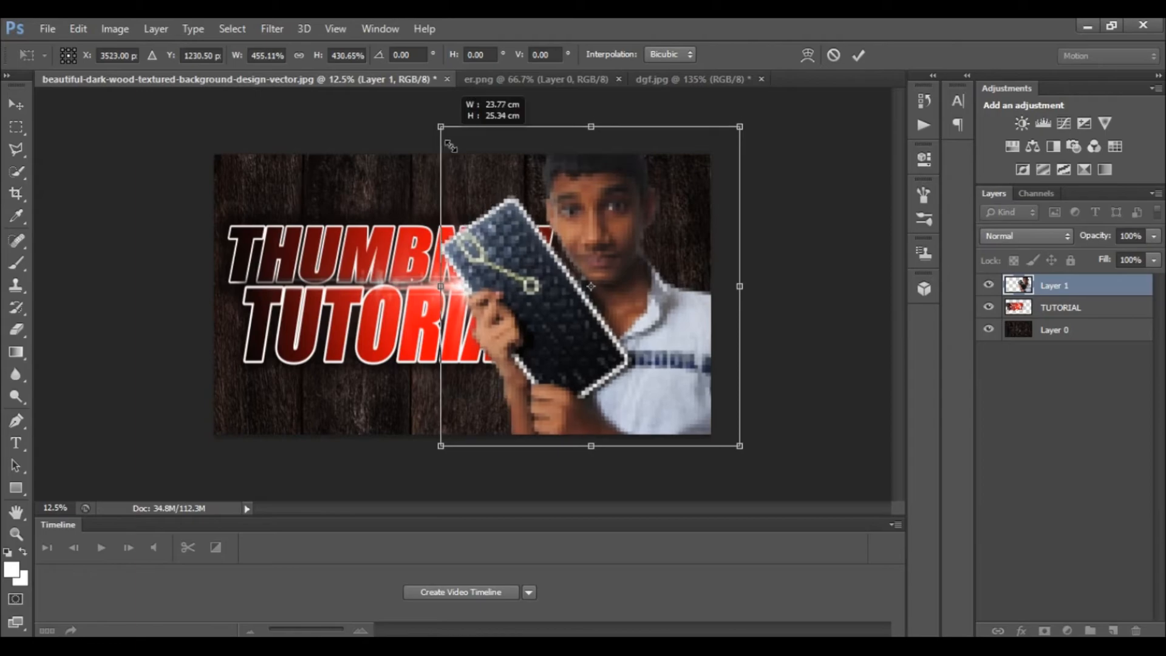
Step: Scale the boy down and commit him at the right edge beside the title
{"action": "left_click_drag", "start_coordinate": [442, 126], "coordinate": [472, 156]}
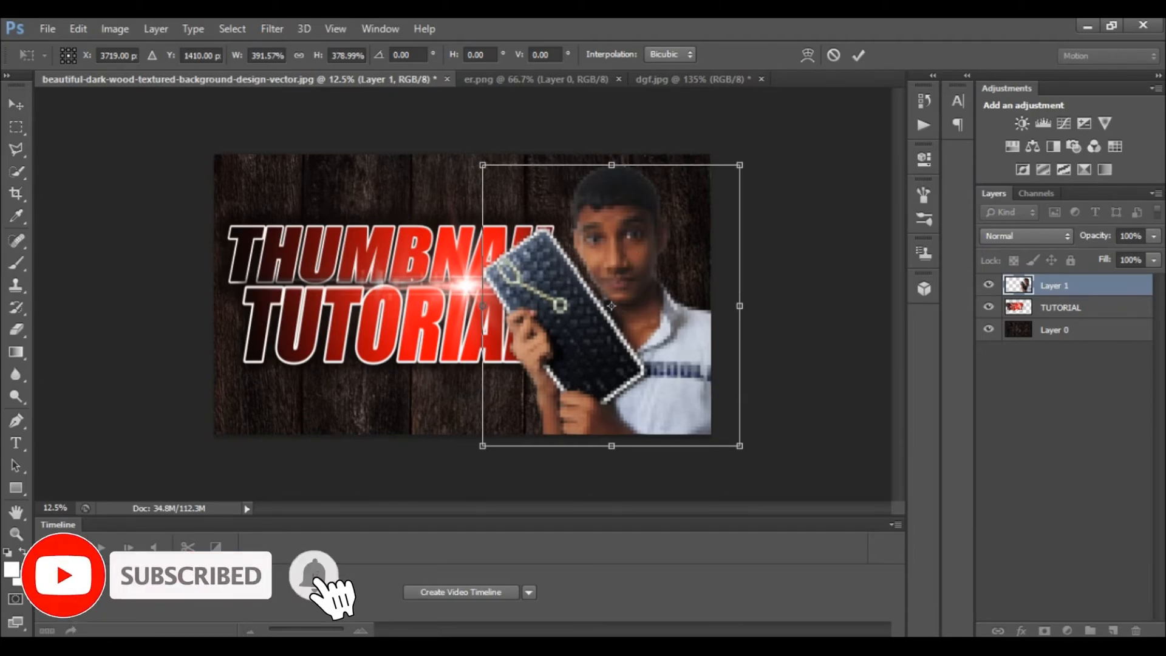
{"action": "mouse_move", "coordinate": [642, 341]}
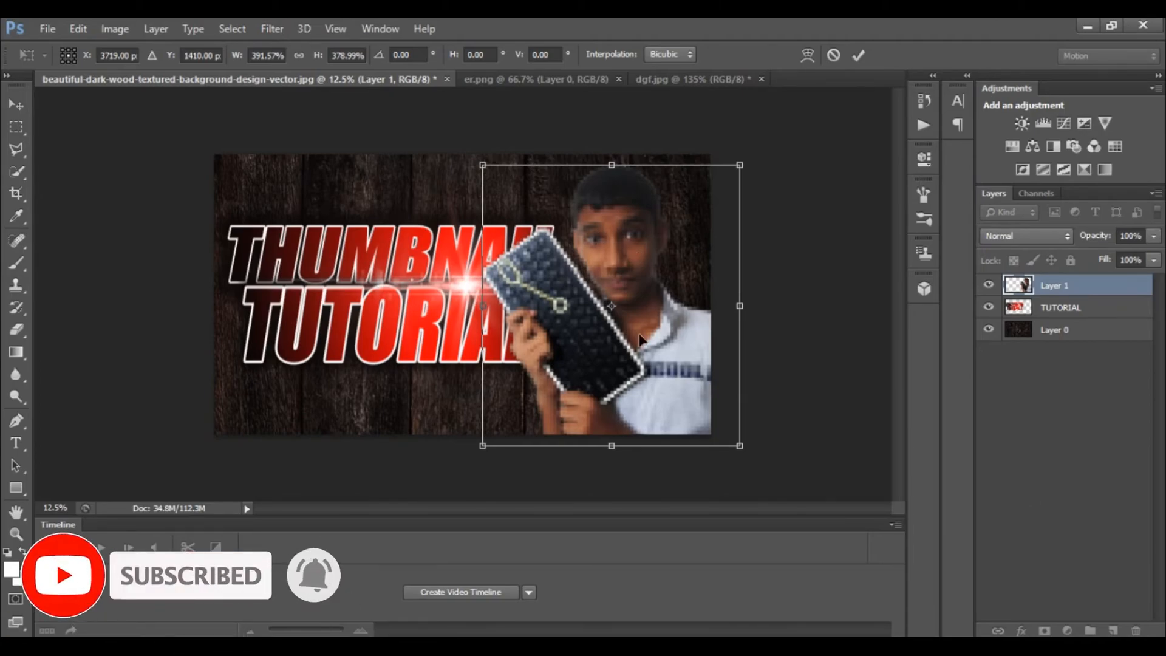
{"action": "mouse_move", "coordinate": [651, 199]}
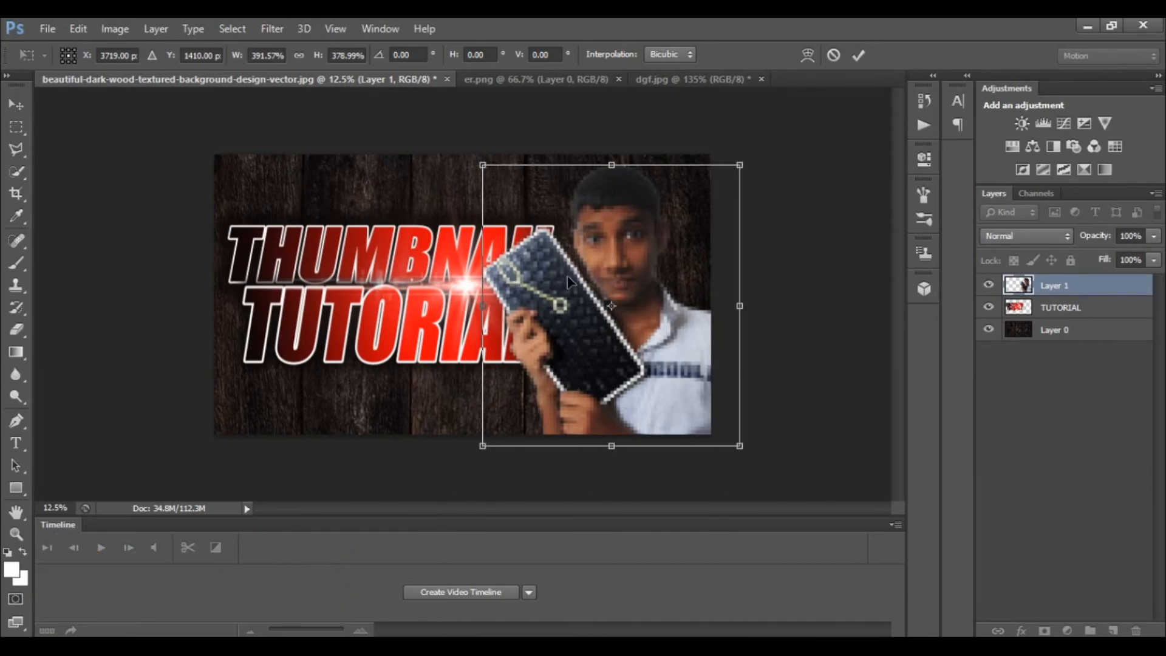
{"action": "mouse_move", "coordinate": [808, 118]}
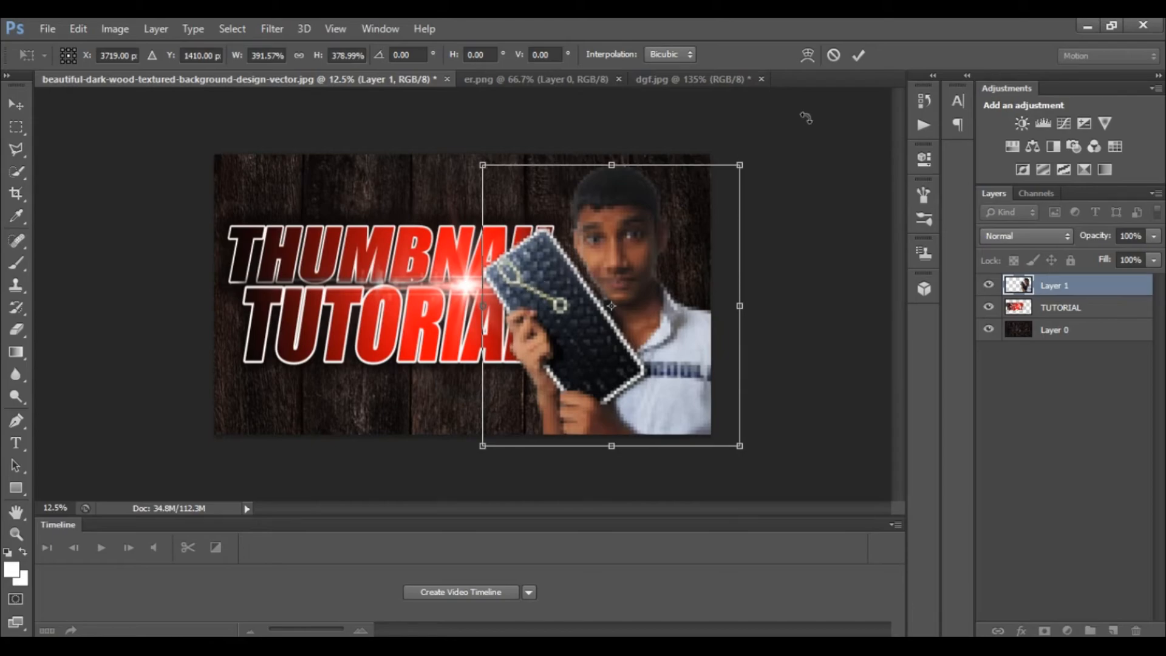
{"action": "mouse_move", "coordinate": [582, 306]}
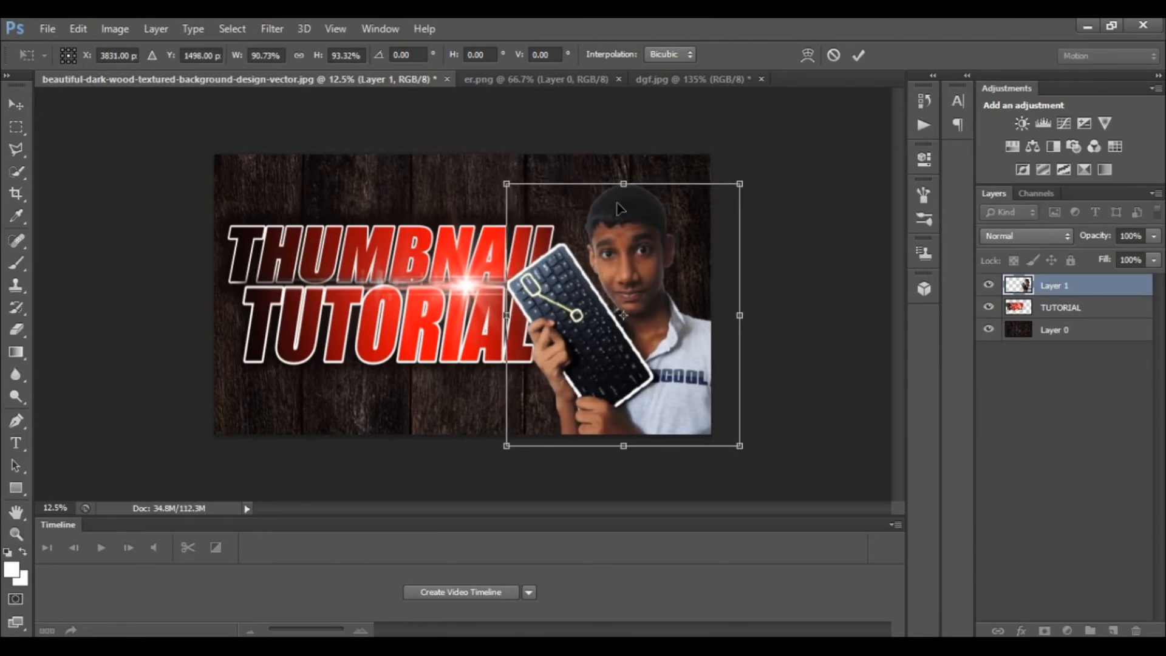
{"action": "mouse_move", "coordinate": [642, 215]}
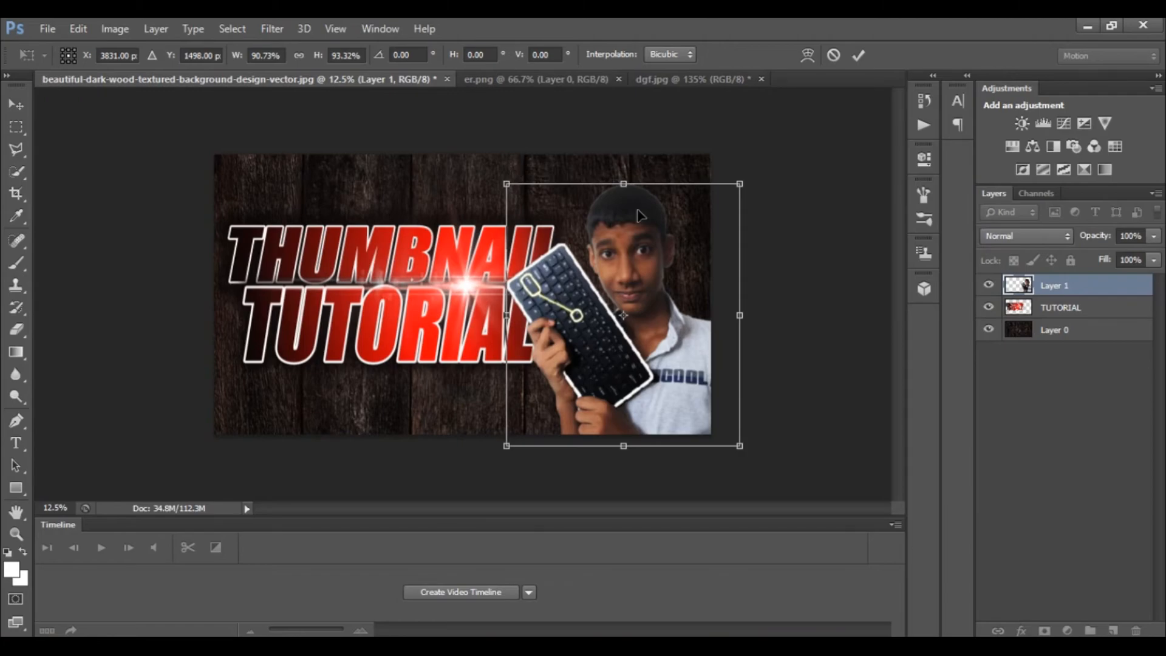
{"action": "left_click", "coordinate": [857, 55]}
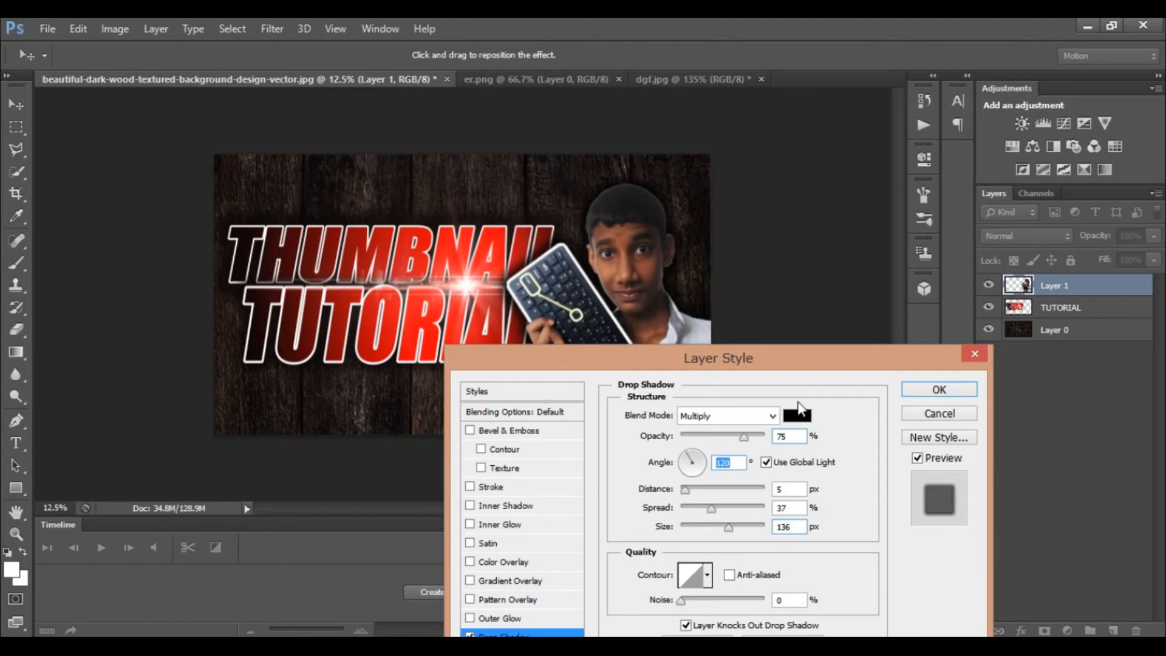
Step: Apply a Multiply drop shadow, 75% opacity and 136 px size, to the boy's layer
{"action": "left_click", "coordinate": [938, 390]}
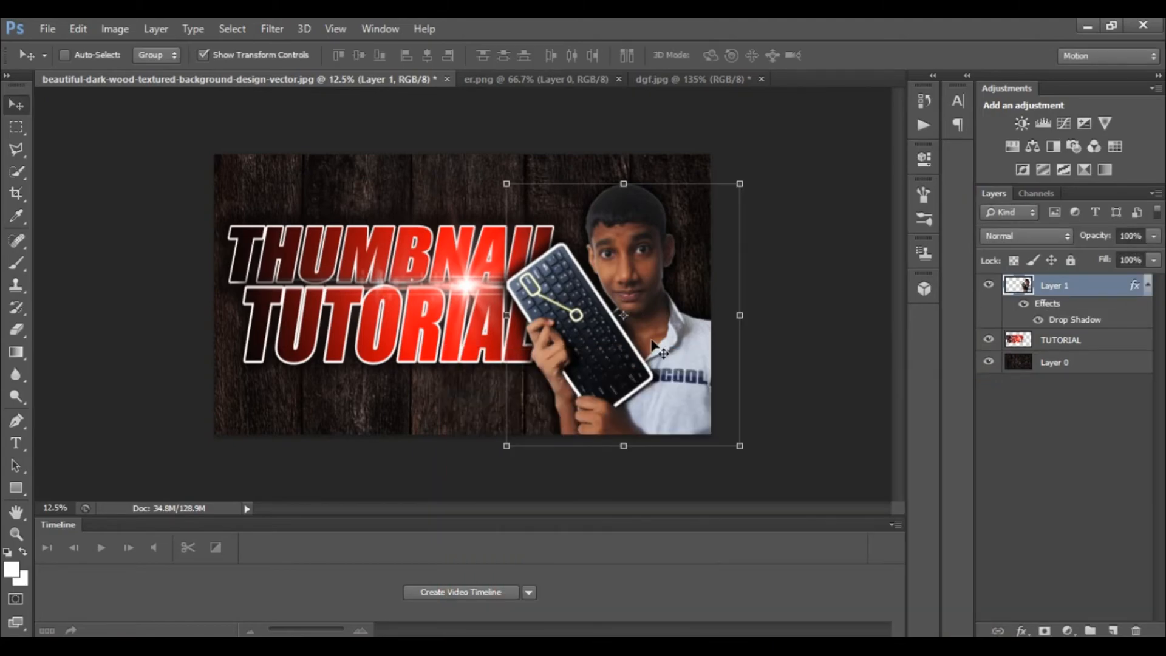
{"action": "mouse_move", "coordinate": [1053, 316]}
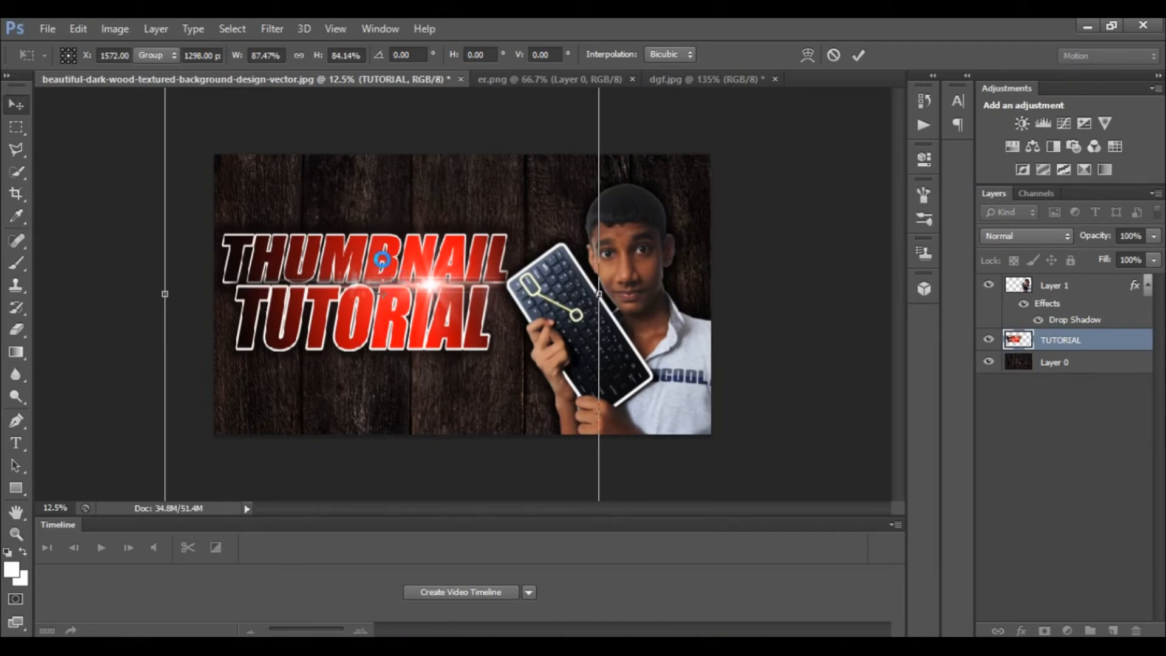
Step: Commit the title scaled to about 87% width and 84% height
{"action": "left_click", "coordinate": [859, 54]}
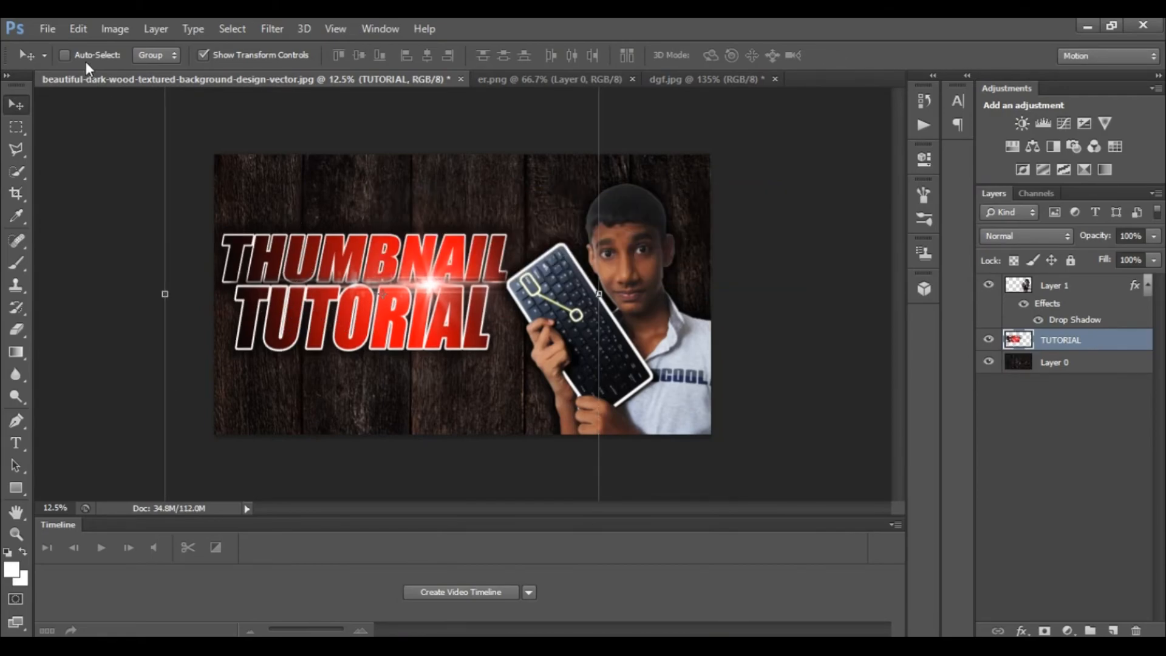
{"action": "mouse_move", "coordinate": [559, 335]}
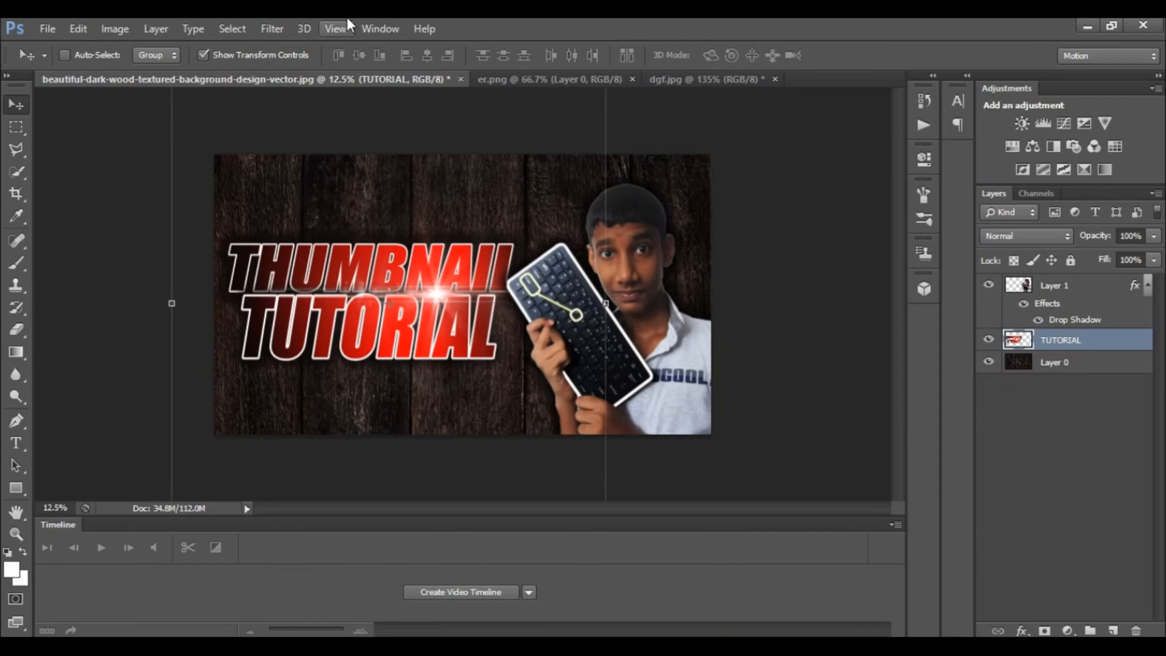
{"action": "mouse_move", "coordinate": [487, 394]}
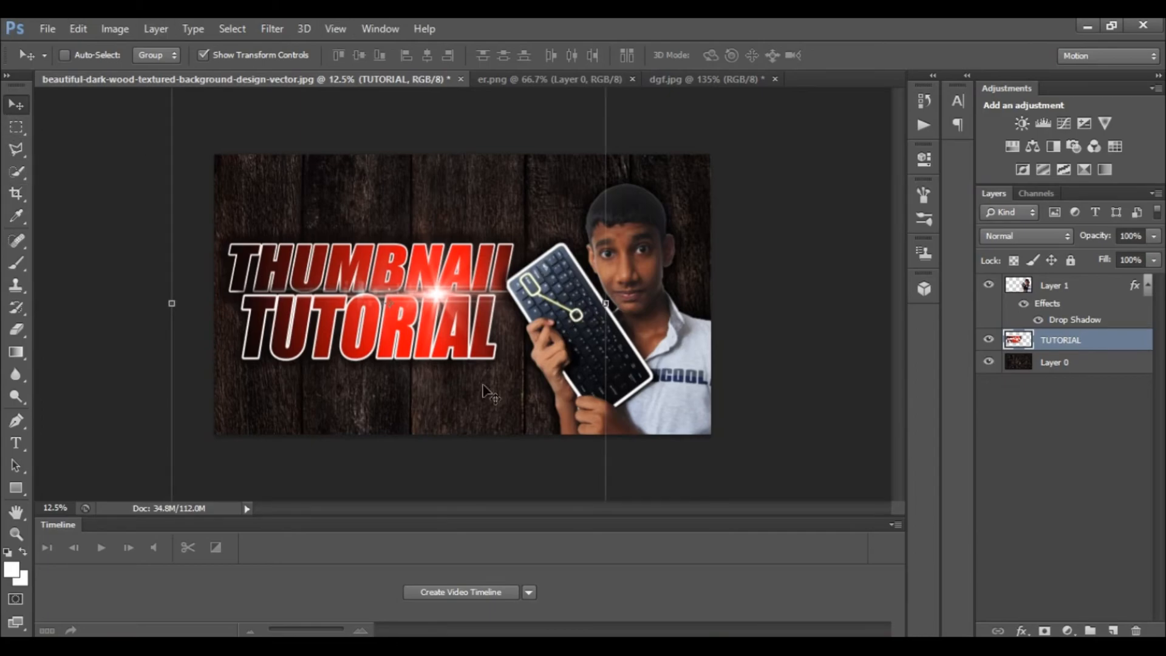
{"action": "mouse_move", "coordinate": [488, 395]}
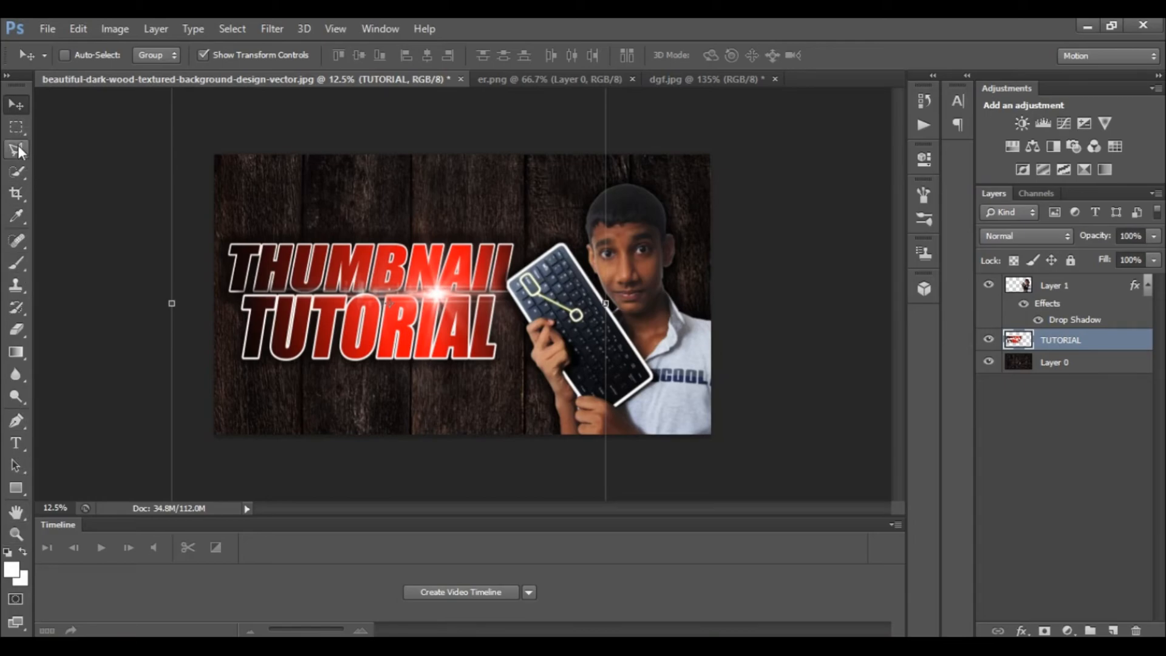
{"action": "mouse_move", "coordinate": [49, 146]}
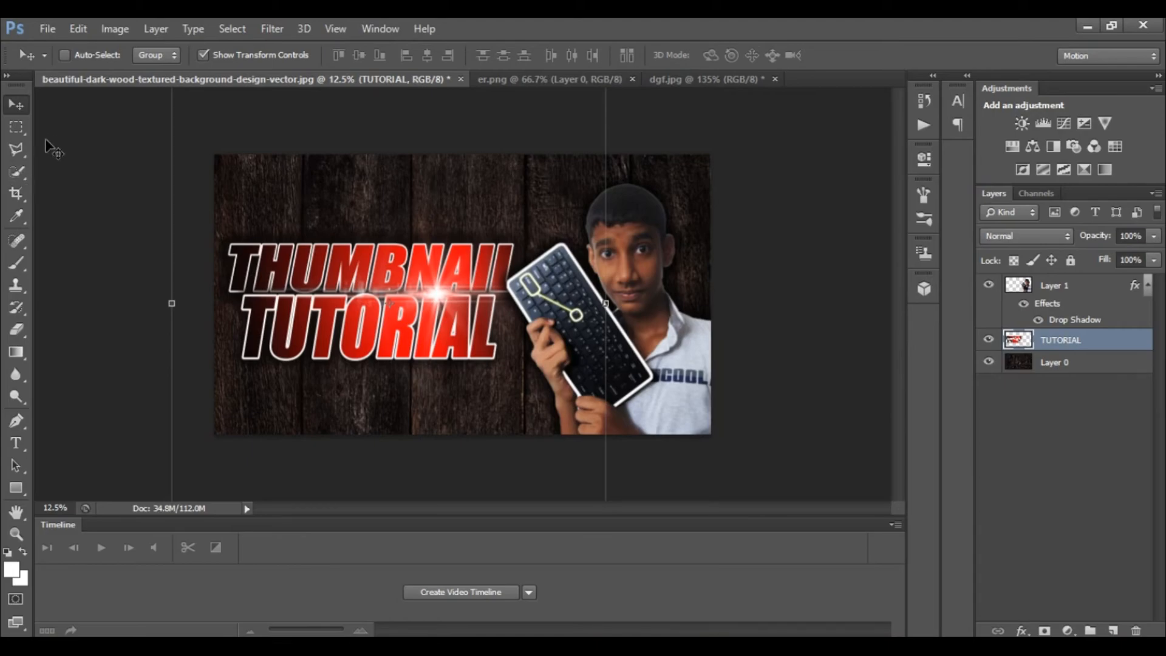
{"action": "mouse_move", "coordinate": [395, 517]}
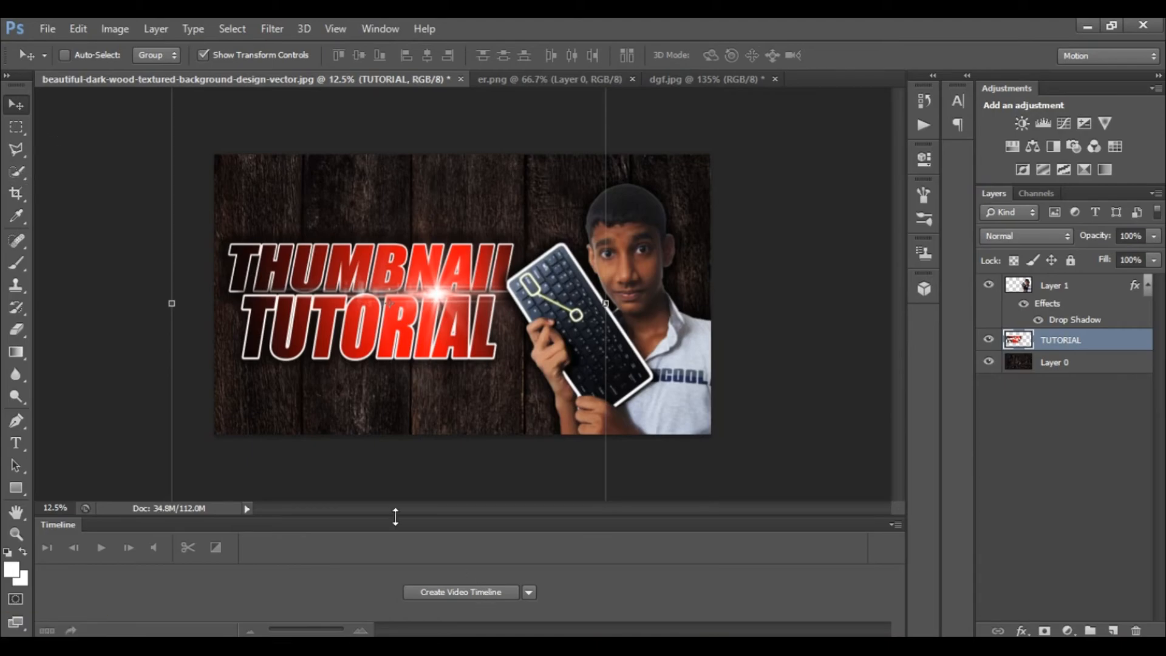
{"action": "mouse_move", "coordinate": [186, 413]}
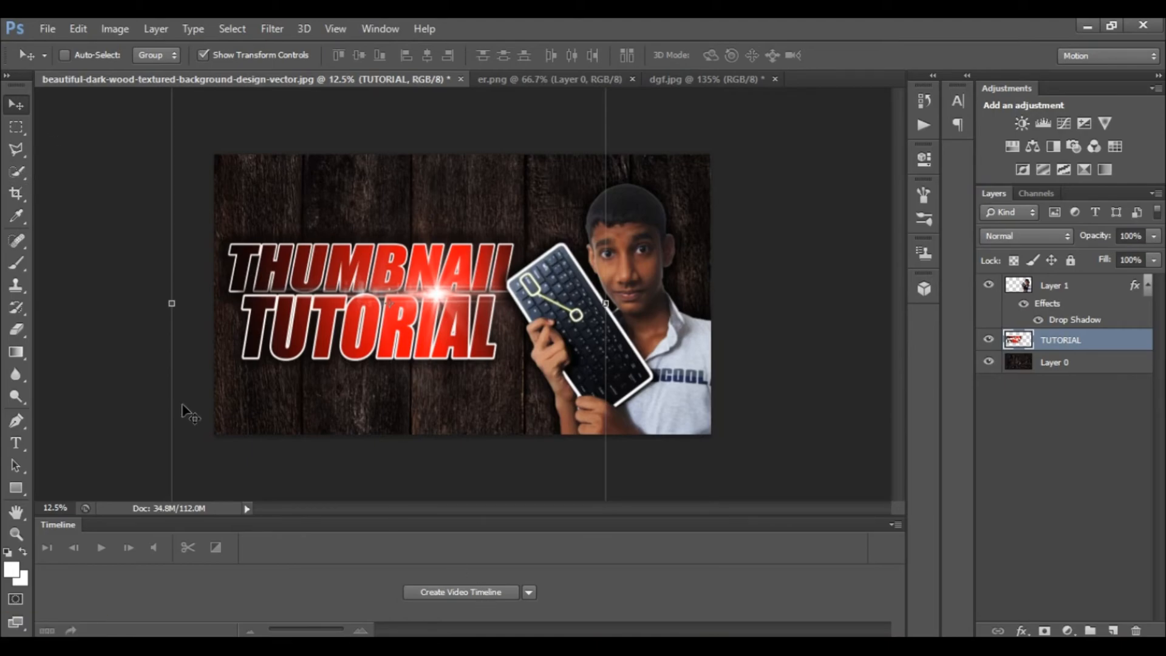
{"action": "mouse_move", "coordinate": [836, 25]}
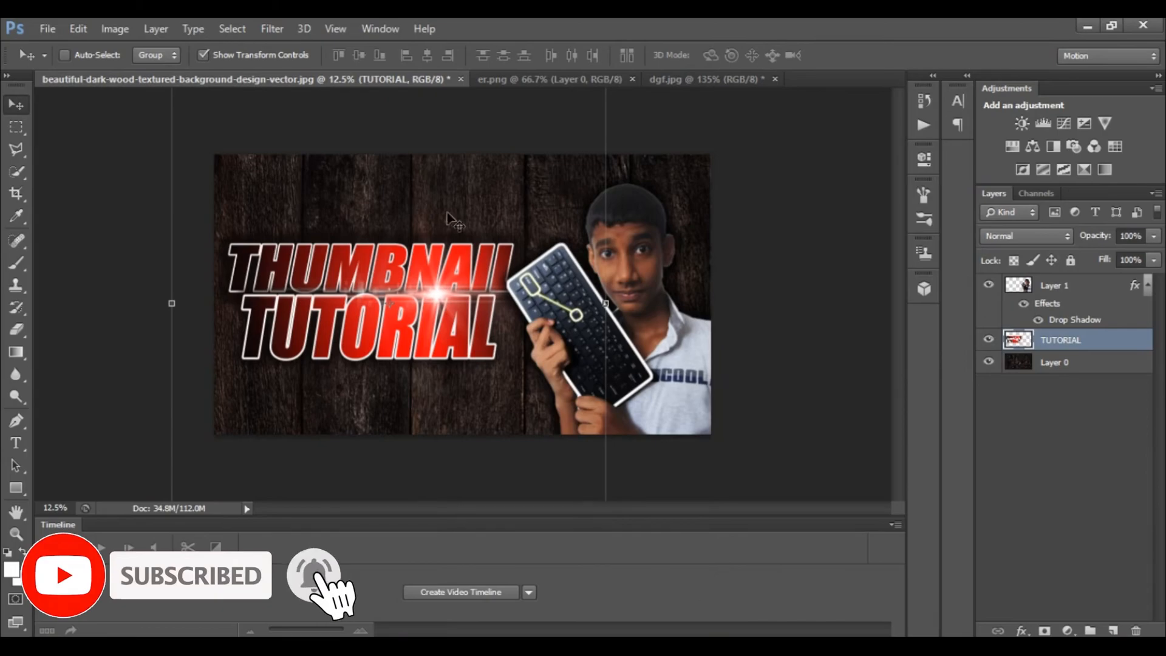
{"action": "left_click", "coordinate": [16, 127]}
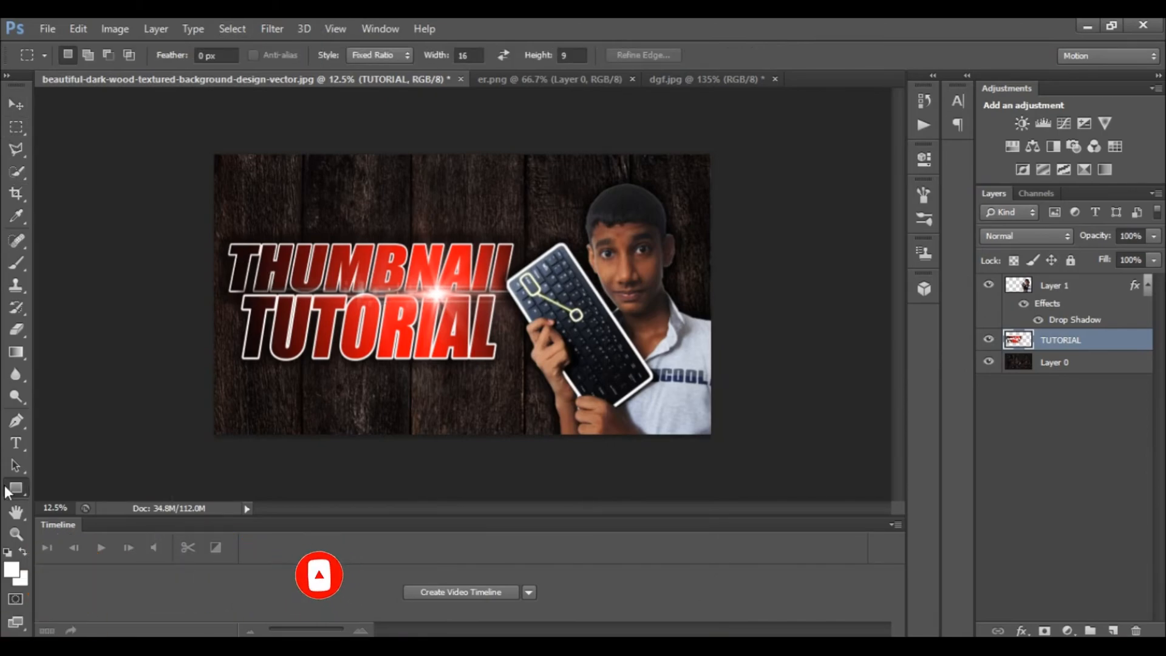
Step: Draw a tall white rectangle with no stroke through the middle of the title
{"action": "left_click", "coordinate": [16, 490]}
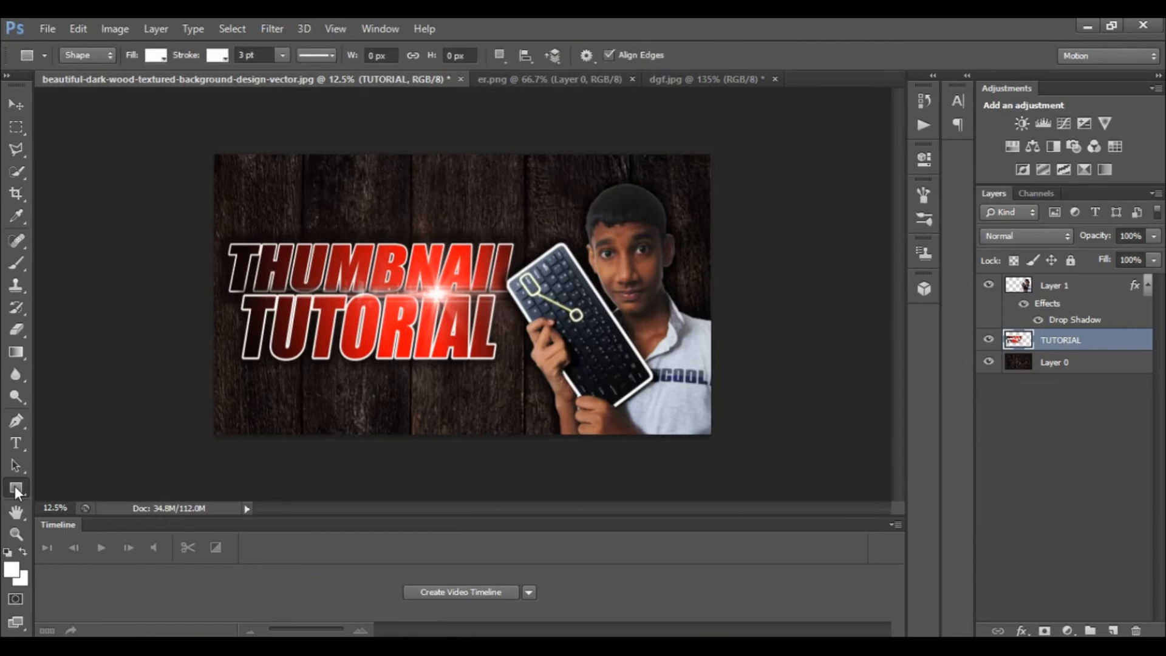
{"action": "mouse_move", "coordinate": [521, 144]}
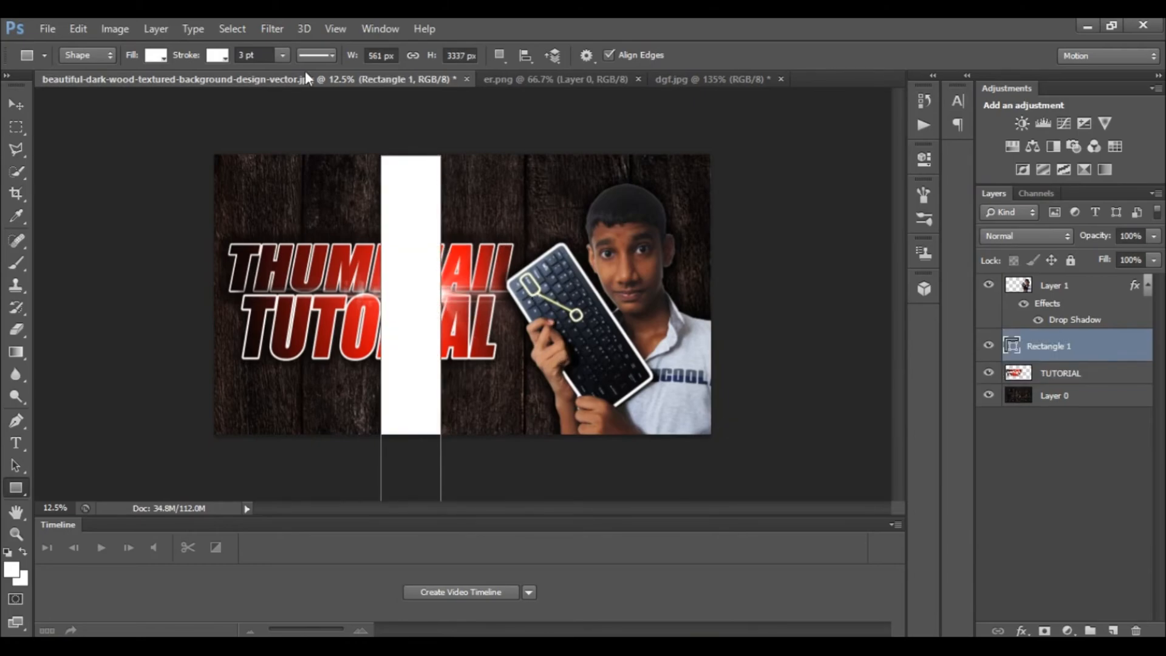
{"action": "left_click", "coordinate": [155, 55]}
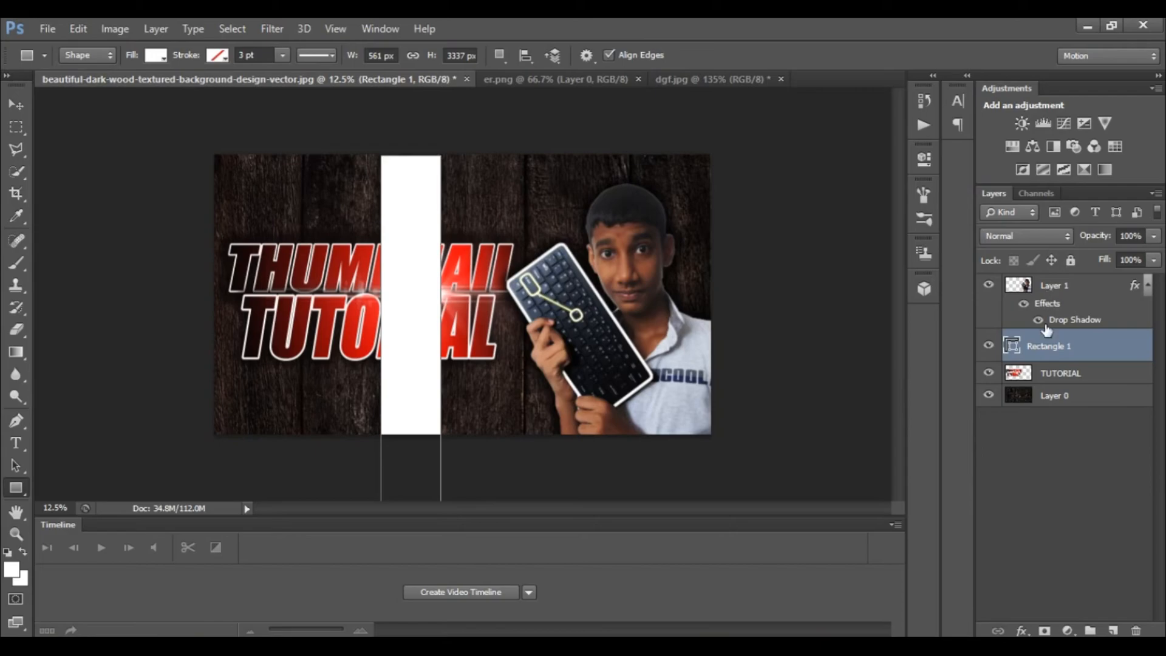
{"action": "mouse_move", "coordinate": [1093, 350]}
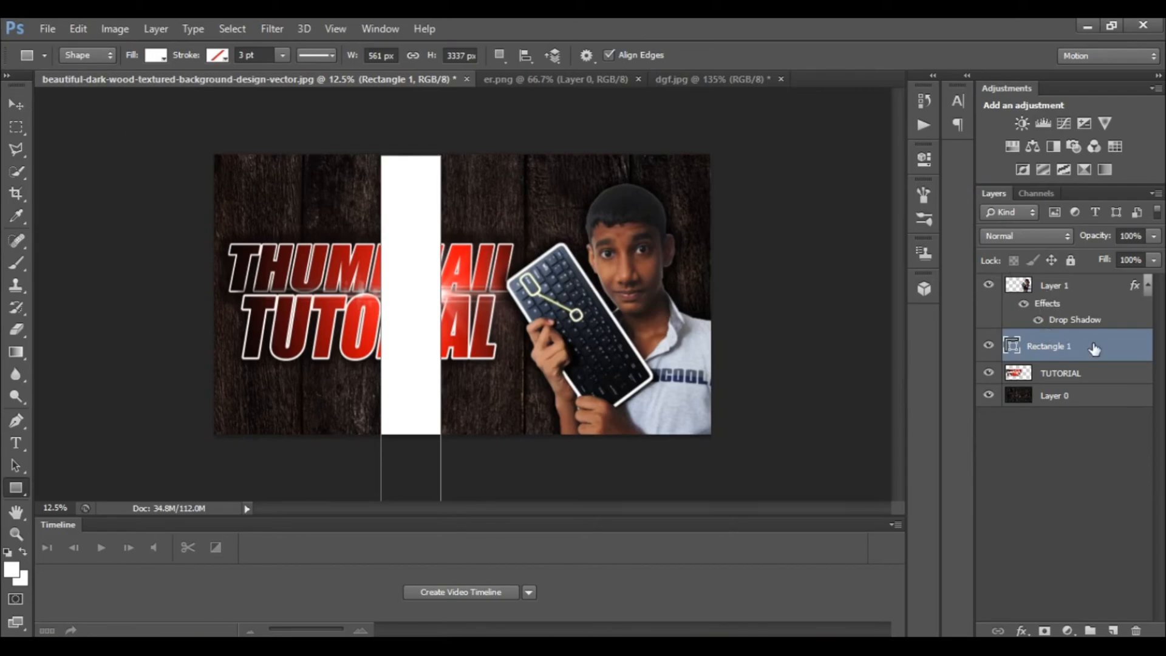
{"action": "double_click", "coordinate": [1049, 346]}
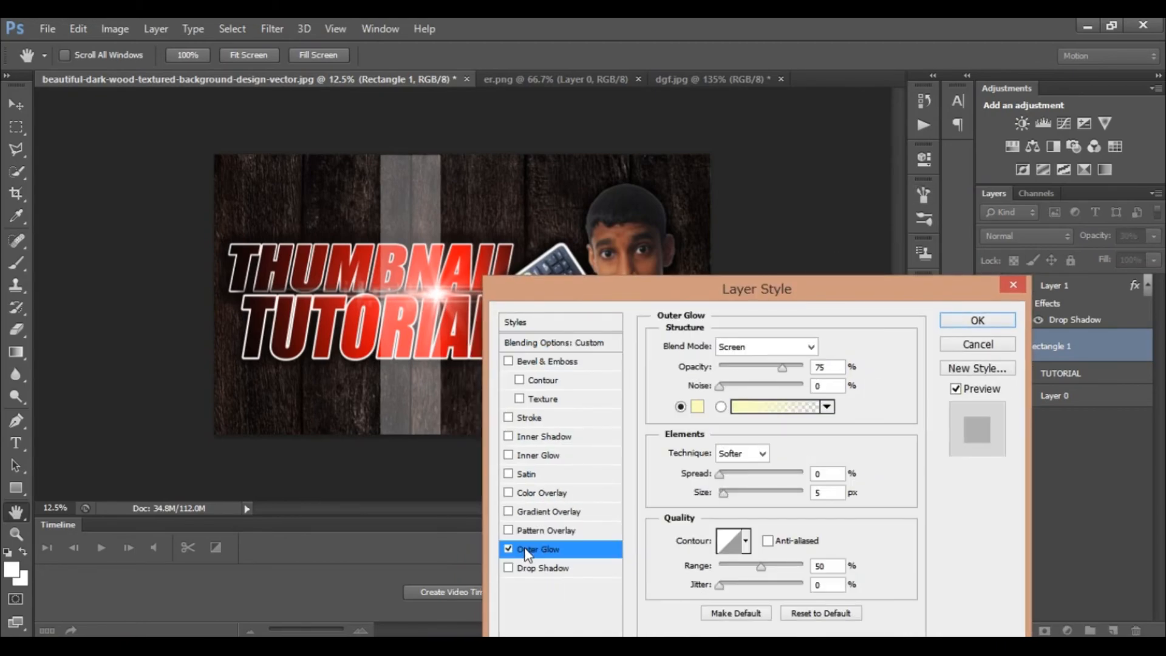
{"action": "mouse_move", "coordinate": [720, 391]}
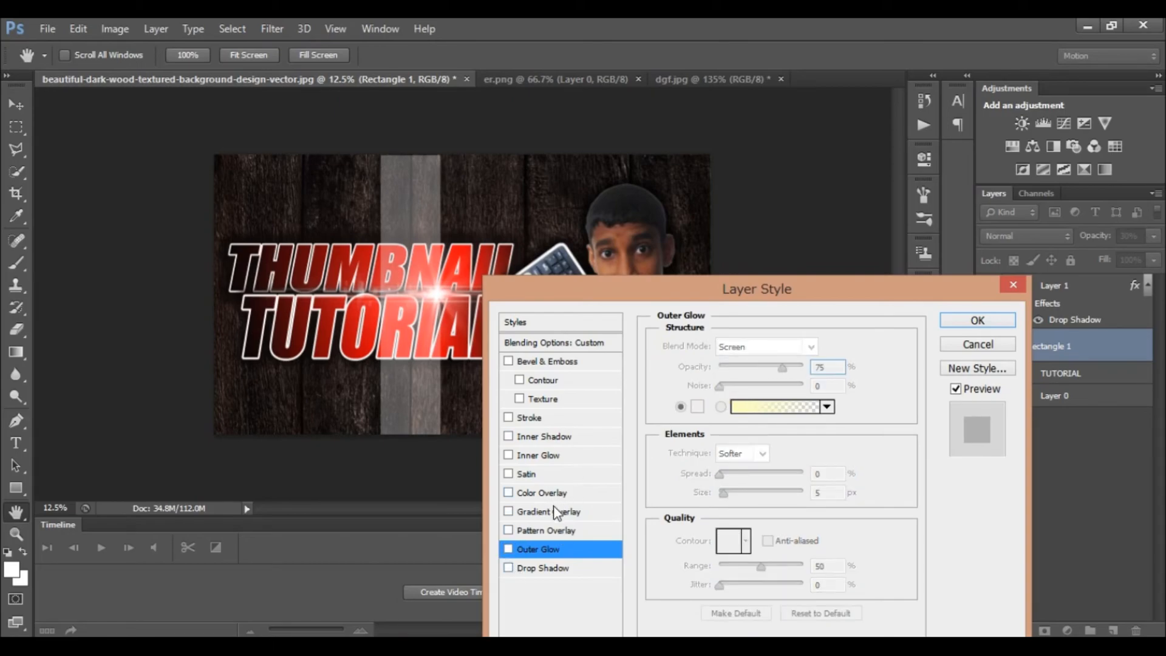
Step: Add a Gradient Overlay to the strip with red and blue gradient stops
{"action": "left_click", "coordinate": [550, 511]}
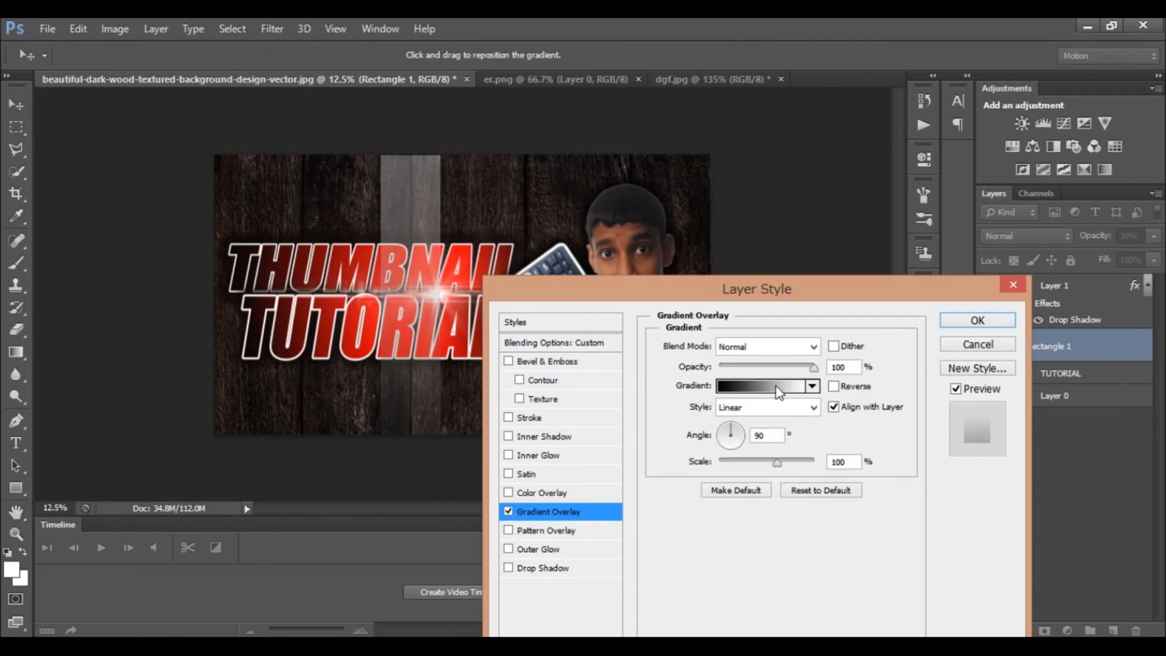
{"action": "left_click", "coordinate": [762, 385]}
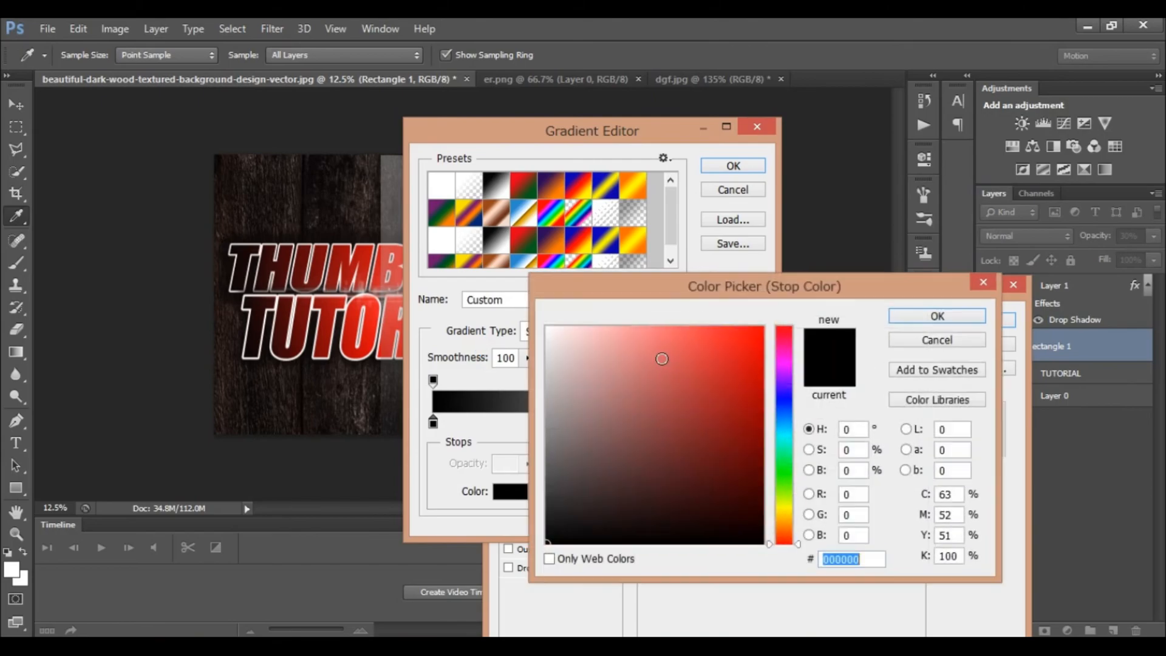
{"action": "left_click", "coordinate": [935, 315]}
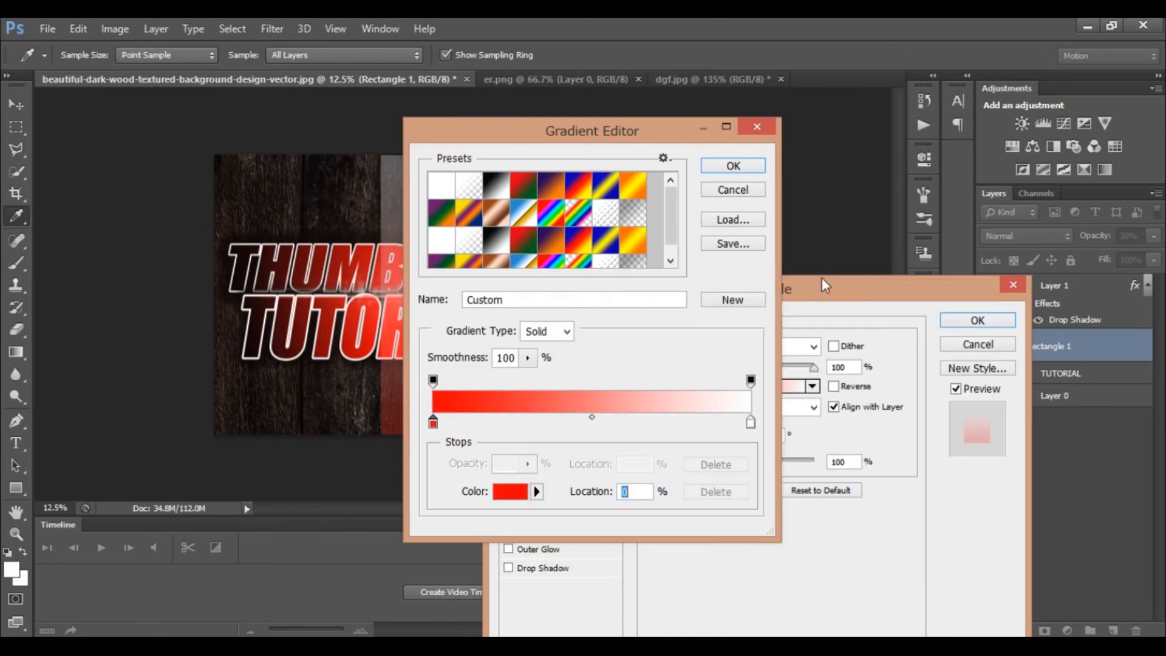
{"action": "left_click", "coordinate": [732, 165]}
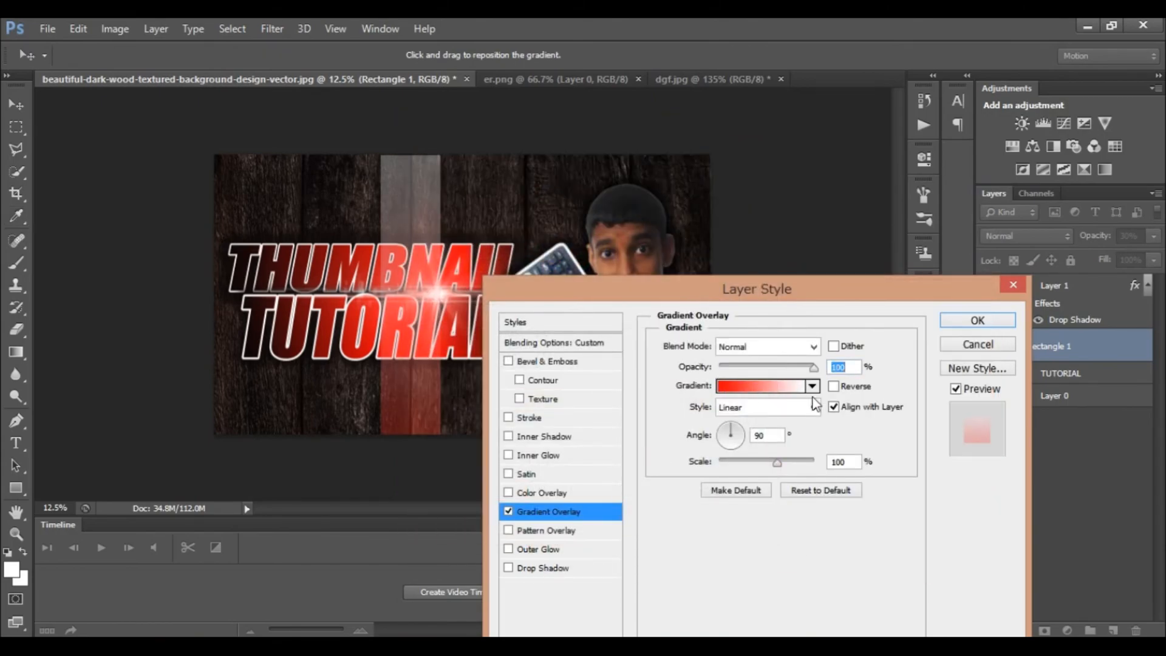
{"action": "left_click", "coordinate": [762, 385]}
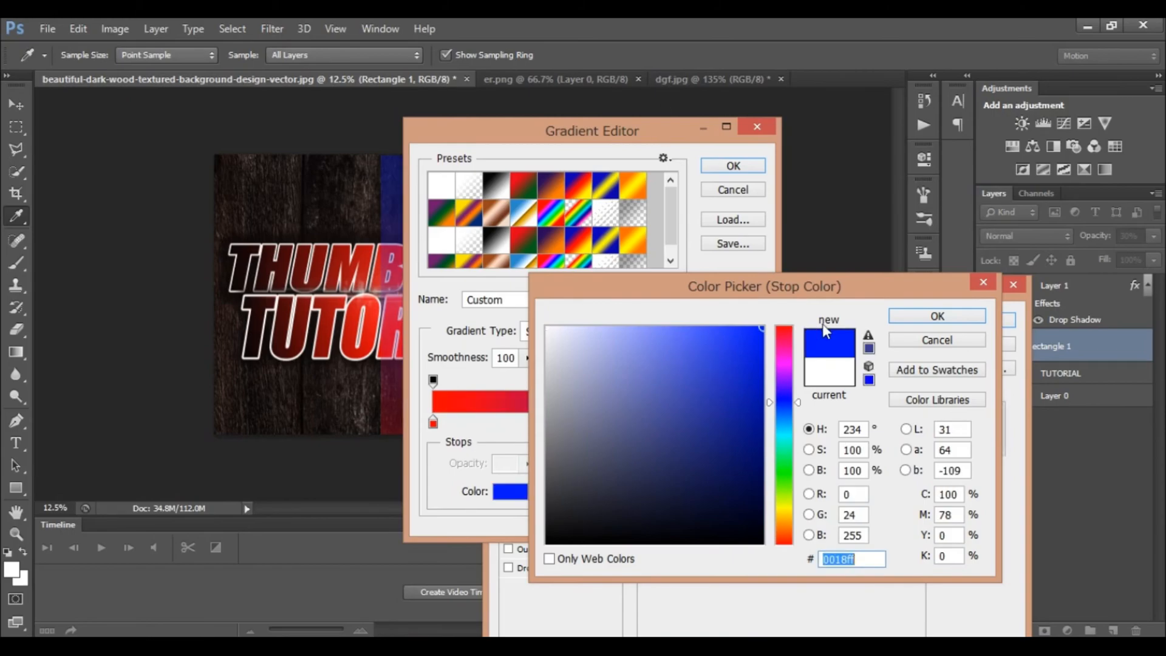
{"action": "left_click", "coordinate": [937, 316]}
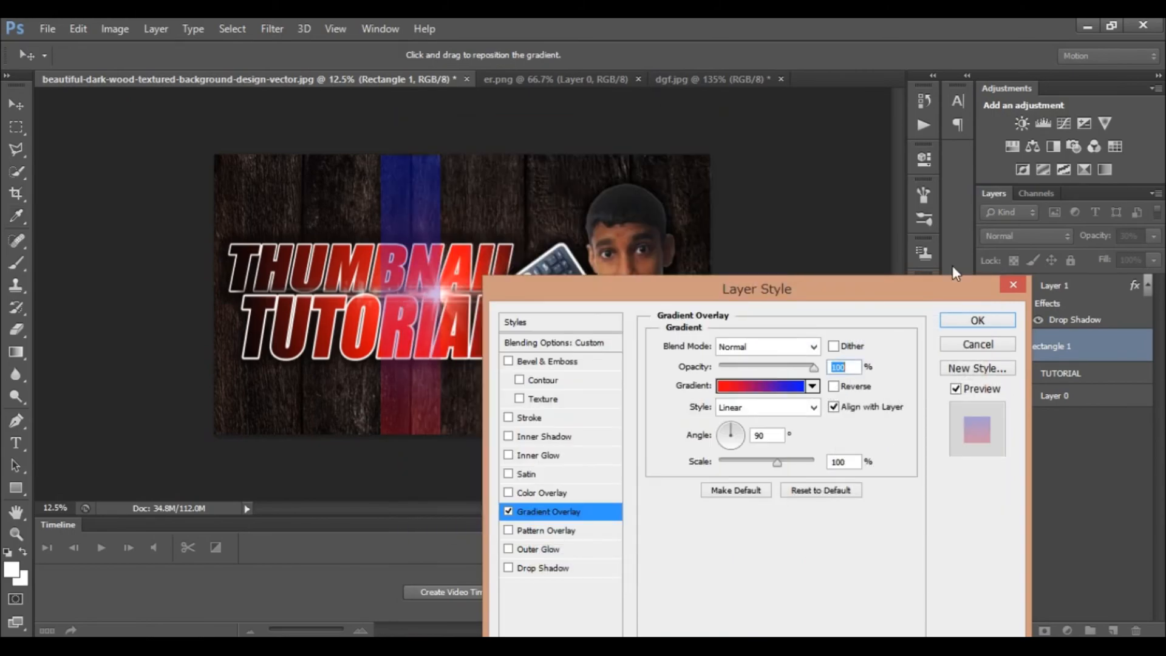
{"action": "left_click", "coordinate": [976, 320]}
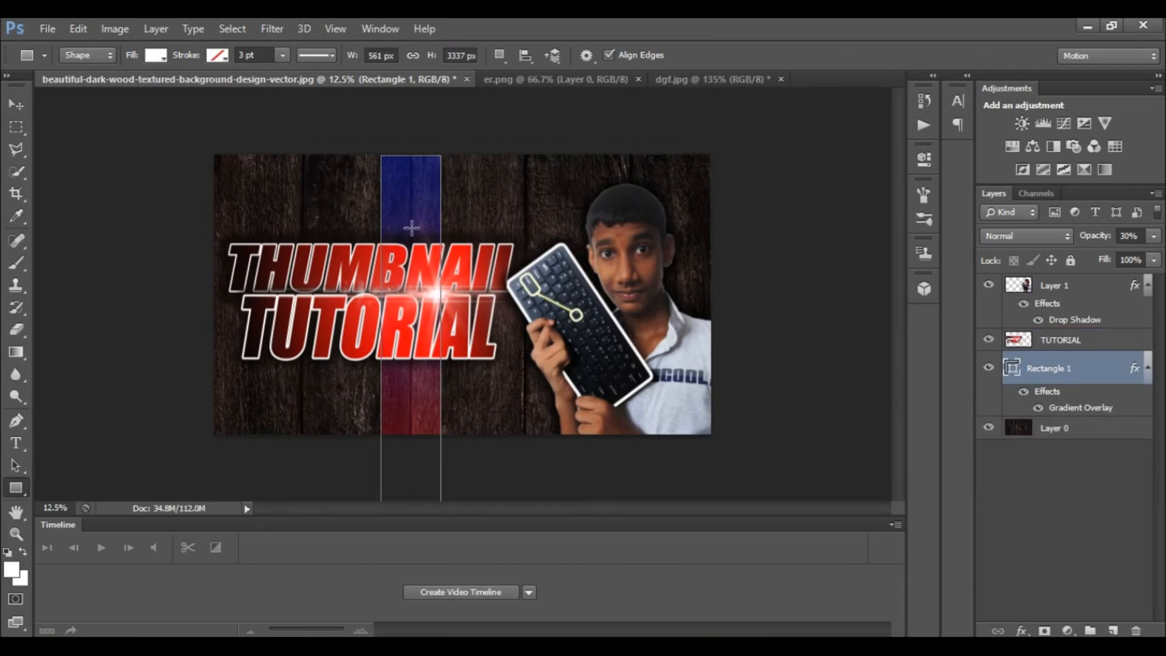
Step: Scale and rotate the gradient strip into a wide diagonal band with the Move Tool
{"action": "left_click", "coordinate": [14, 104]}
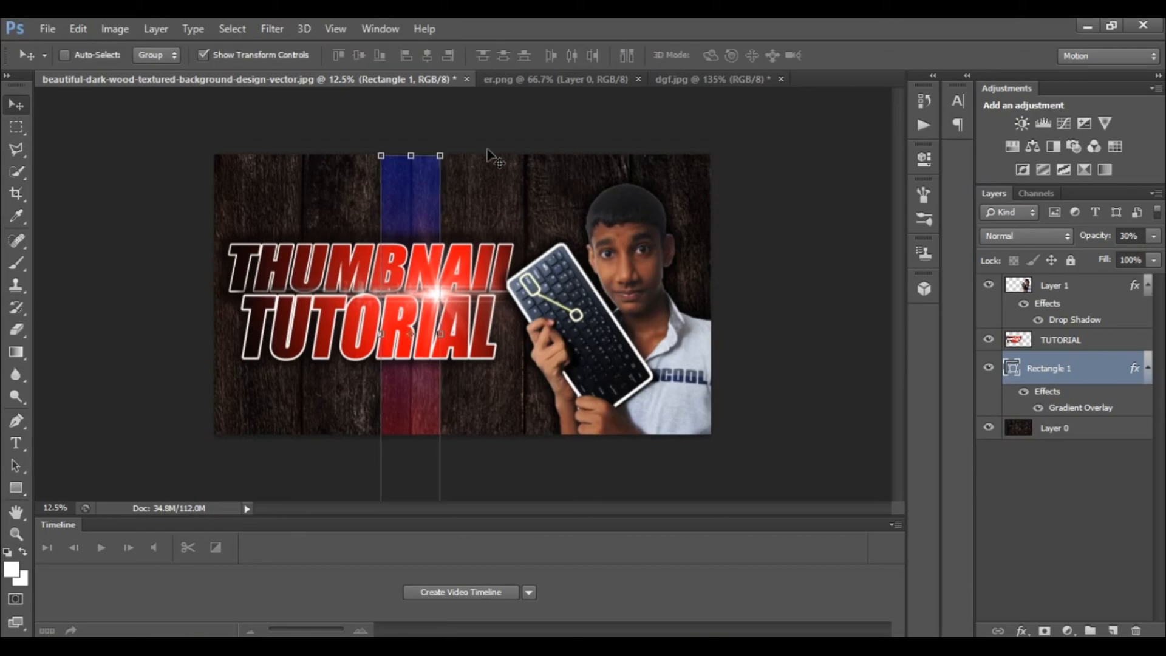
{"action": "left_click_drag", "start_coordinate": [411, 155], "coordinate": [410, 120]}
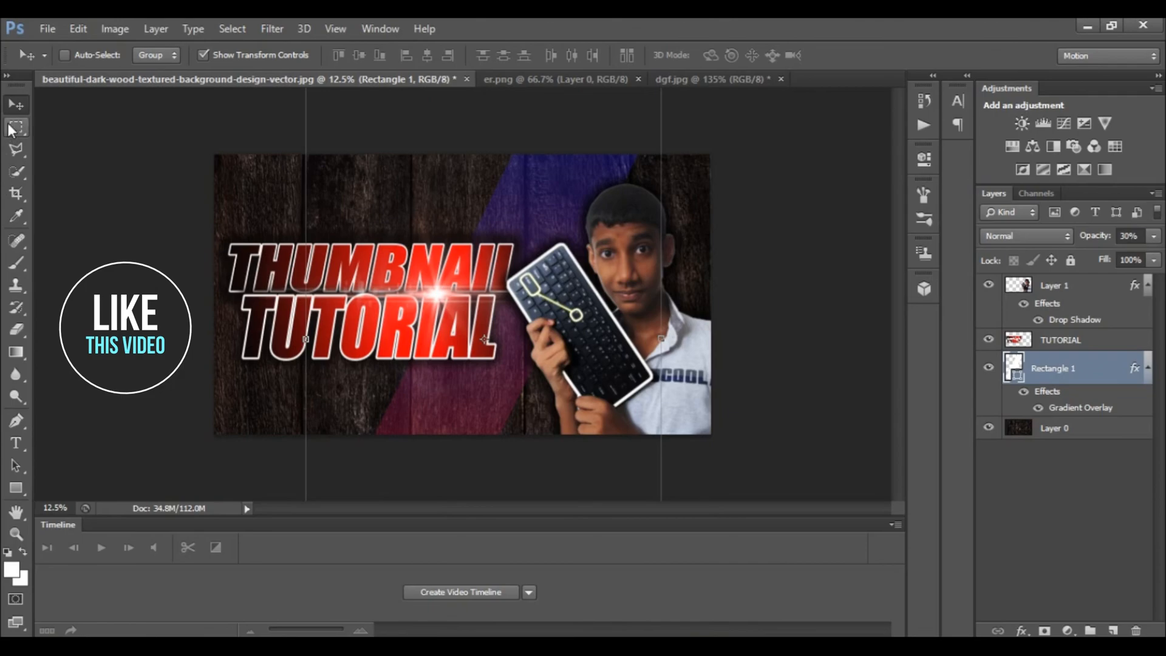
{"action": "mouse_move", "coordinate": [16, 127]}
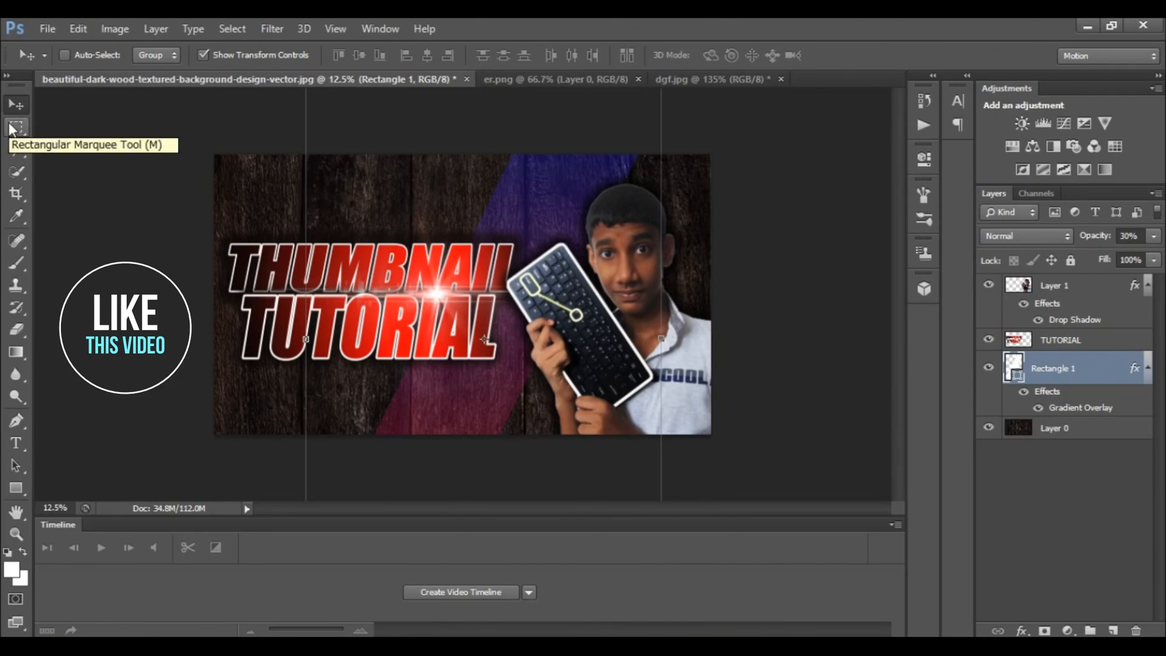